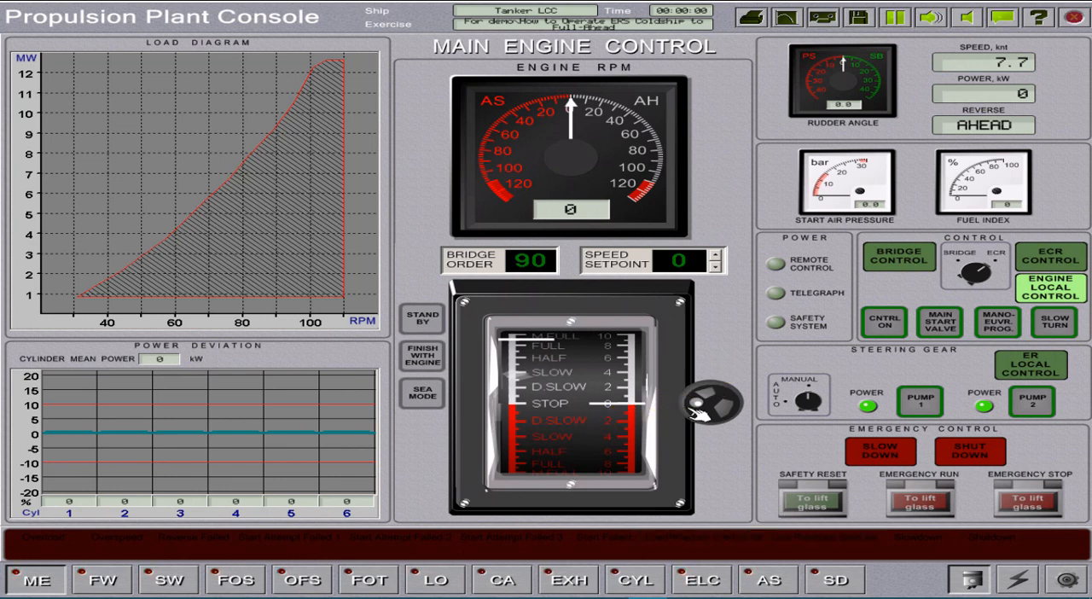
mouse_move(1027, 580)
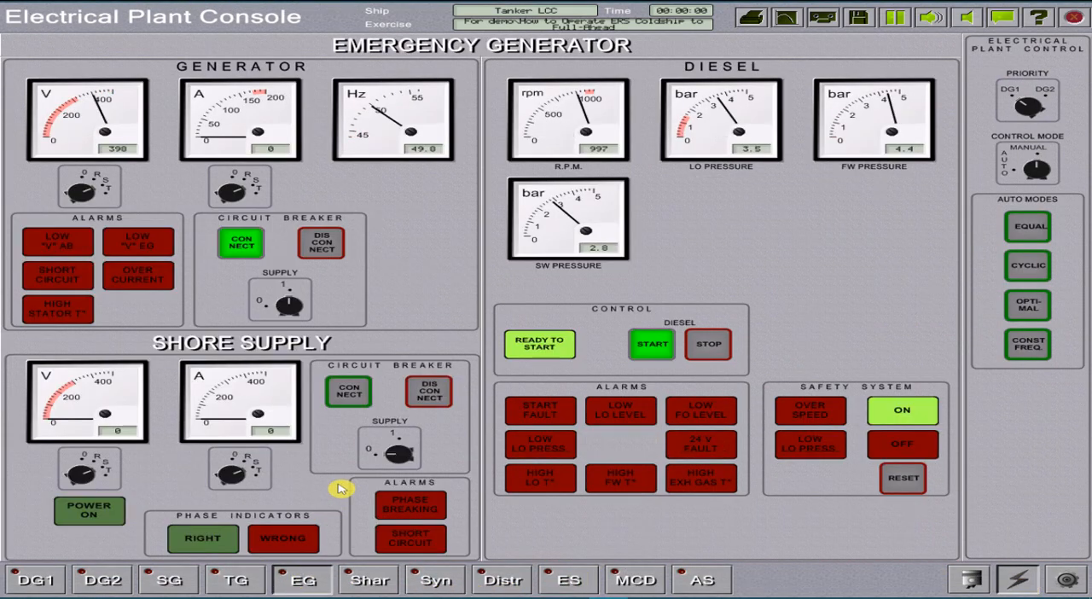
mouse_move(361, 467)
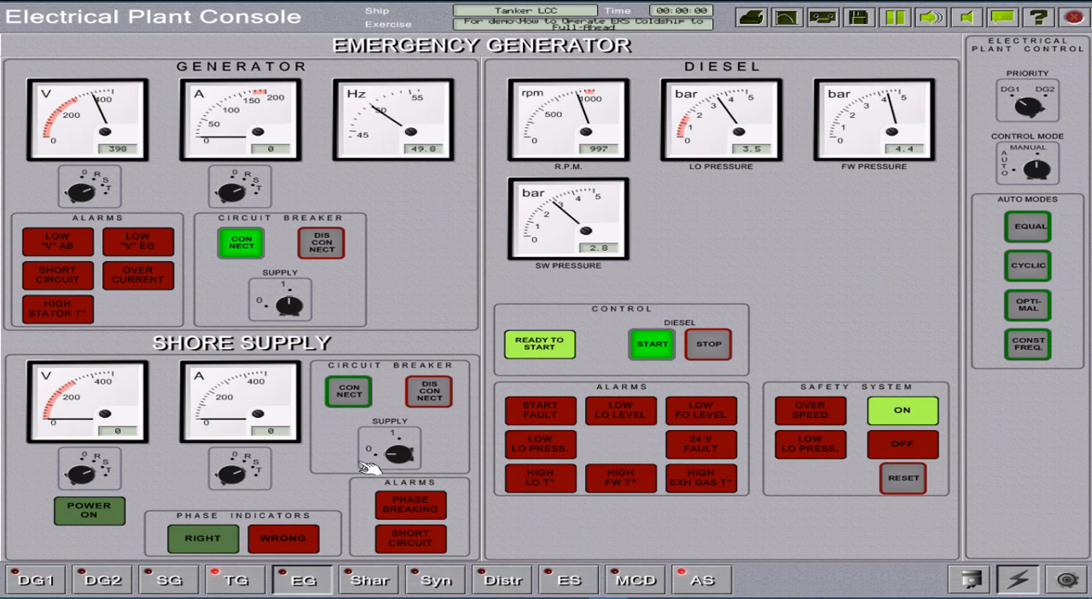
mouse_move(276, 164)
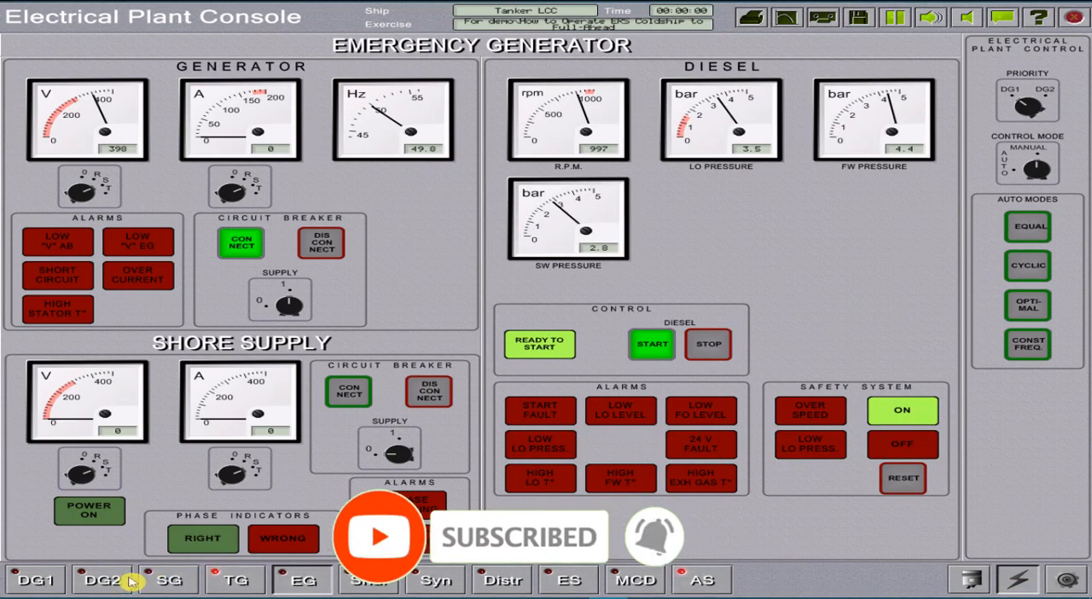
Review DG1 and DG2 readings, then the fuel oil, lube oil, exhaust gas systems and propulsion alarm station.
click(34, 580)
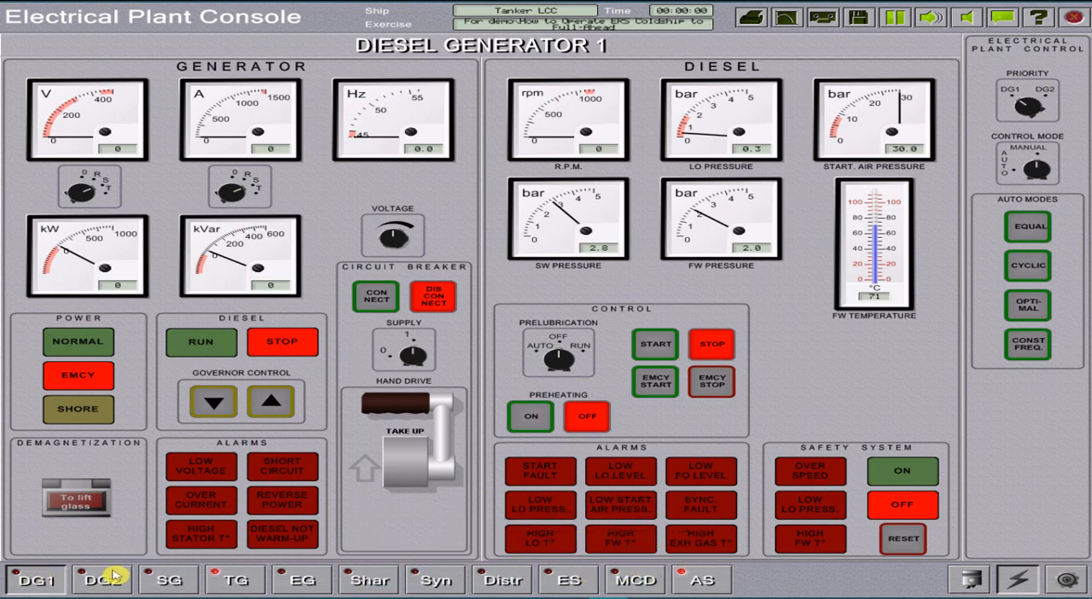
click(102, 580)
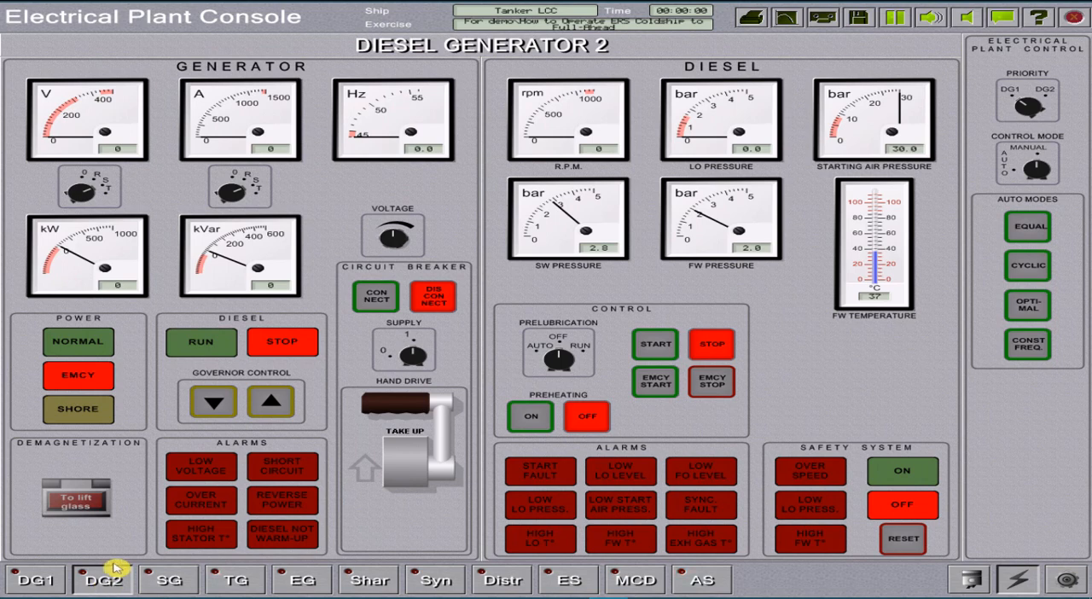
click(34, 579)
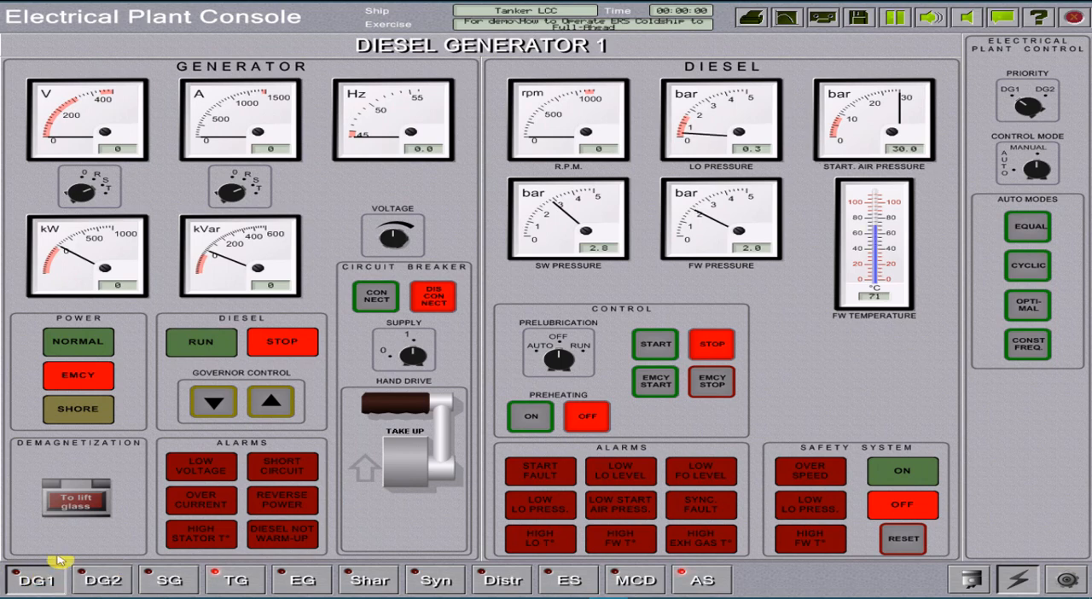
mouse_move(711, 345)
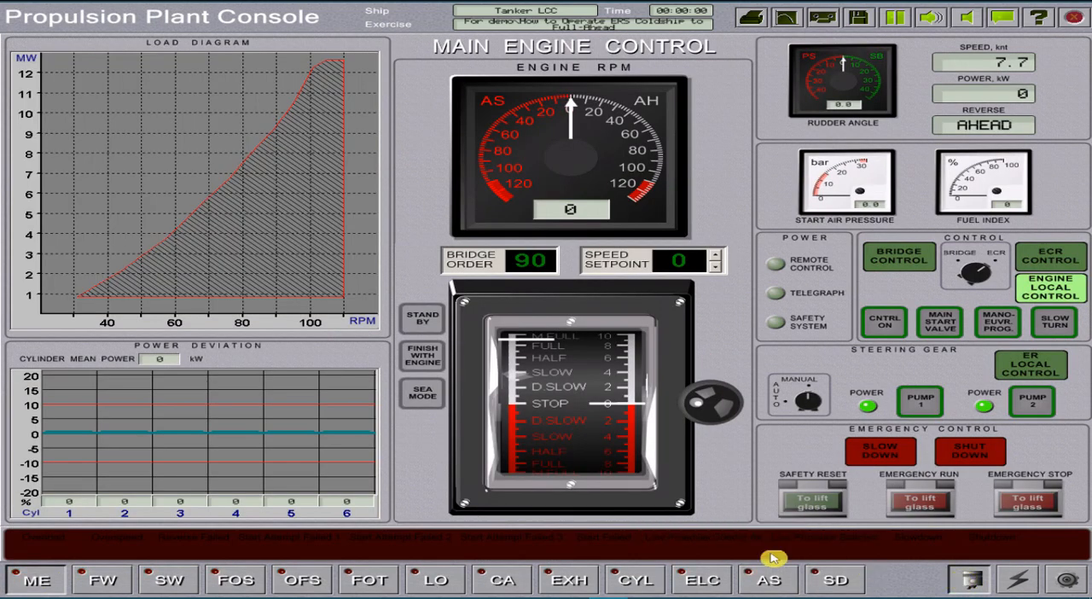
click(102, 580)
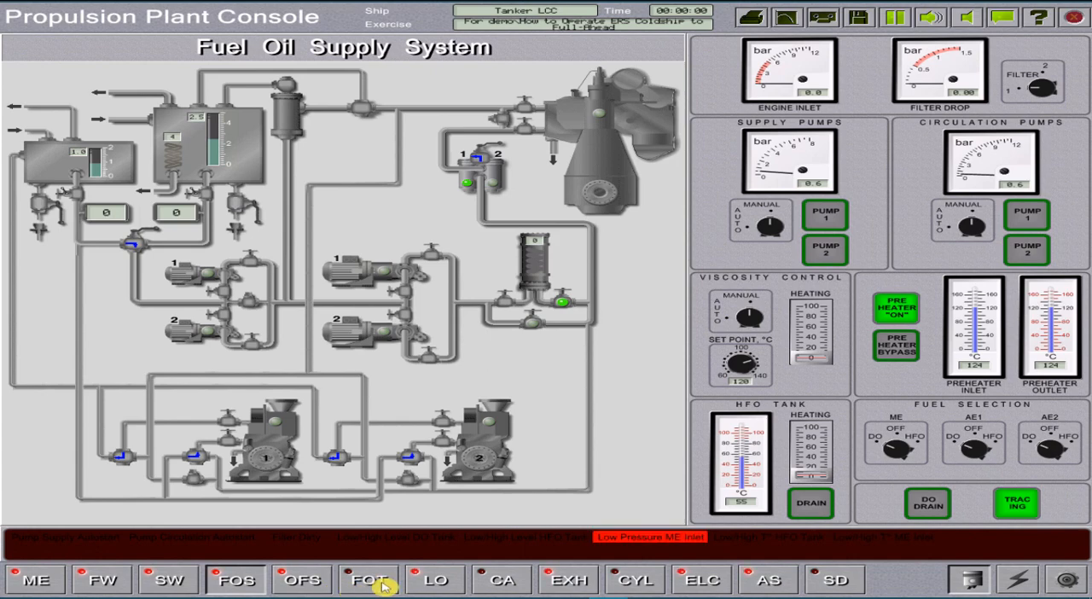
click(435, 580)
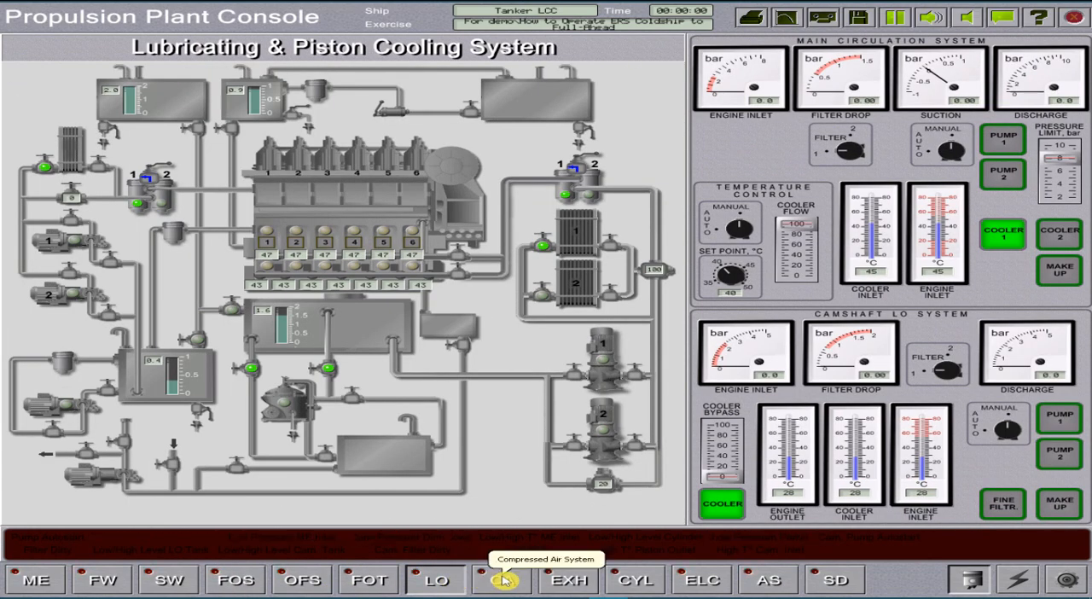
click(568, 579)
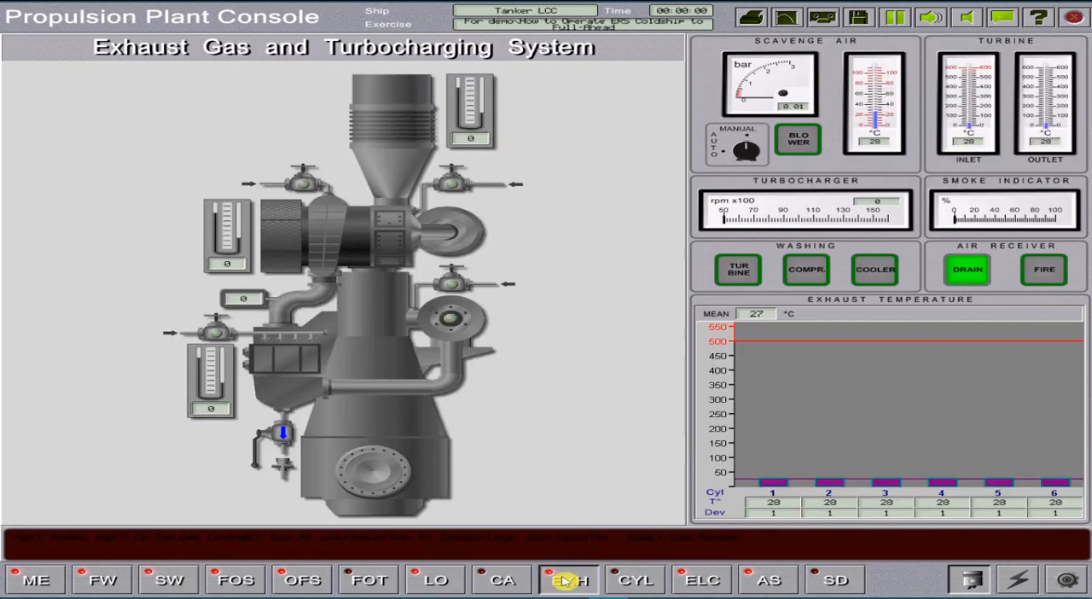
click(767, 580)
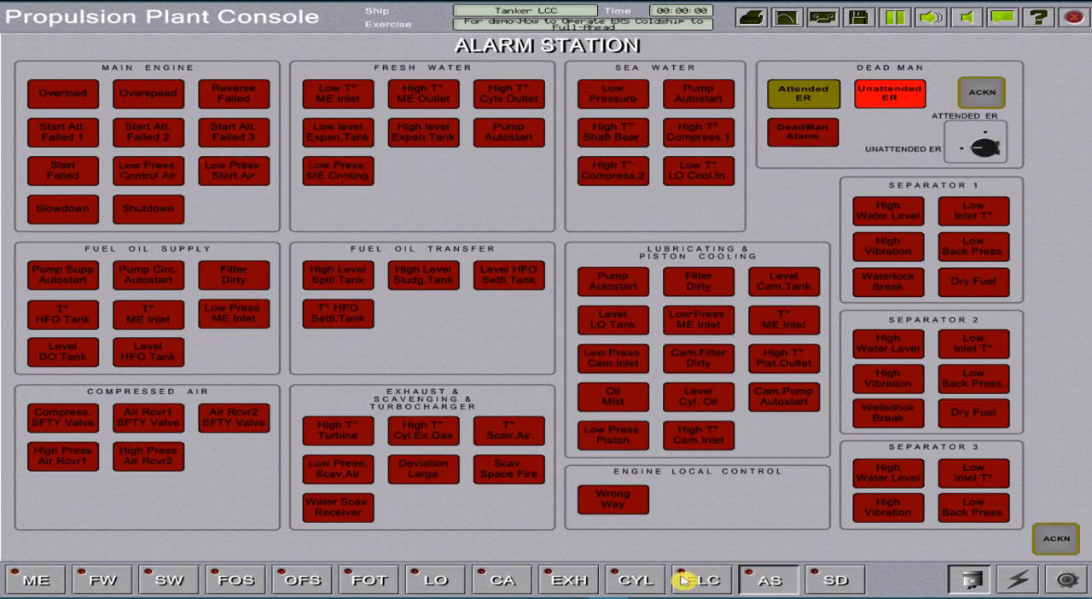
On the Auxiliary Machinery Console, review steam plant, provision cooling, air conditioning, turbo generator, bilge, desalination and incinerator pages, ending on IGS.
click(1067, 580)
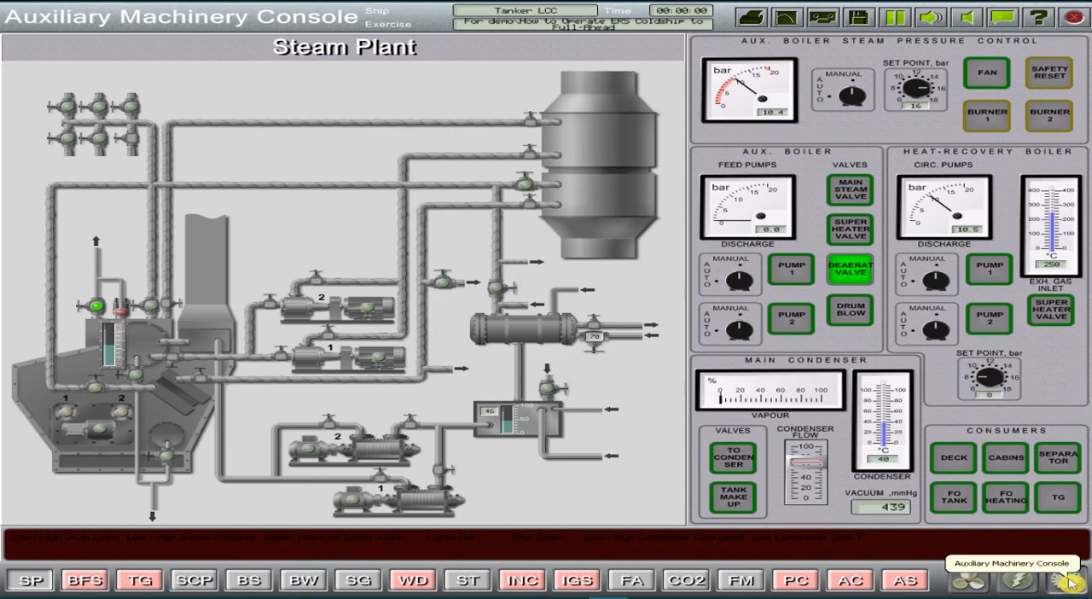
click(793, 580)
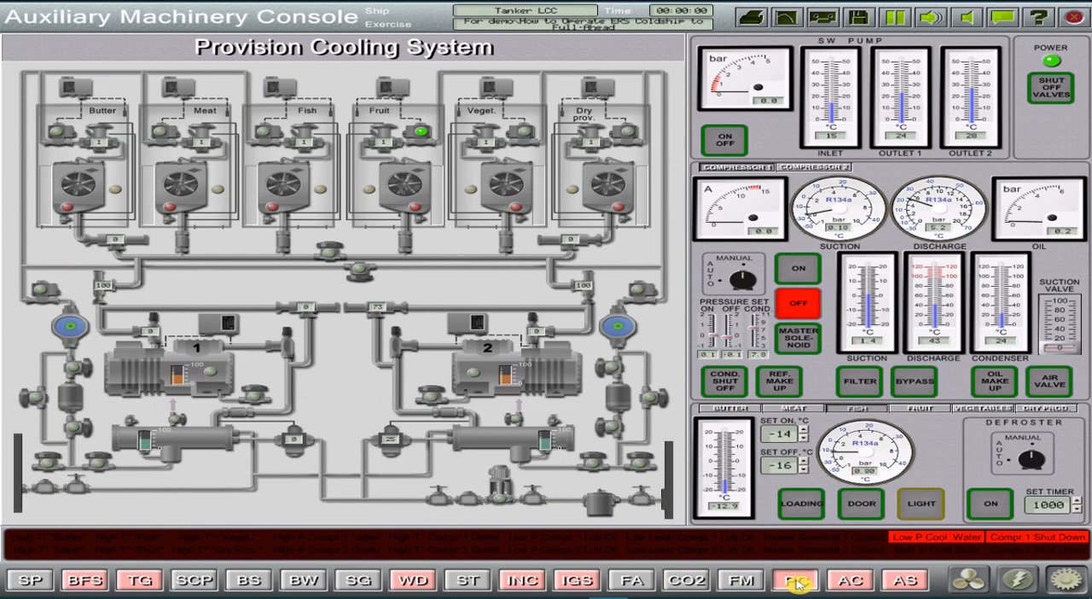
click(849, 580)
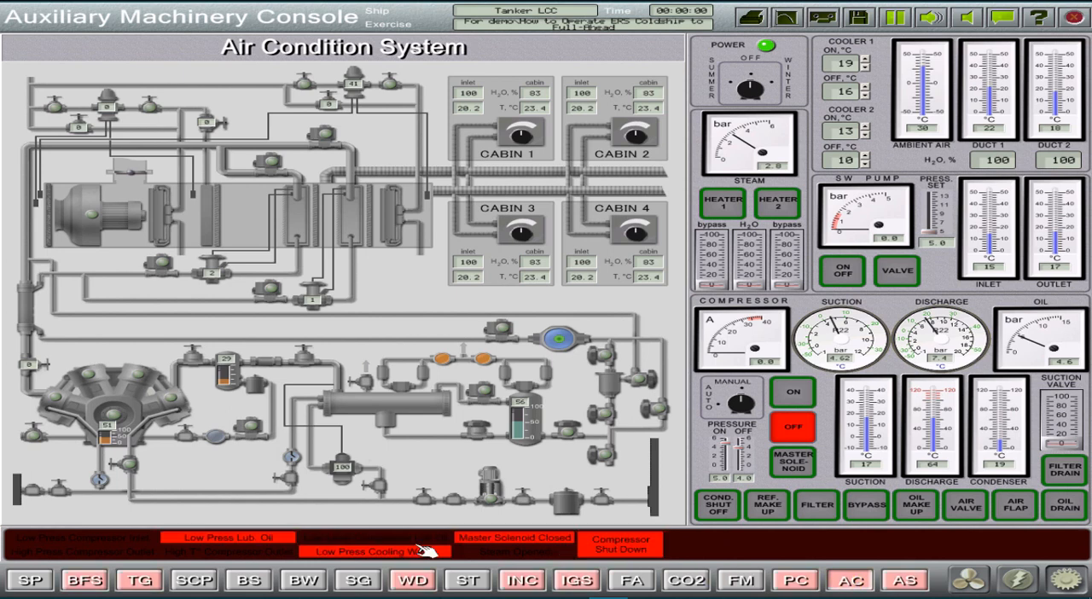
click(138, 579)
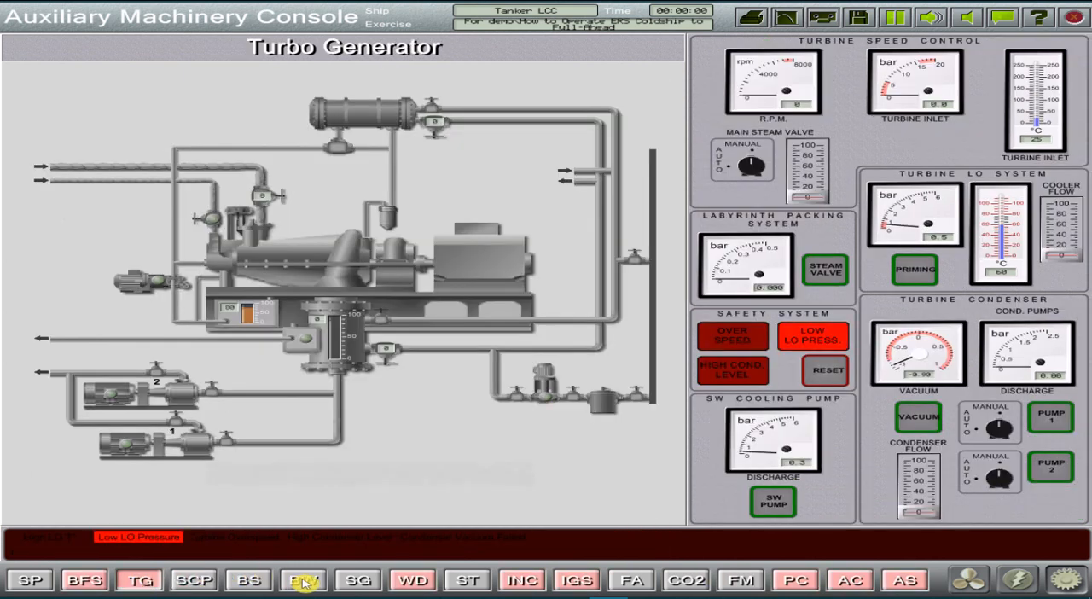
click(303, 580)
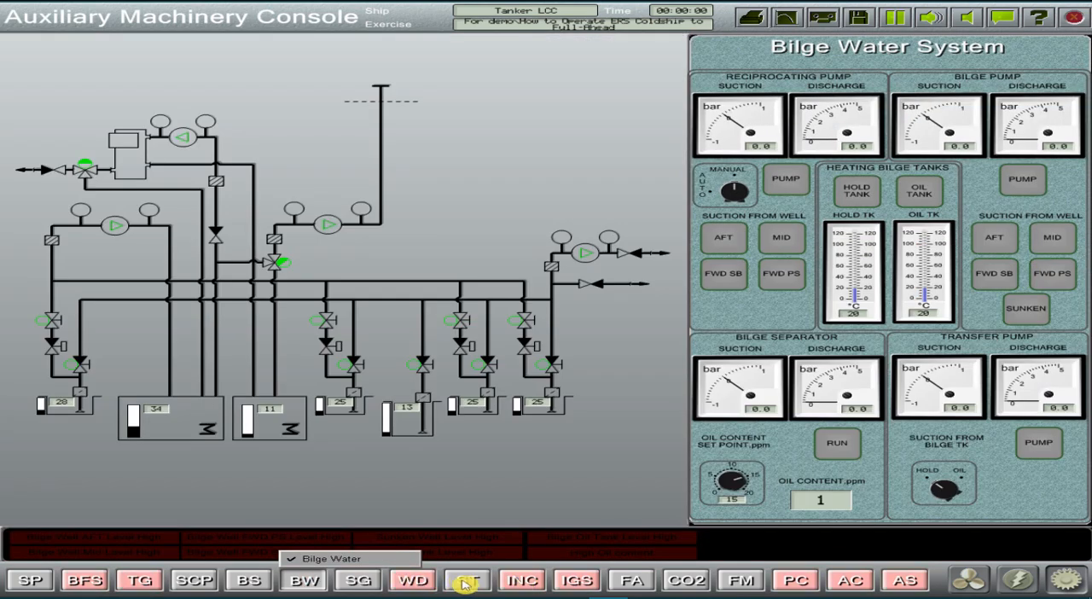
click(412, 580)
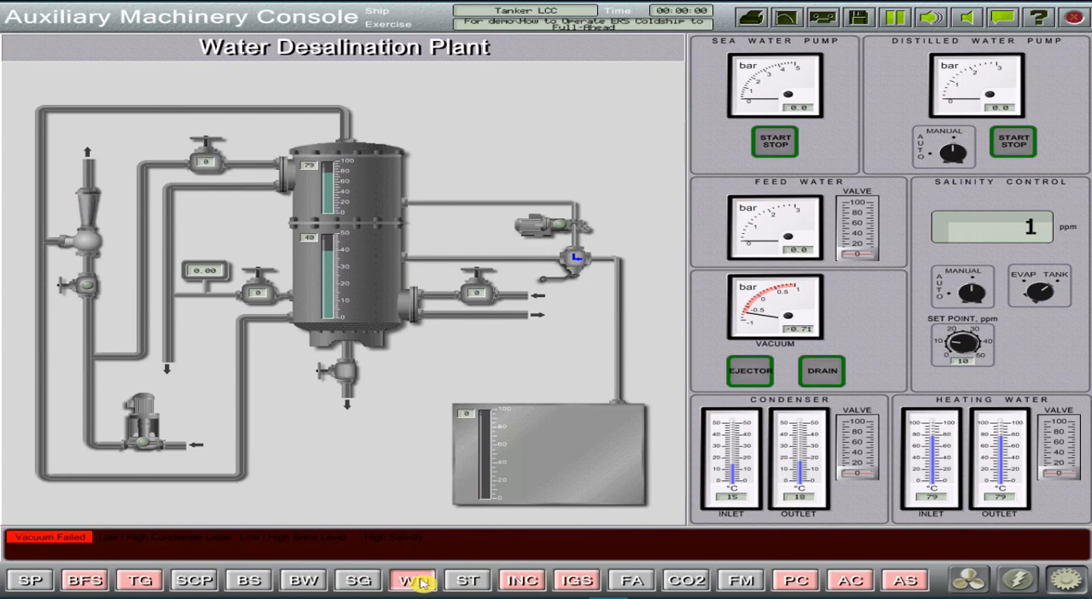
click(522, 580)
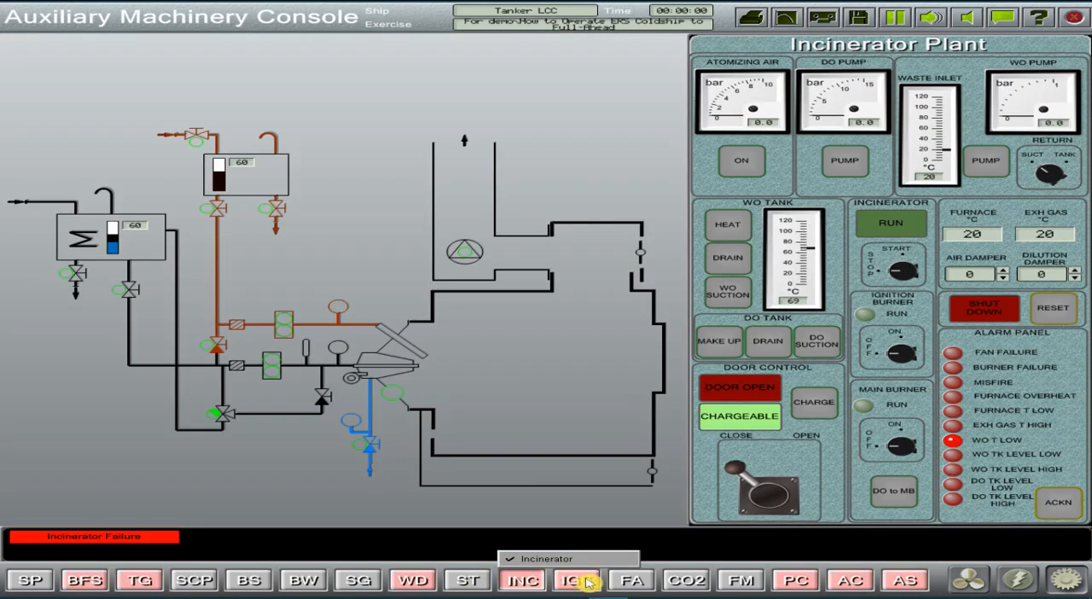
click(576, 580)
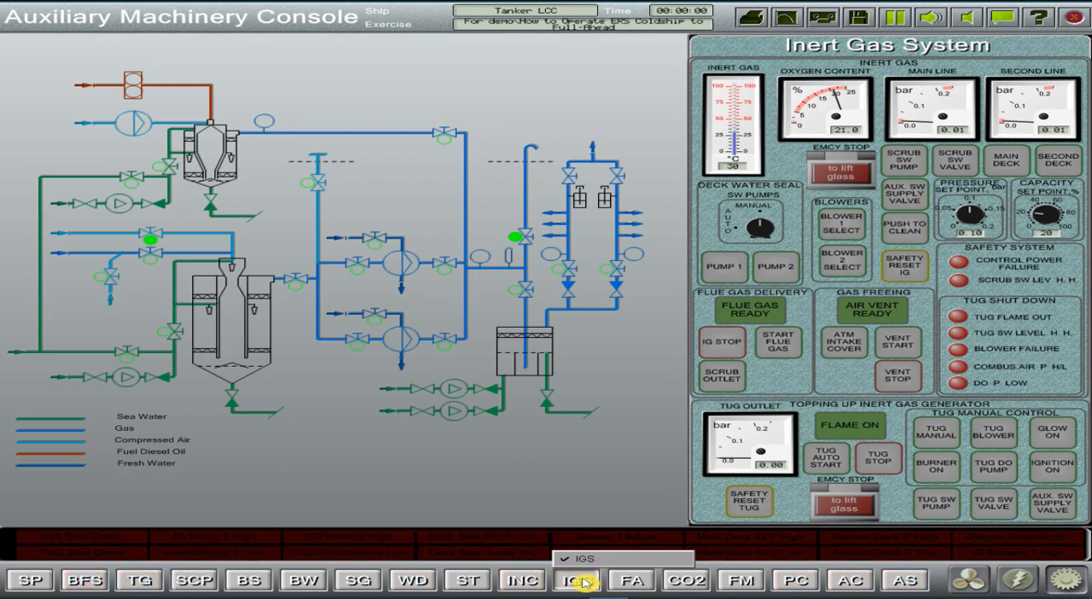
click(576, 580)
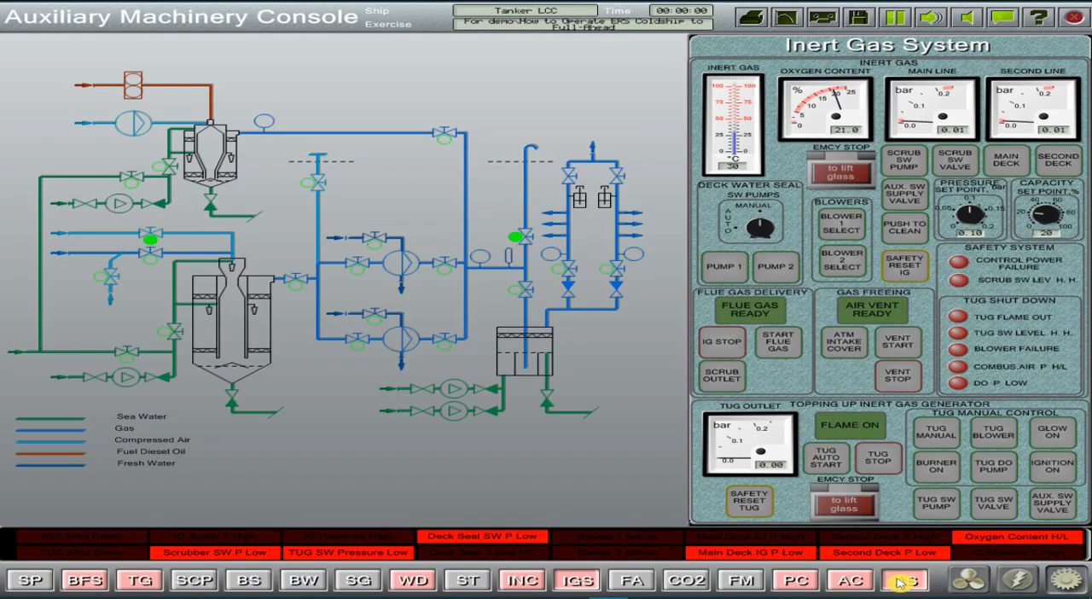
Check the auxiliary machinery and electrical plant alarm lists, then show the emergency generator readings.
click(904, 580)
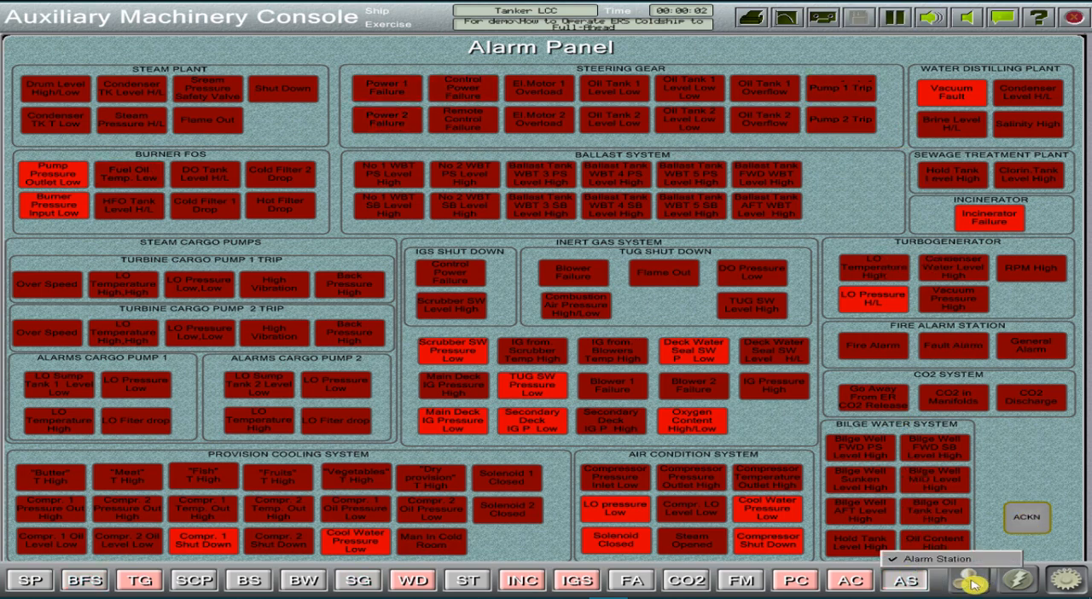
click(952, 559)
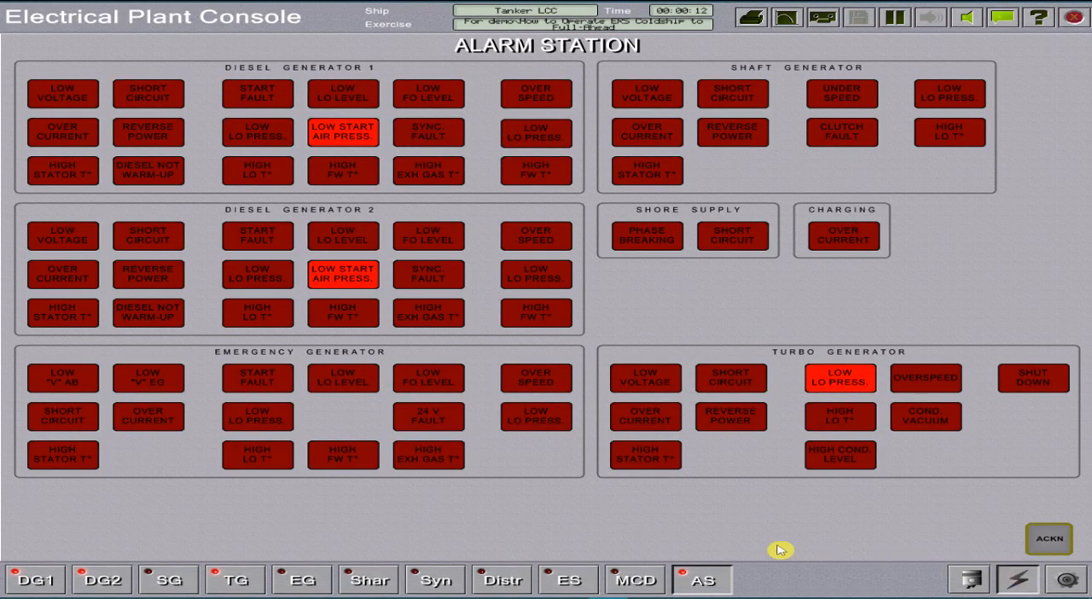
mouse_move(301, 579)
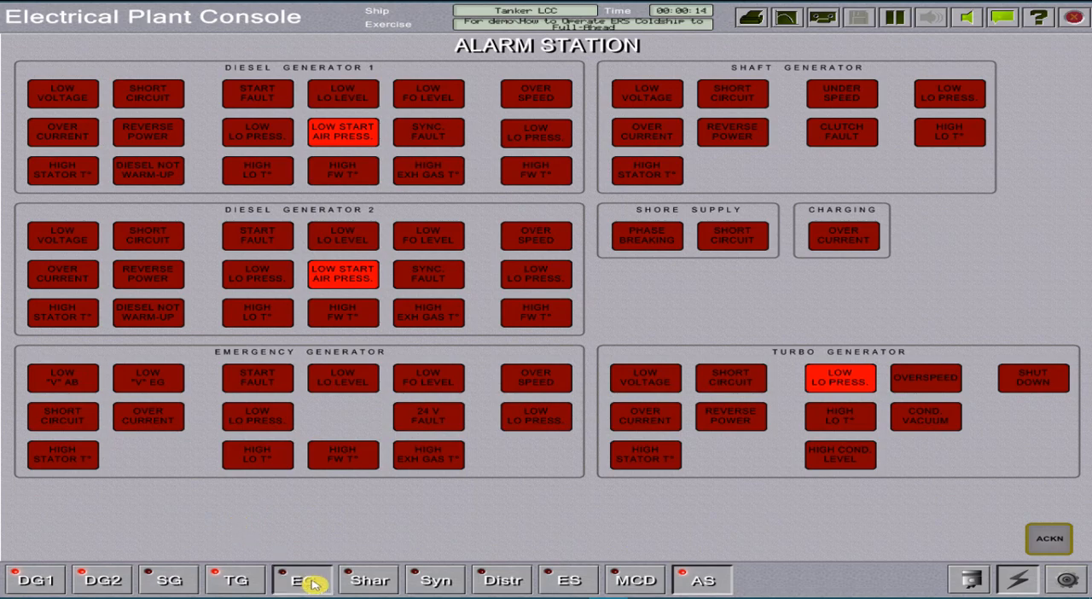
click(301, 579)
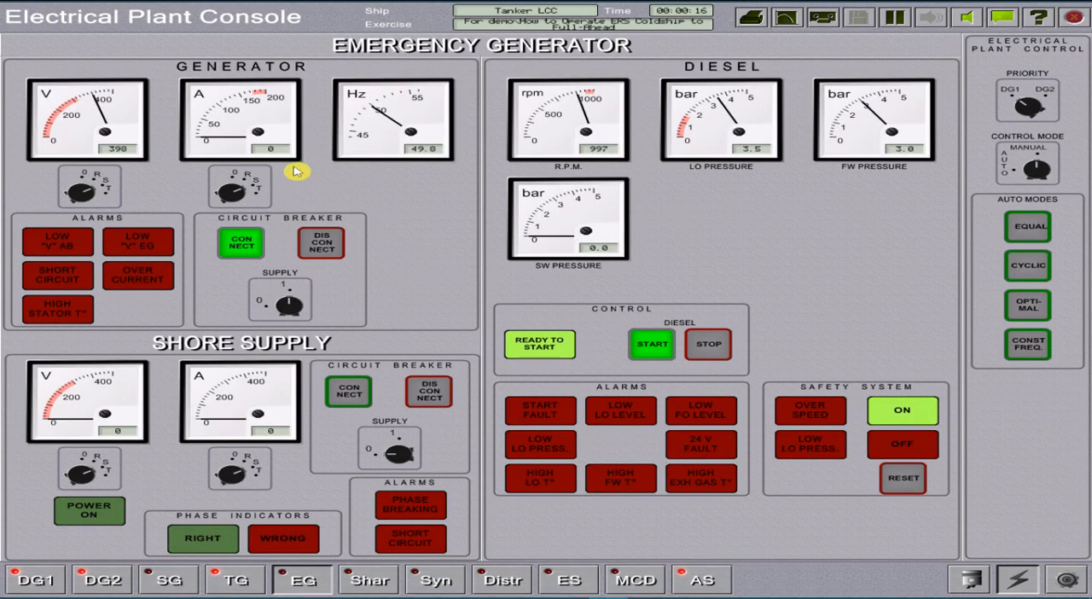
mouse_move(34, 580)
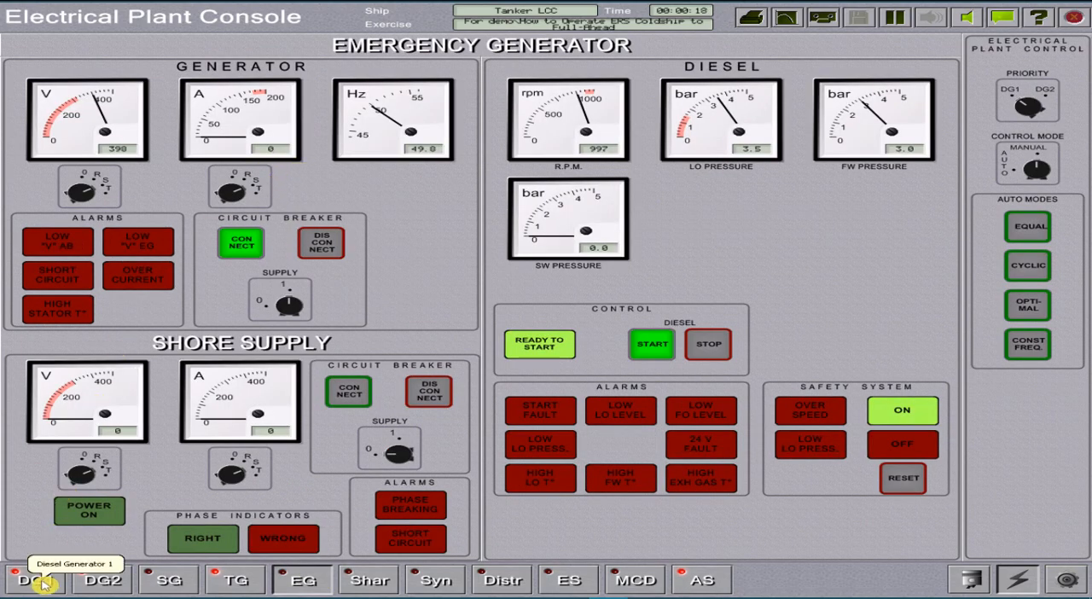
Show the Diesel Generator 1 page on the electrical plant console.
click(33, 580)
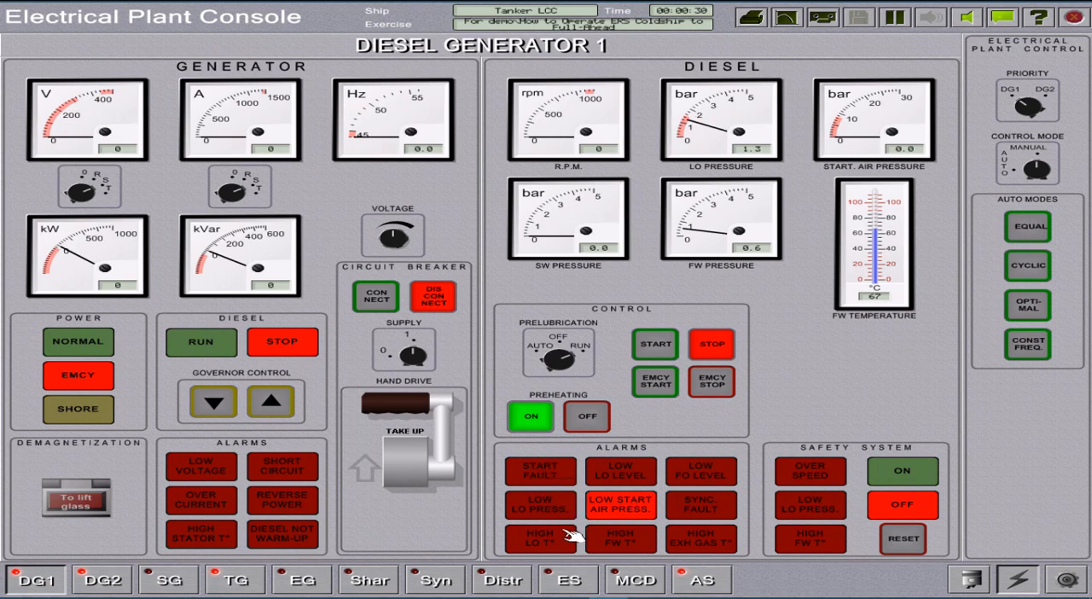
On the emergency switchboard, power the sea water pump, generator automation, battery charging and bridge lighting circuits.
click(566, 580)
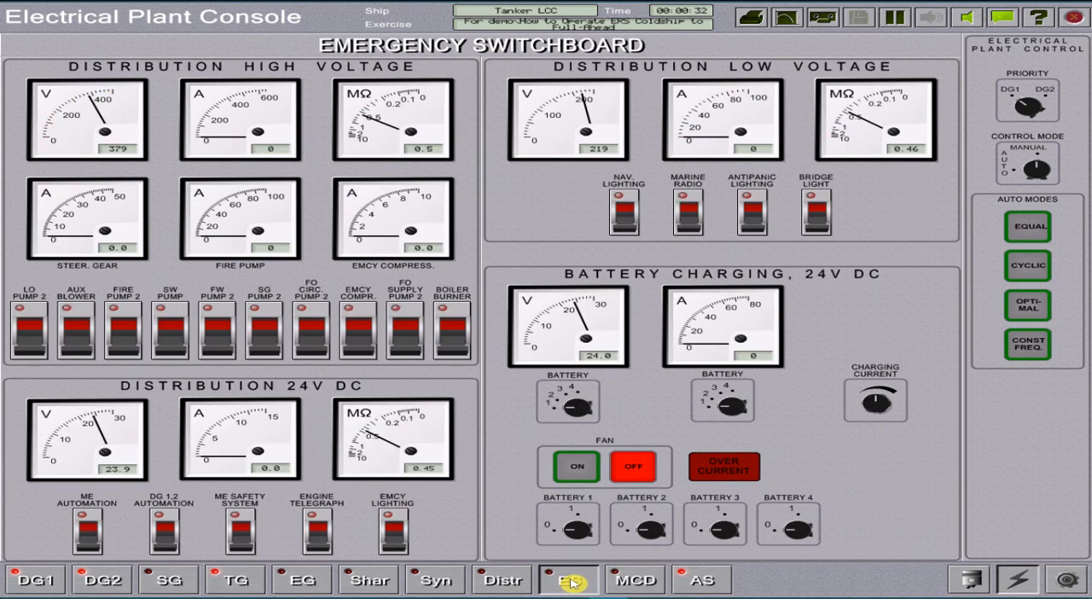
mouse_move(245, 370)
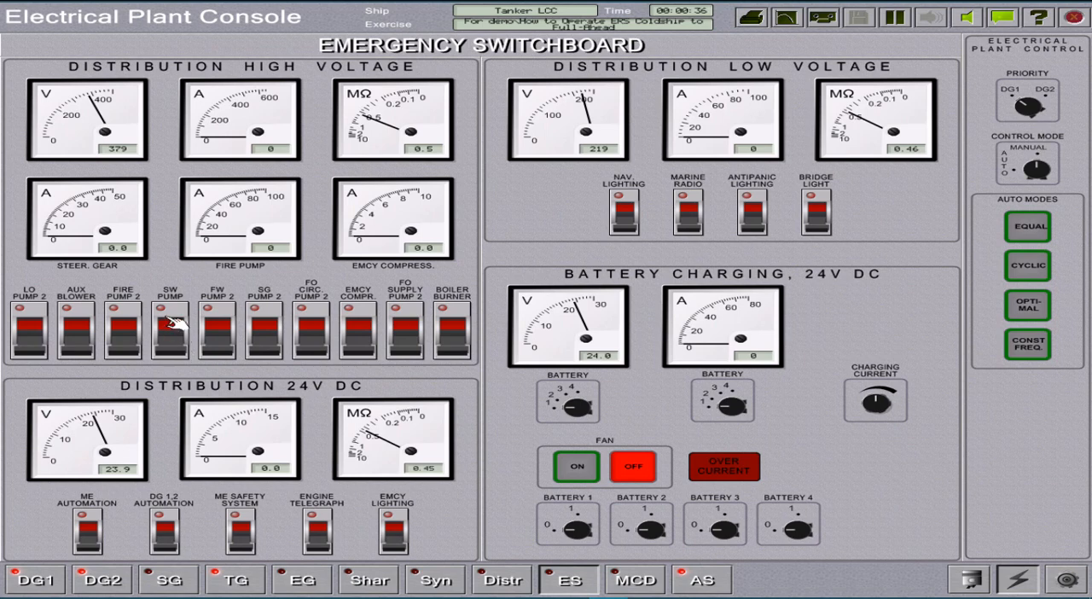
click(218, 332)
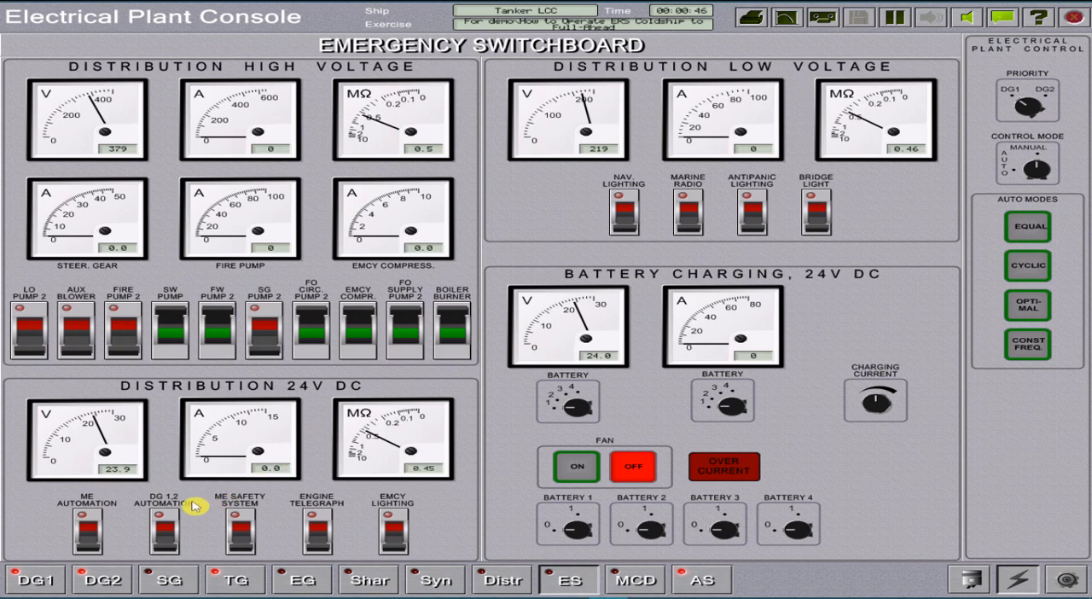
click(162, 526)
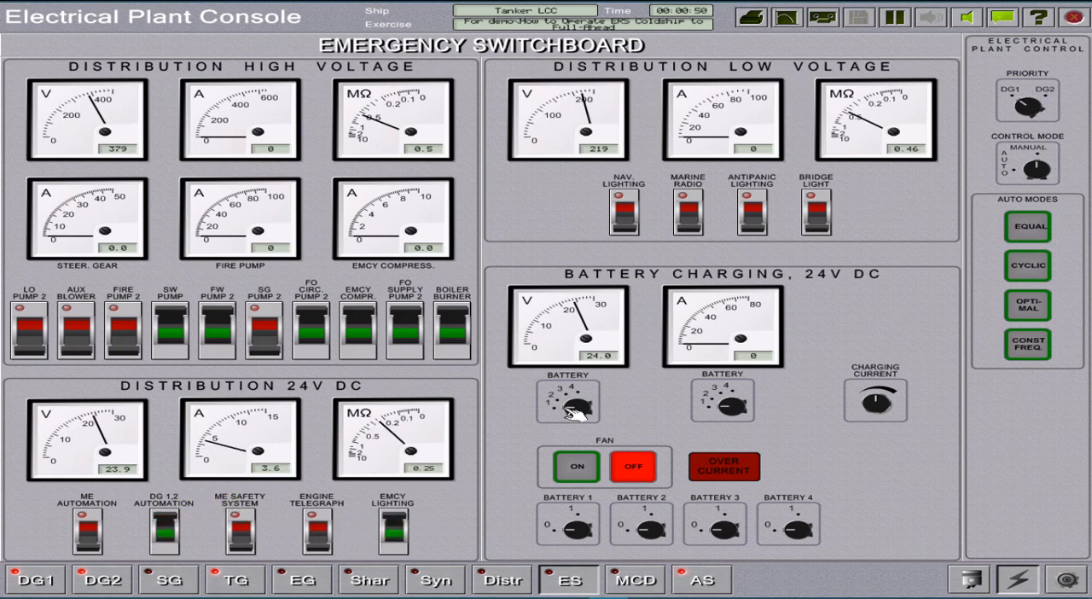
click(624, 208)
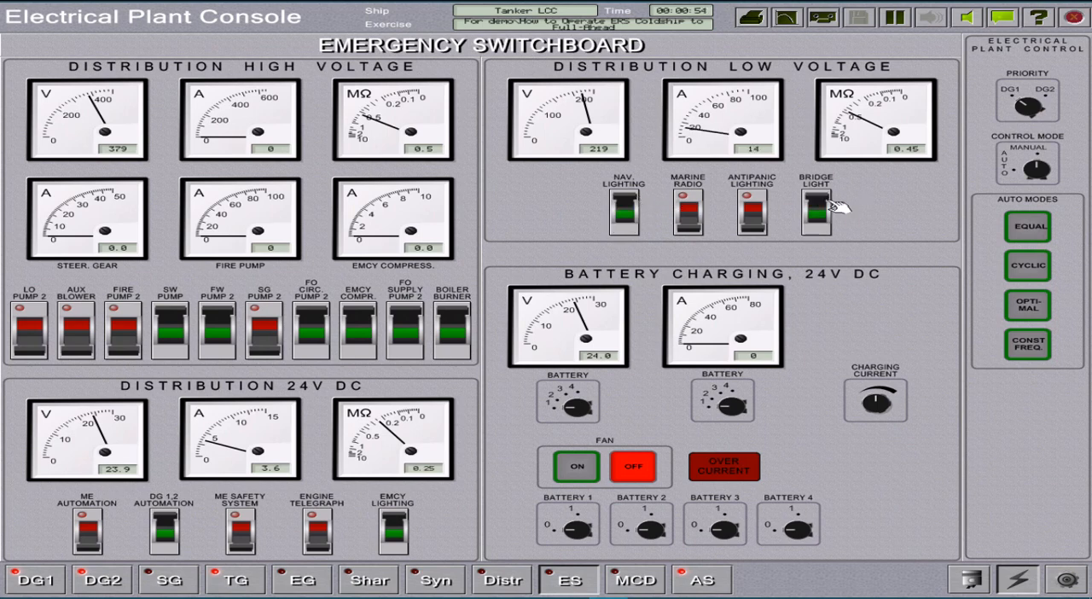
click(816, 205)
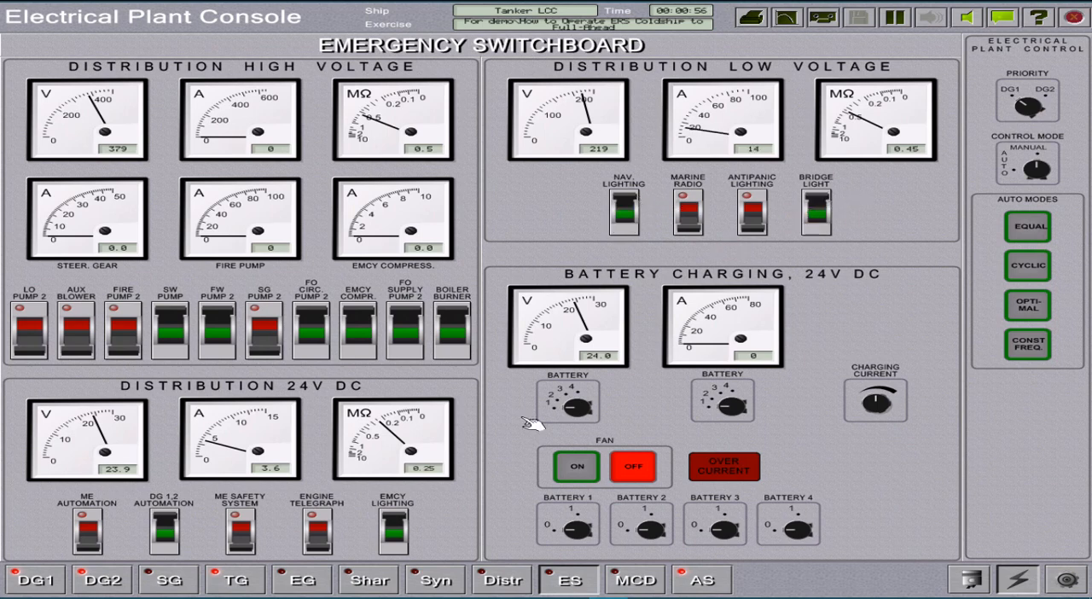
Check the emergency generator page, then return to the Diesel Generator 1 page.
click(302, 580)
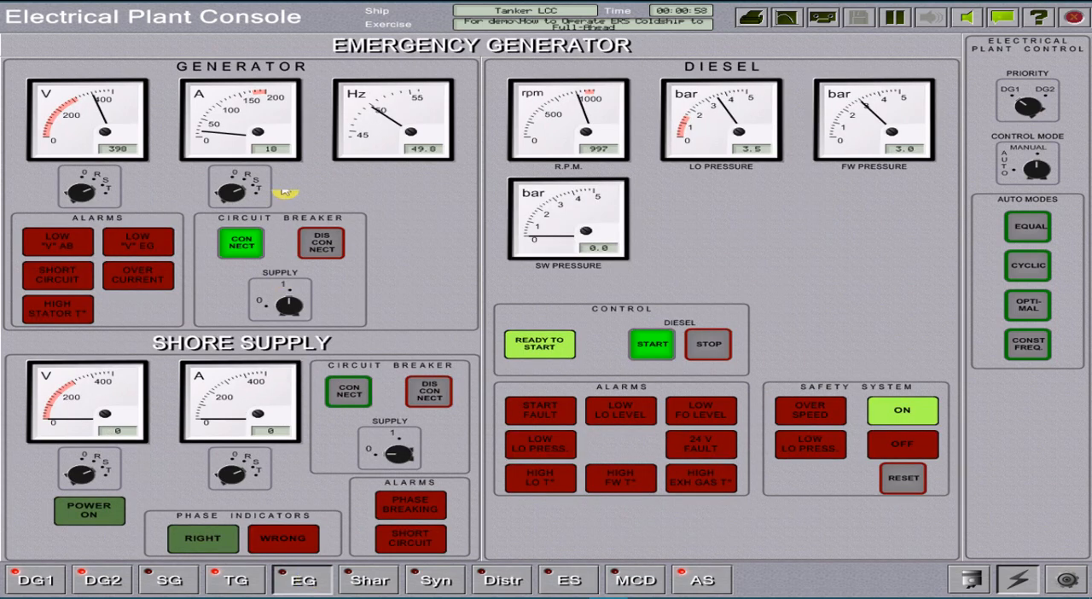
mouse_move(271, 169)
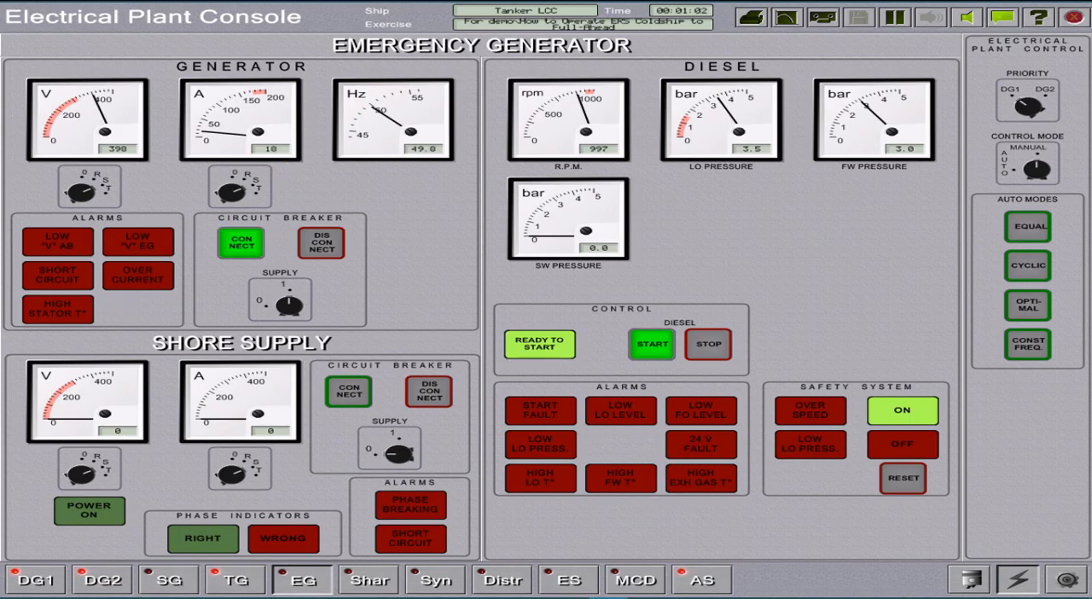
click(34, 579)
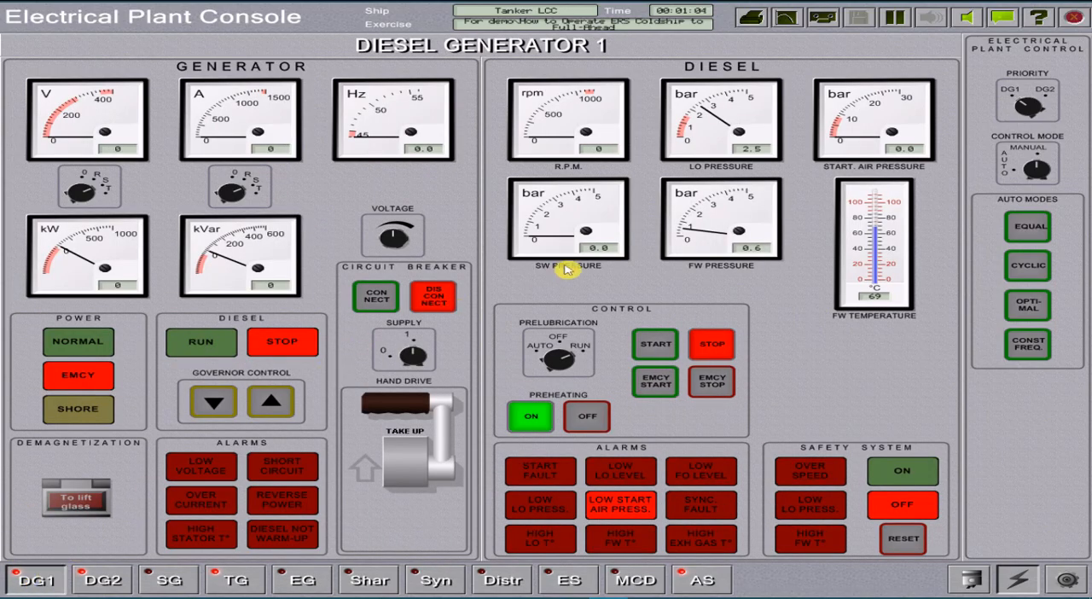
mouse_move(730, 239)
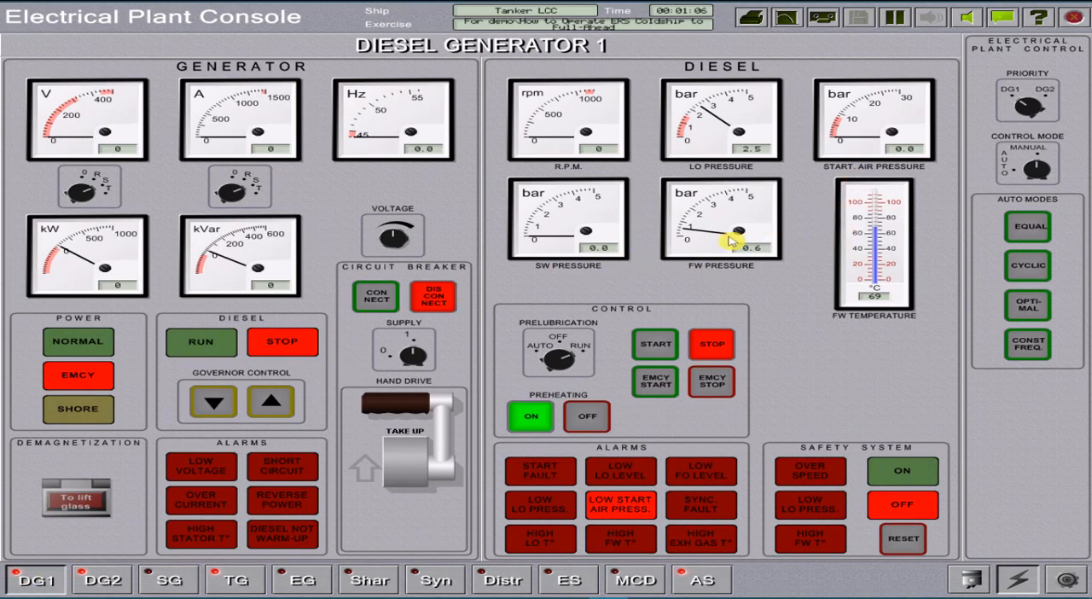
mouse_move(716, 281)
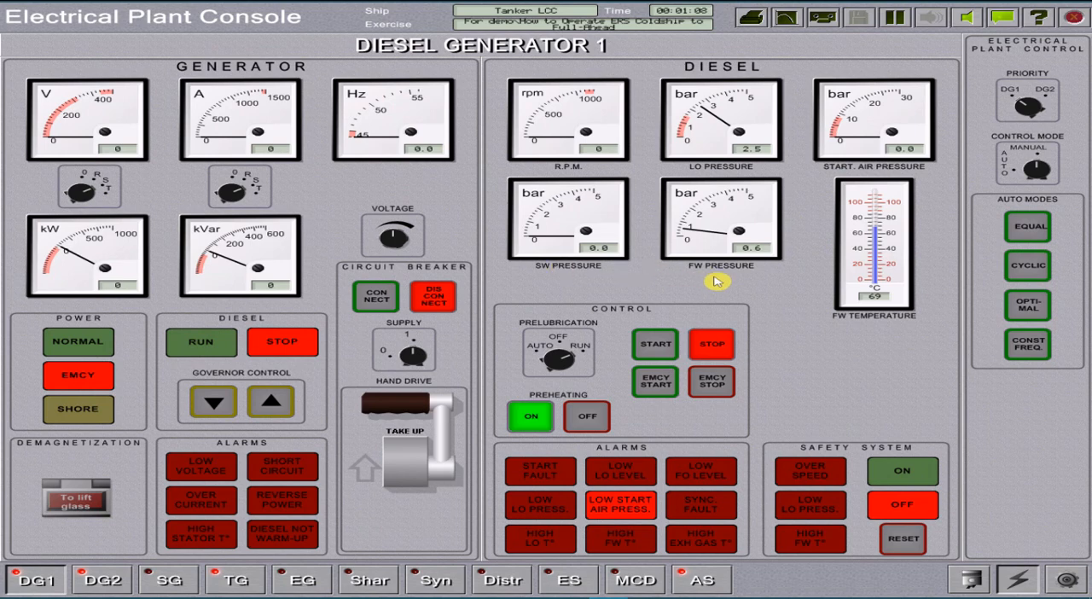
mouse_move(955, 572)
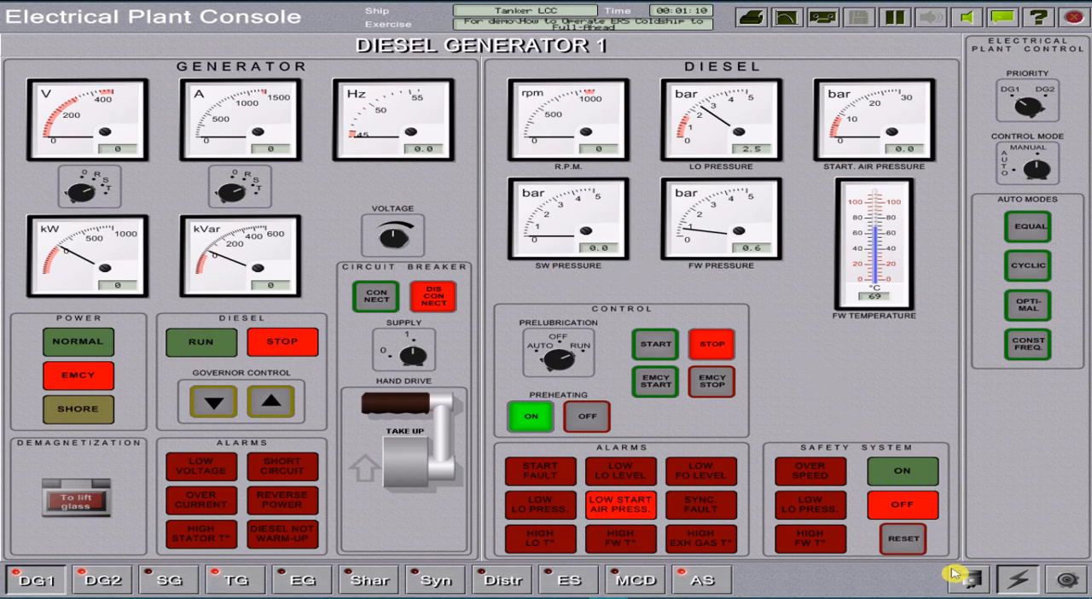
On the Compressed Air System page, open the emergency receiver and start the emergency compressor.
click(699, 580)
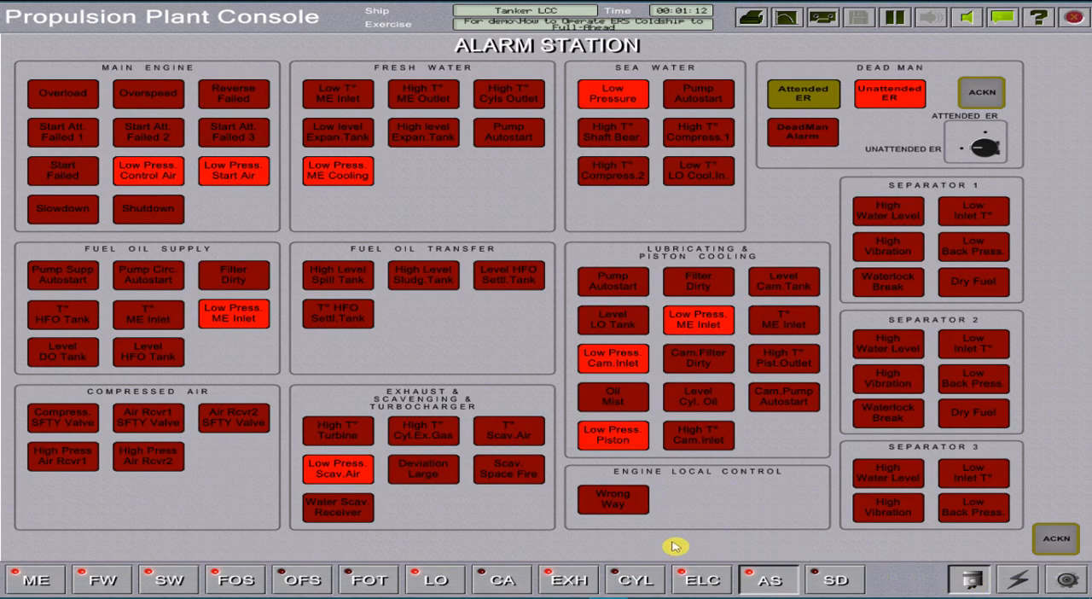
click(502, 580)
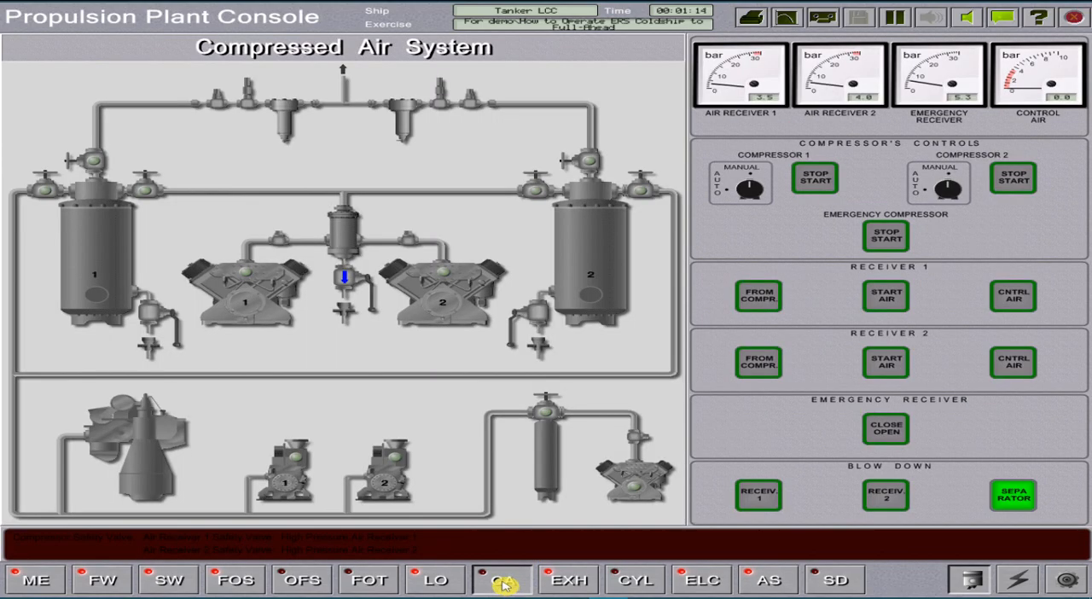
mouse_move(549, 467)
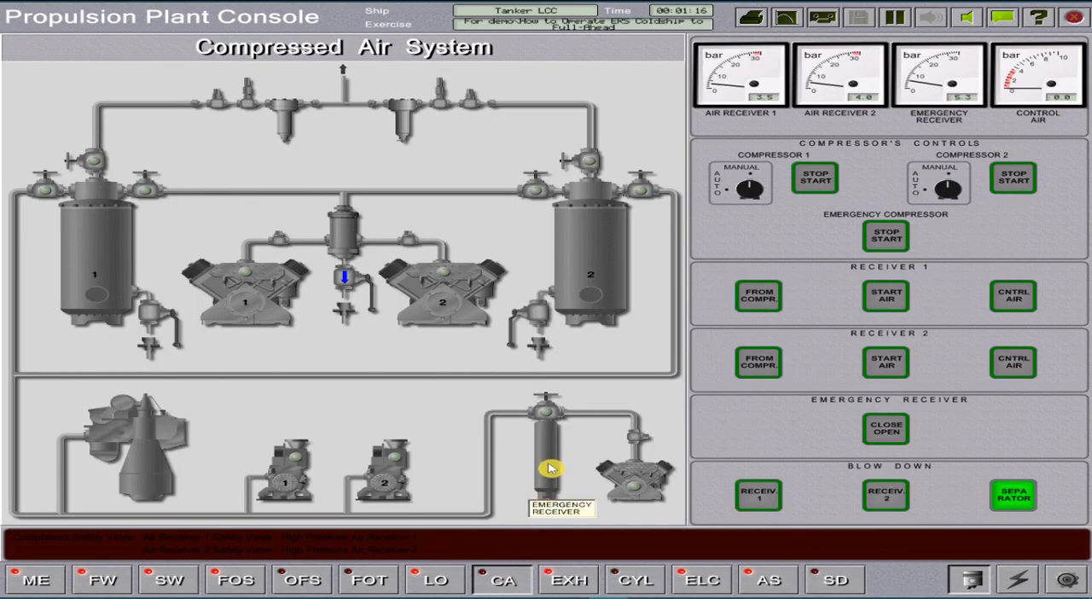
mouse_move(638, 482)
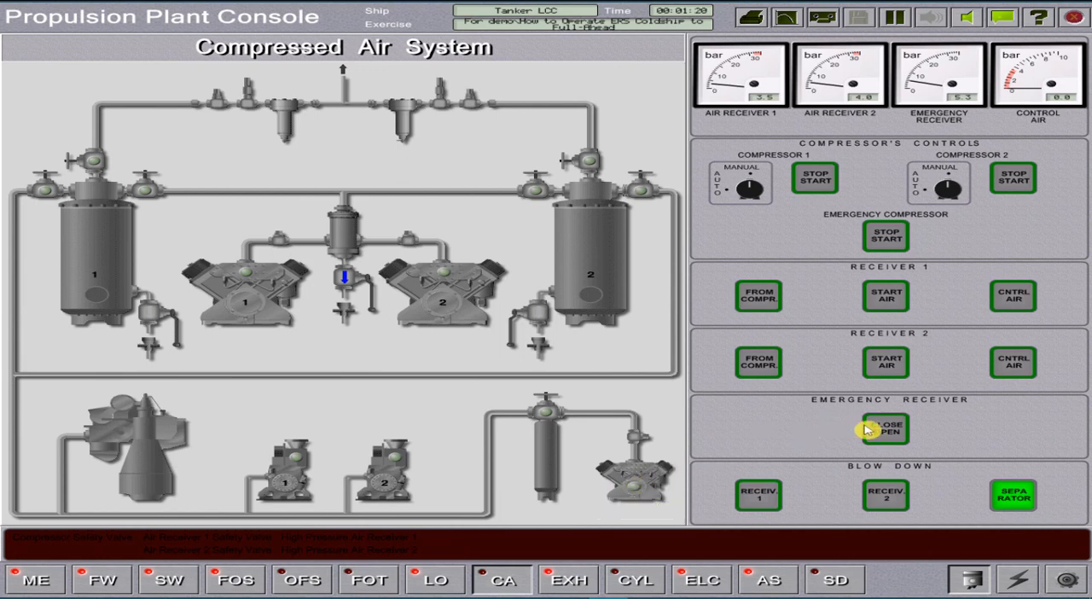
click(884, 428)
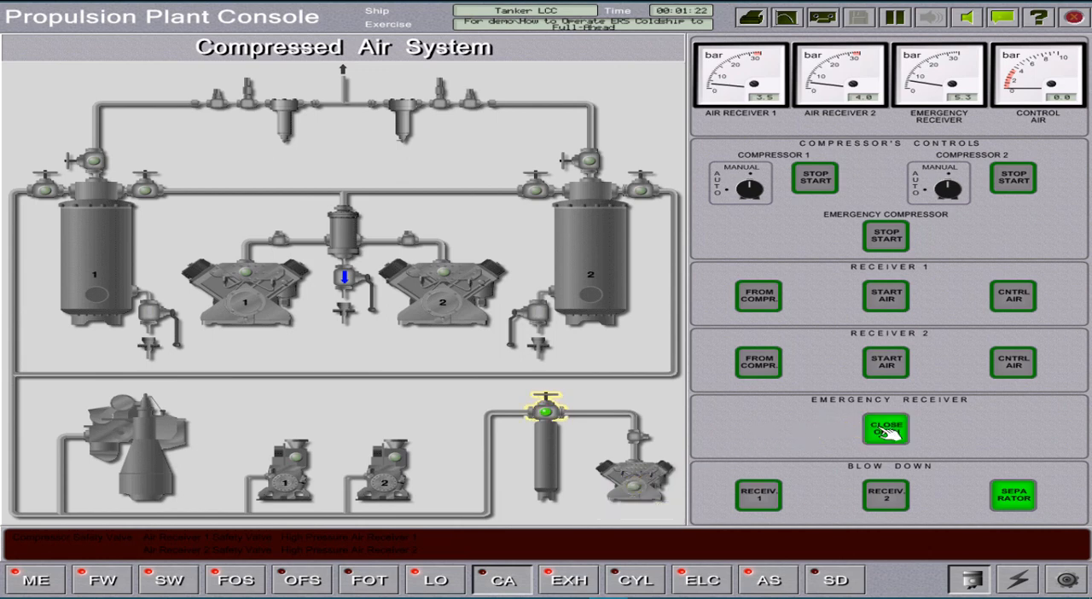
click(884, 428)
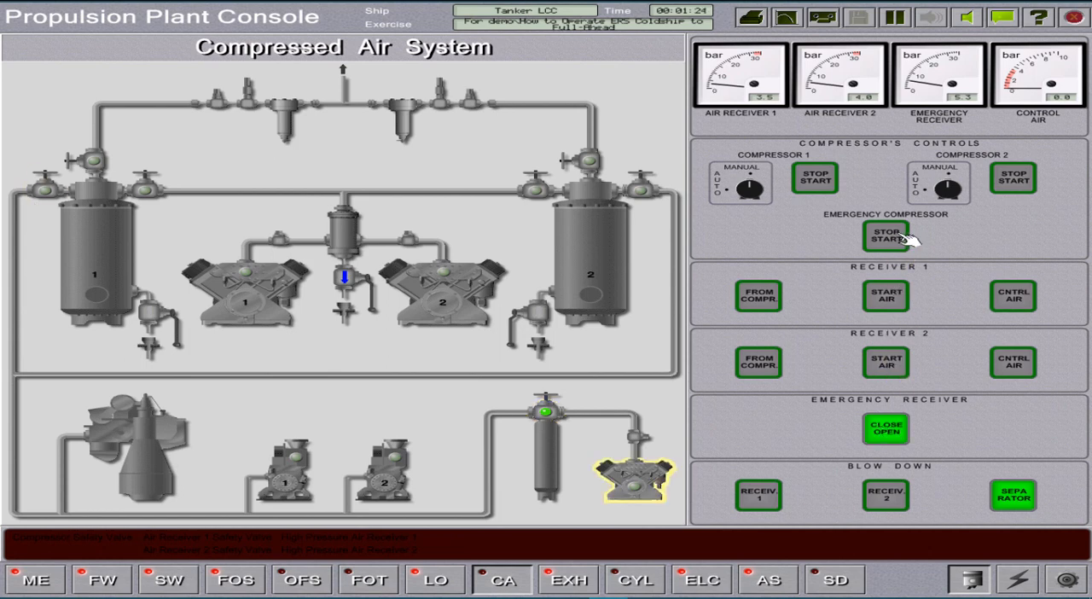
click(885, 235)
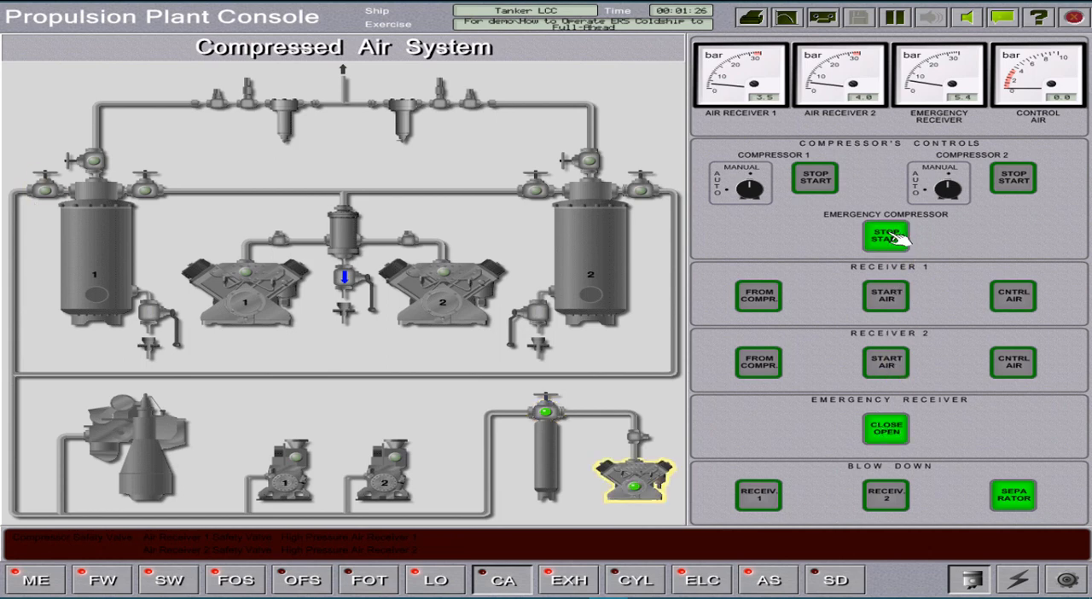
click(885, 236)
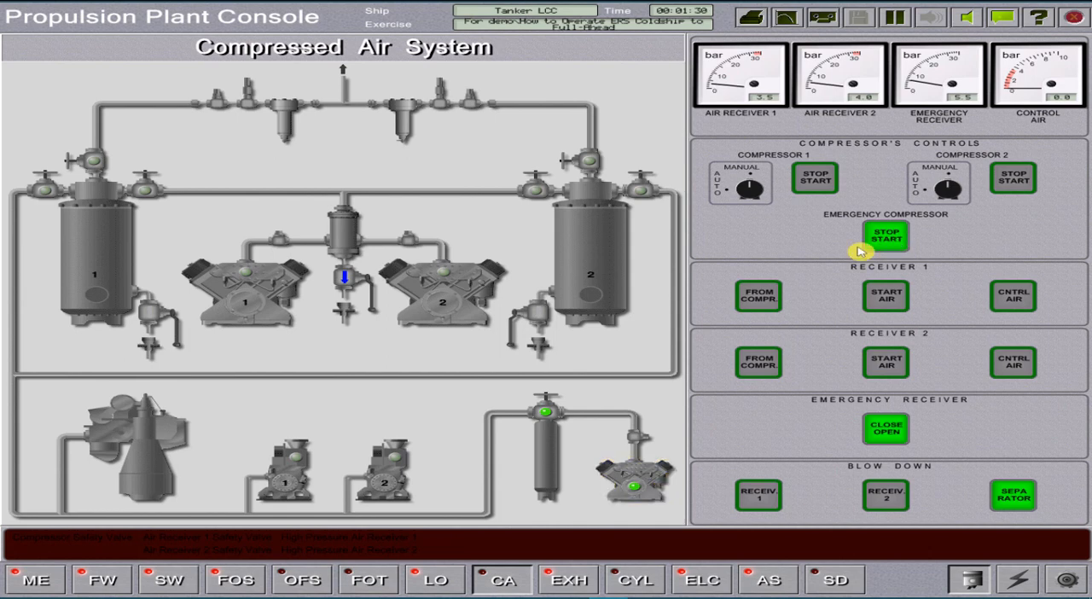
mouse_move(233, 587)
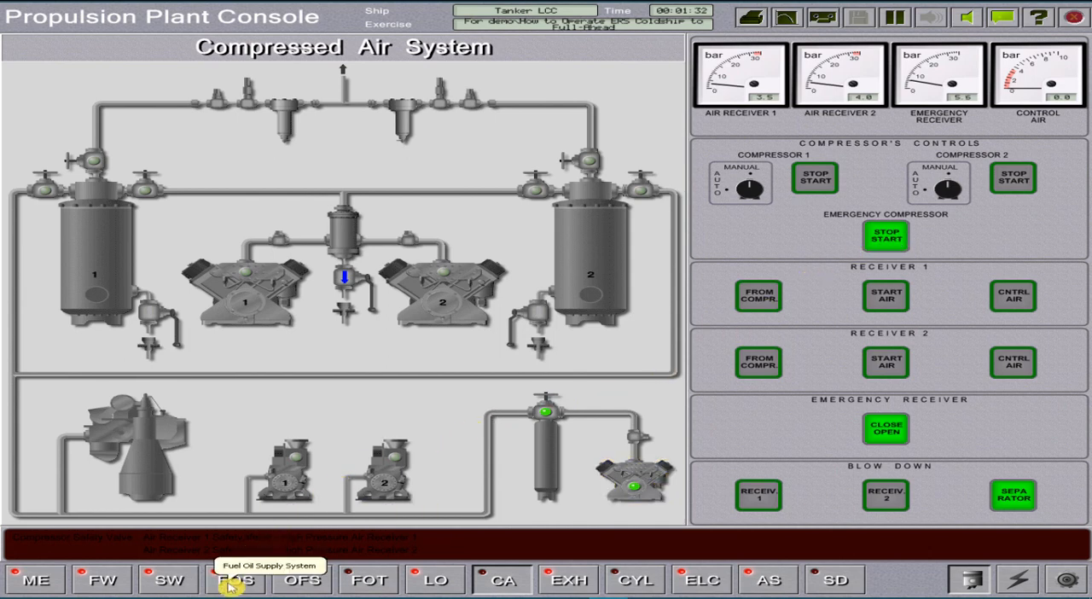
On the Fuel Oil Supply System page, start supply pump 2 and circulation pump 2.
click(235, 580)
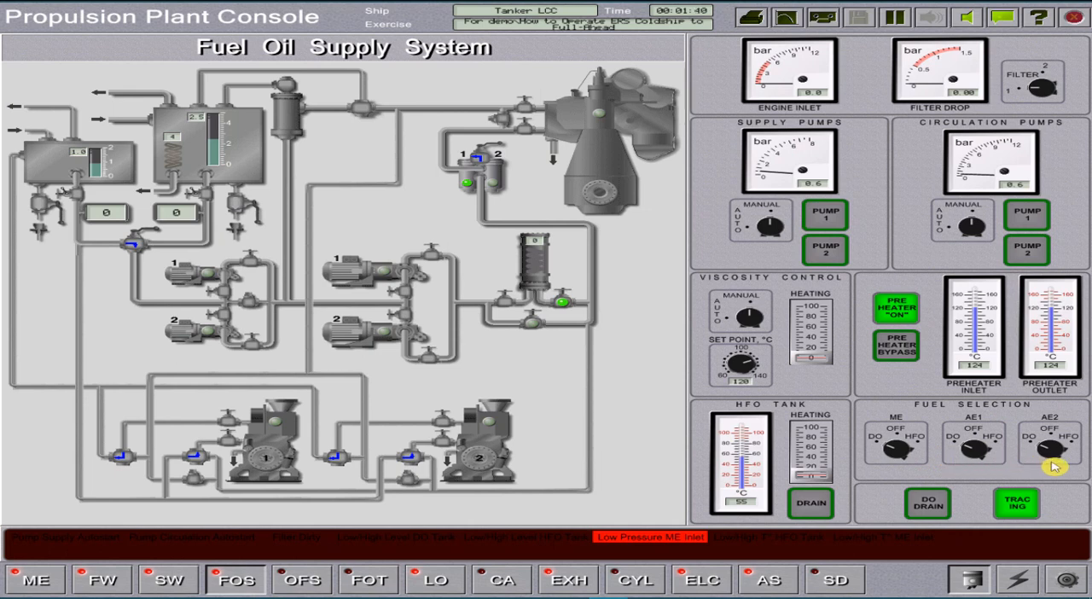
click(536, 262)
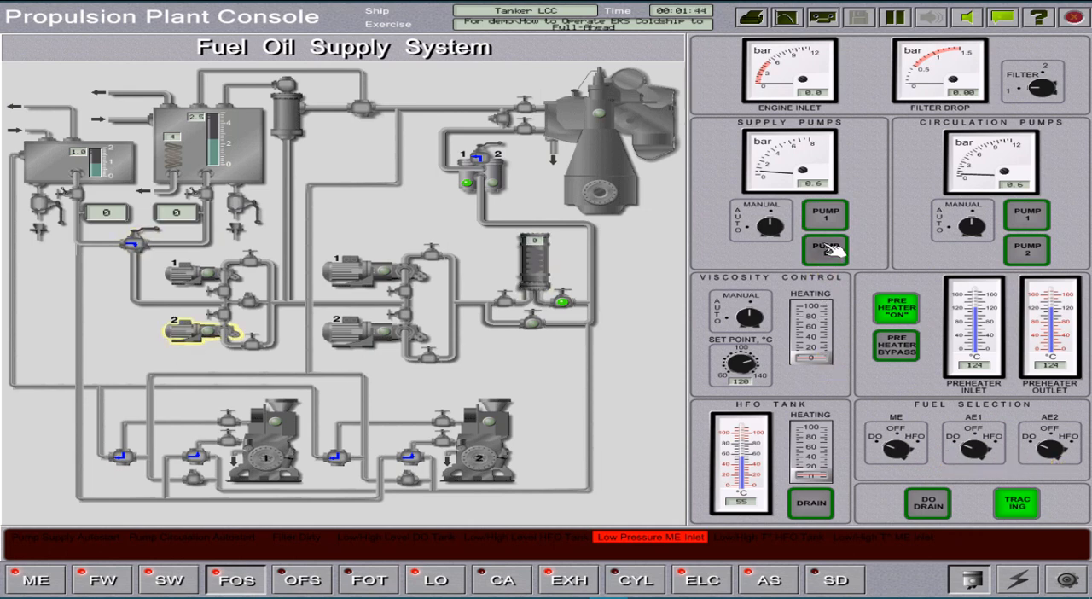
click(822, 247)
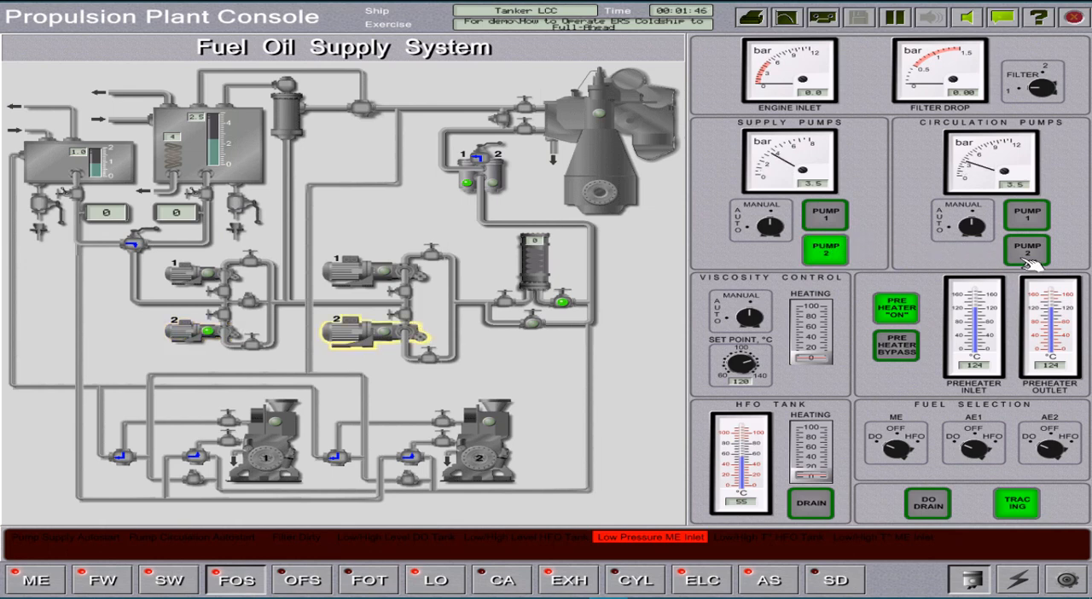
click(1027, 252)
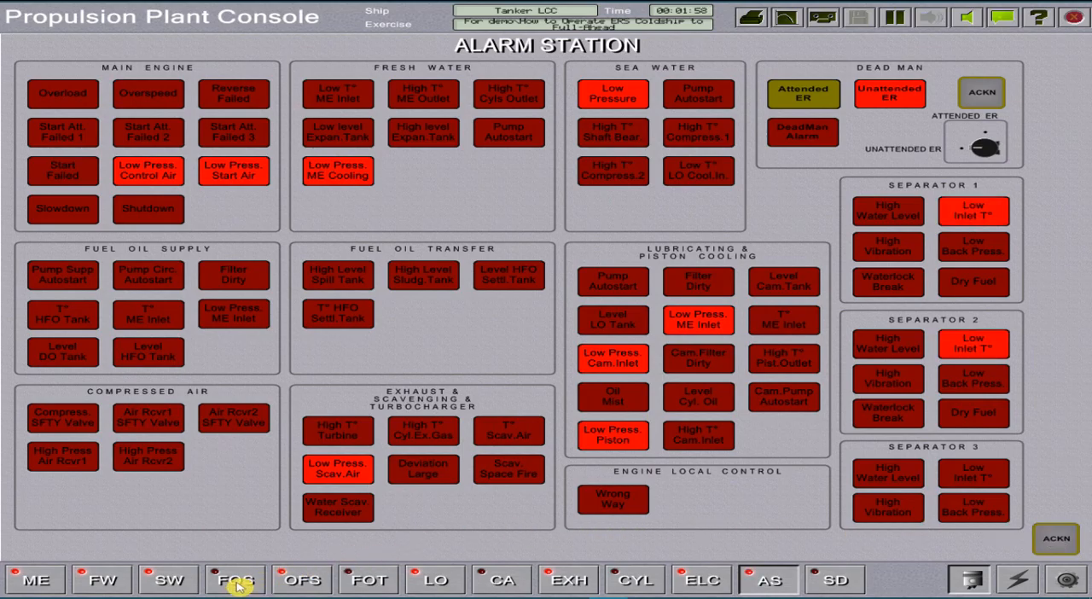
click(236, 580)
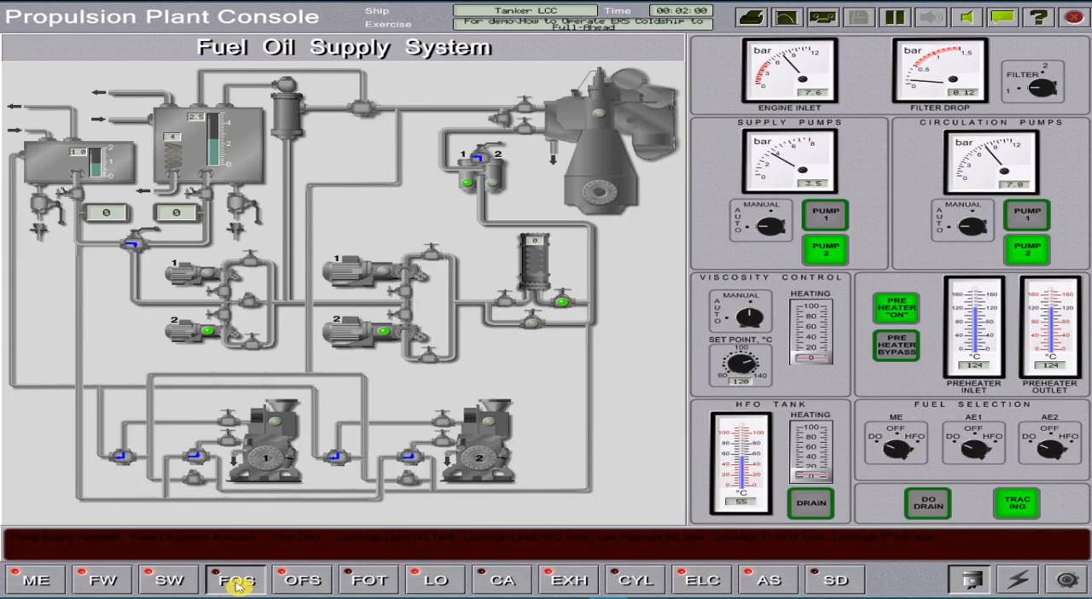
mouse_move(169, 579)
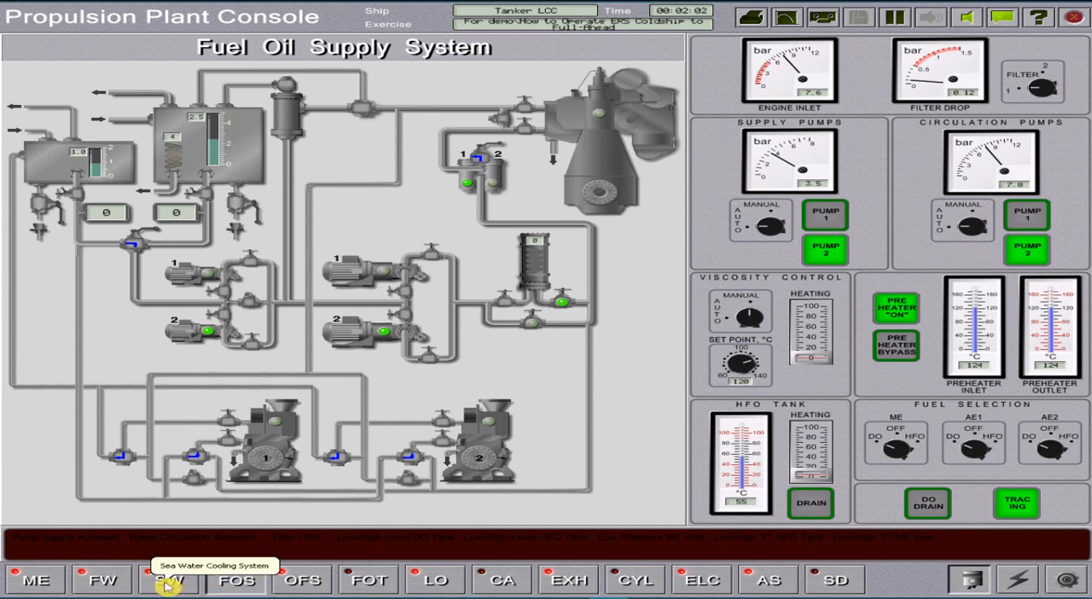
Check the propulsion alarm overview, then start sea water cooling pump 1.
click(169, 580)
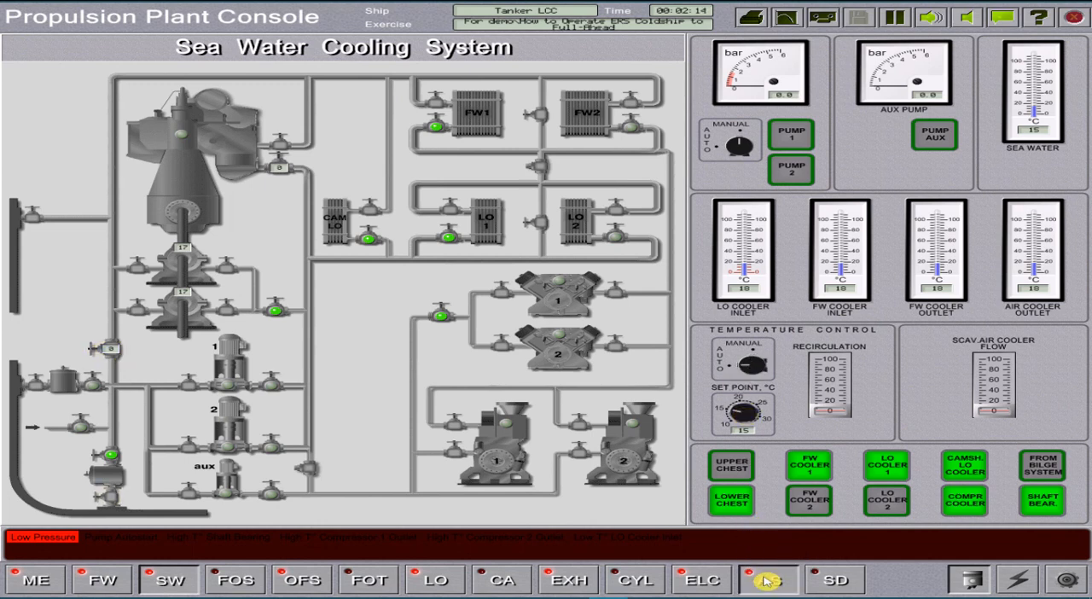
click(768, 580)
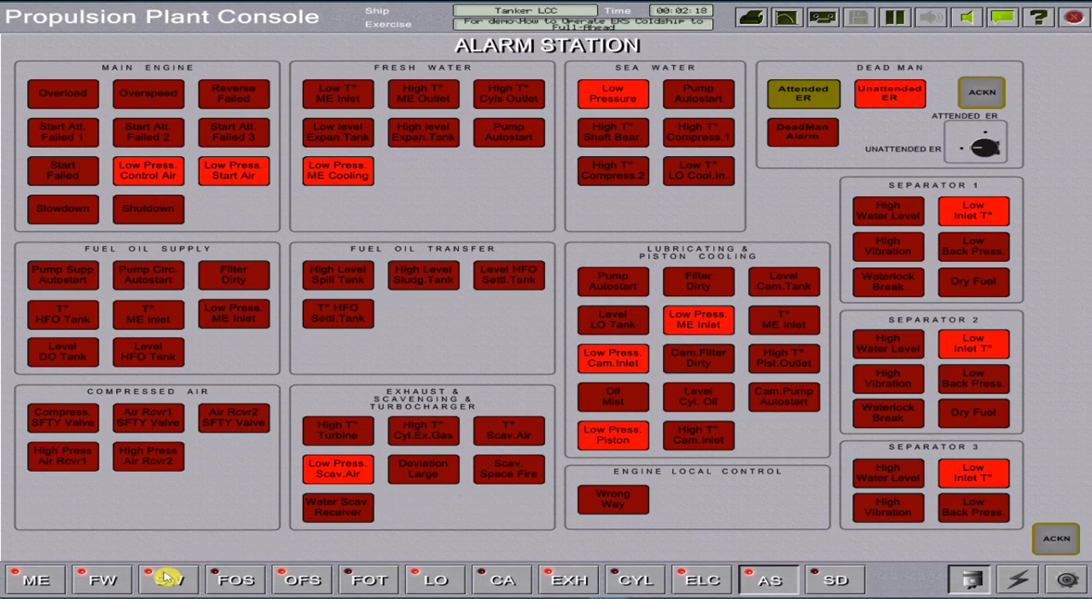
click(169, 580)
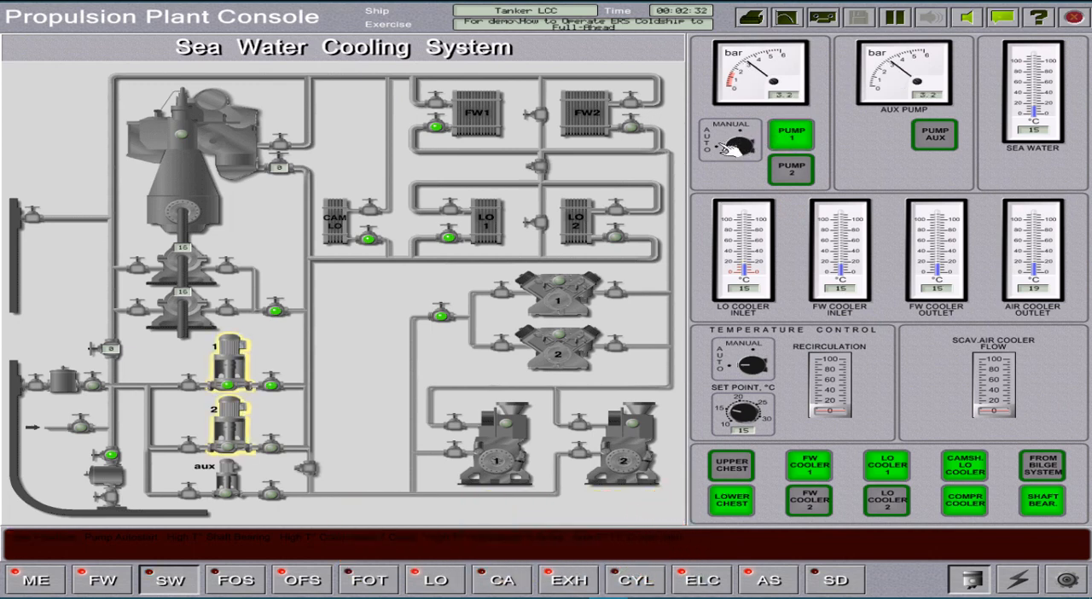
click(741, 145)
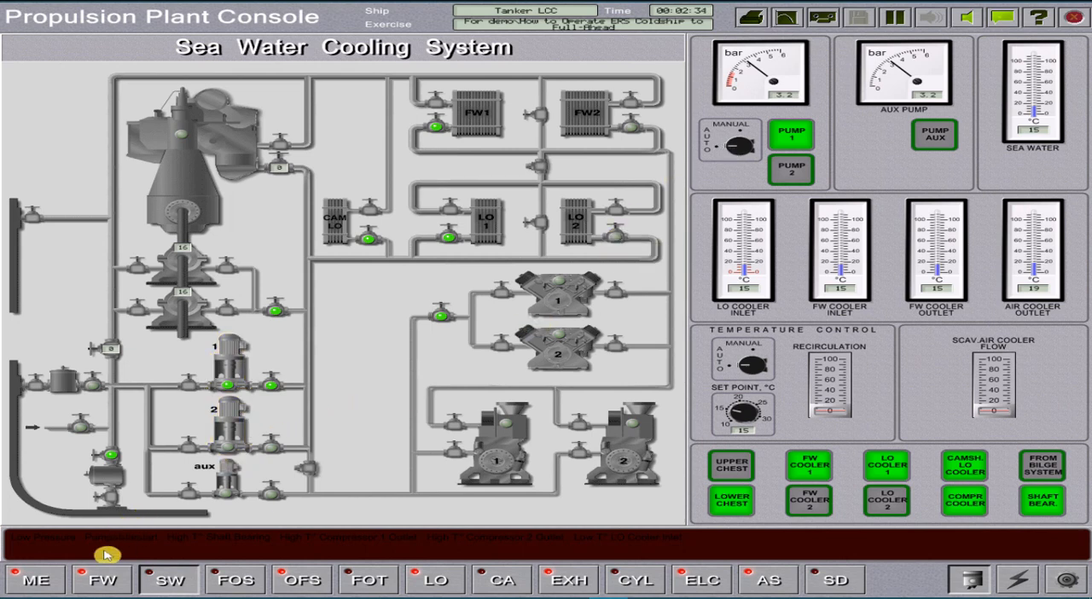
click(103, 580)
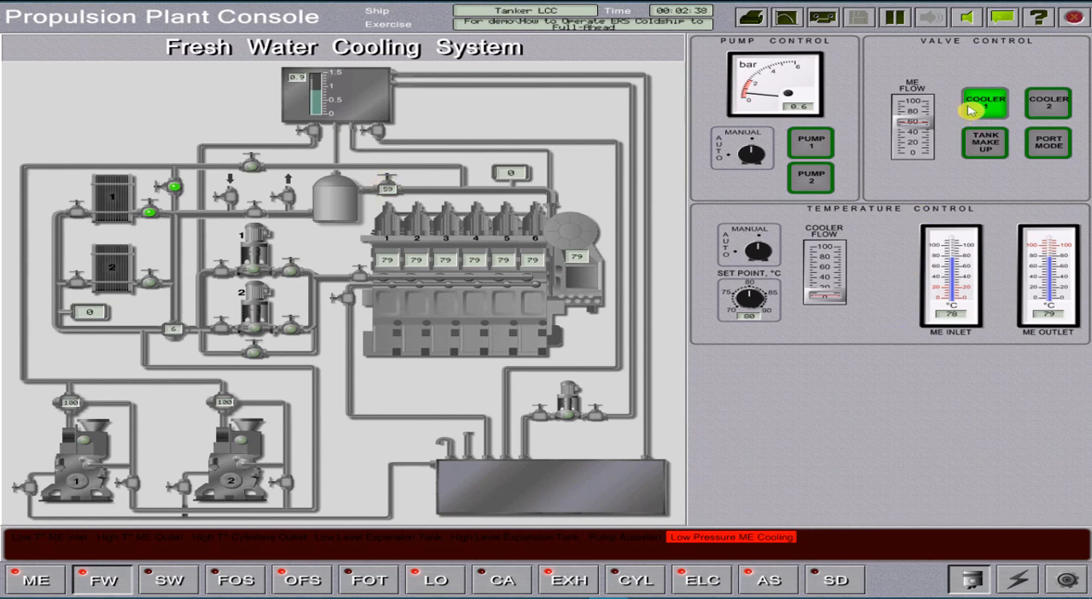
click(983, 104)
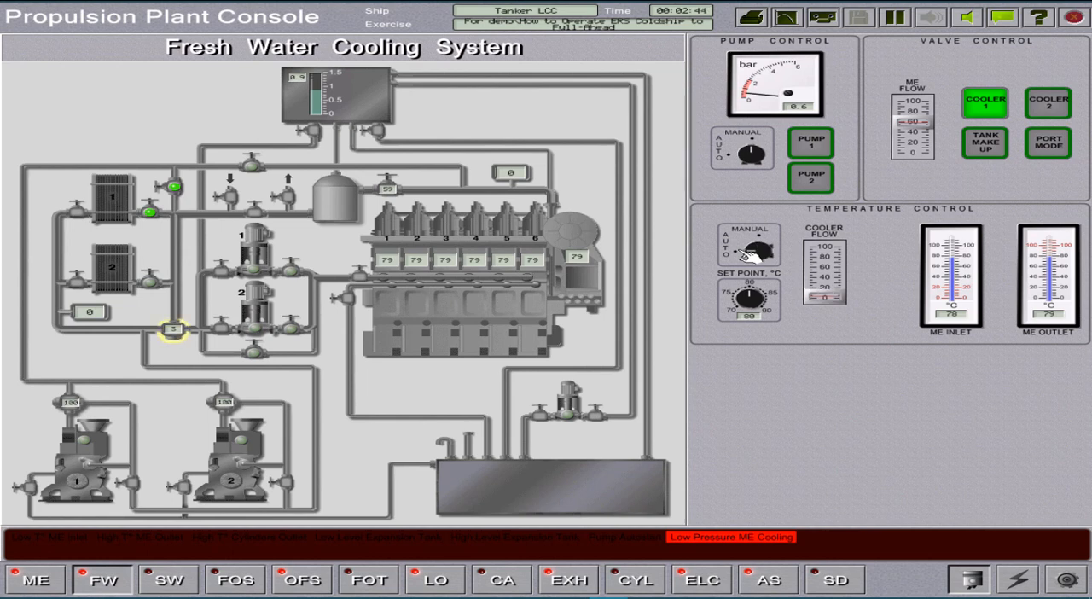
click(808, 178)
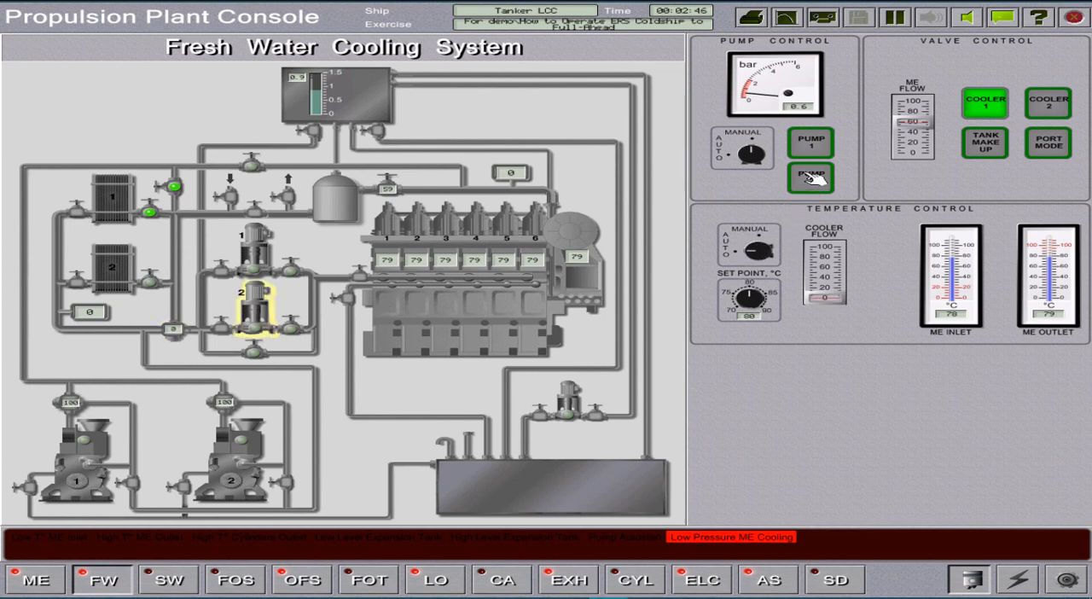
click(809, 179)
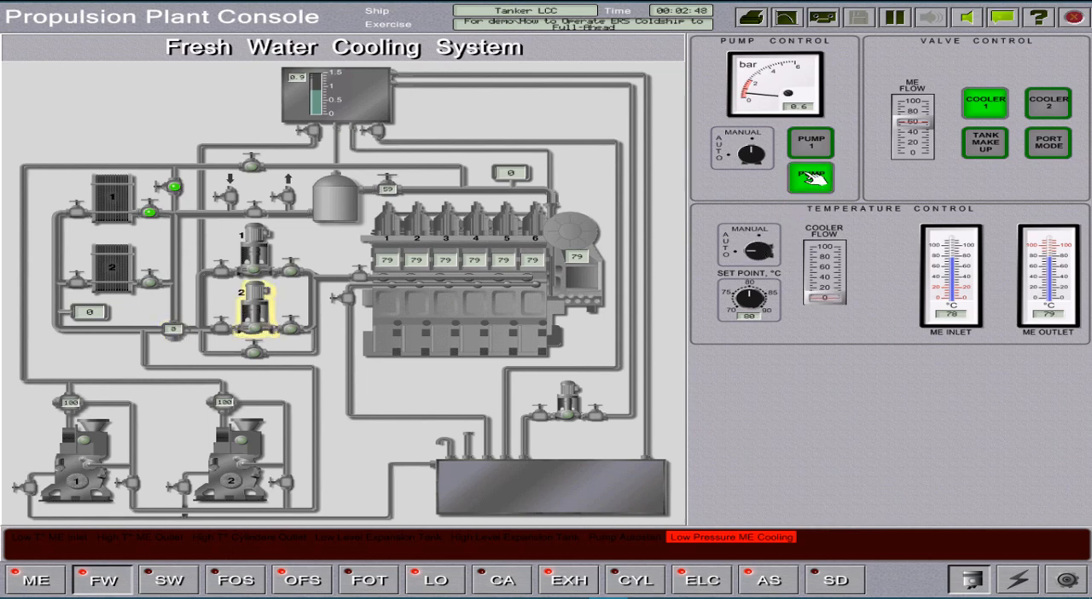
click(808, 178)
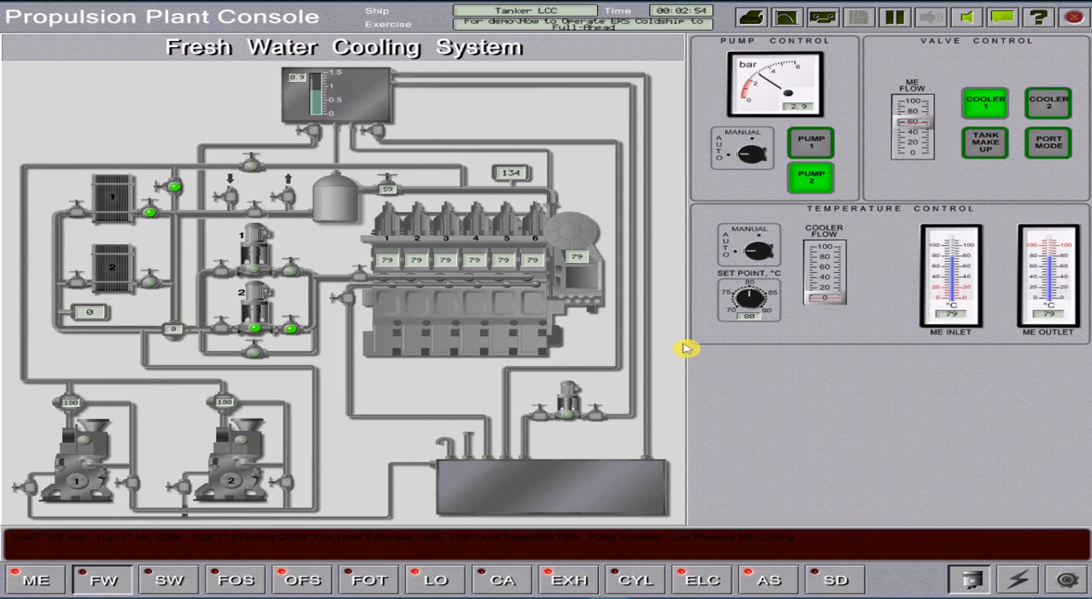
mouse_move(863, 422)
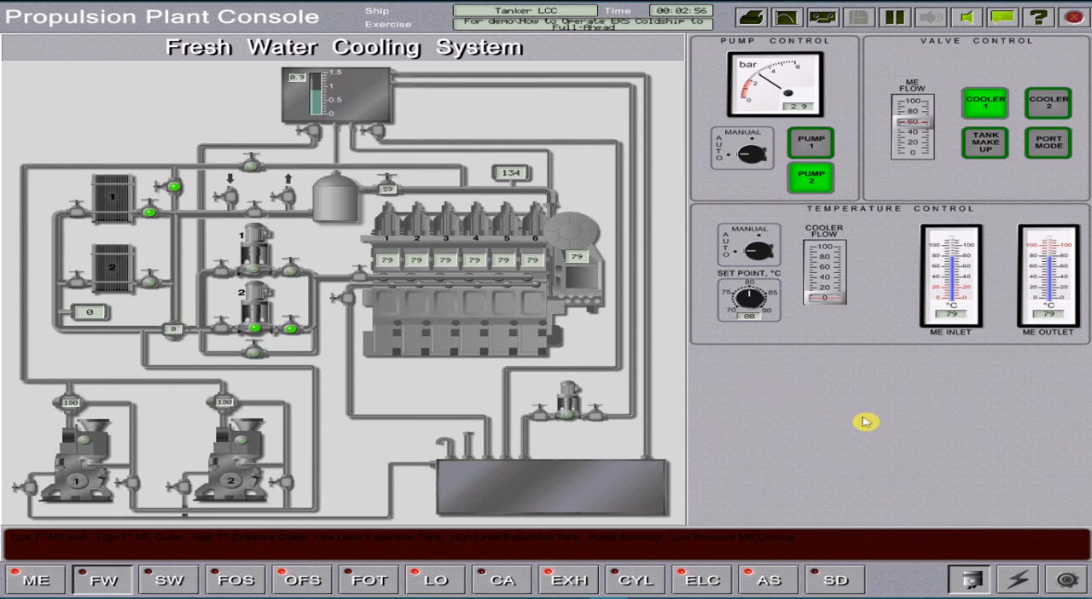
mouse_move(1017, 580)
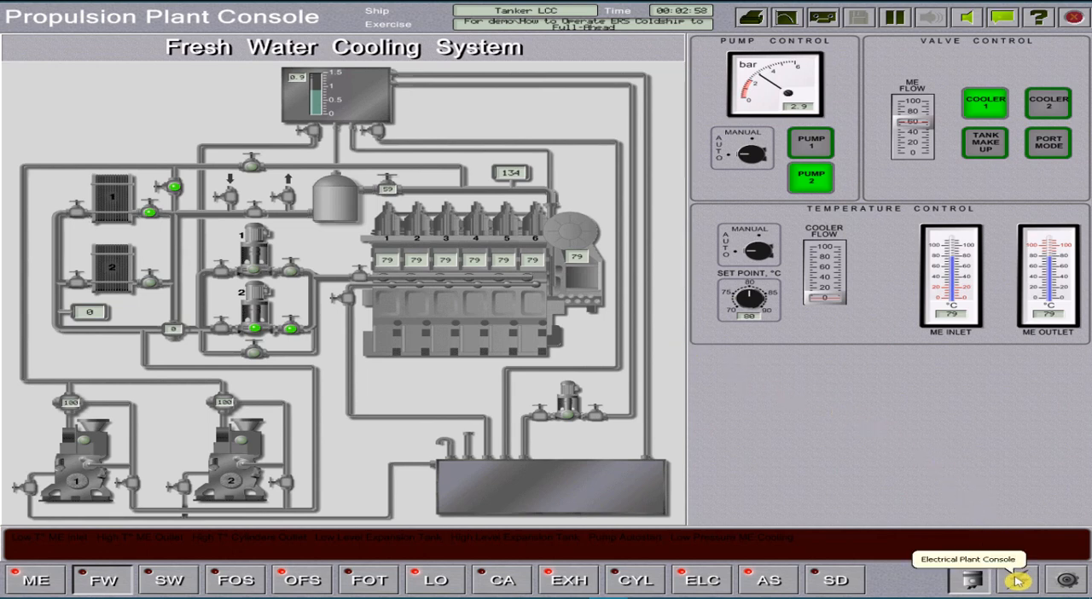
On the Electrical Plant Console, check the emergency generator's output, then show Diesel Generator 1's panel.
click(1016, 580)
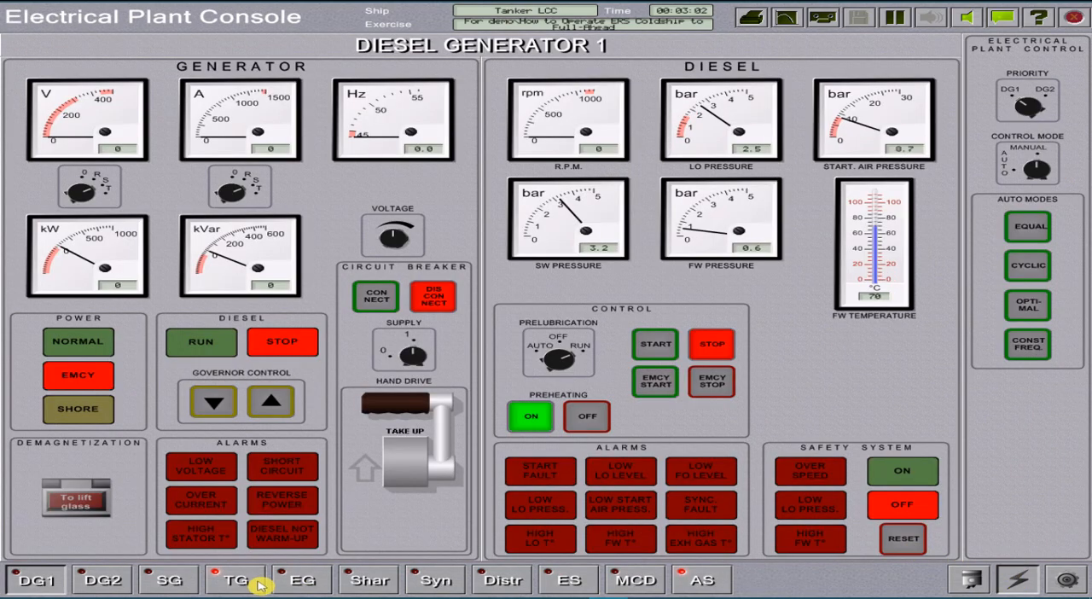
click(302, 580)
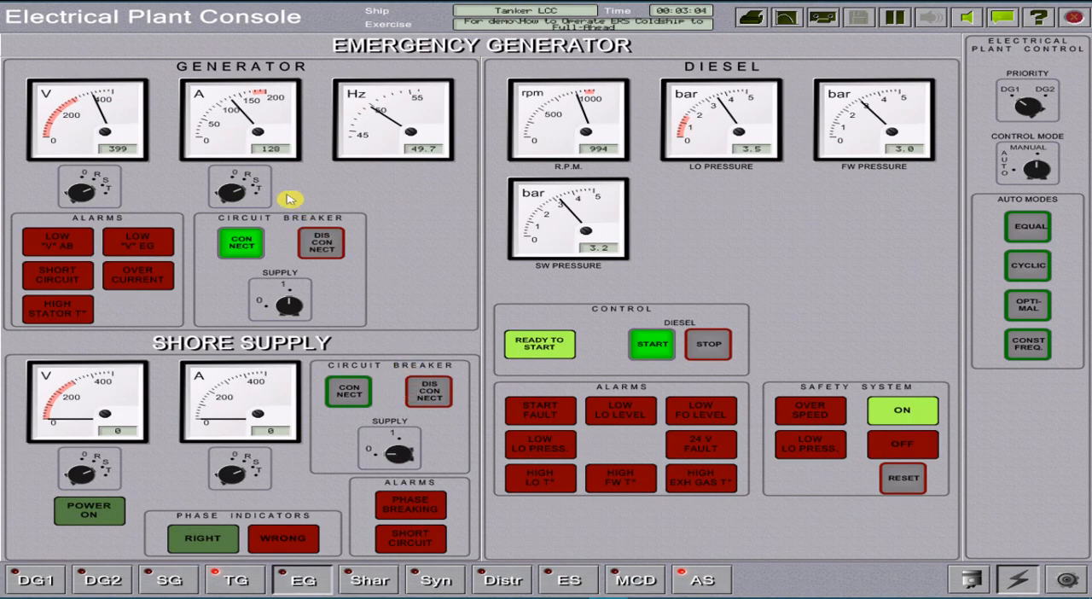
mouse_move(277, 164)
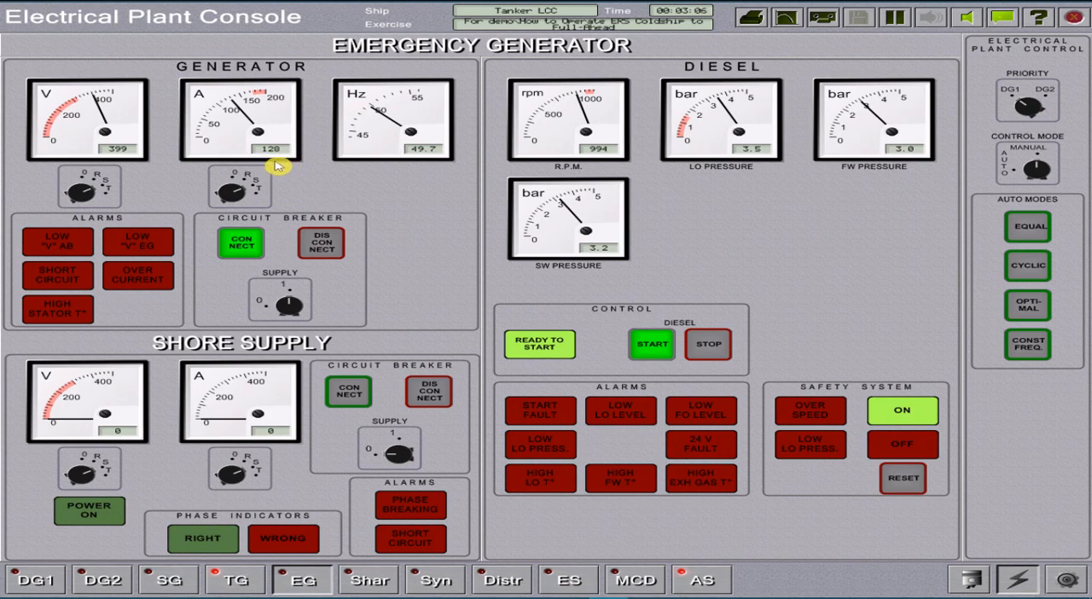
mouse_move(271, 164)
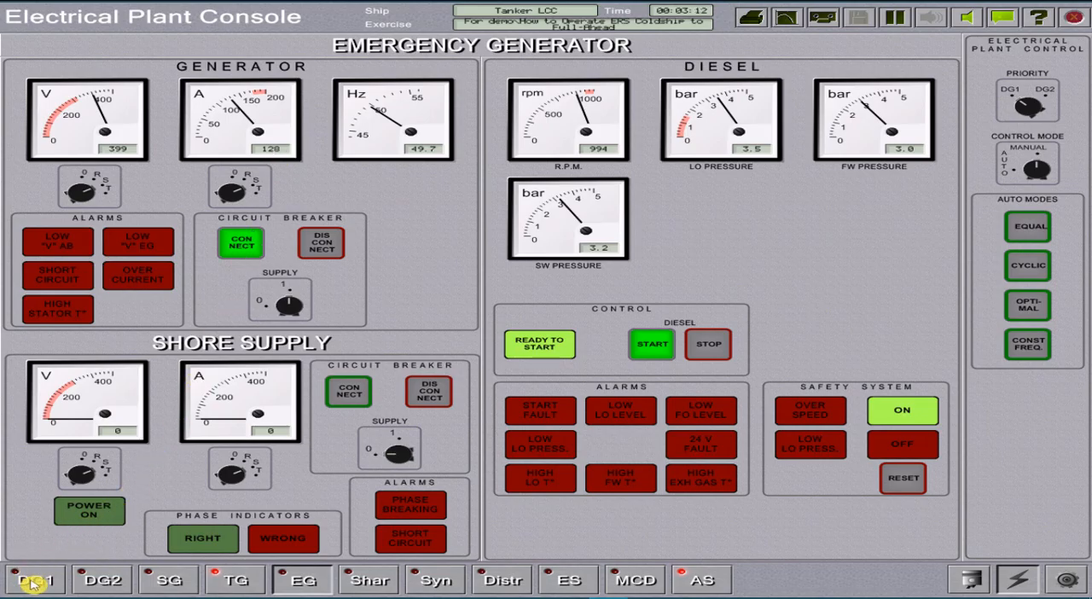
click(34, 580)
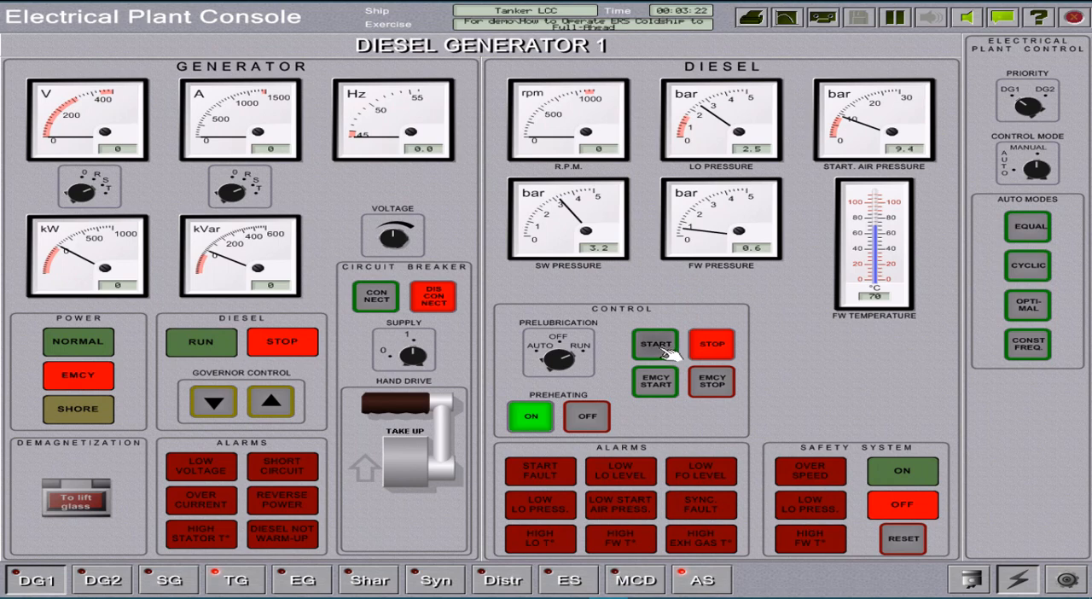
Start and run diesel generator 1, connect it, and confirm the emergency generator has dropped off.
click(655, 344)
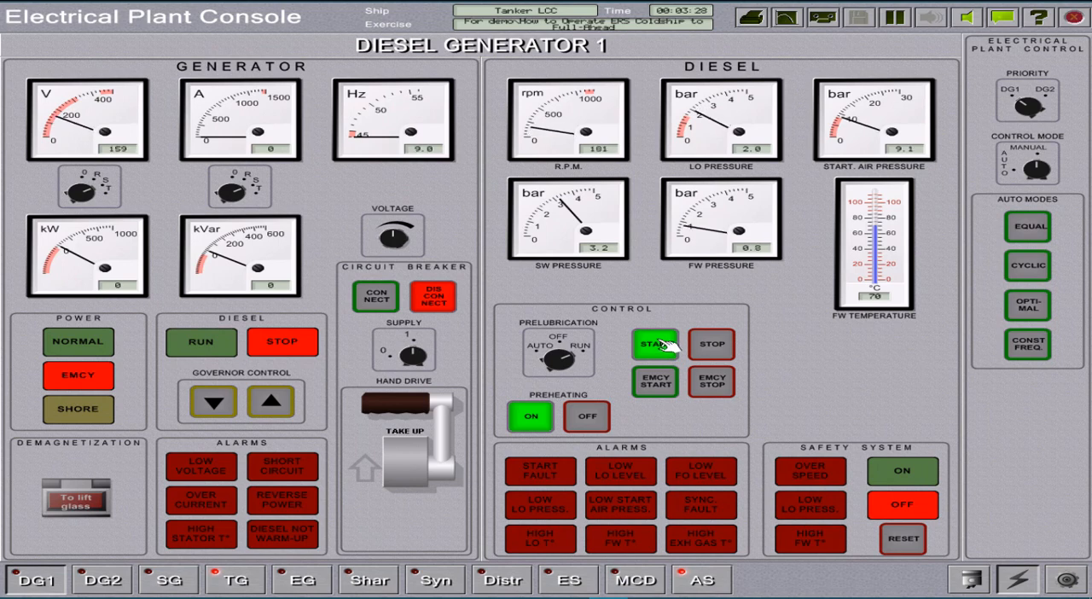
click(655, 345)
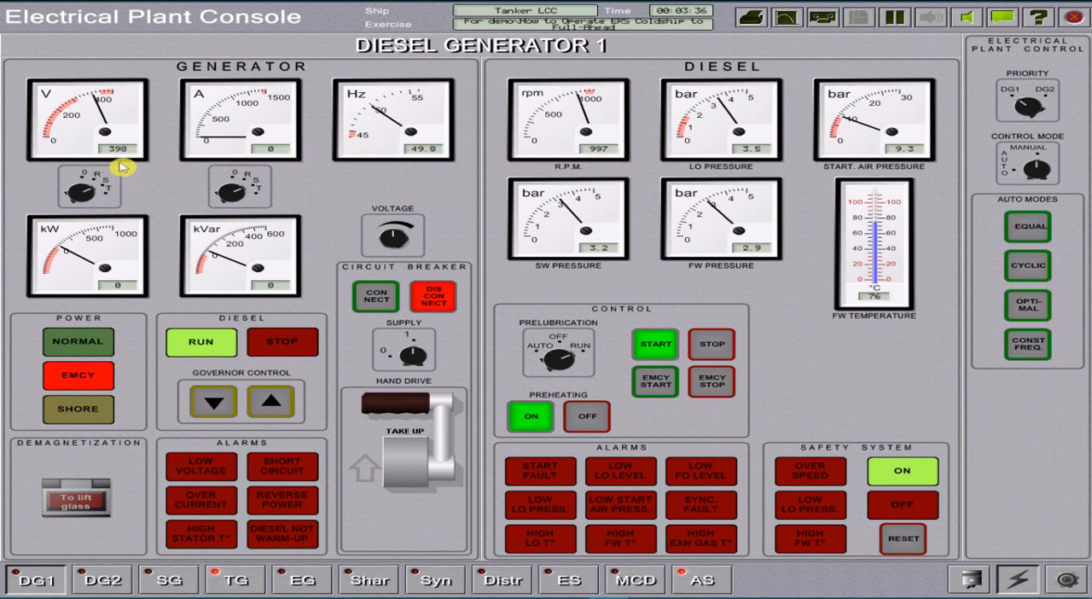
mouse_move(409, 179)
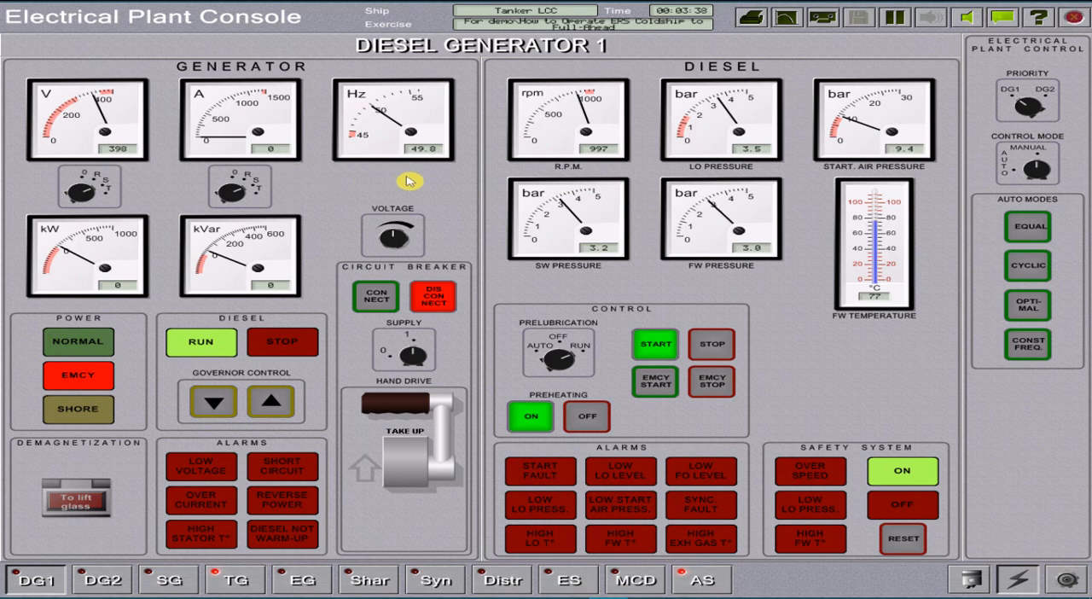
mouse_move(388, 208)
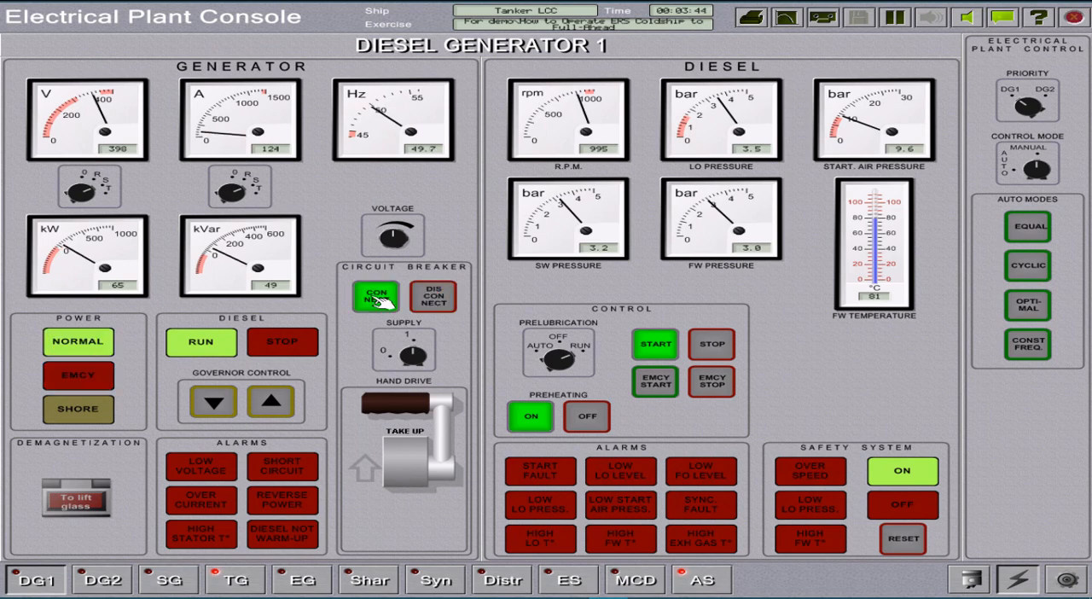
click(302, 580)
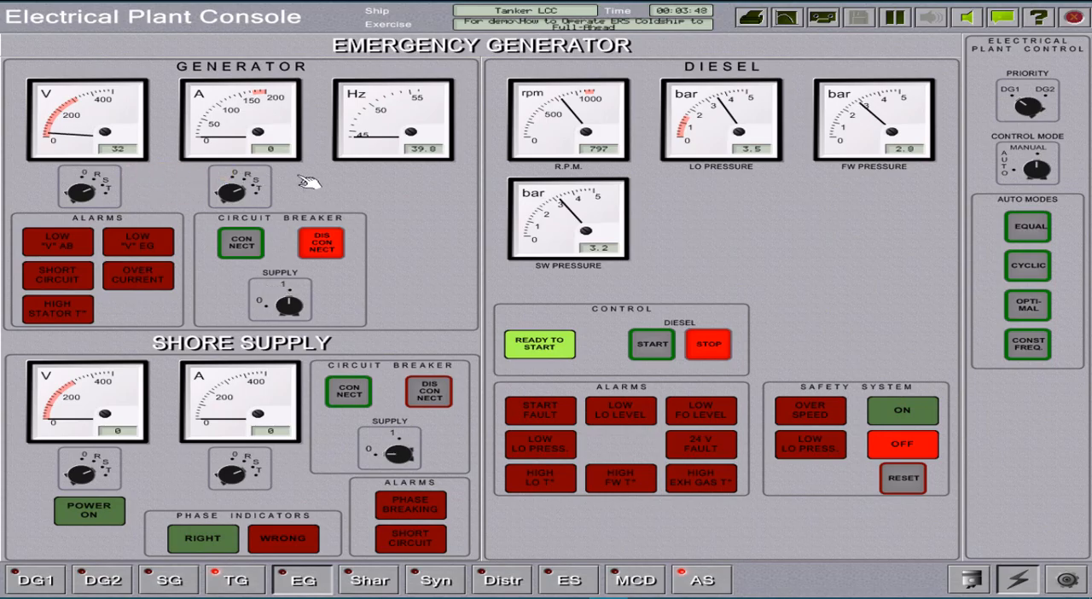
mouse_move(48, 559)
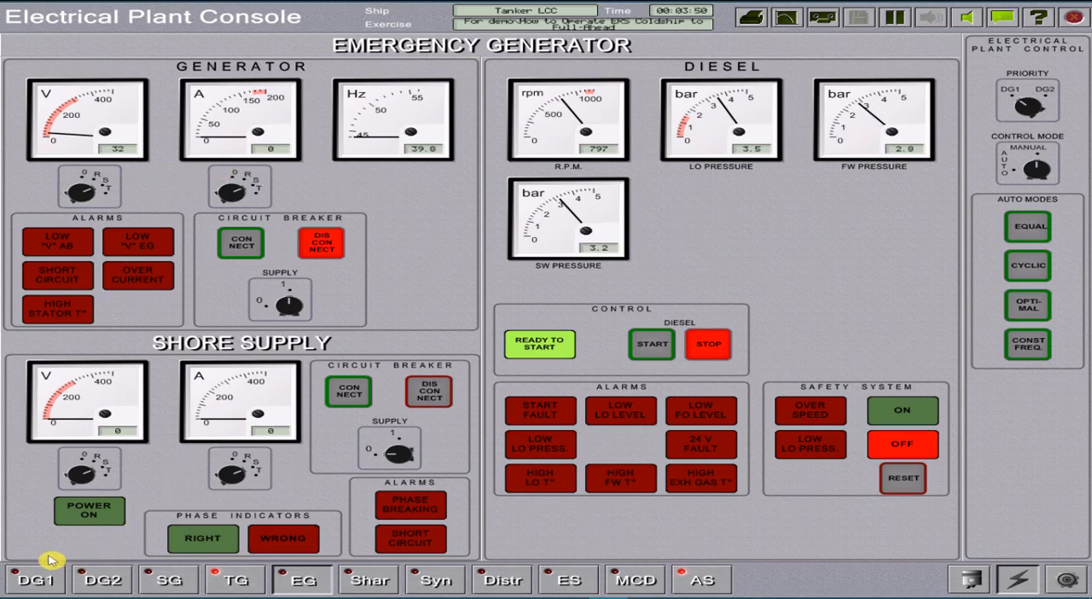
click(36, 579)
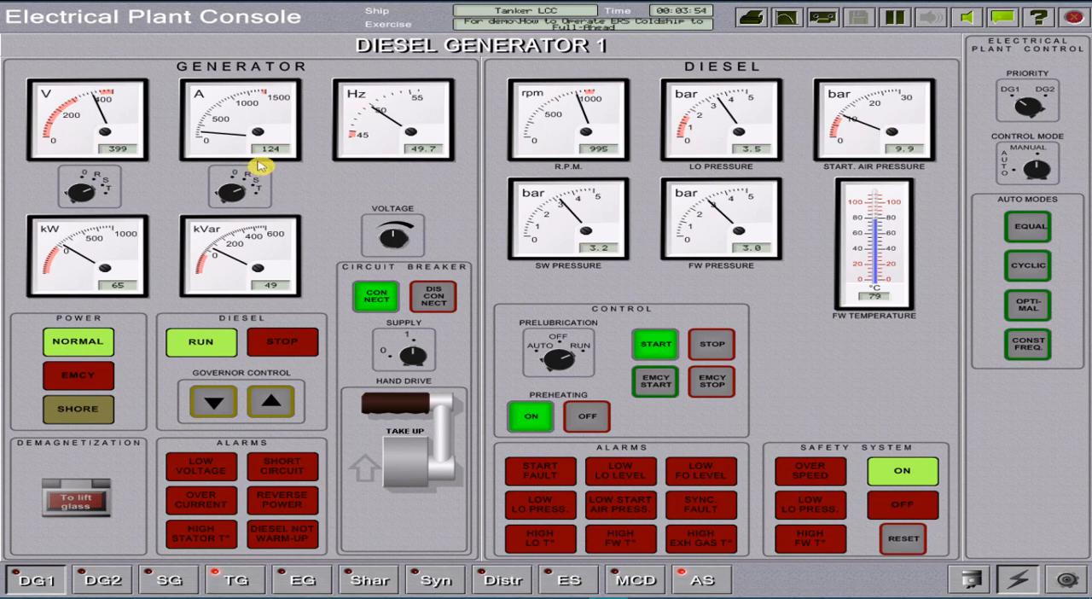
mouse_move(337, 198)
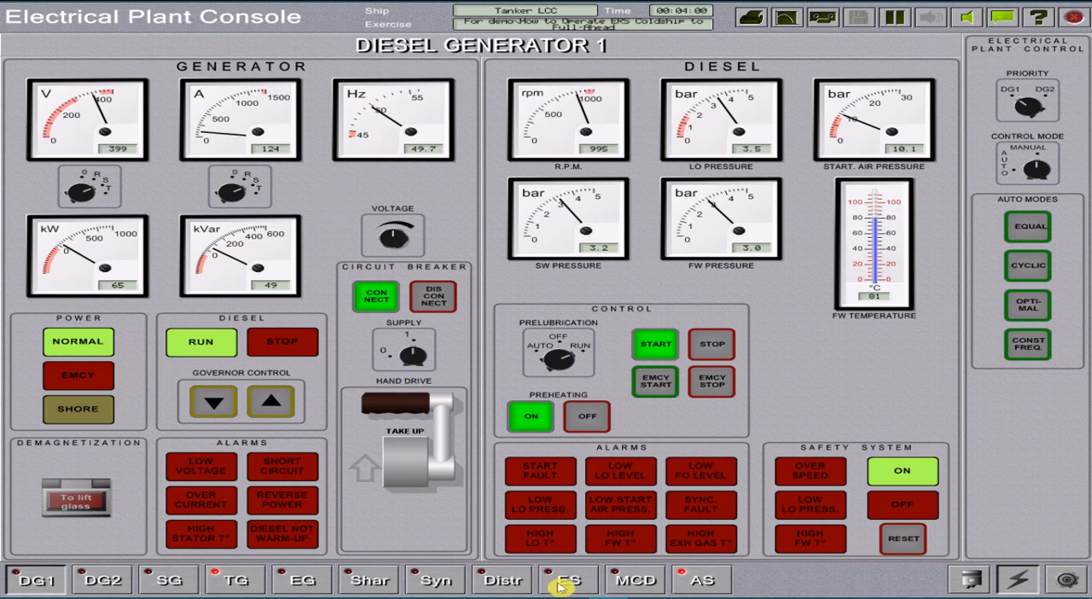
Switch on the anti-panic lighting circuit on the emergency switchboard.
click(566, 579)
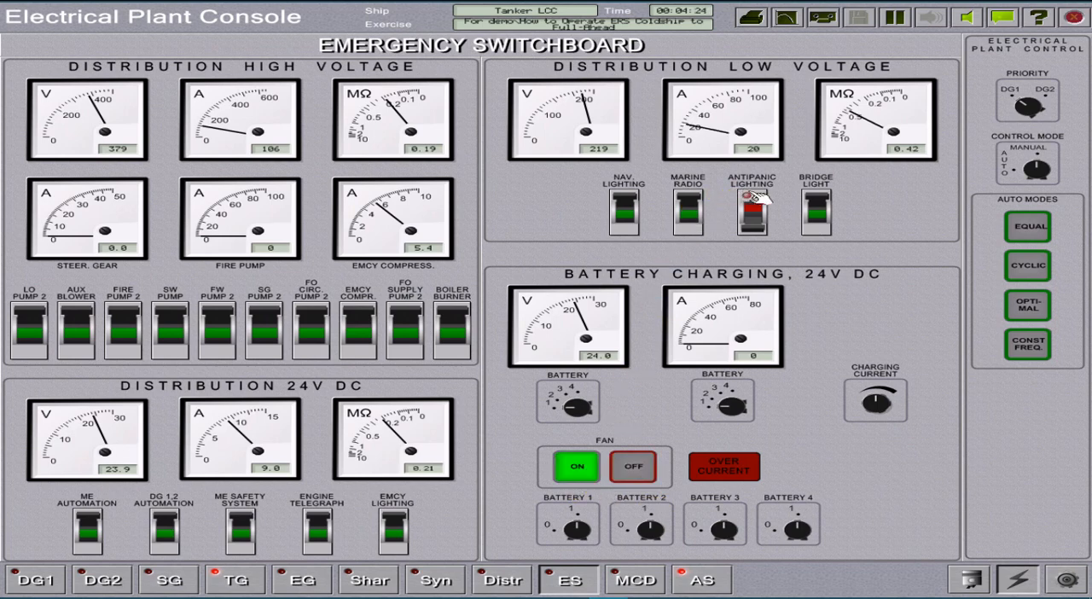
click(751, 208)
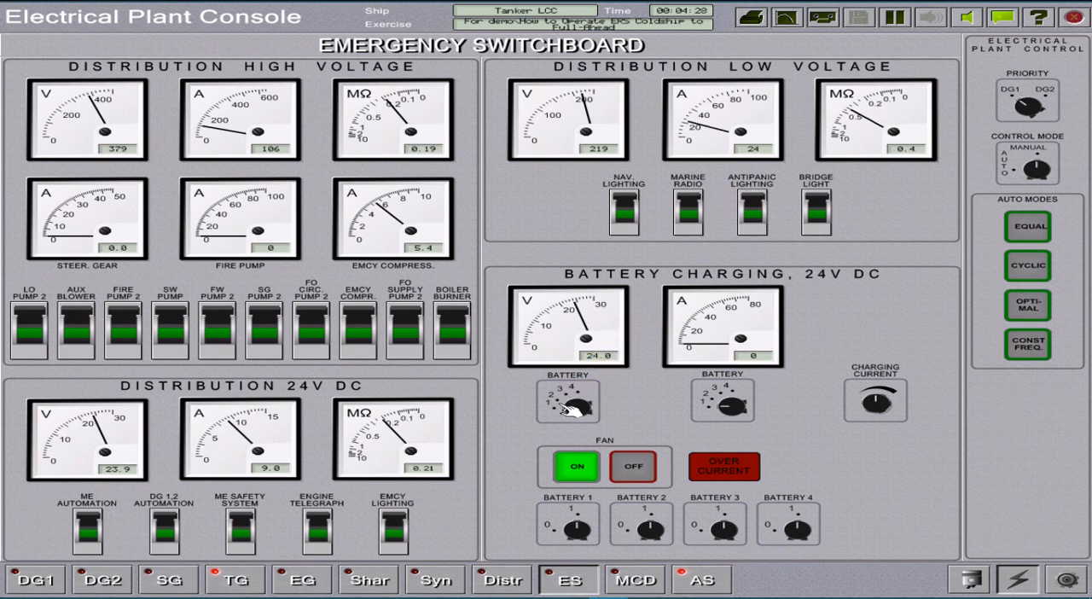
Check diesel generator 1's panel, then bring up the main distribution switchboard.
click(34, 579)
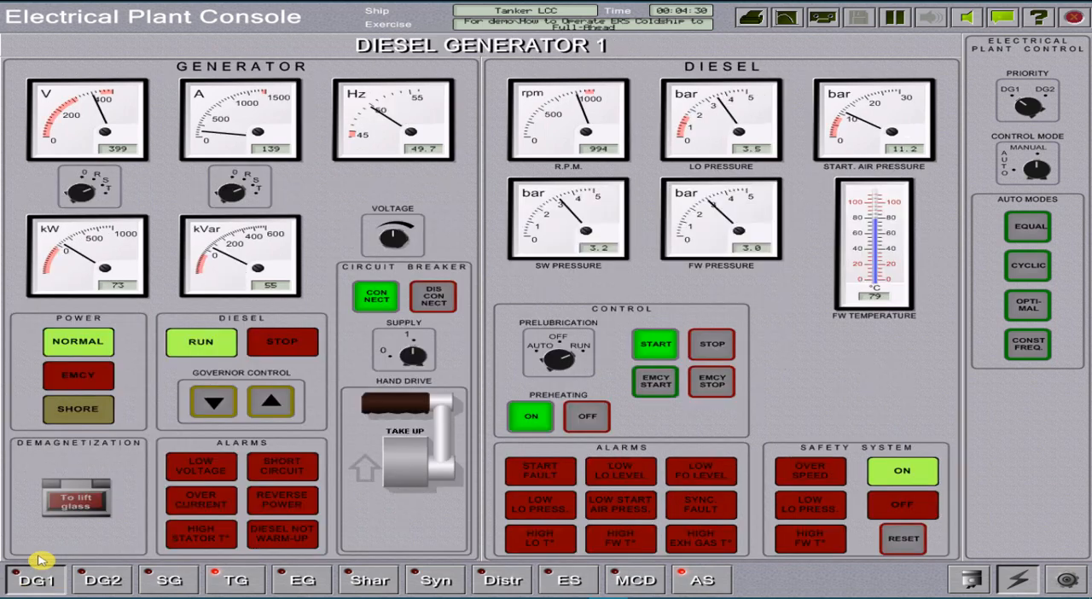
mouse_move(126, 300)
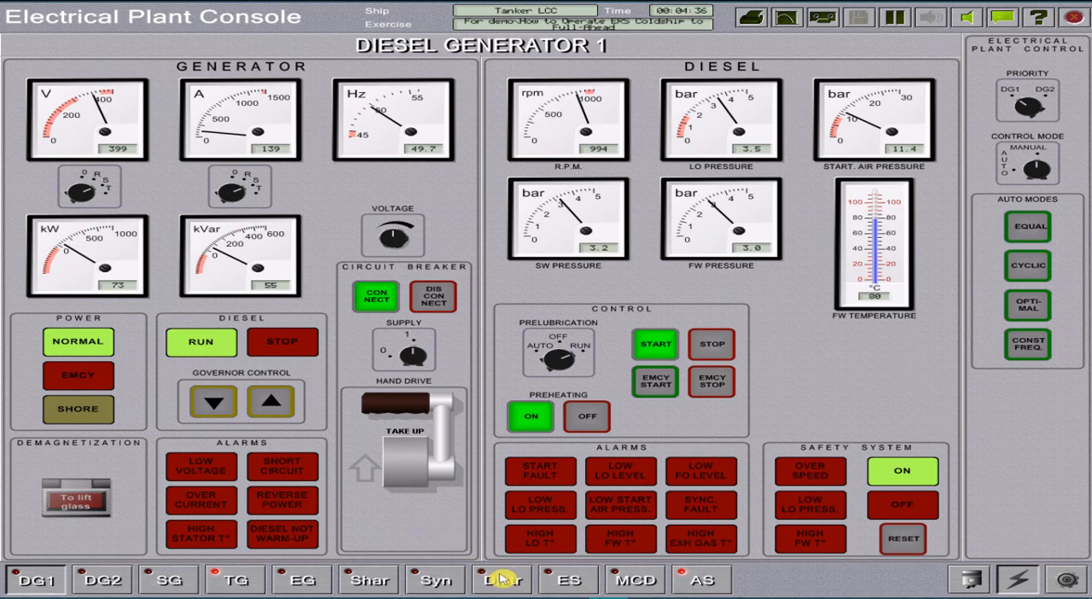
click(501, 580)
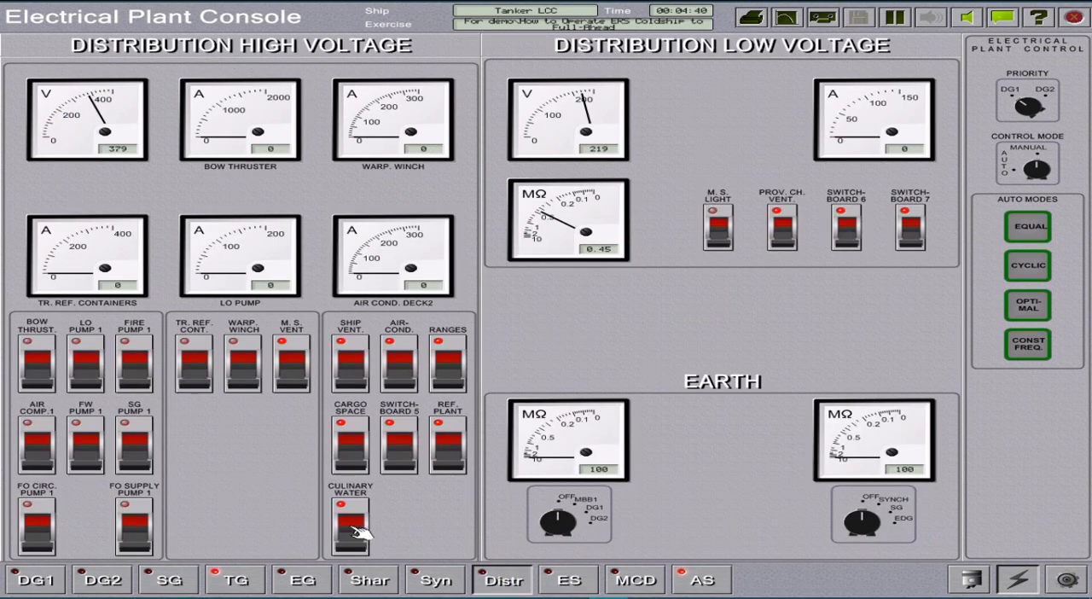
Switch on culinary water, FO supply pump 1, M.S. ventilation, refrigeration plant and switchboard 7, then return to DG1.
click(85, 362)
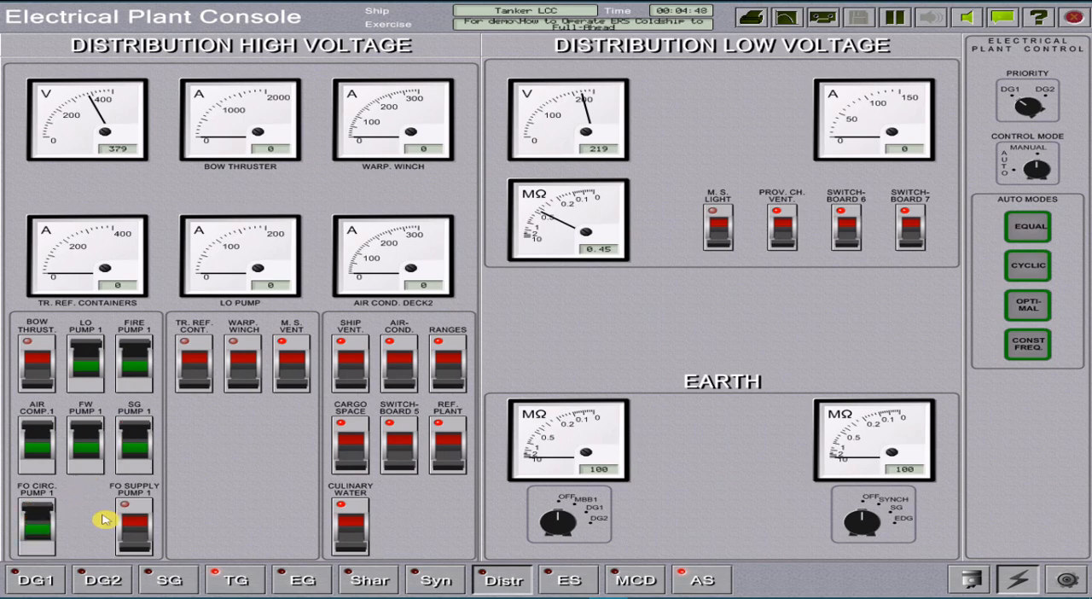
click(133, 527)
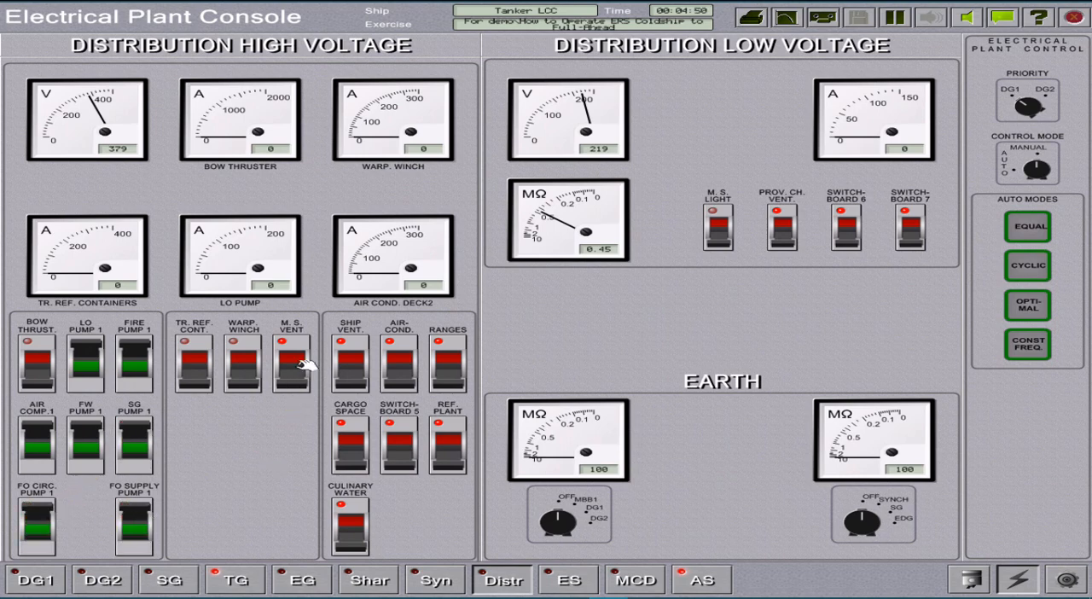
click(290, 362)
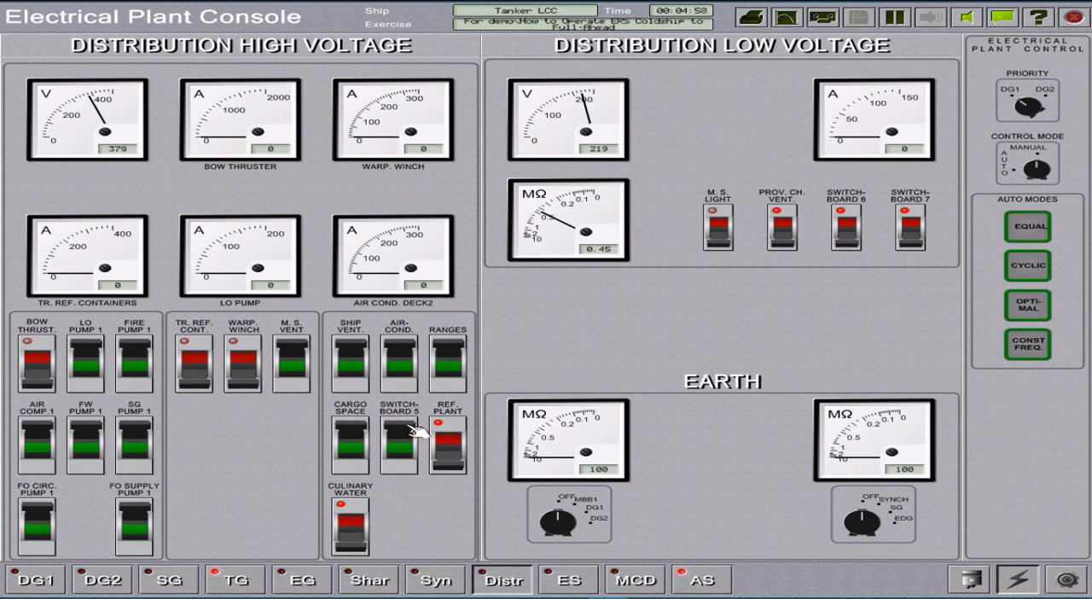
click(447, 443)
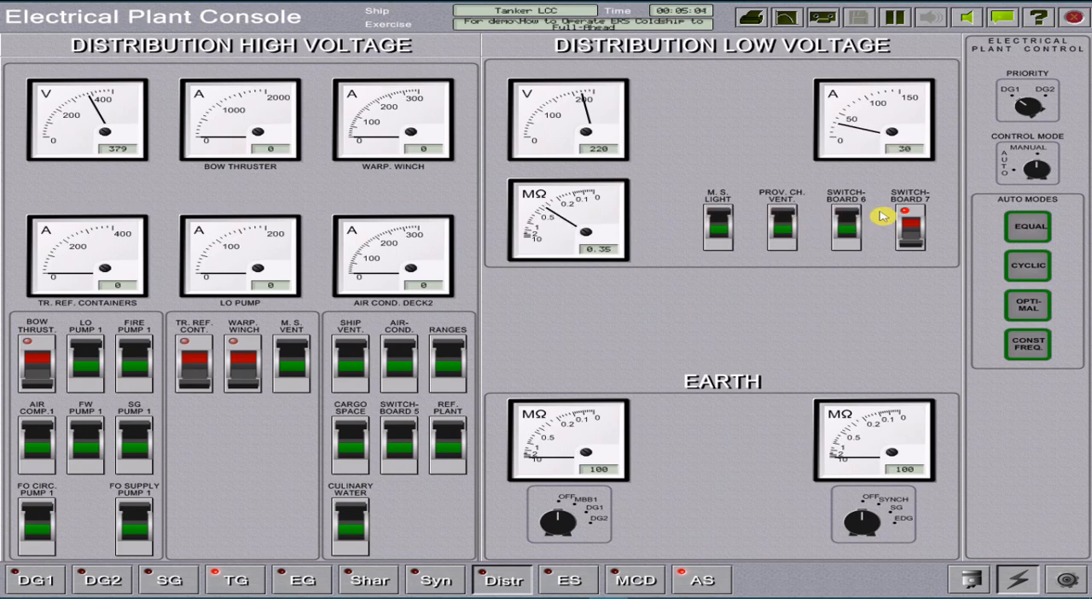
click(907, 229)
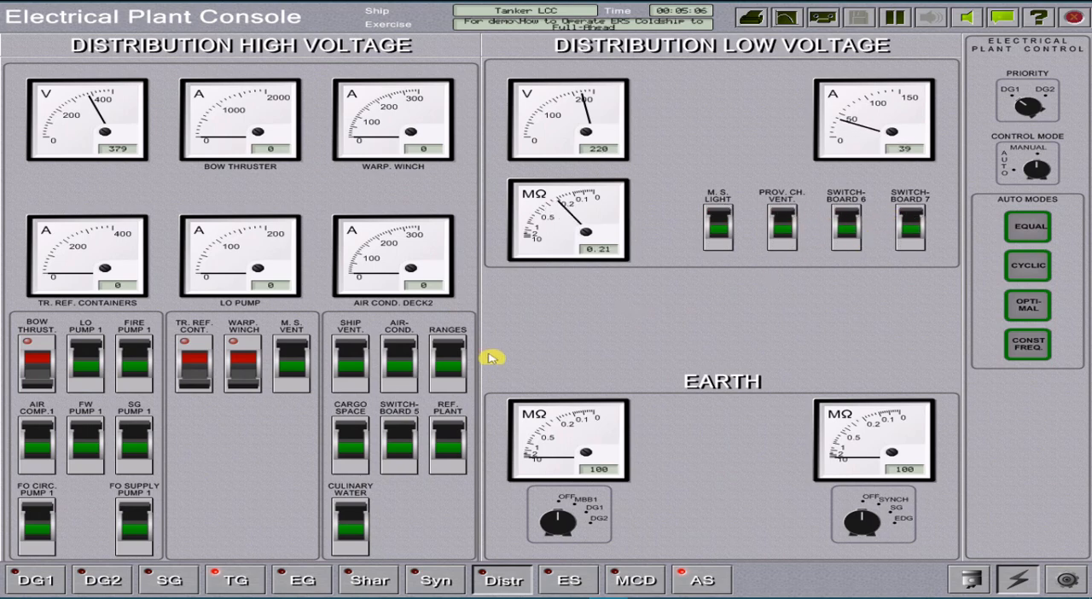
click(35, 580)
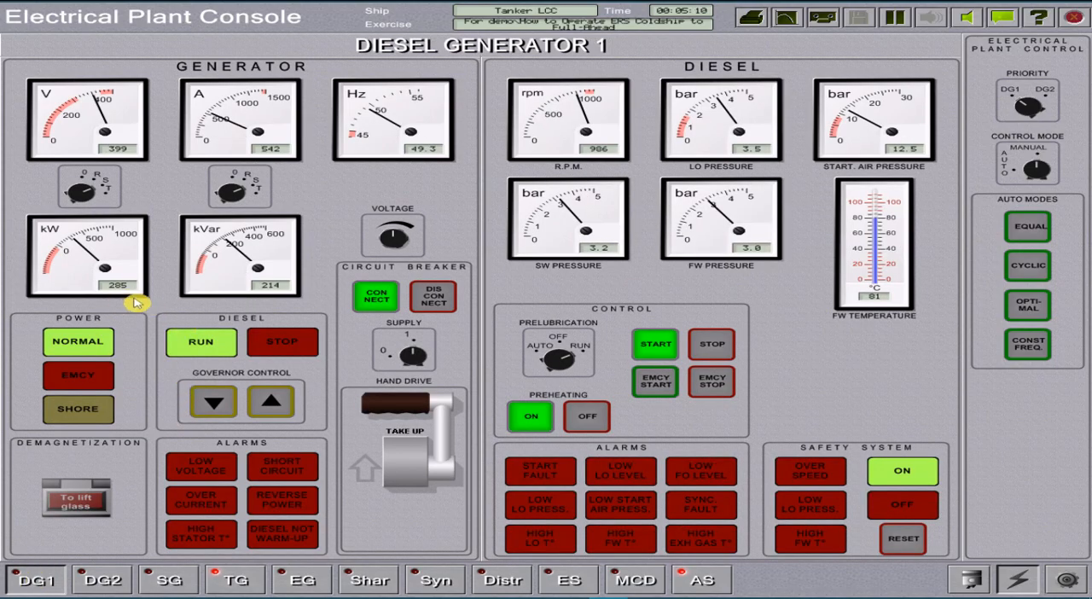
mouse_move(300, 322)
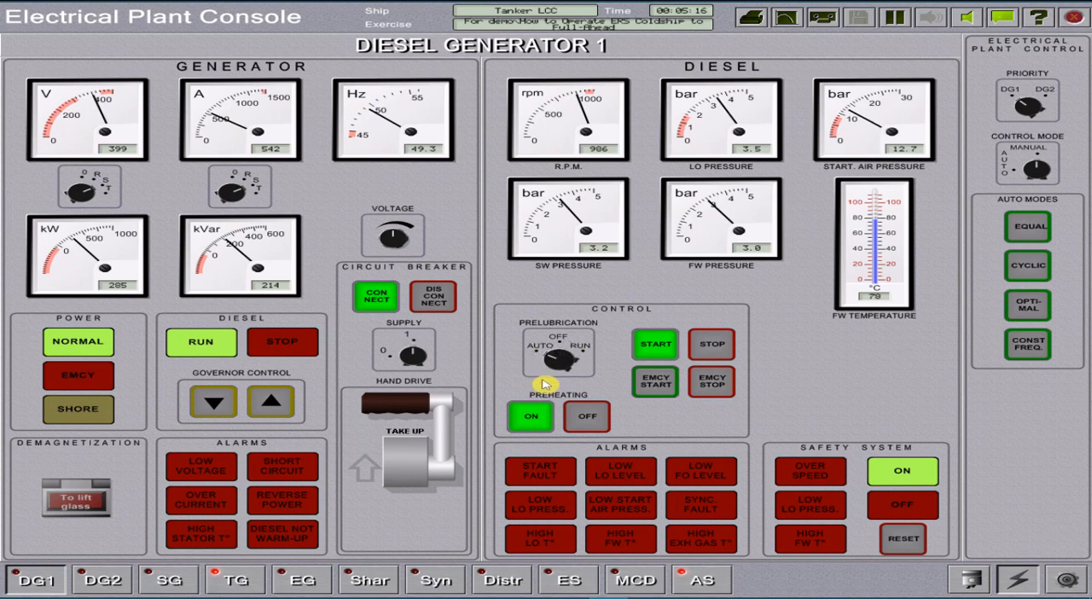
Switch off engine preheating for diesel generator 1 while it runs near 296 kW.
click(587, 416)
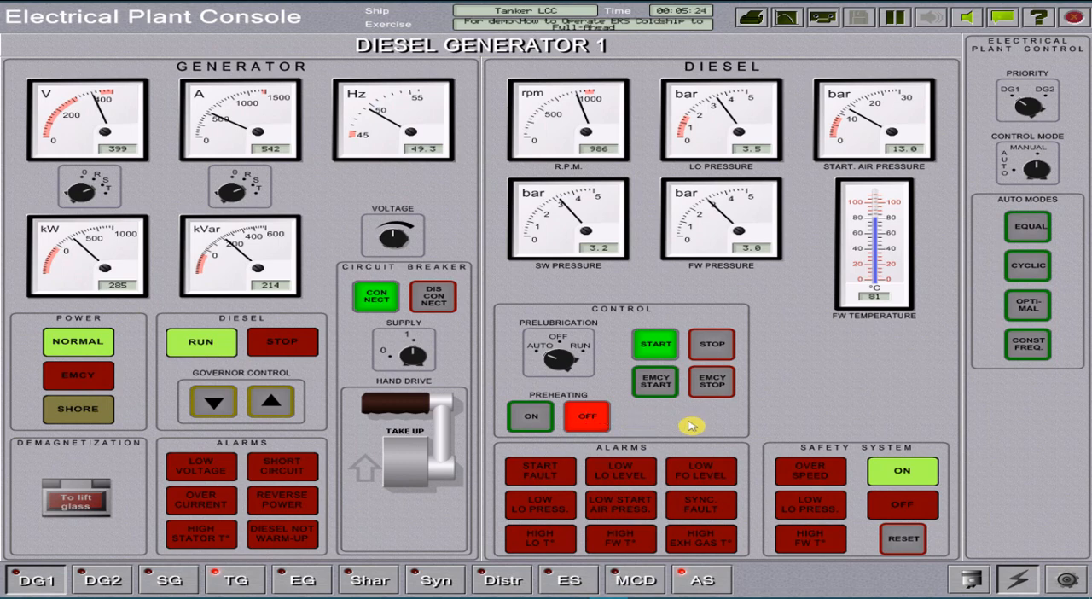
Return to the propulsion plant console and bring up the compressed air system.
click(973, 580)
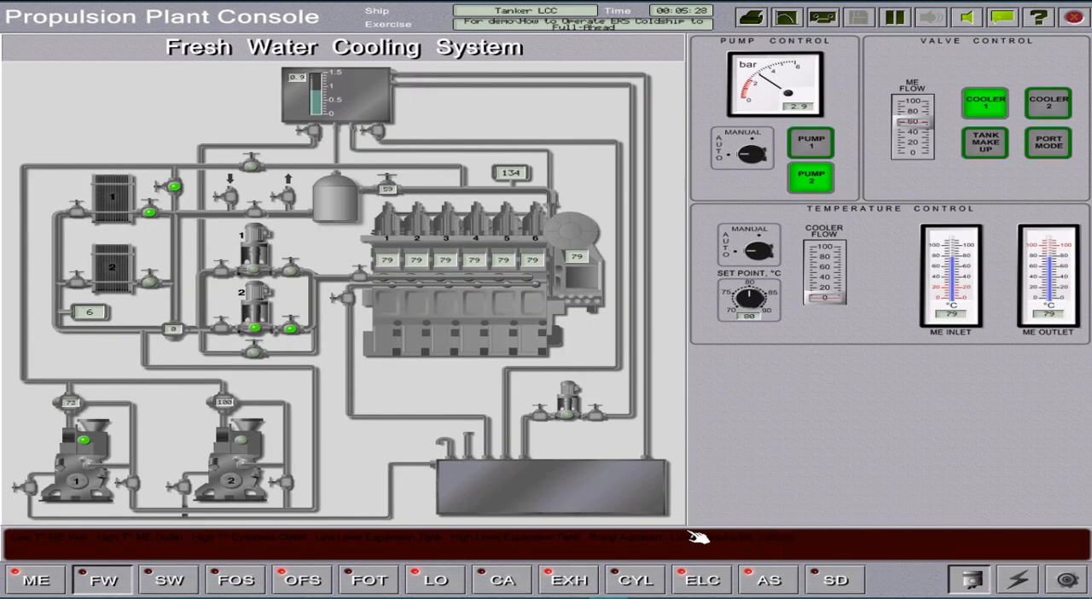
mouse_move(502, 580)
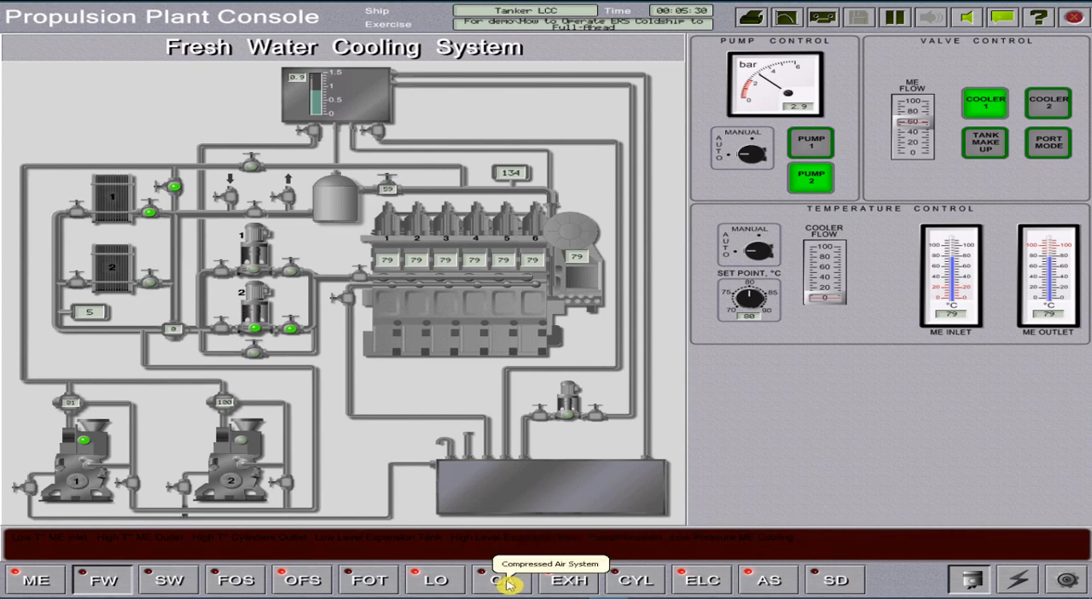
mouse_move(437, 580)
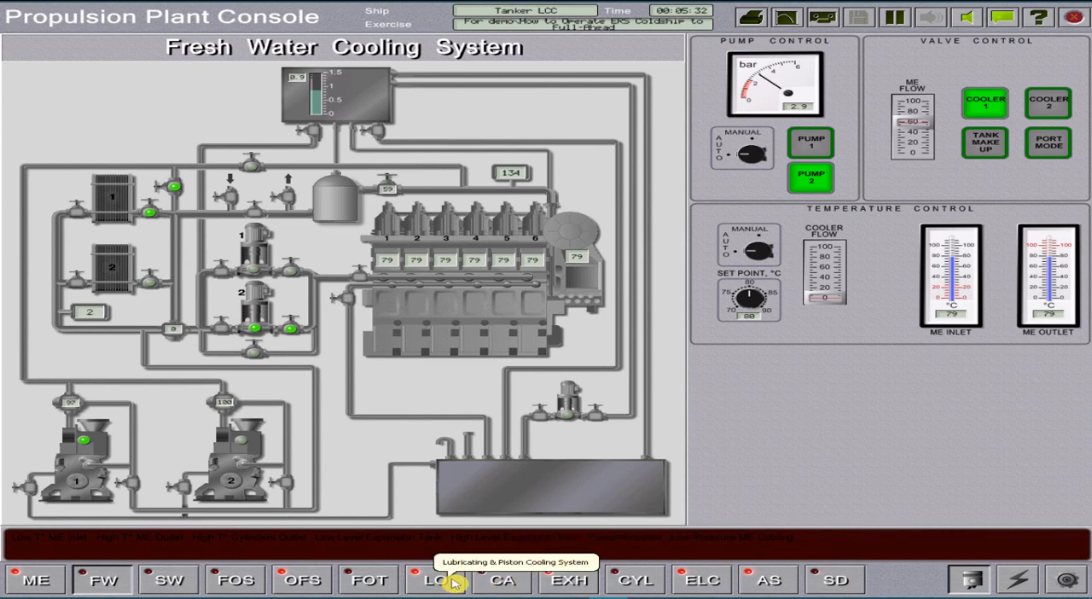
click(502, 580)
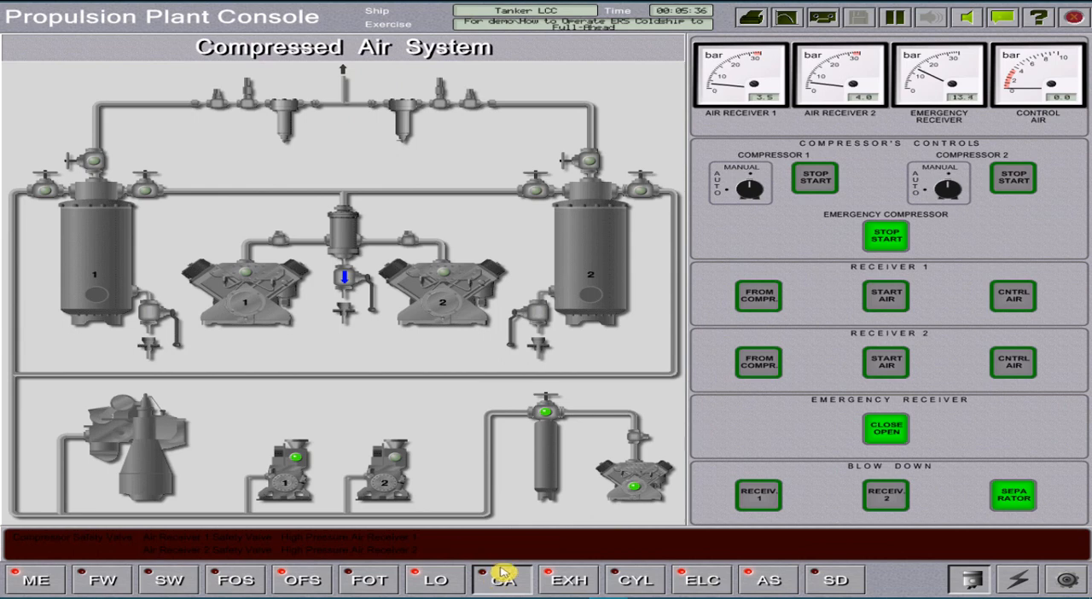
mouse_move(580, 276)
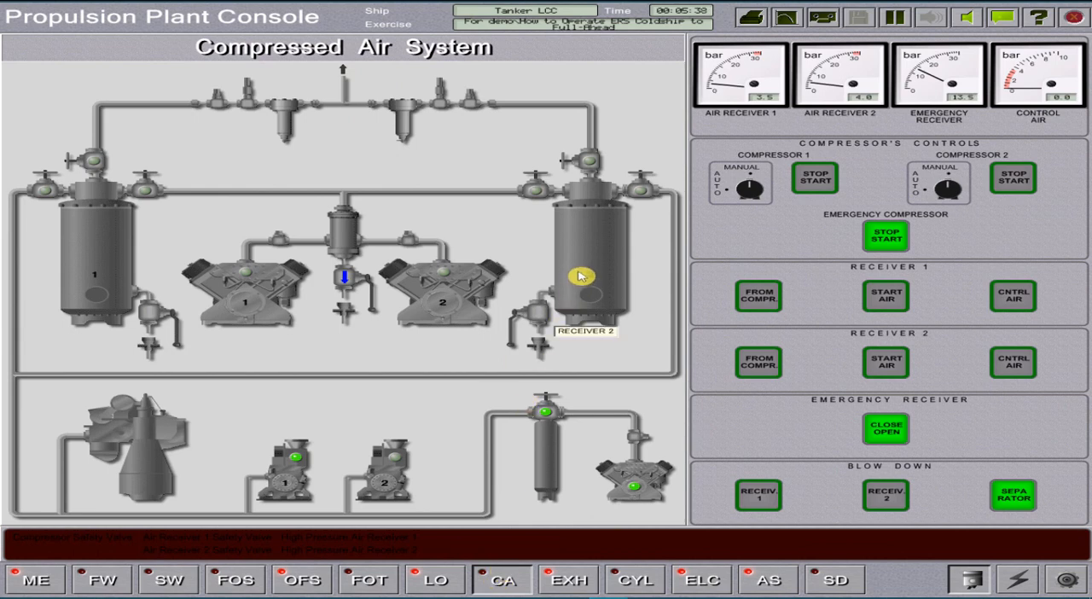
mouse_move(86, 231)
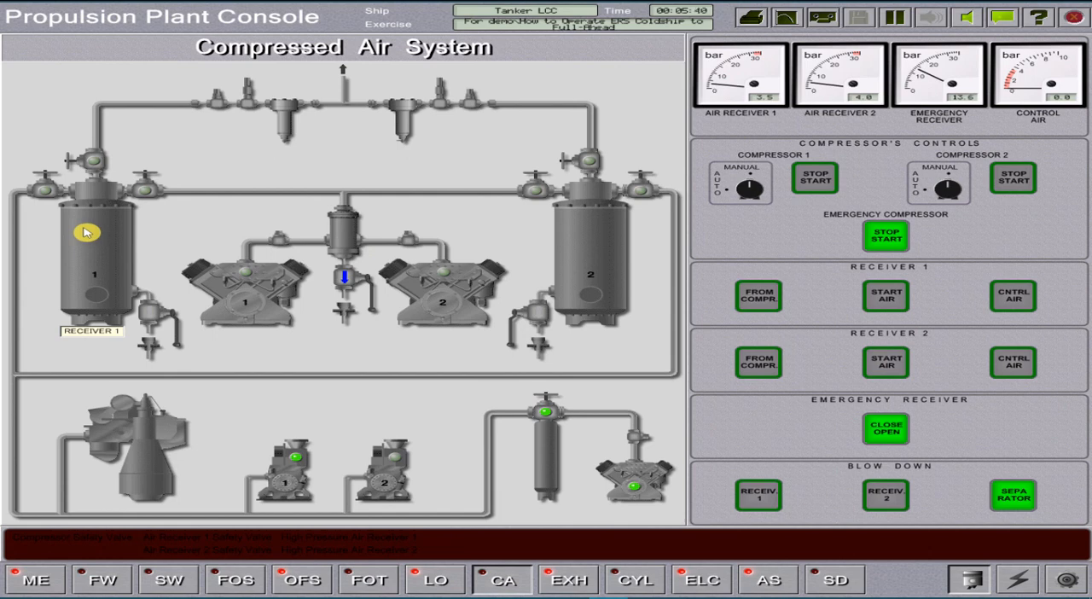
mouse_move(276, 469)
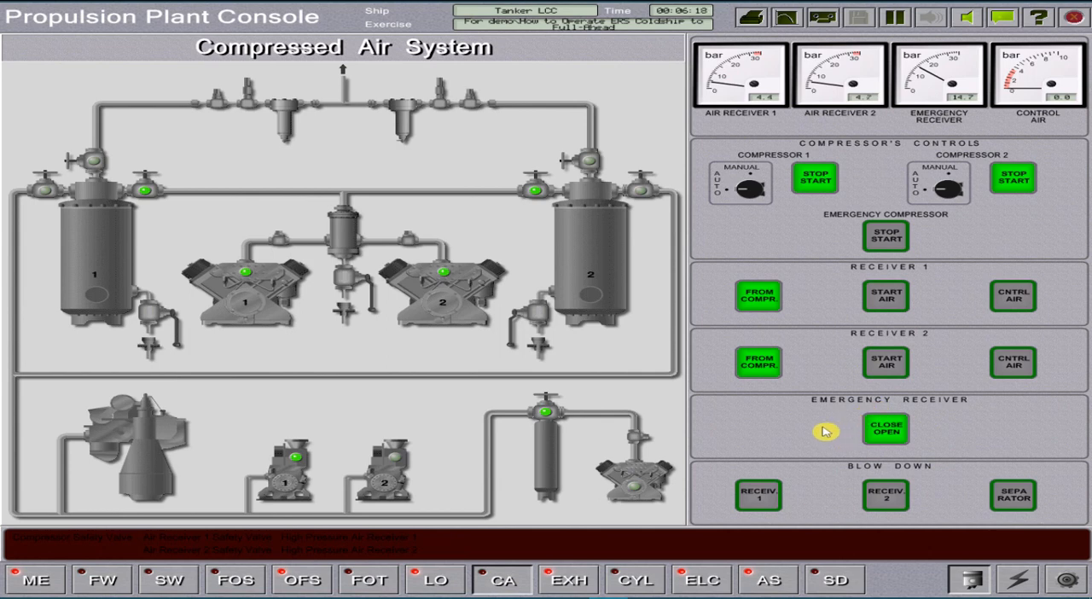
mouse_move(473, 532)
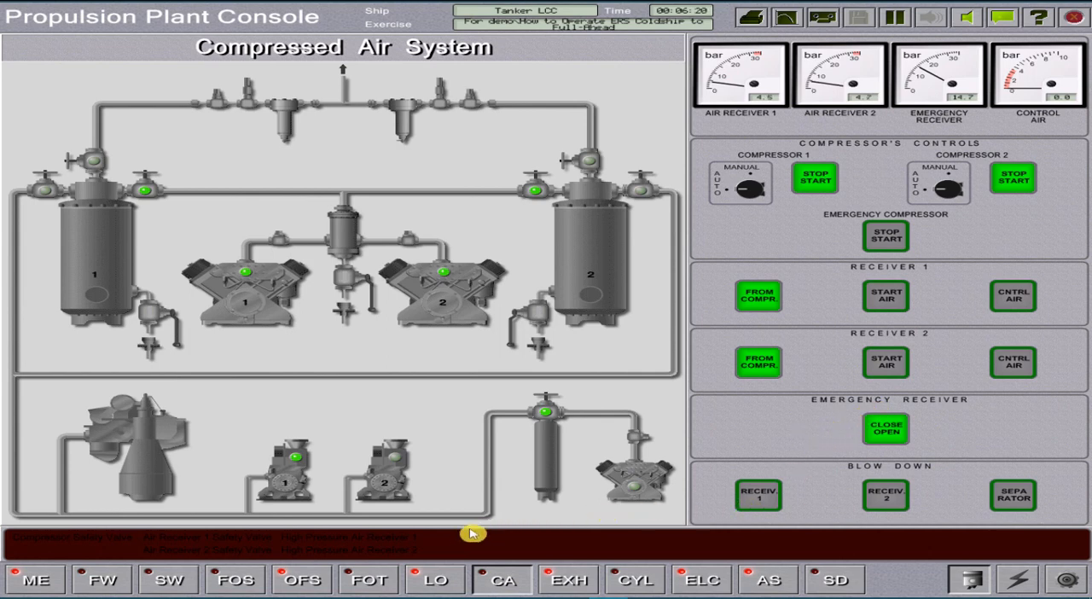
Bring up the lubricating and piston cooling system page.
click(435, 579)
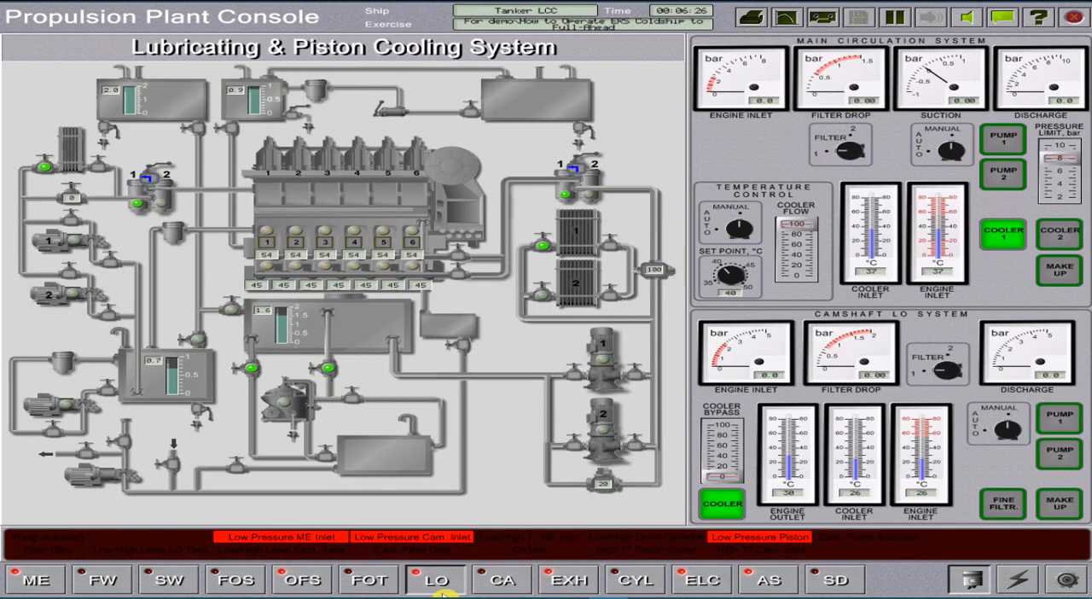
mouse_move(972, 297)
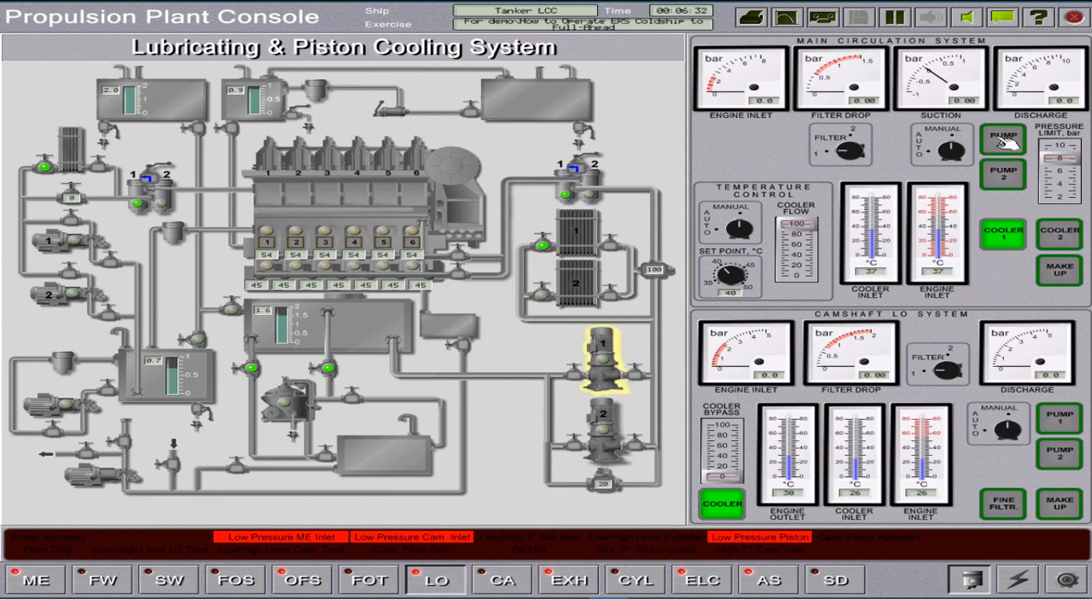
Start main lubricating oil circulation pump 1, then move to the electrical plant console.
click(1001, 136)
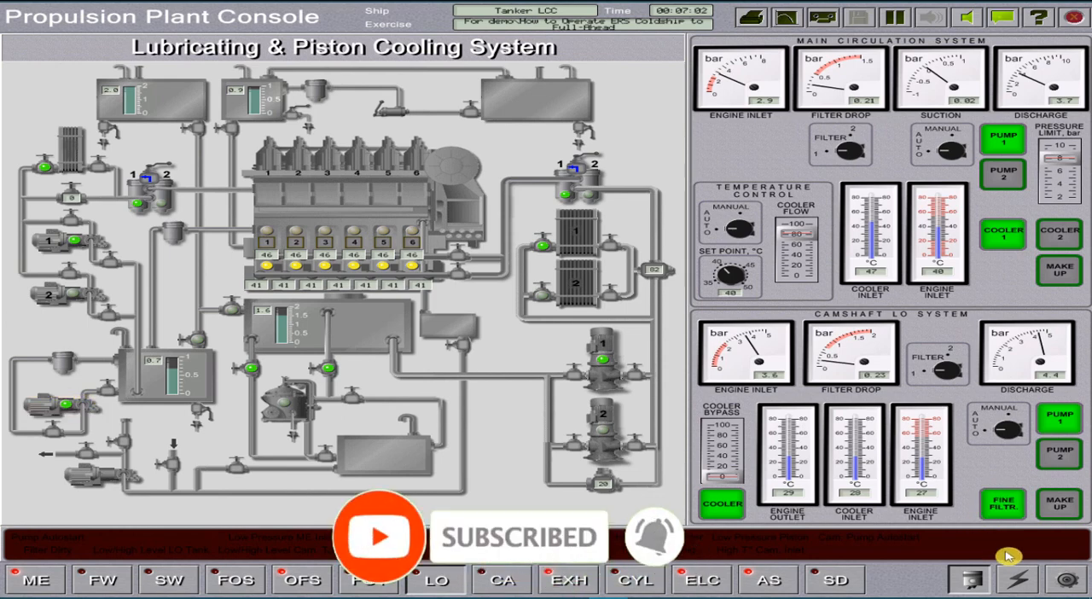
click(1017, 580)
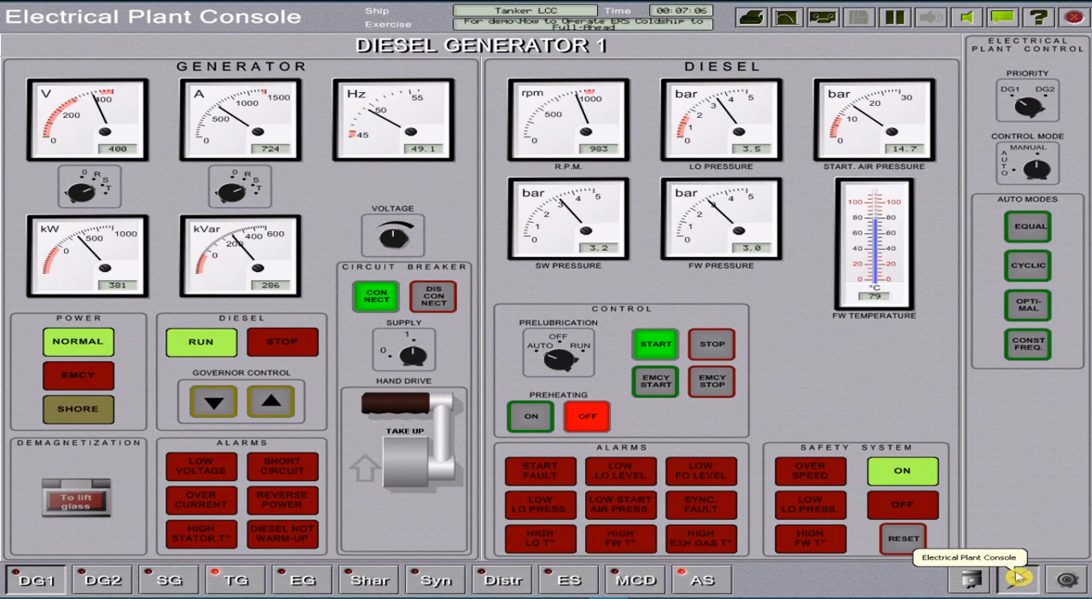
mouse_move(1068, 580)
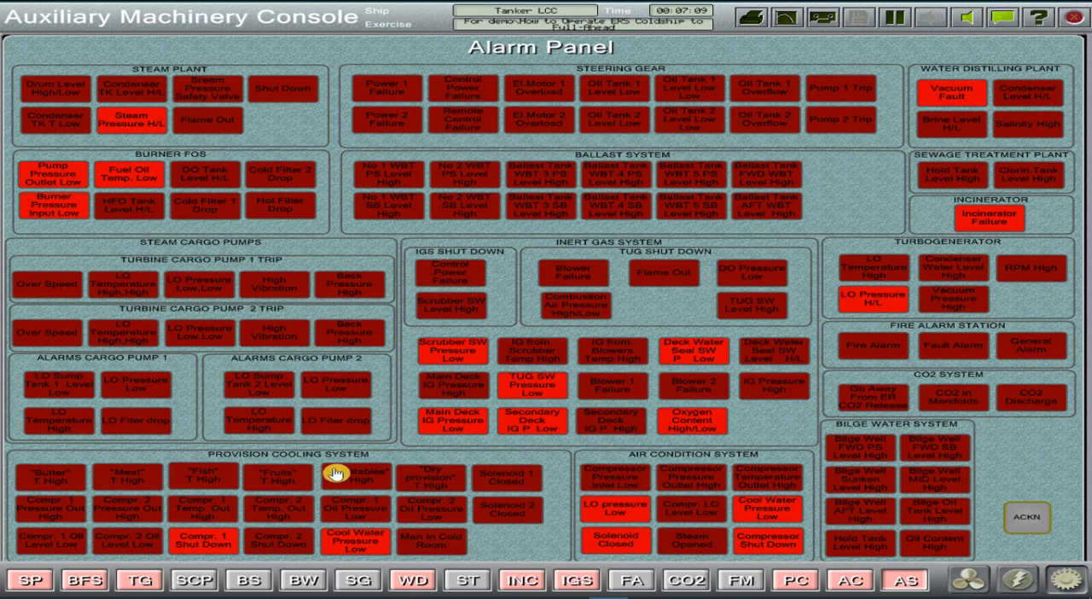
Start the auxiliary boiler fan on the steam plant page, then bring up the boiler fuel system.
click(30, 580)
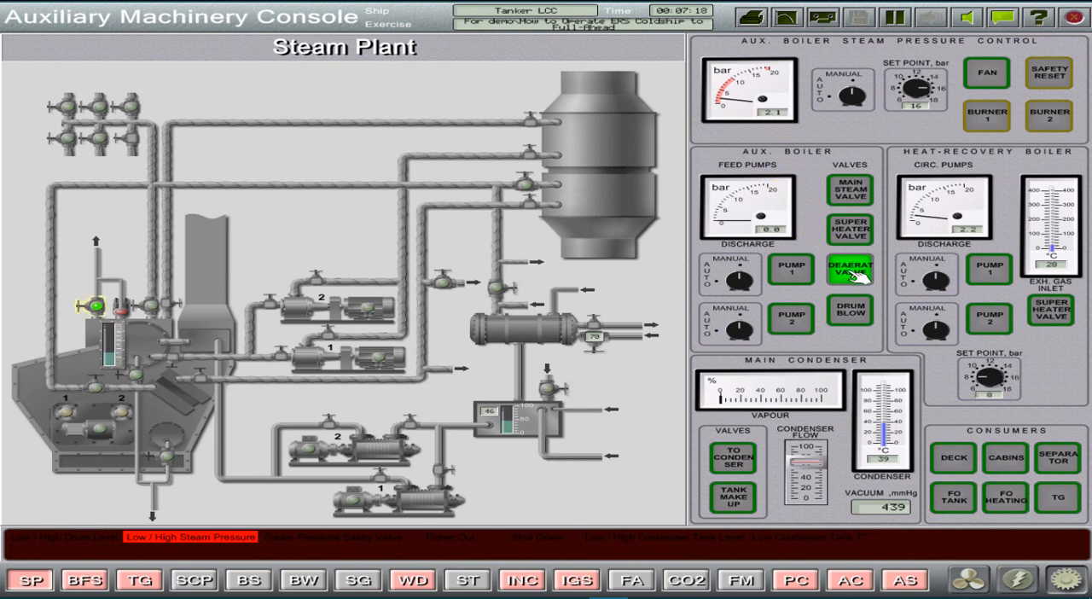
click(850, 270)
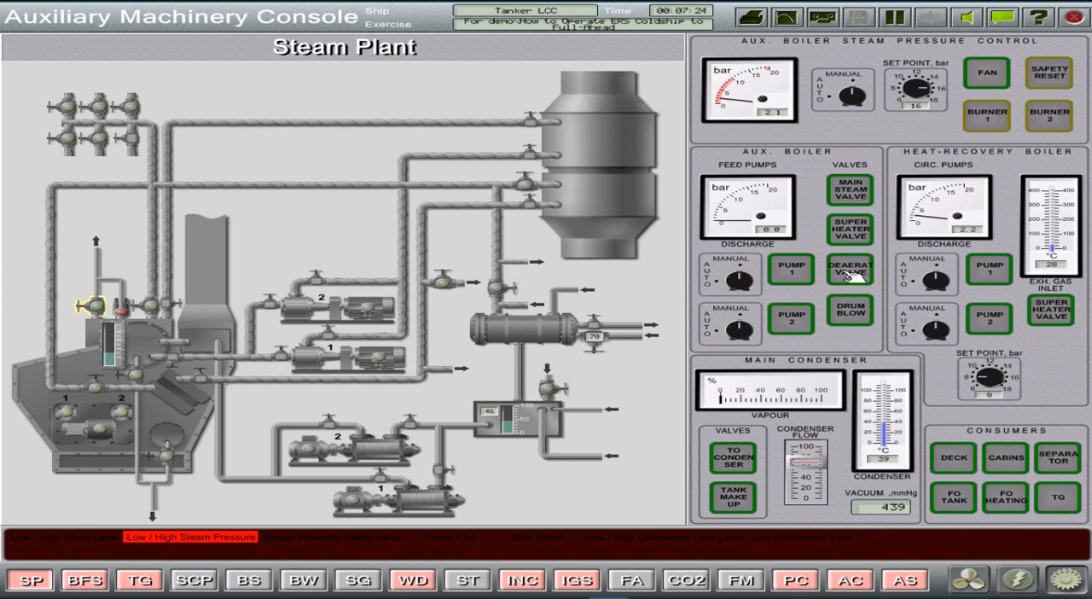
mouse_move(968, 109)
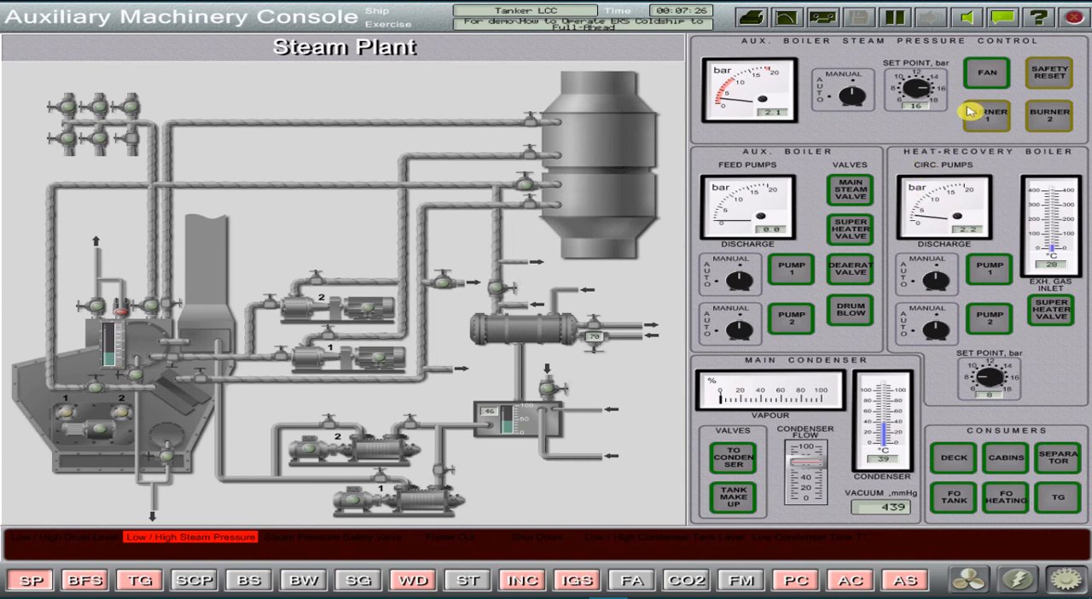
click(985, 72)
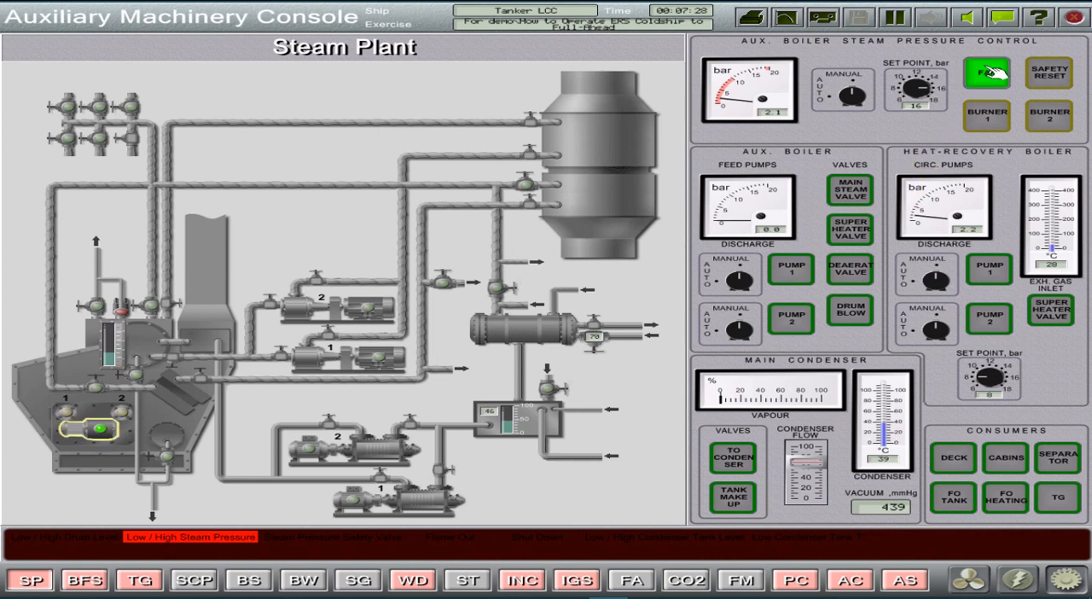
click(986, 73)
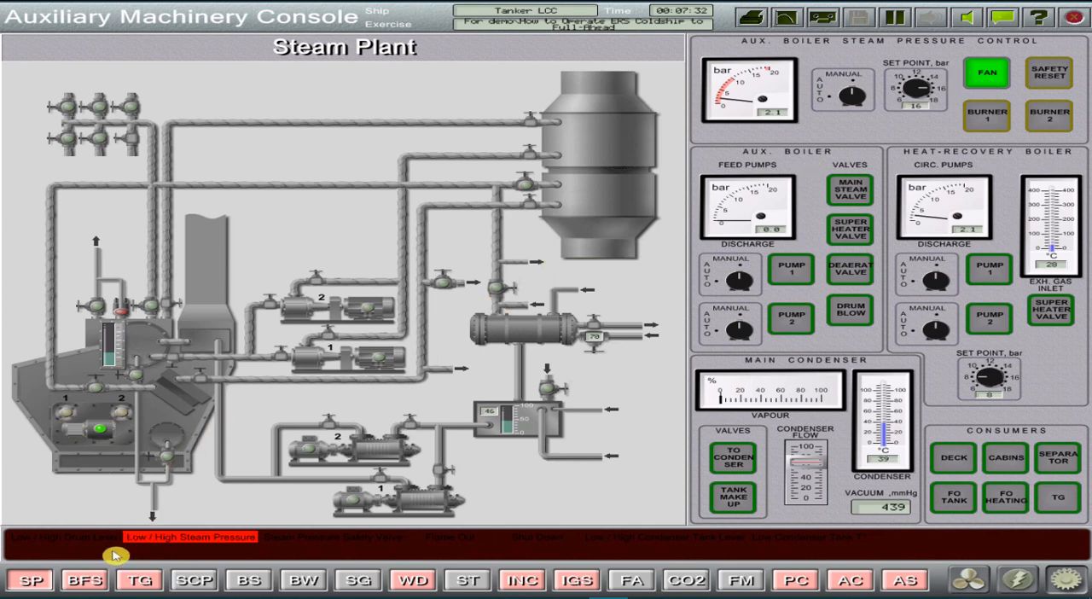
click(83, 580)
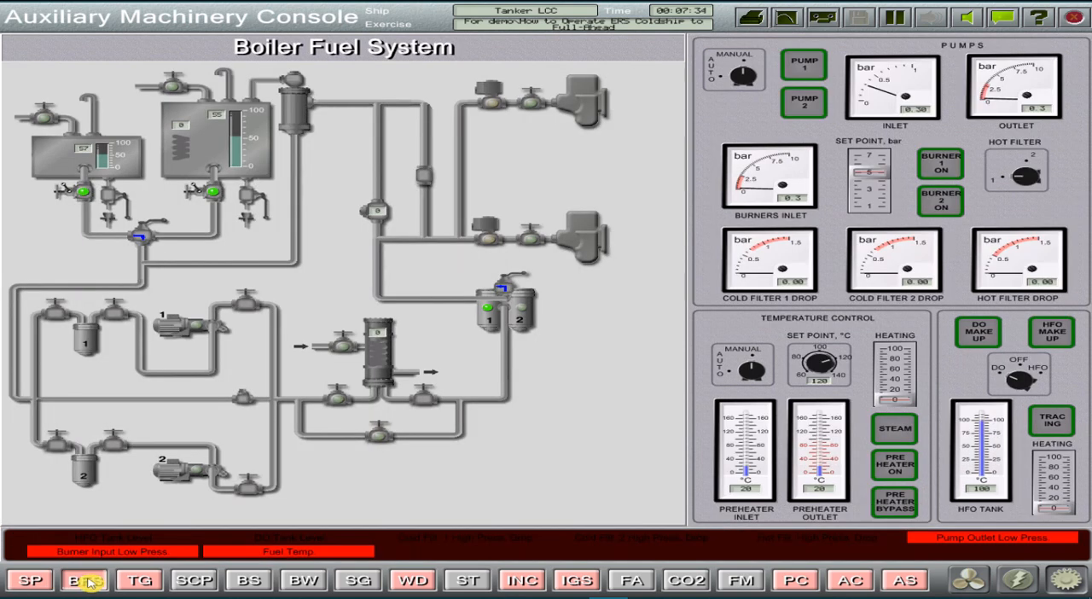
Switch on the boiler fuel preheater and pump 1 supplying both burners, then return to the steam plant page.
click(83, 580)
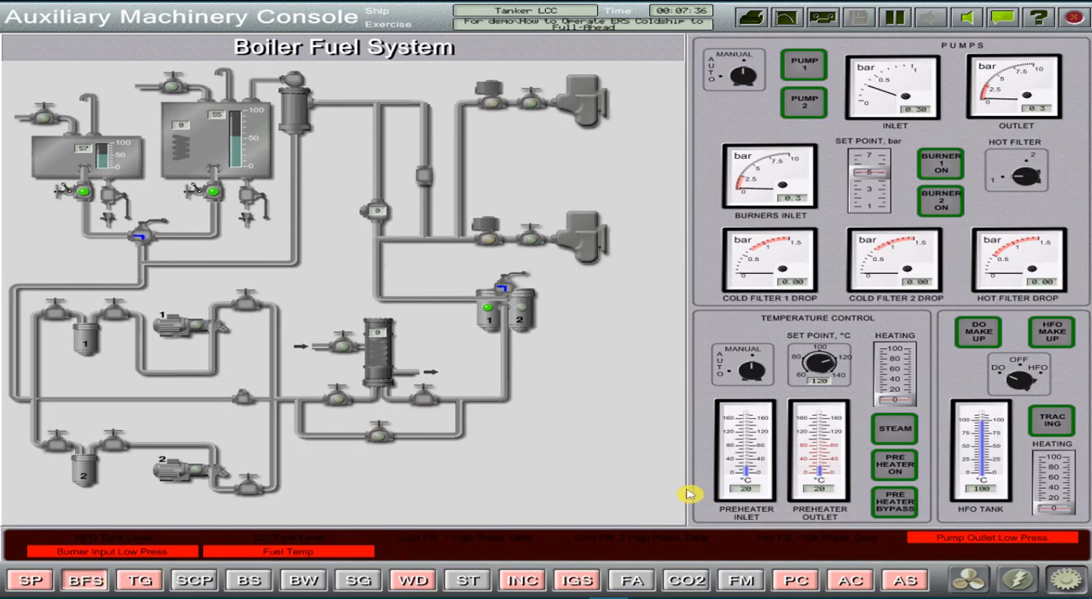
mouse_move(247, 380)
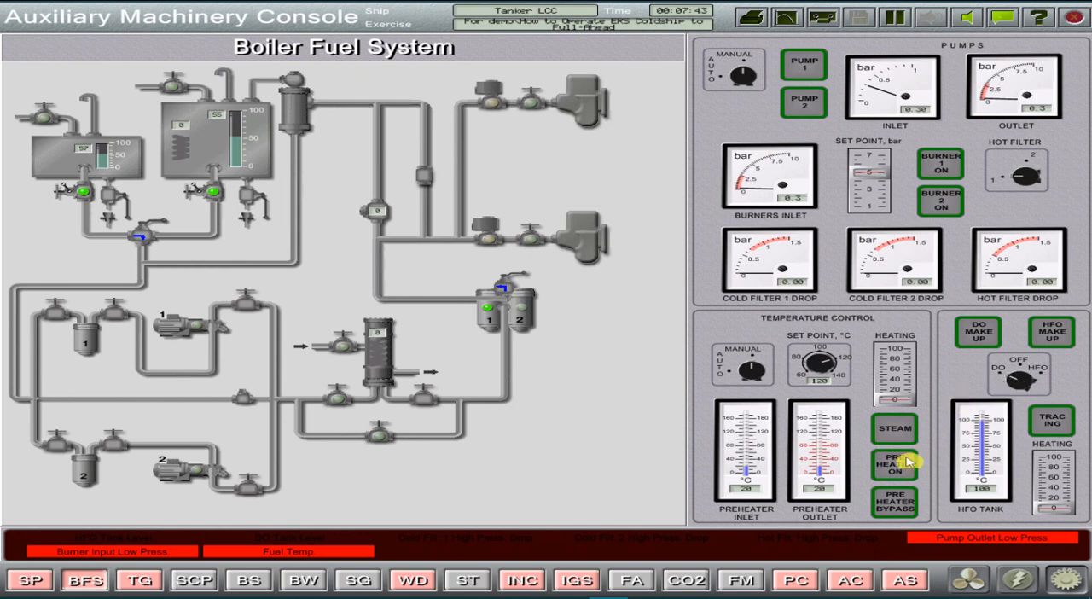
click(894, 464)
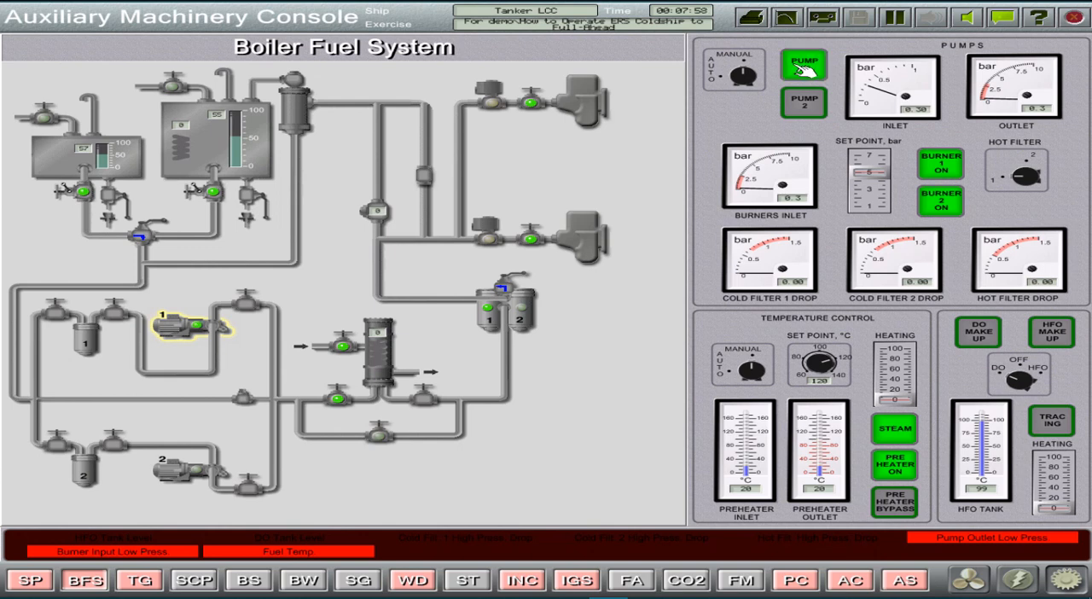
click(802, 65)
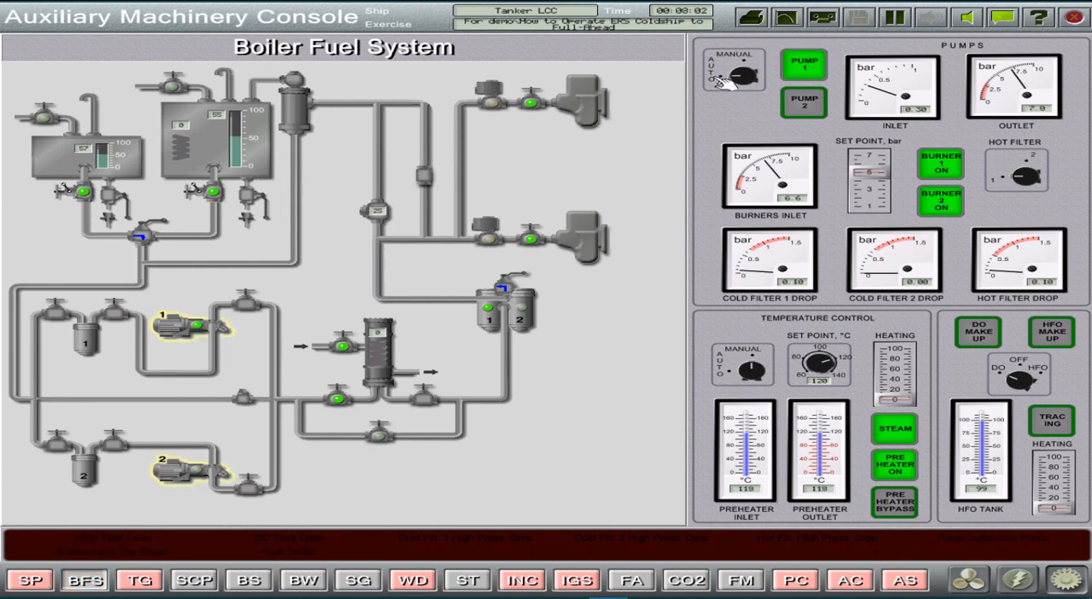
mouse_move(556, 345)
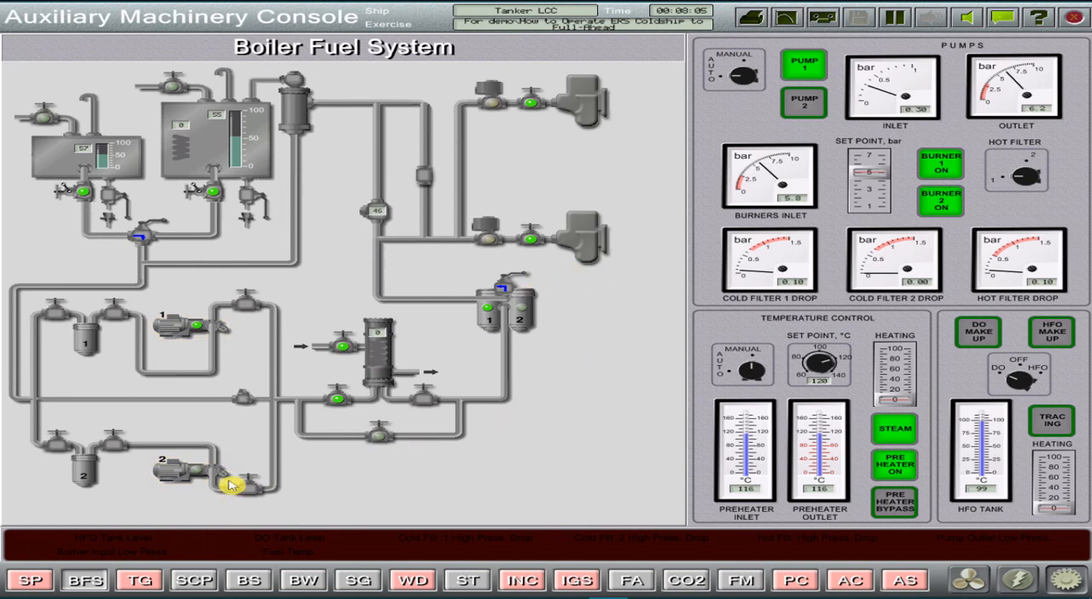
click(27, 580)
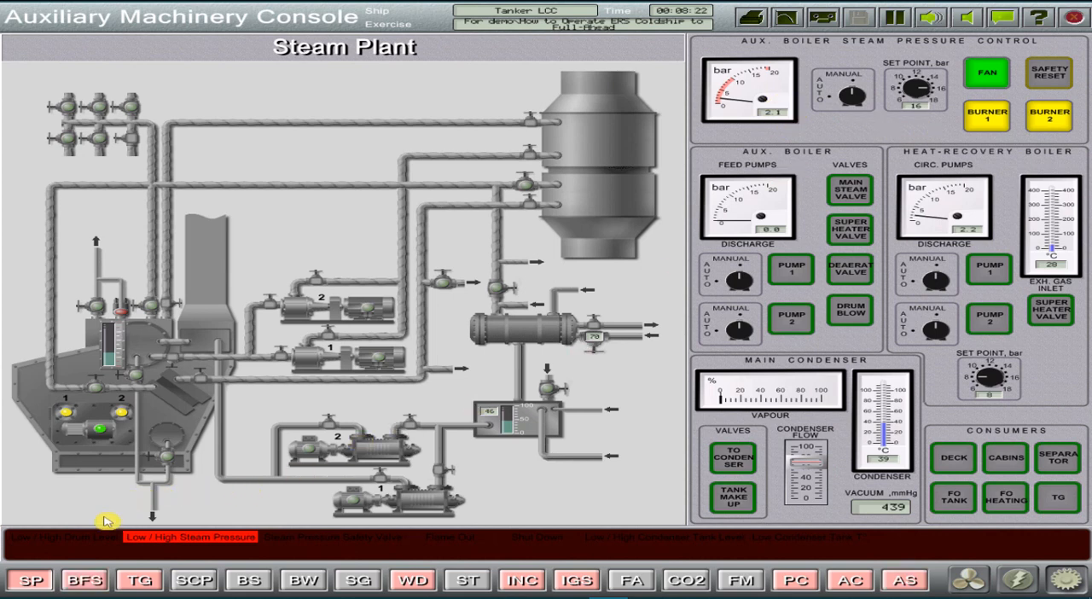
Recheck the boiler fuel system and steam plant burners, then bring up the provision cooling system.
click(84, 580)
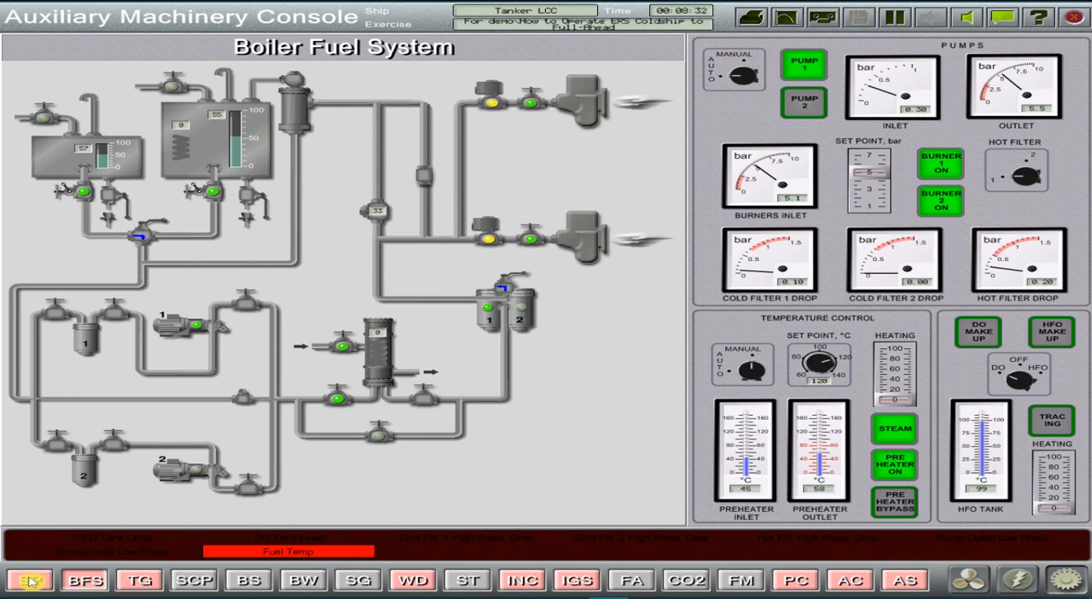
click(31, 580)
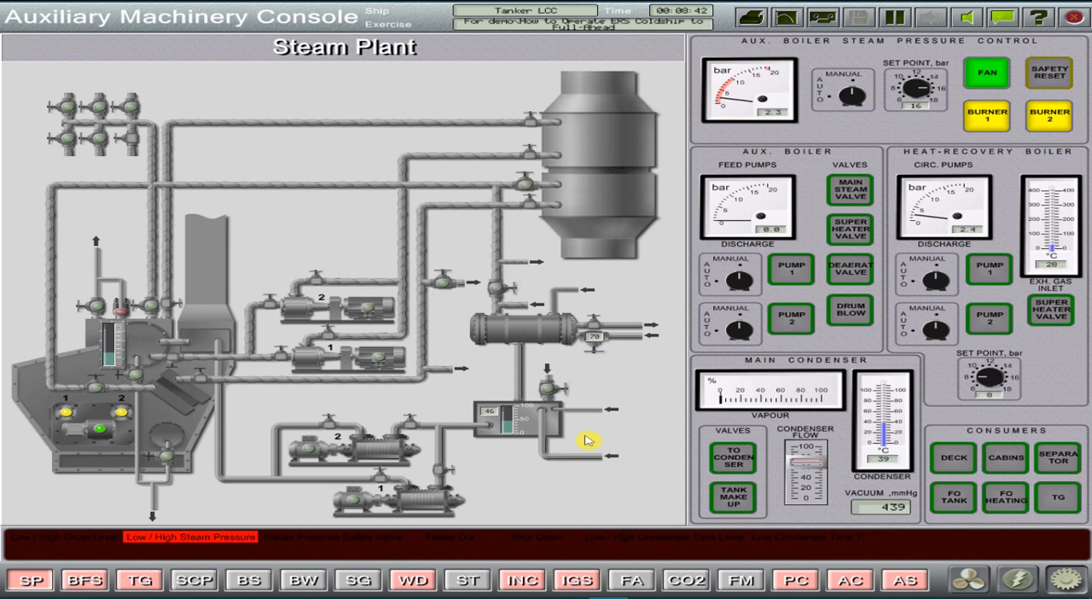
mouse_move(805, 556)
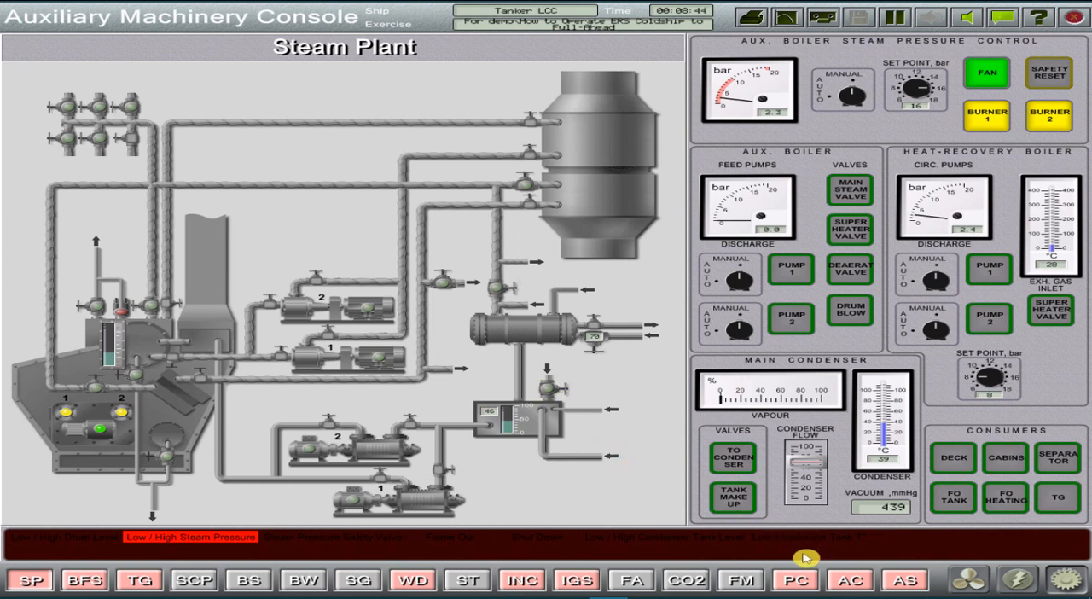
click(795, 579)
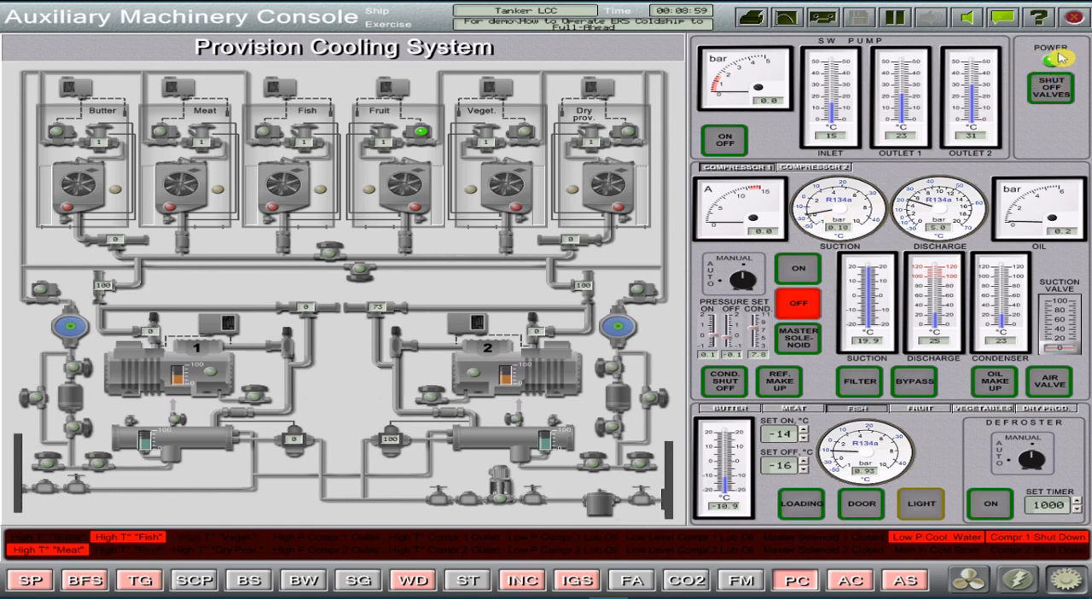
Start the provision cooling sea water pump and open the cooling water line valves.
click(723, 140)
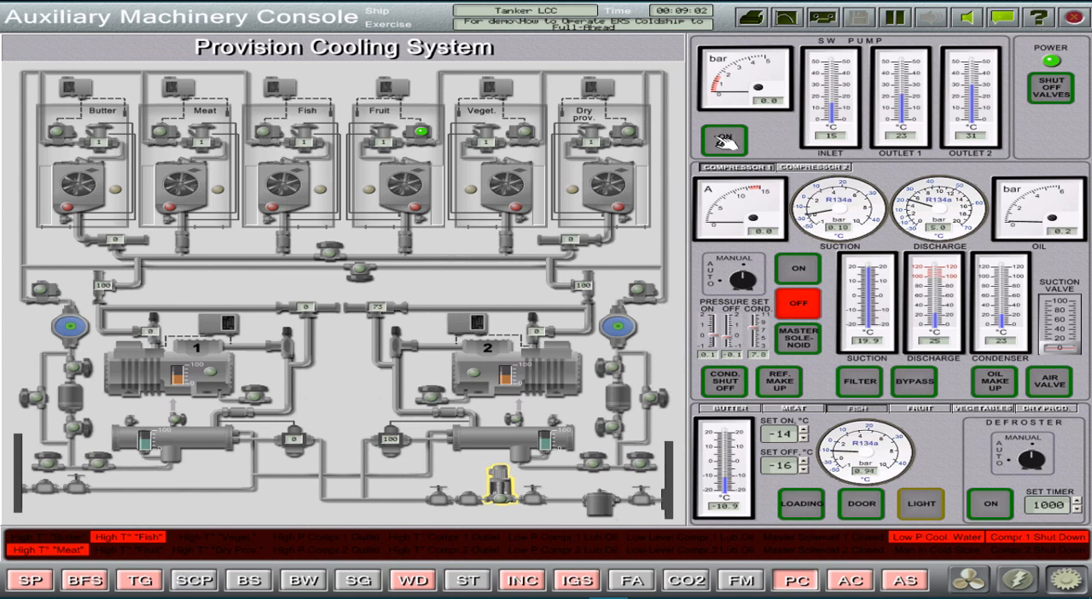
click(723, 140)
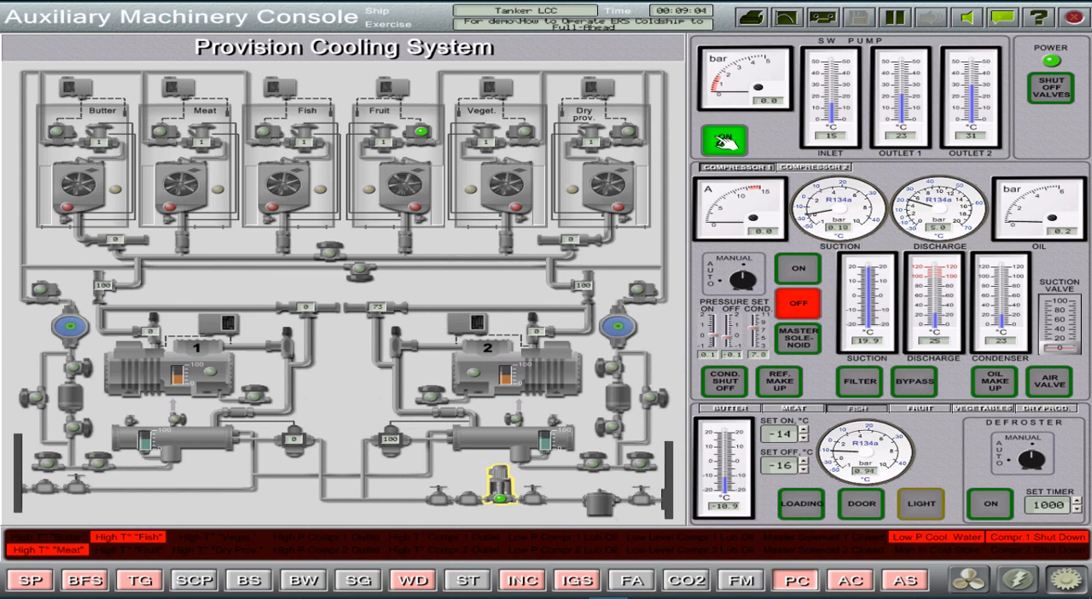
click(723, 140)
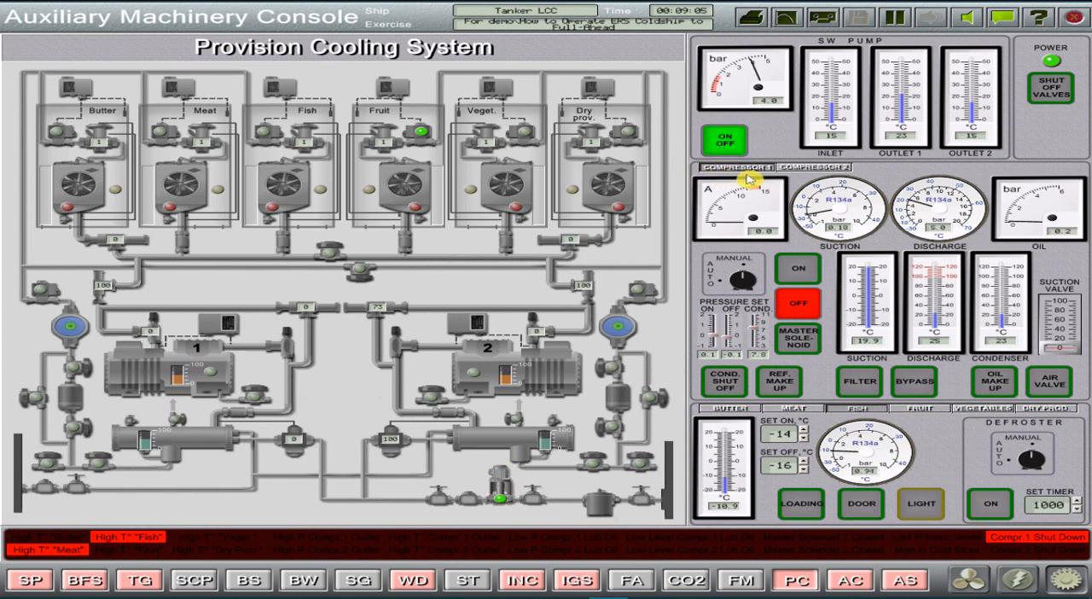
mouse_move(186, 356)
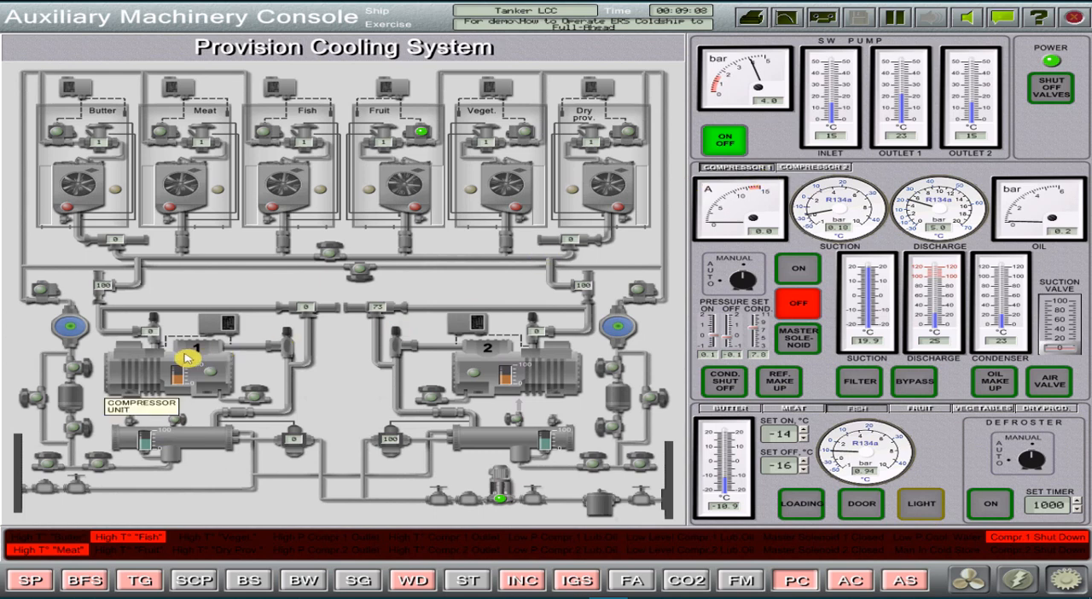
mouse_move(212, 116)
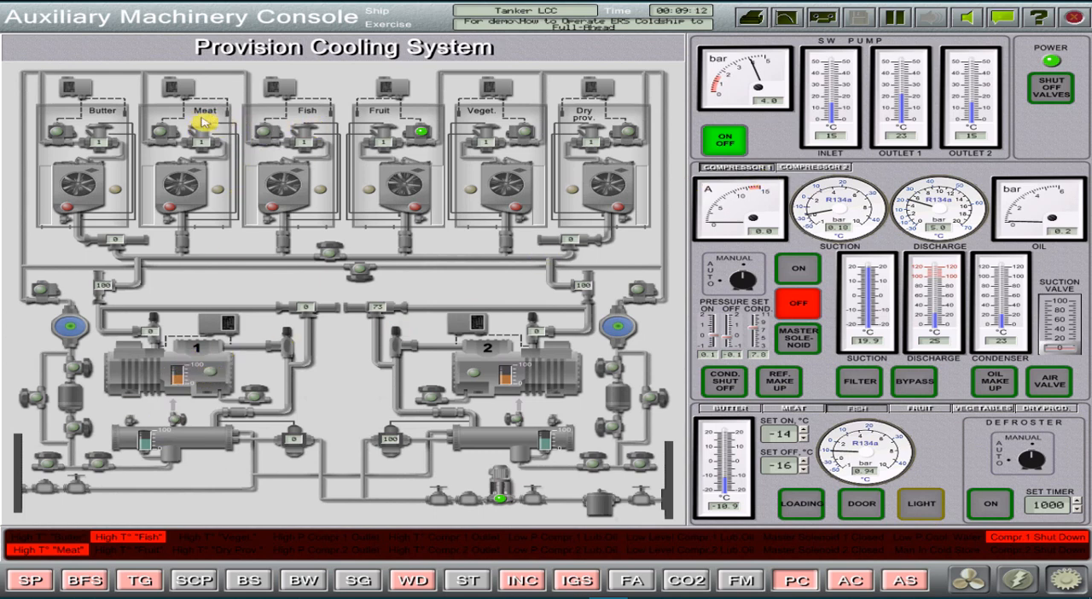
mouse_move(293, 139)
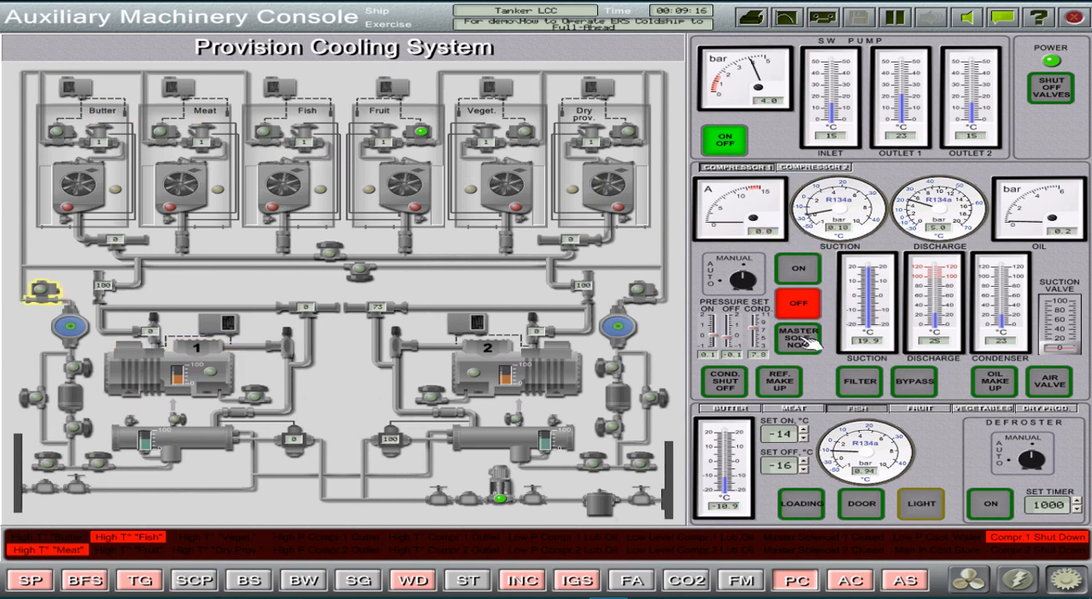
click(796, 340)
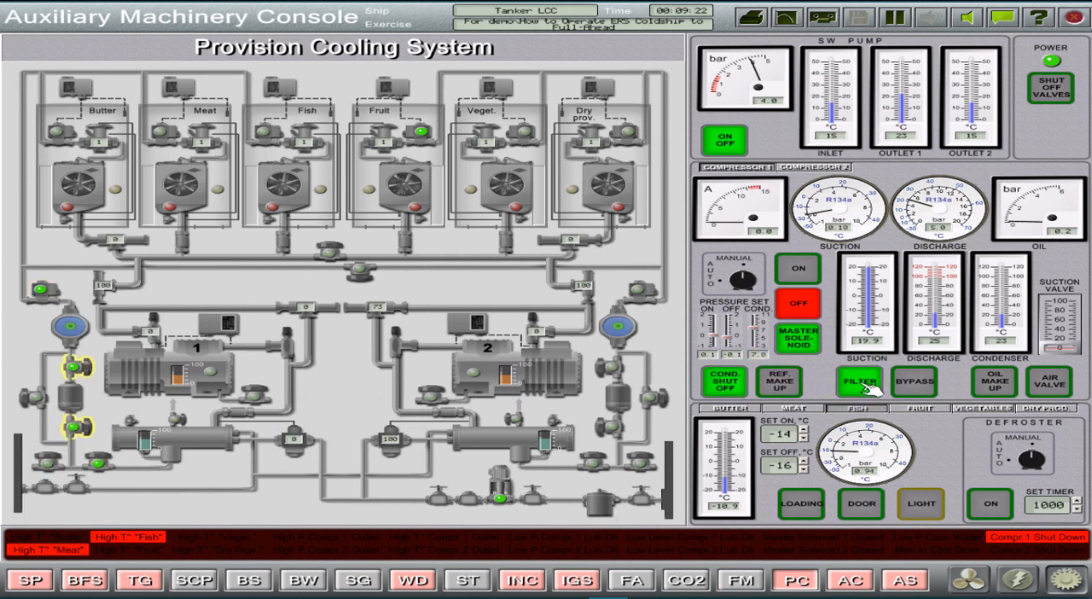
Put the refrigerant filter in line and start compressor 1, then go to the Air Condition System page.
click(798, 268)
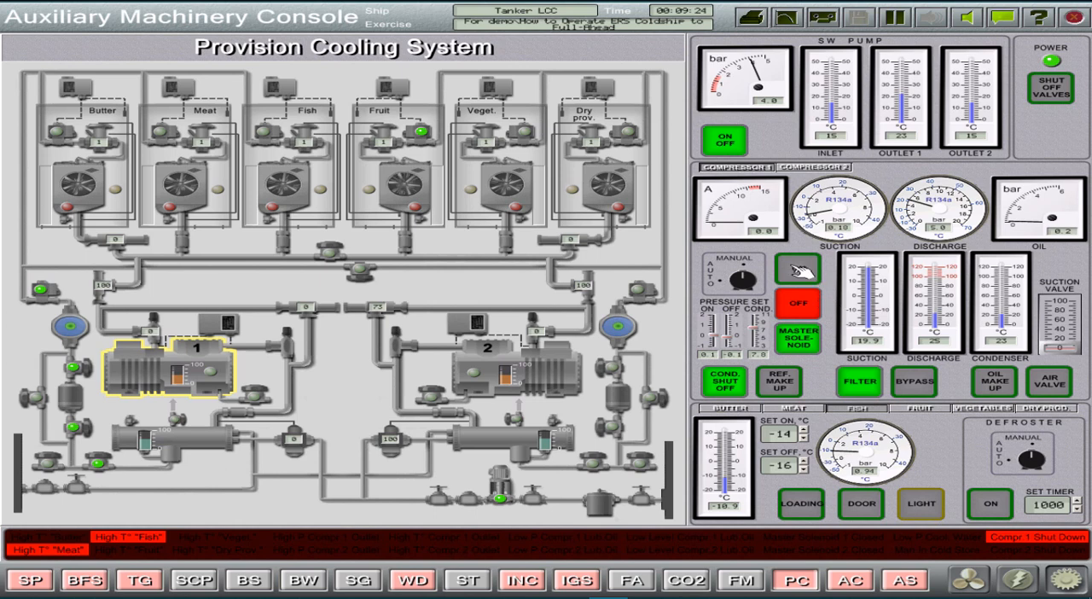
click(798, 269)
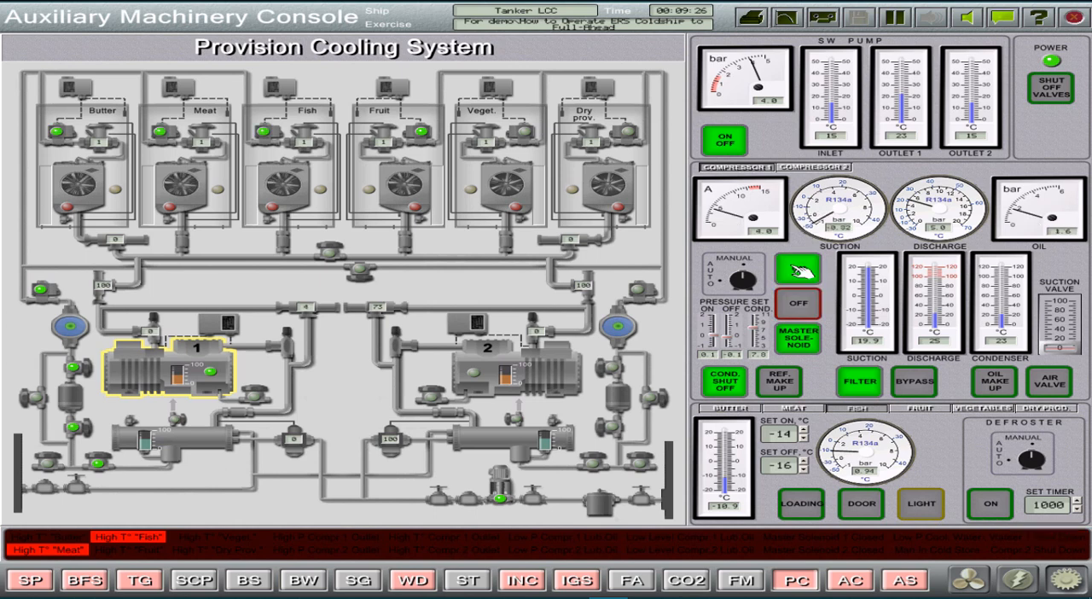
click(798, 267)
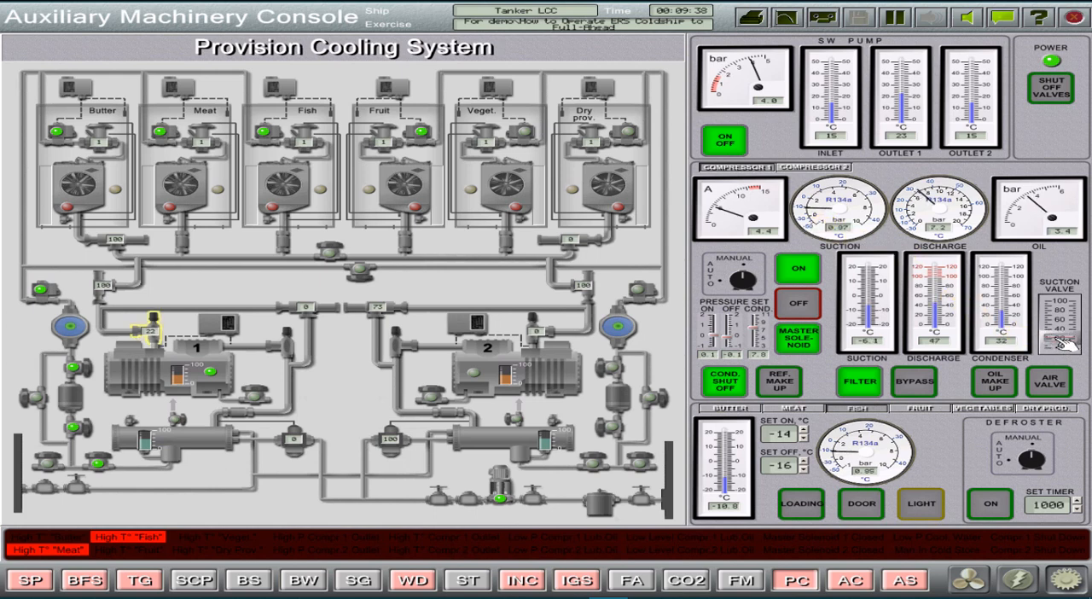
click(167, 367)
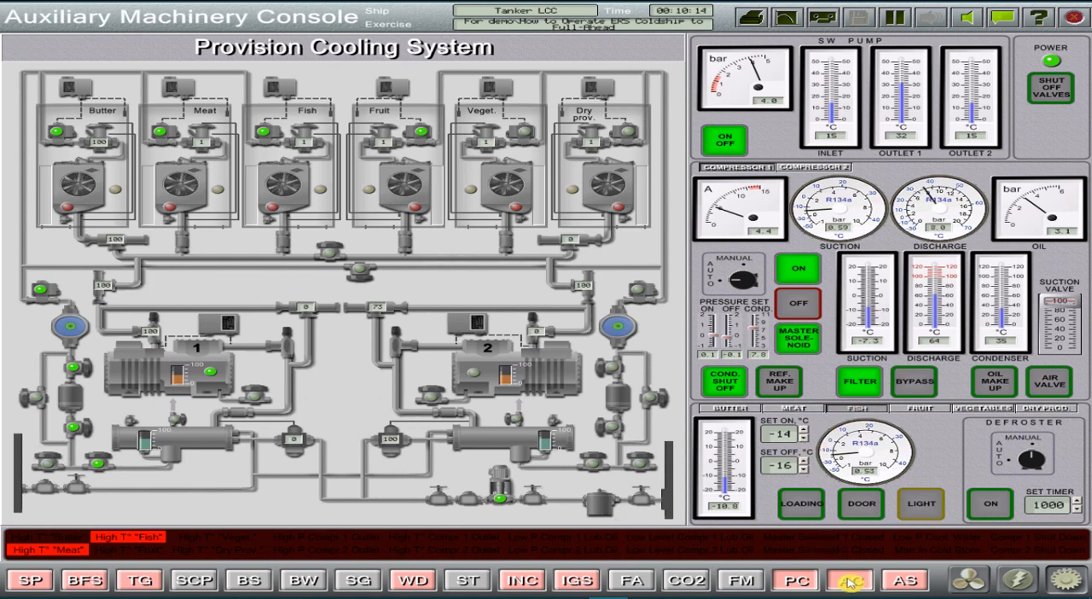
click(849, 580)
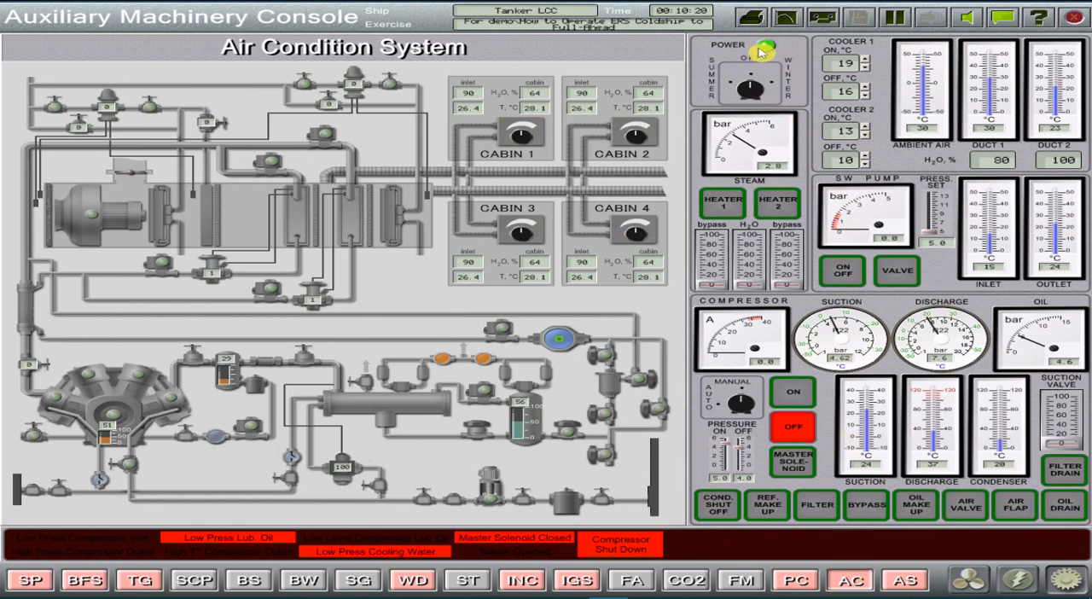
Power on the air conditioning and start its sea water pump with the valve open.
click(749, 77)
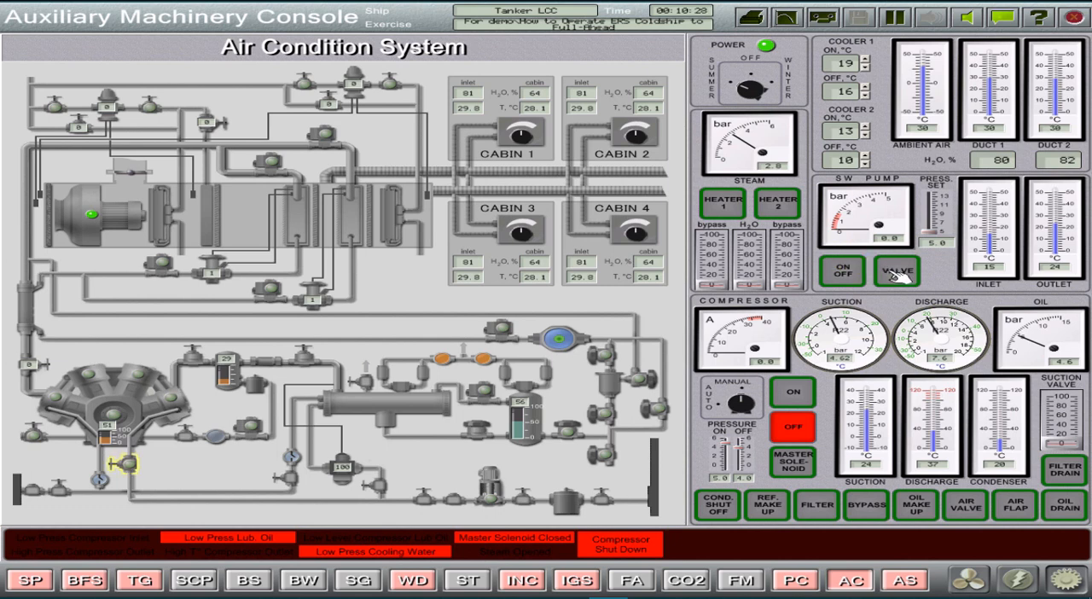
click(897, 271)
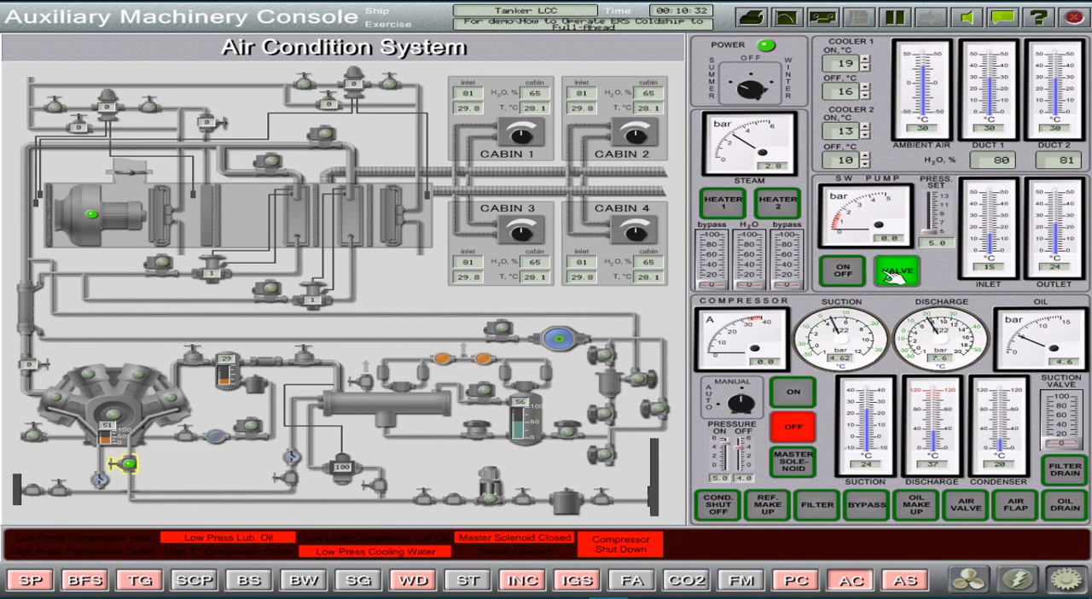
click(842, 271)
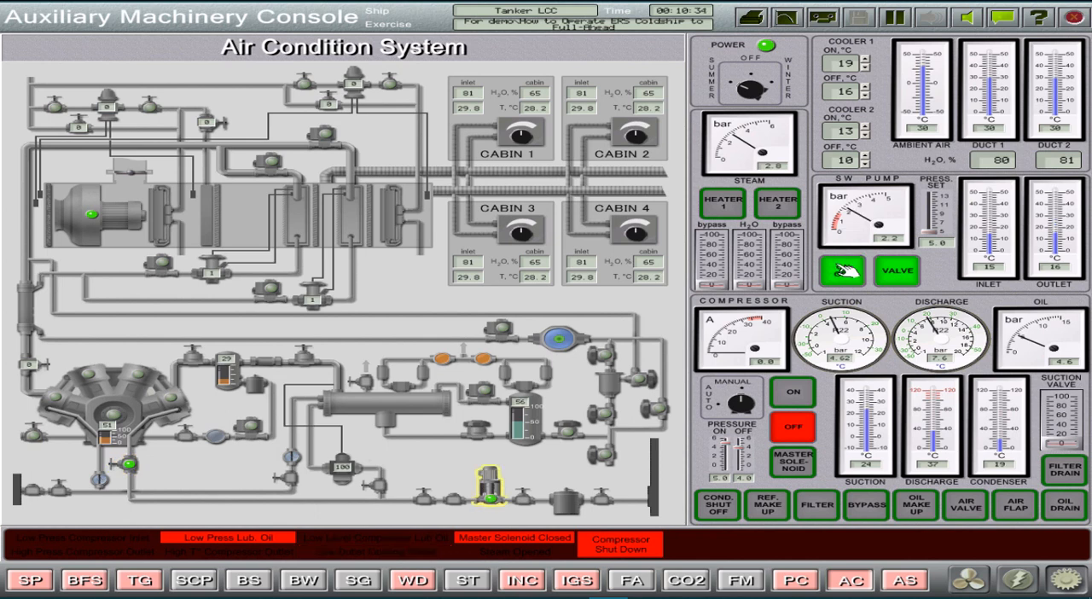
click(840, 272)
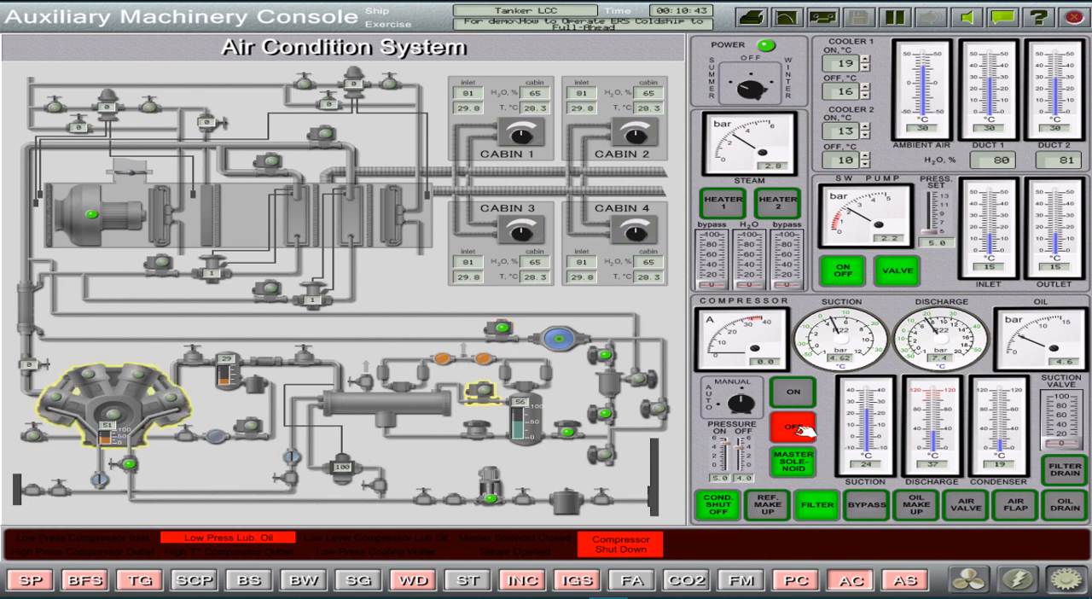
Energise the master solenoid and start the air conditioning compressor.
click(791, 392)
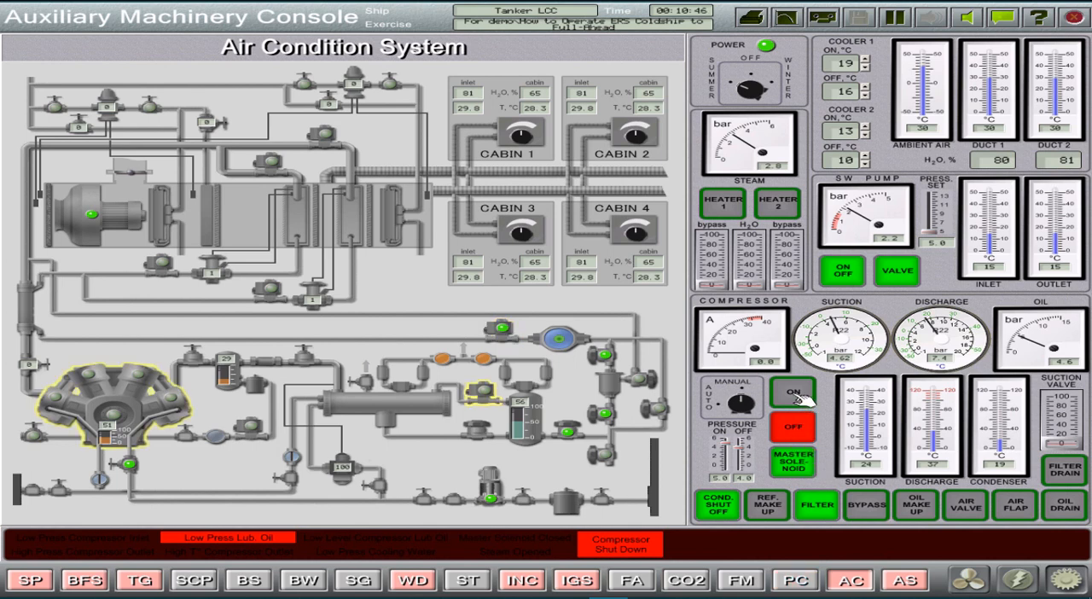
click(791, 392)
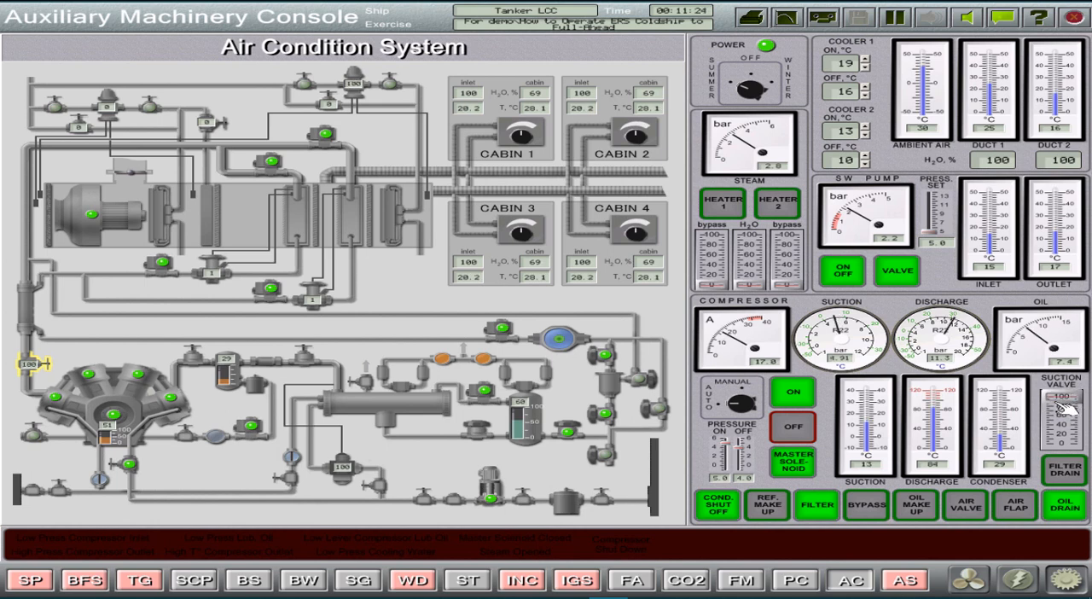
mouse_move(542, 265)
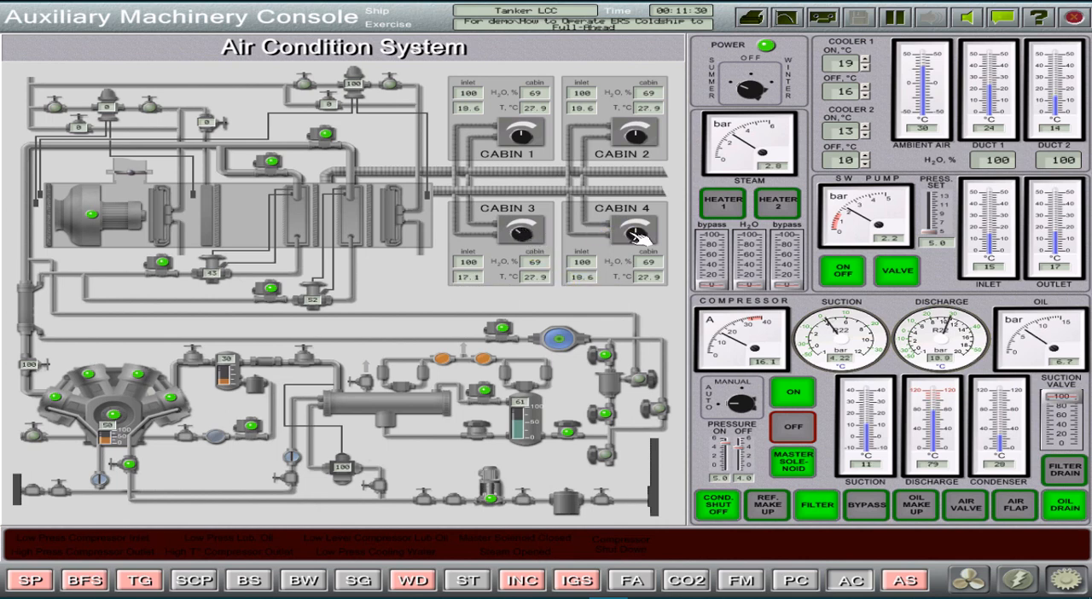
mouse_move(631, 137)
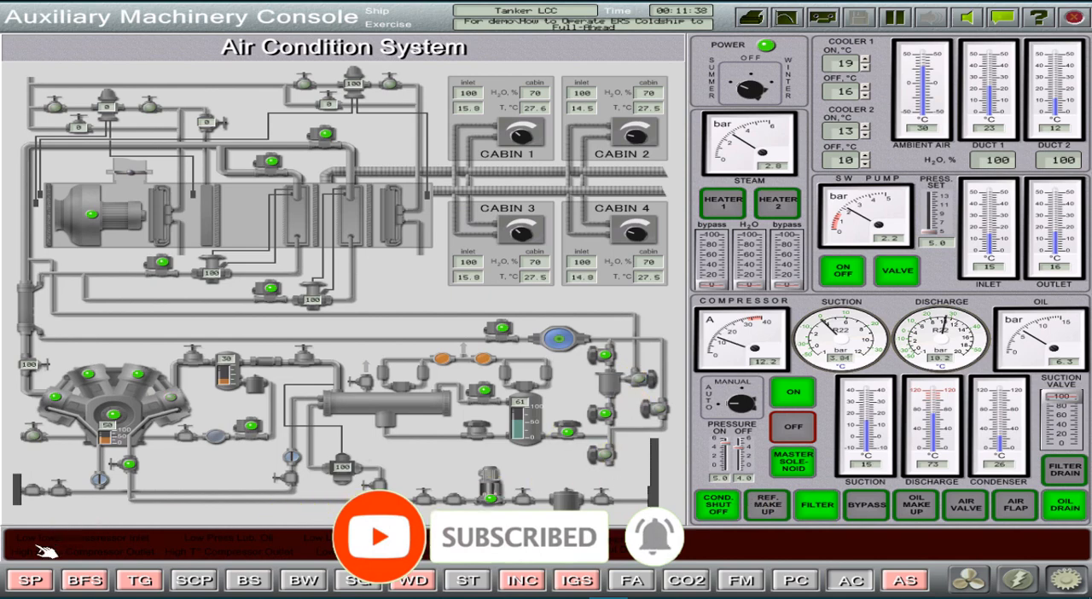
On the Steam Plant page, open the auxiliary boiler's main steam valve.
click(28, 580)
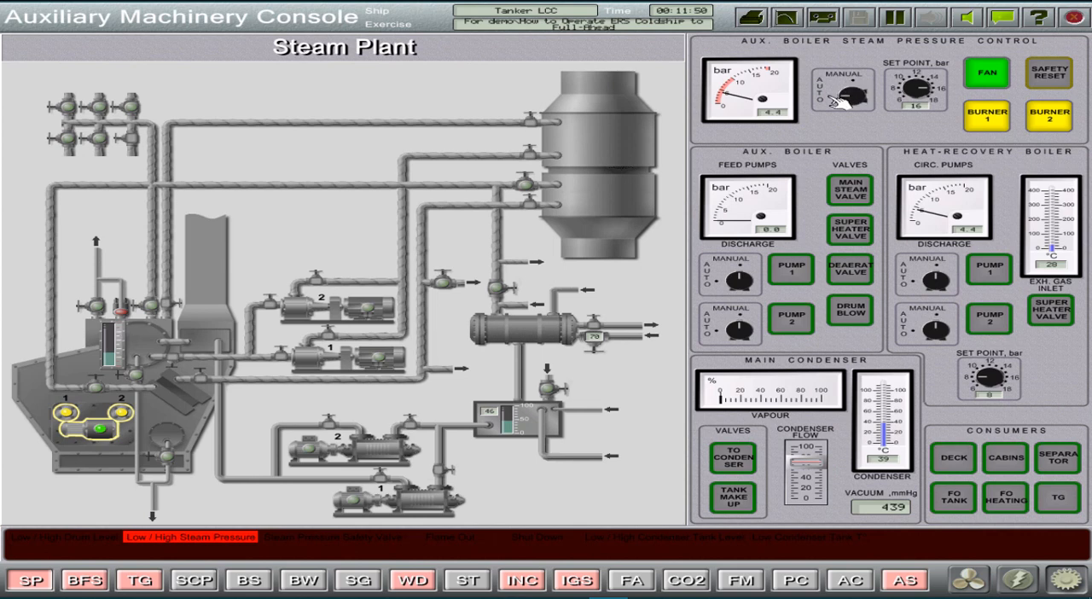
click(849, 194)
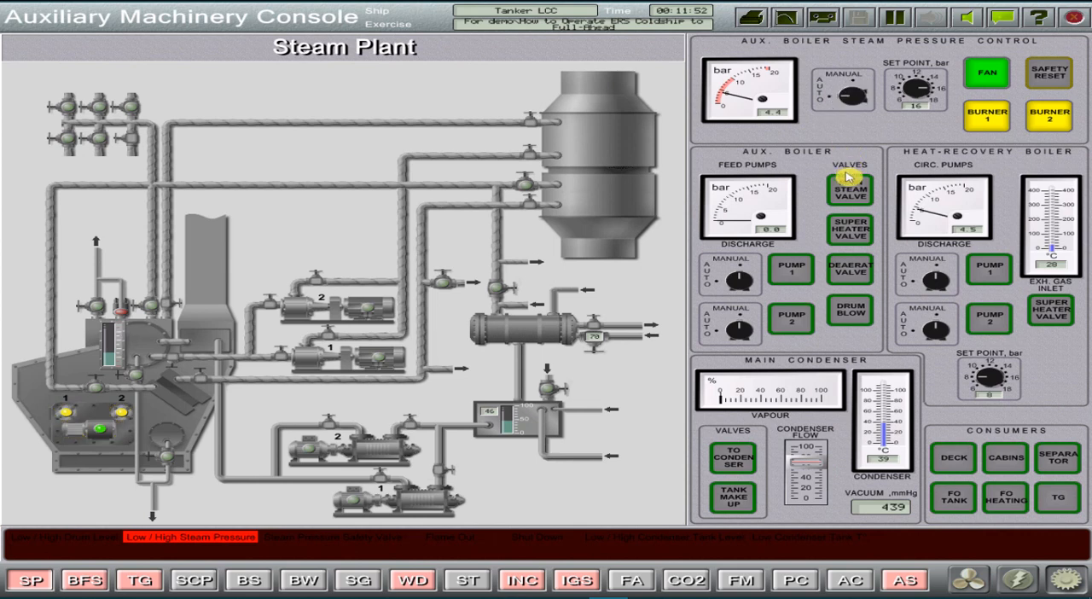
click(849, 191)
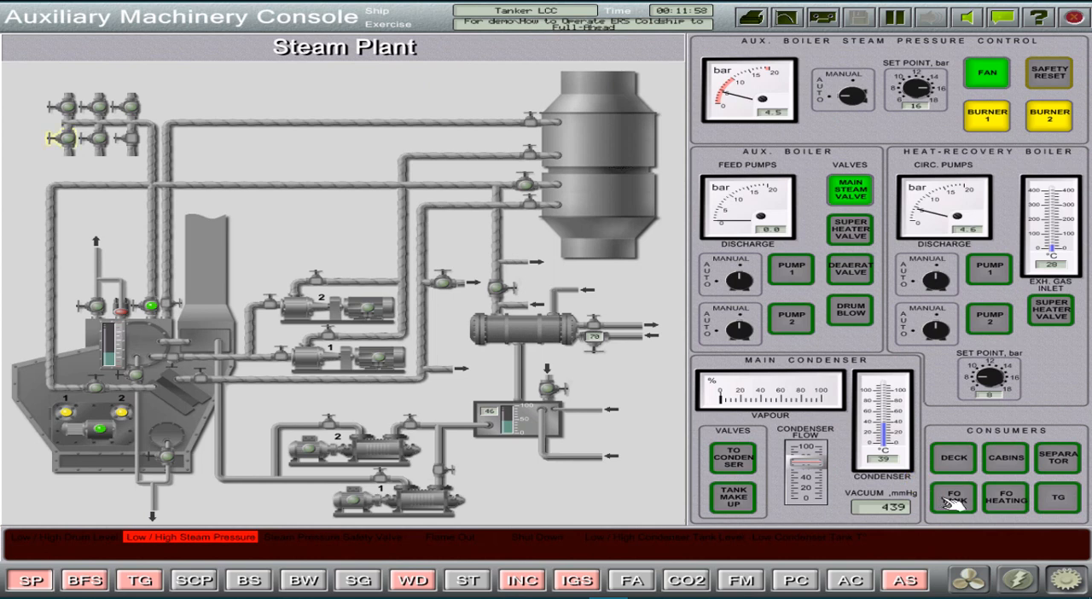
Send steam to heat the fuel oil tank, then bring up the Boiler Fuel System page.
click(951, 498)
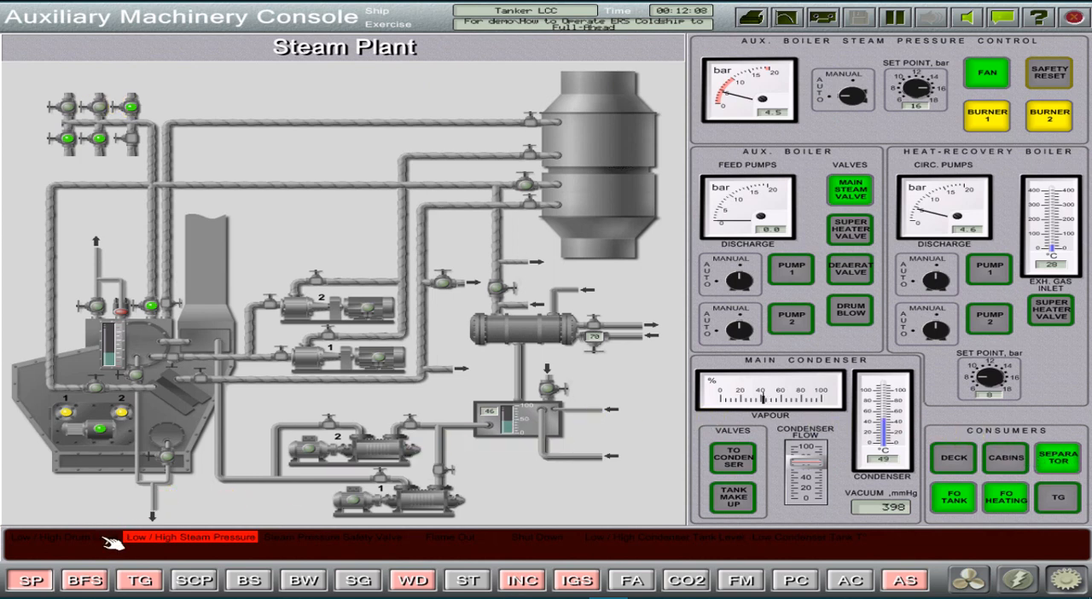
click(85, 580)
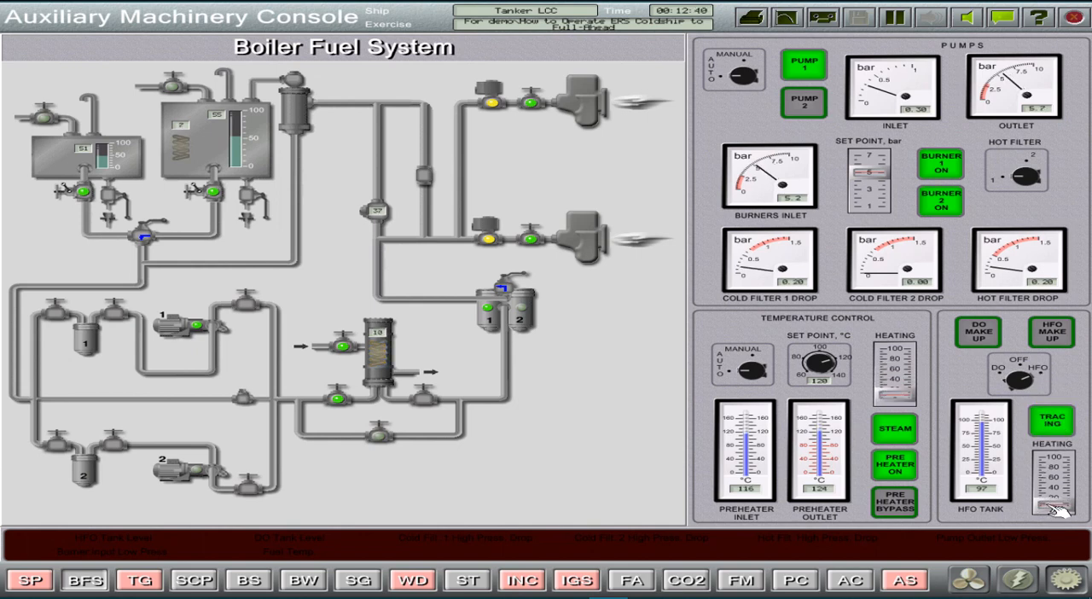
mouse_move(330, 486)
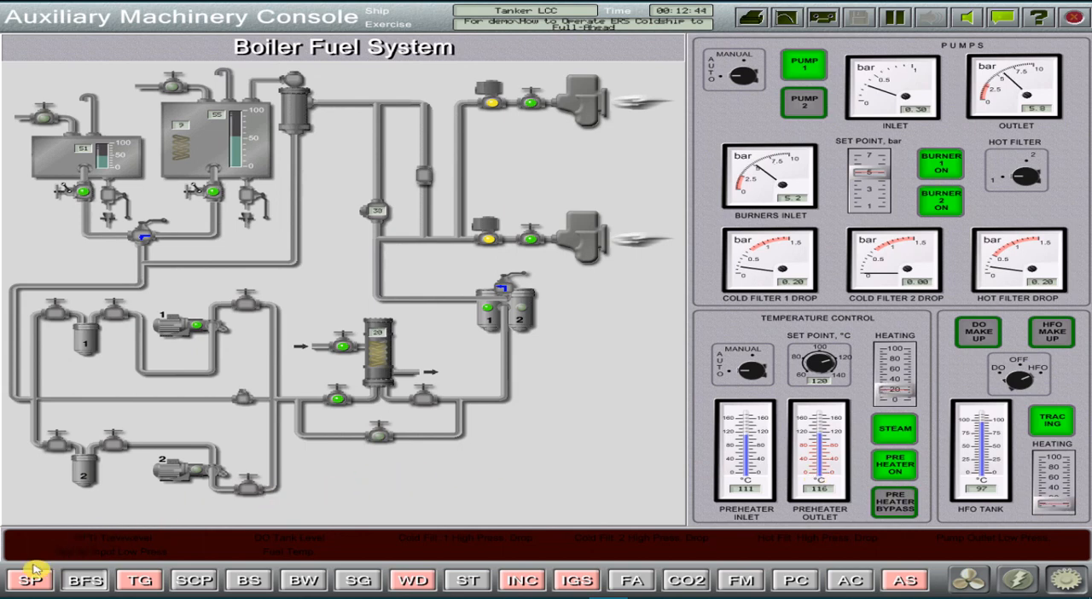
Return to the Steam Plant page and start the pump near the main condenser.
click(30, 579)
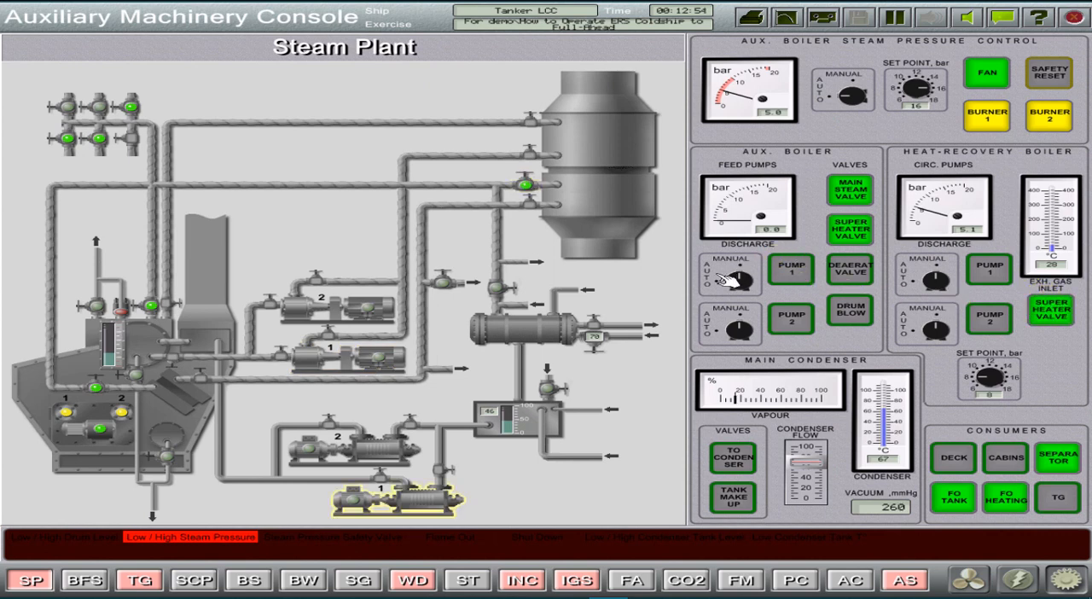
click(790, 270)
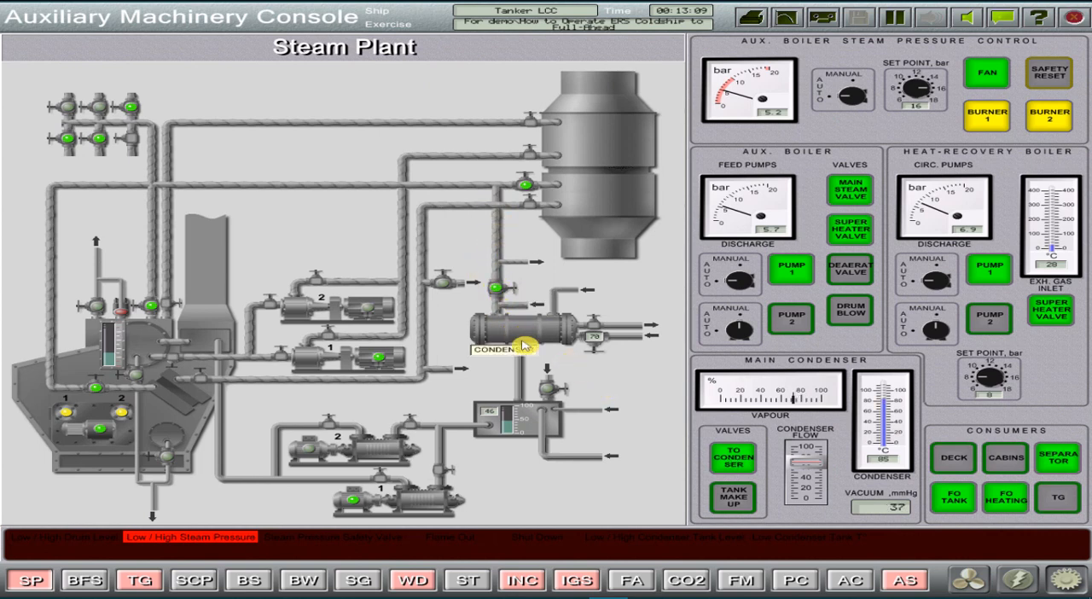
mouse_move(532, 423)
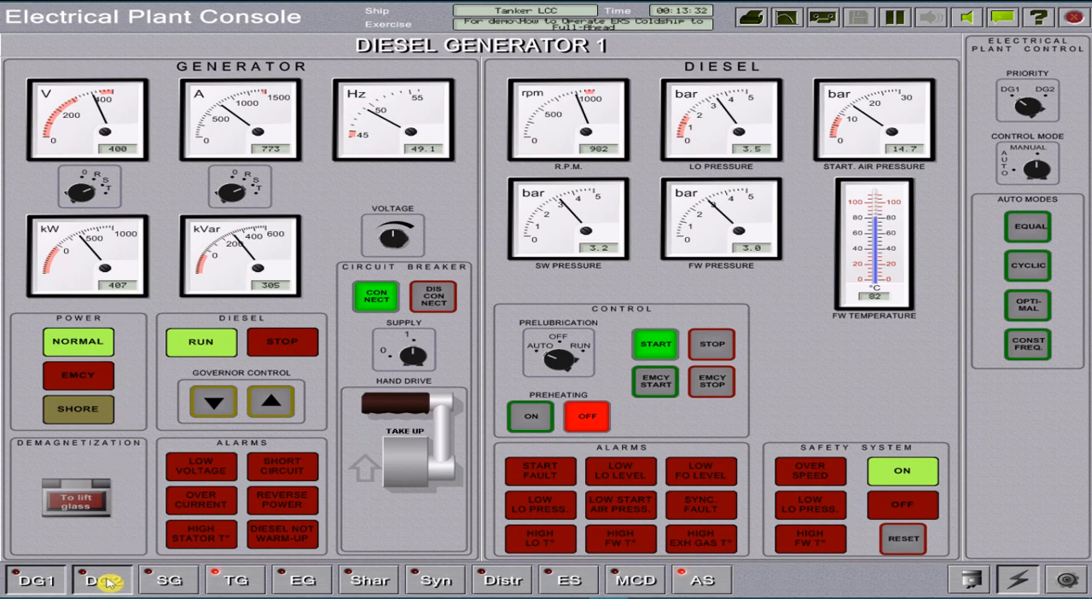
Start the diesel generator 2 engine and keep it cranking until it runs up to speed.
click(101, 579)
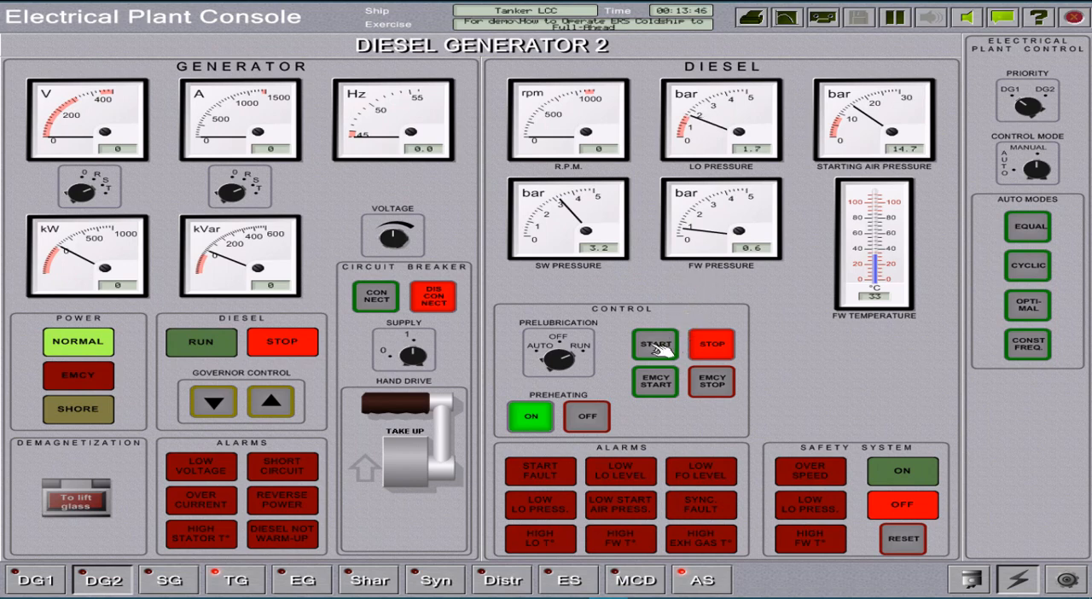
click(655, 344)
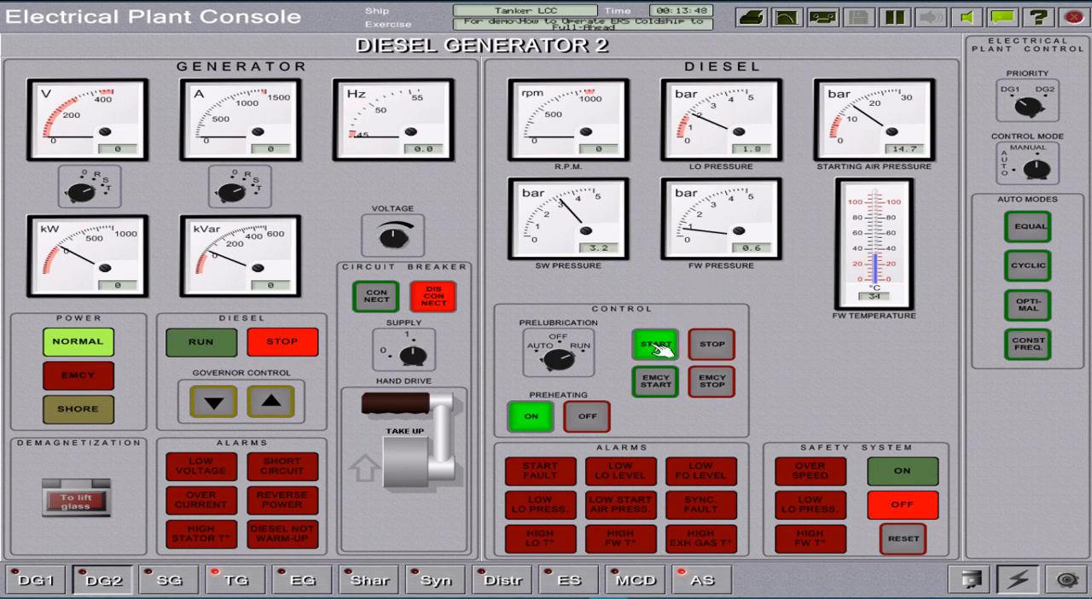
click(655, 344)
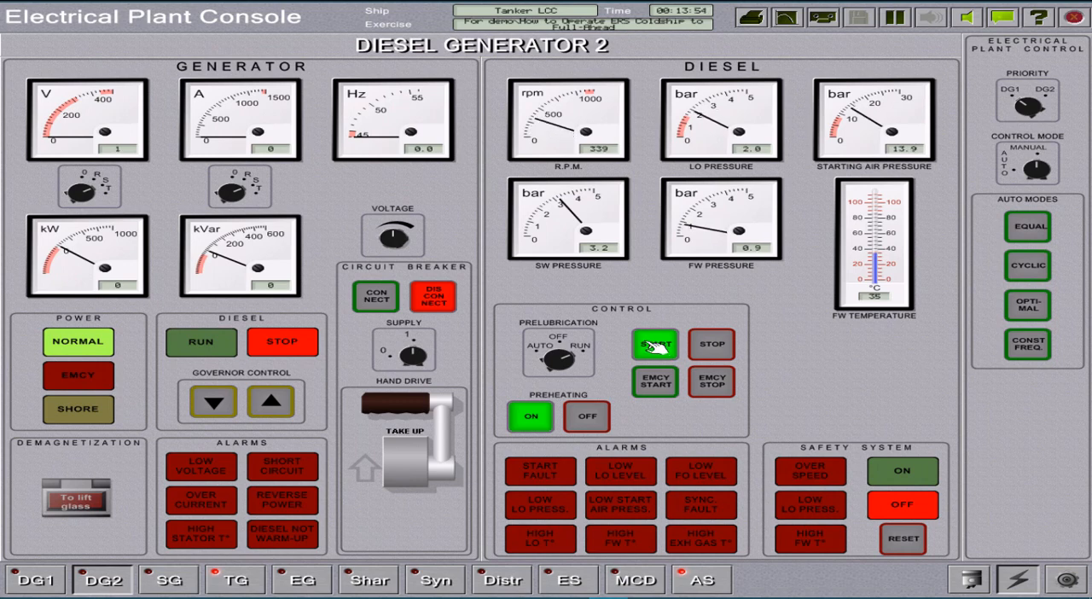
click(654, 345)
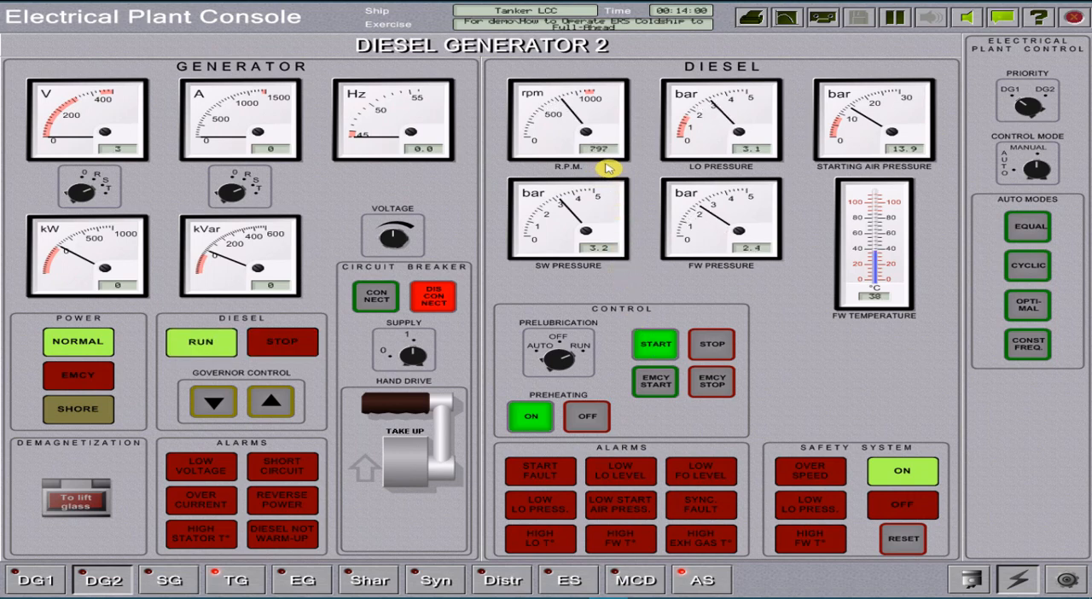
mouse_move(328, 165)
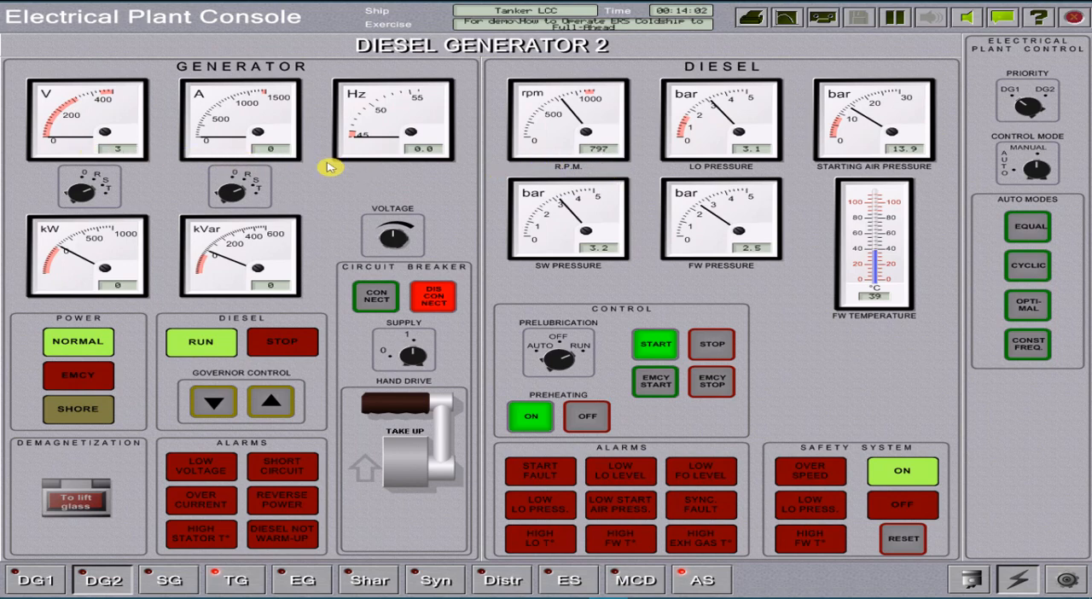
mouse_move(627, 243)
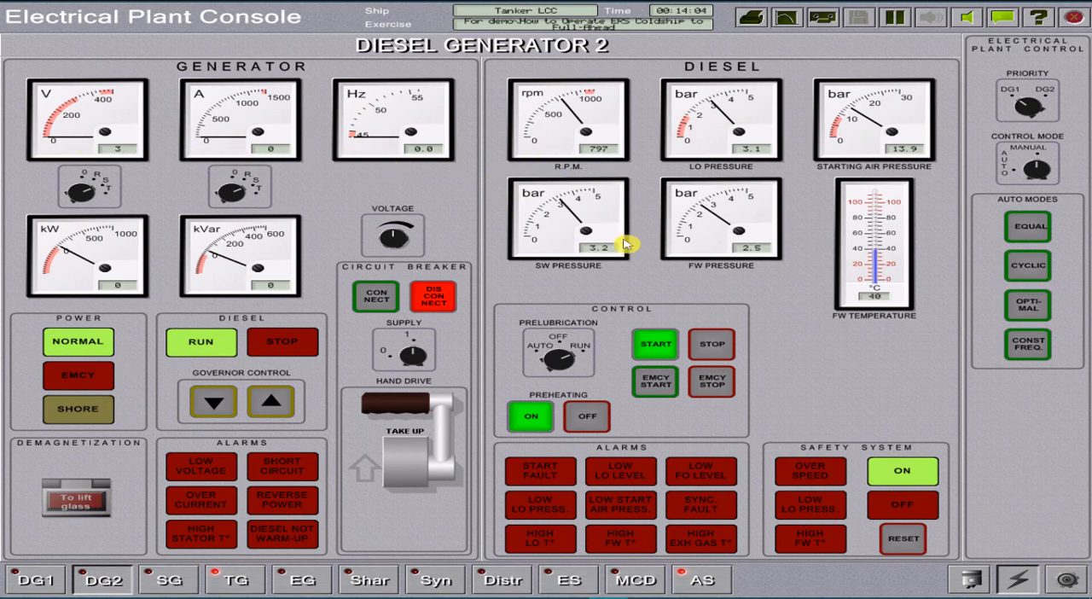
mouse_move(969, 580)
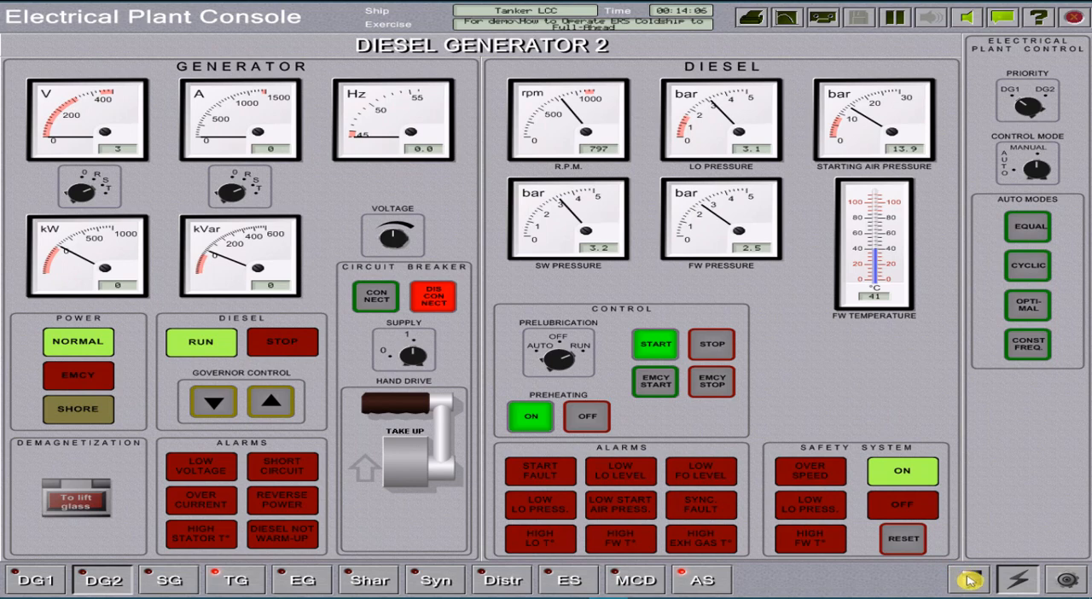
Switch to the Propulsion Plant Console and inspect the lubricating and piston cooling pumps.
click(969, 584)
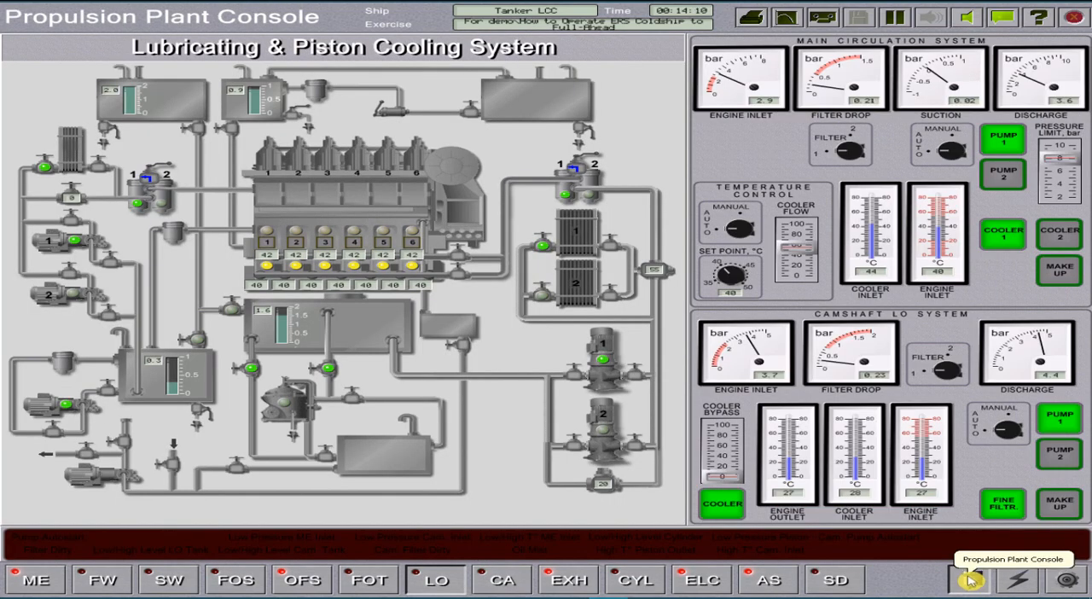
mouse_move(550, 444)
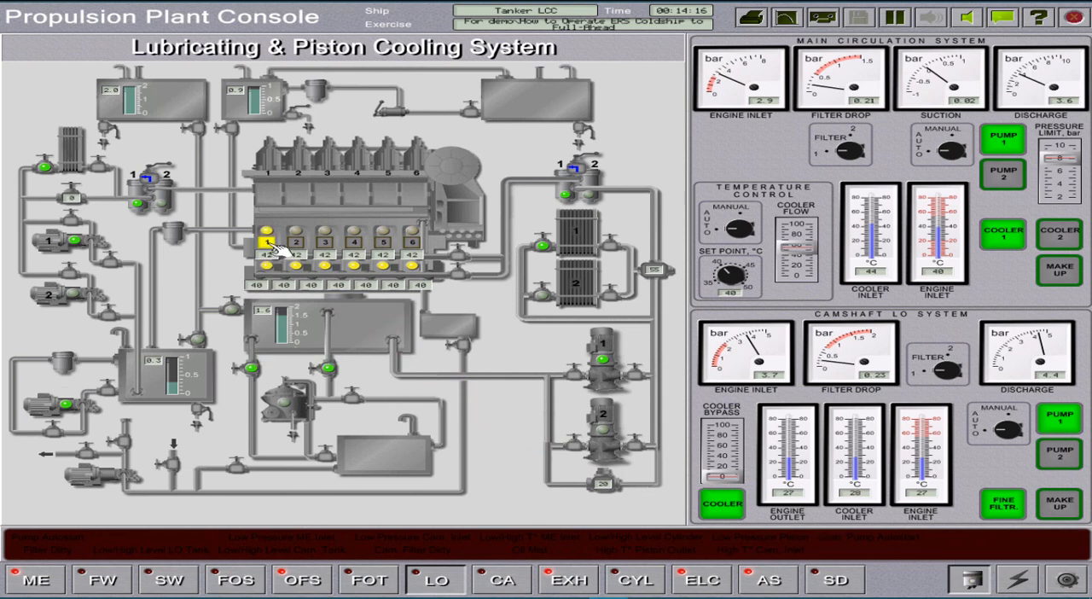
click(297, 239)
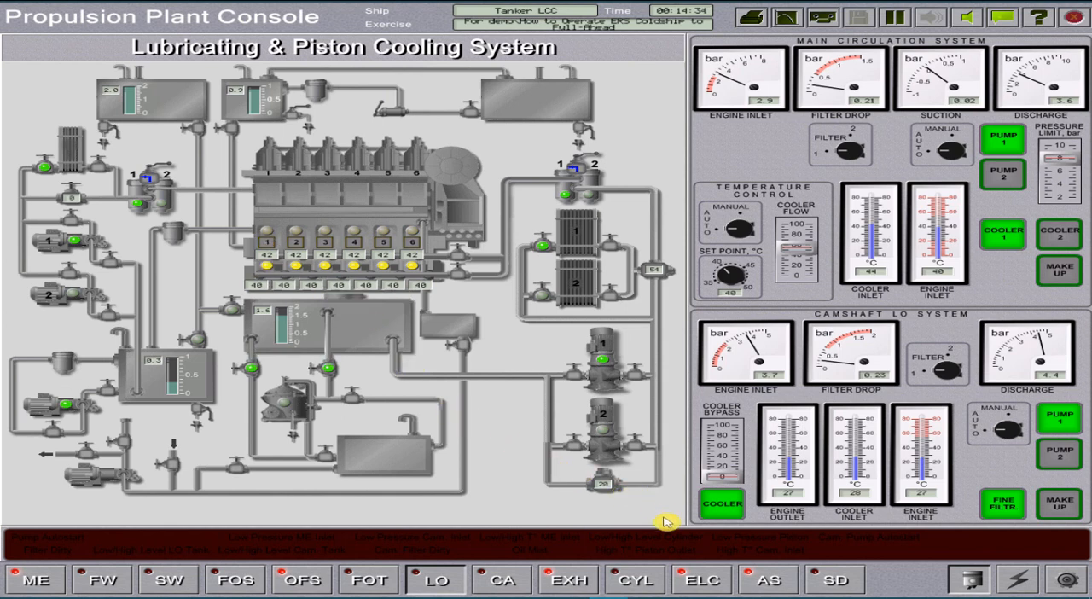
From Engine Local Control, release the turning gear, slow-turn the engine, then hand control to the ECR.
click(701, 580)
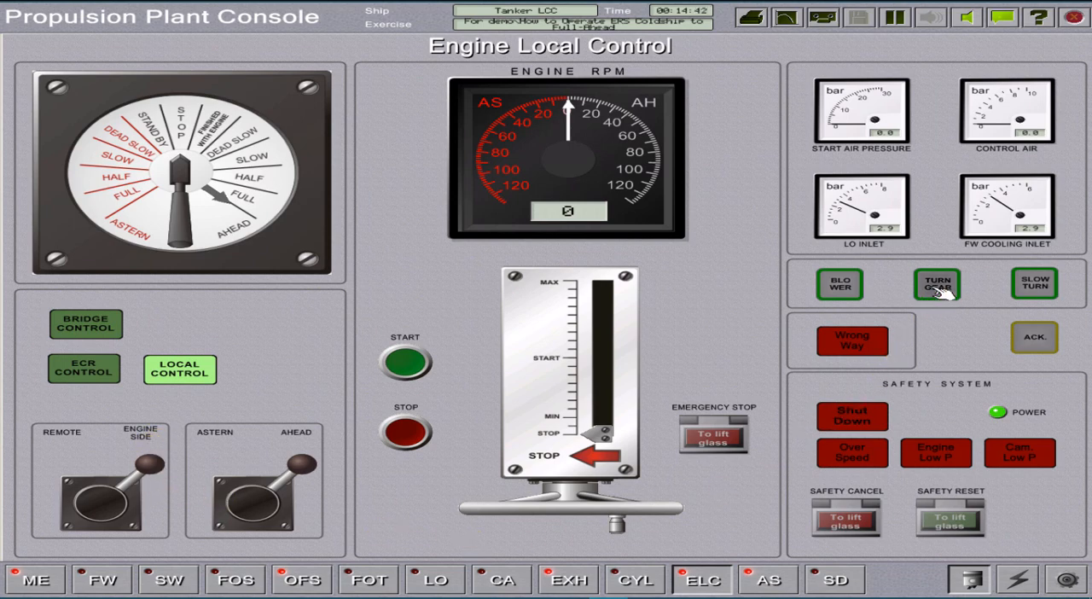
click(934, 283)
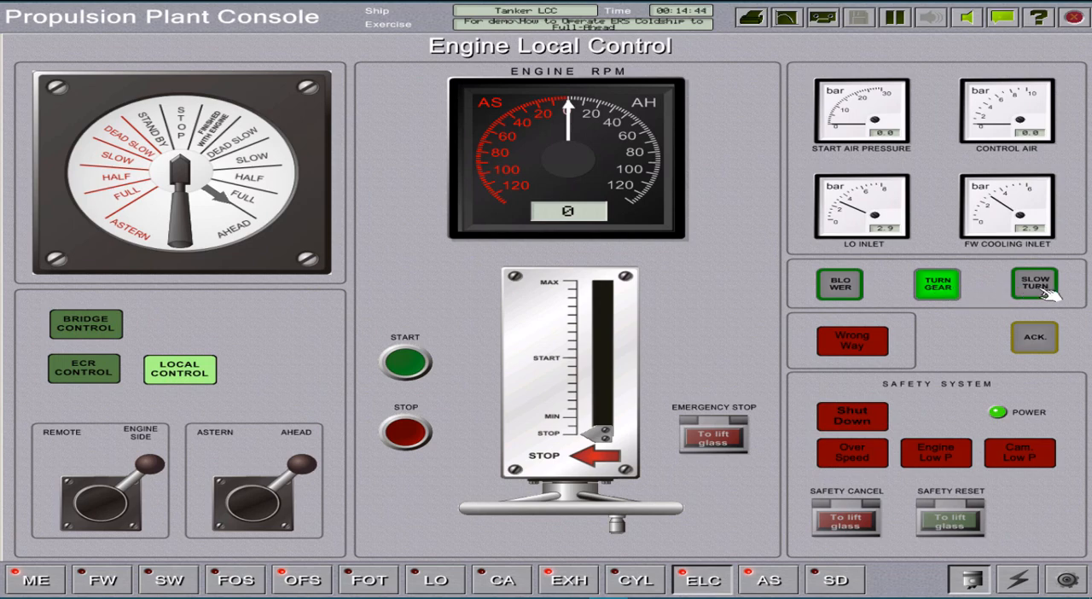
click(1033, 283)
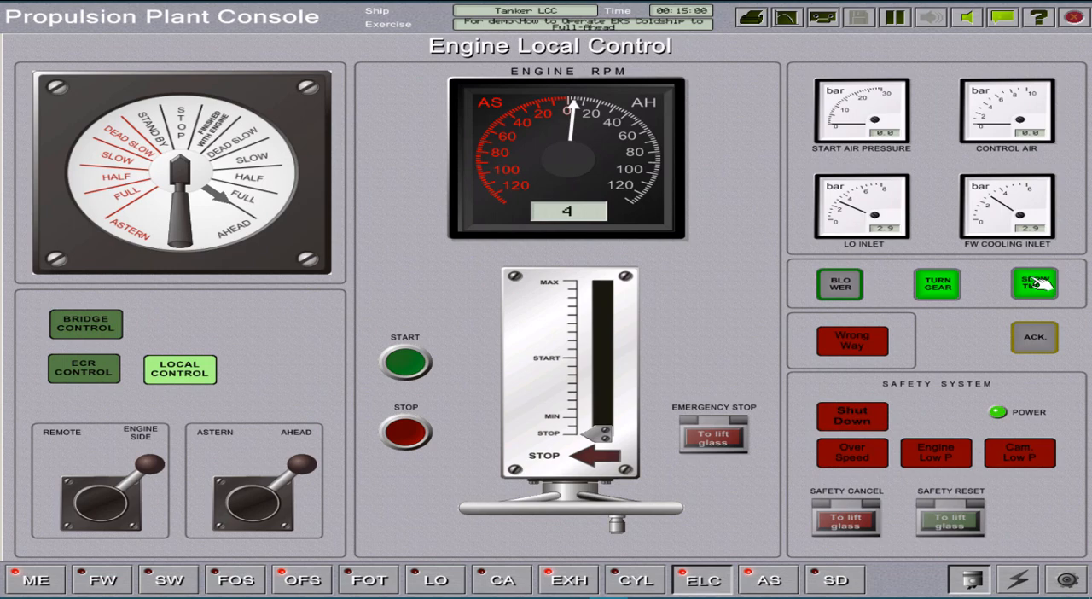
click(1033, 283)
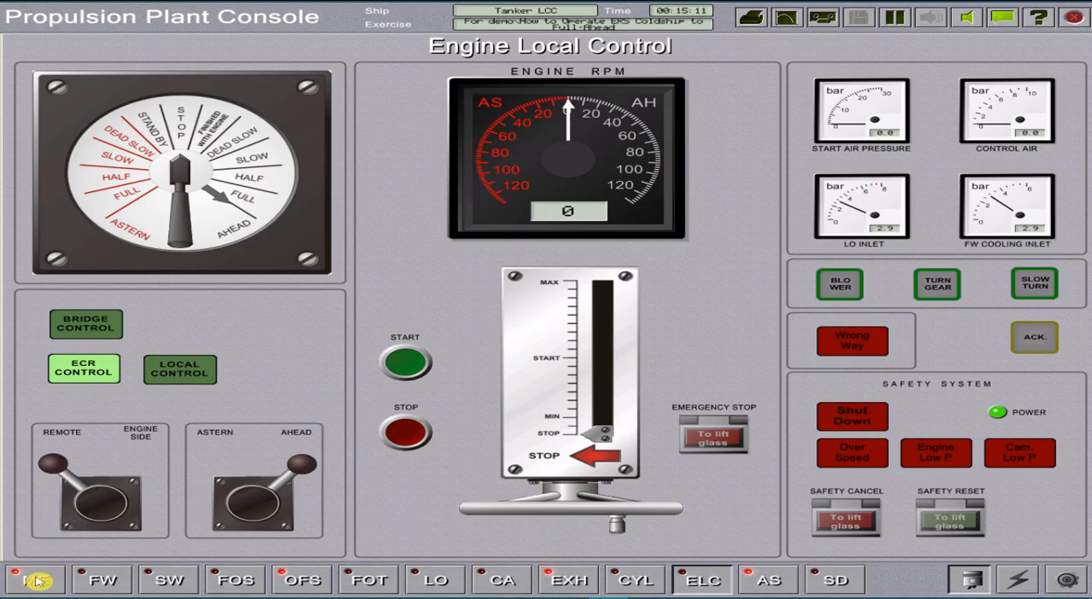
Open the main engine control page, then switch to the Electrical Plant Console.
click(36, 580)
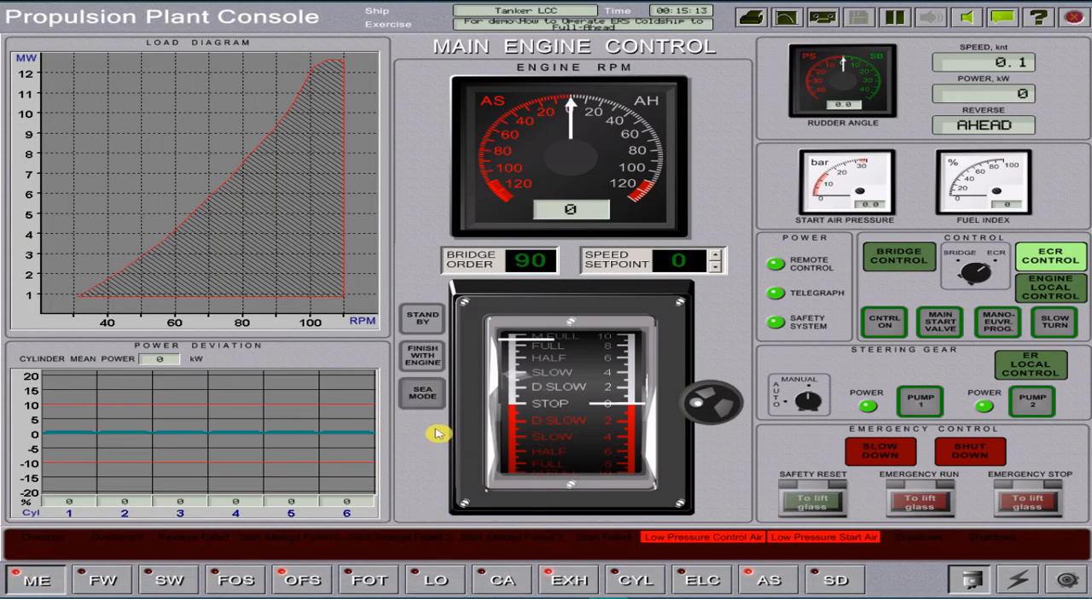
mouse_move(423, 406)
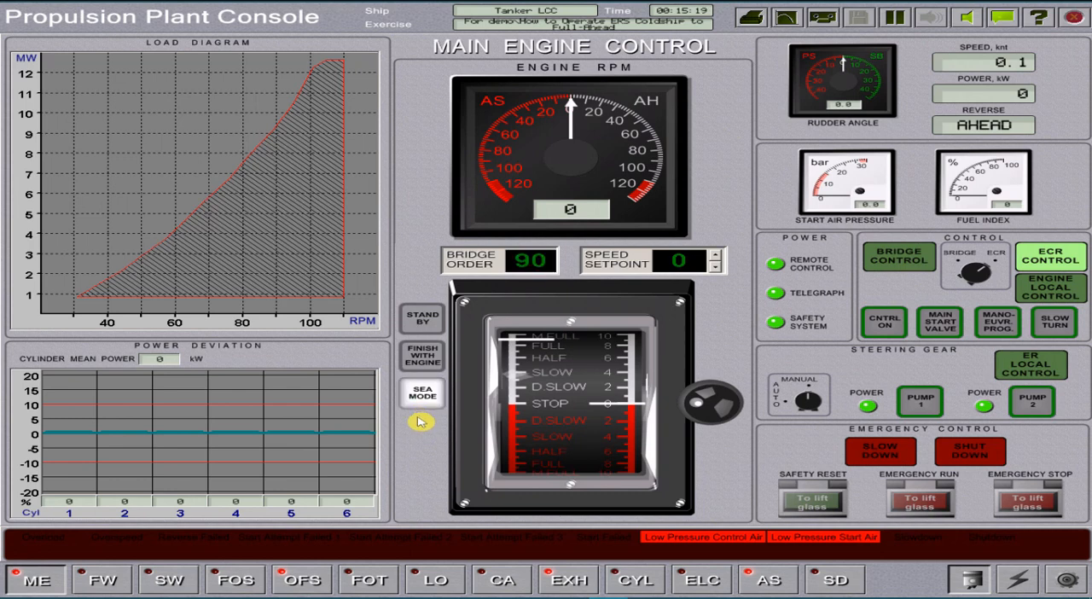
mouse_move(416, 426)
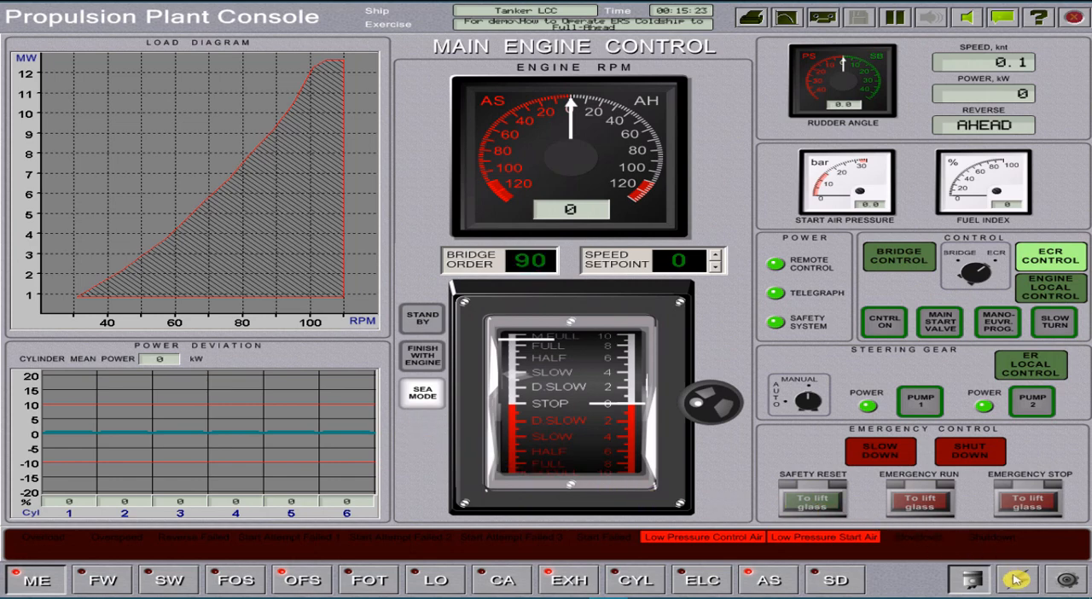
click(1013, 580)
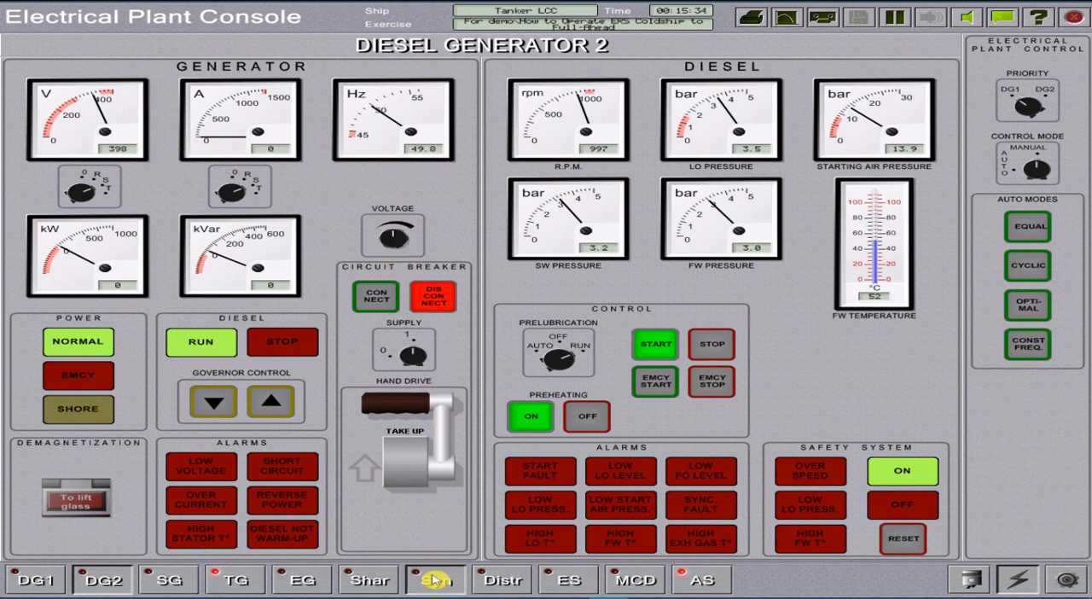
Bring up the Synchronizing of DG2 page to compare its frequency with the bus.
click(435, 580)
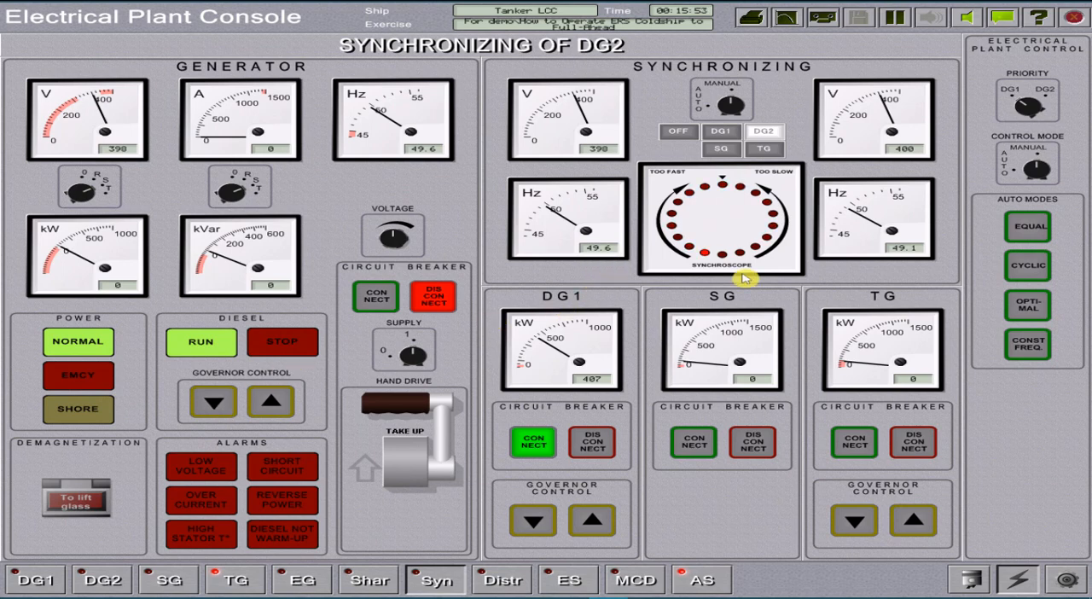
mouse_move(580, 263)
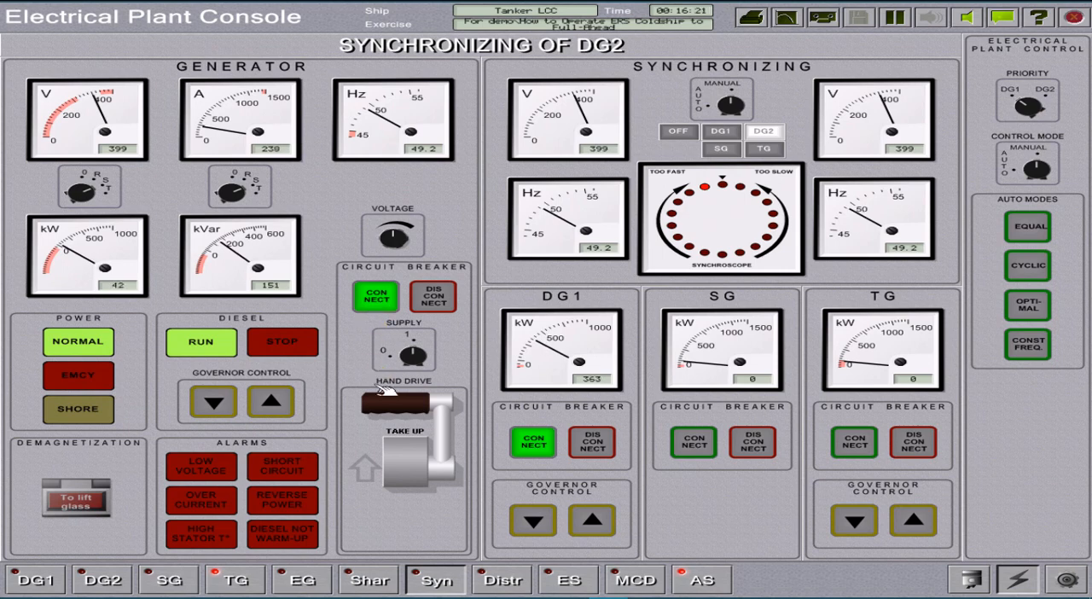
Compare both generators' loads and raise generator 2 speed to take more load.
click(369, 580)
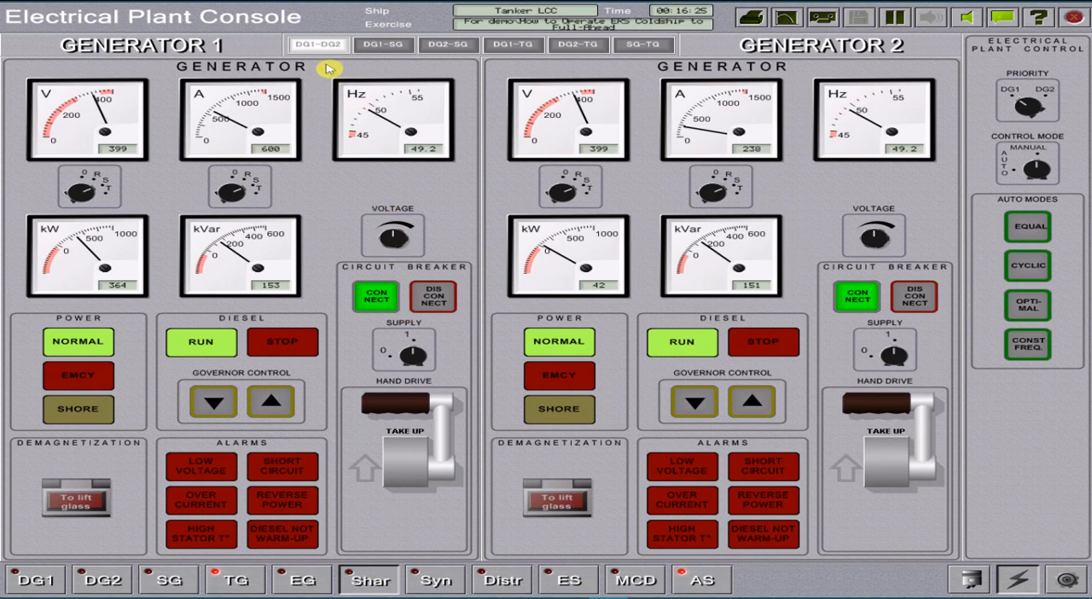
mouse_move(382, 196)
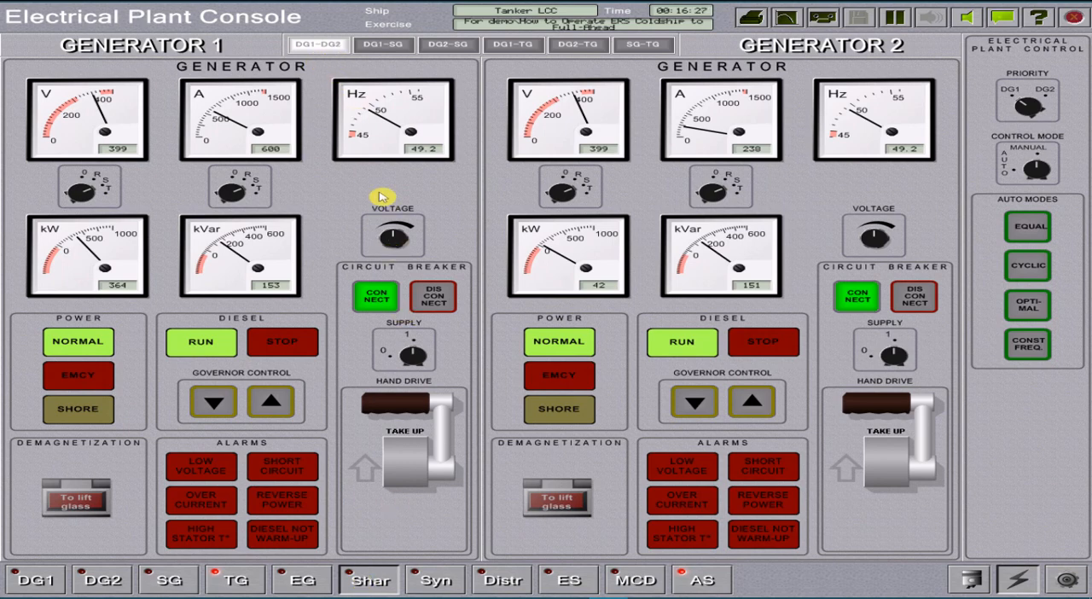
mouse_move(123, 290)
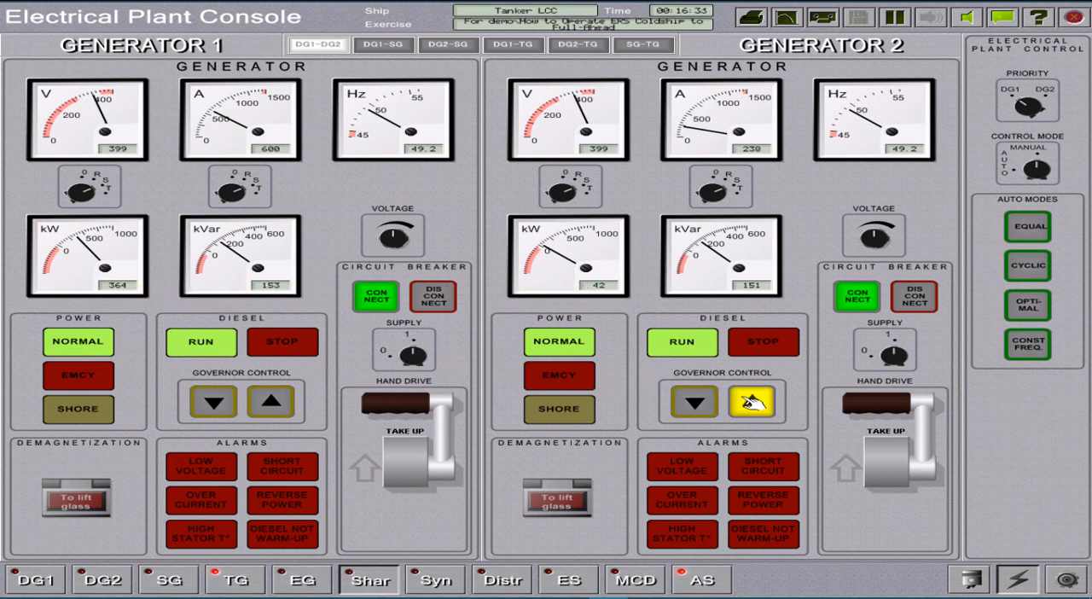
click(752, 400)
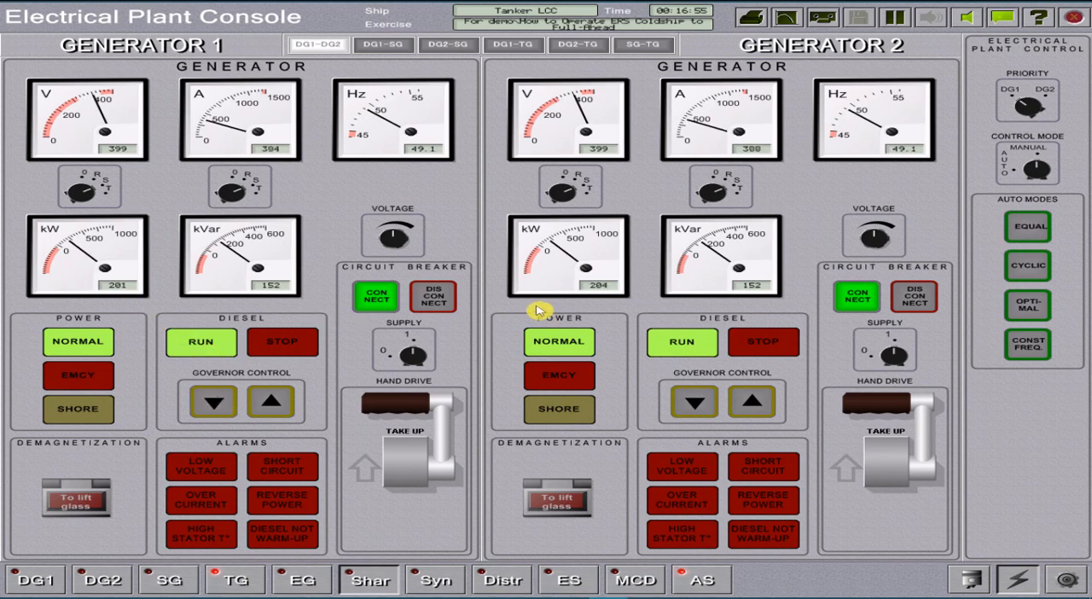
mouse_move(116, 299)
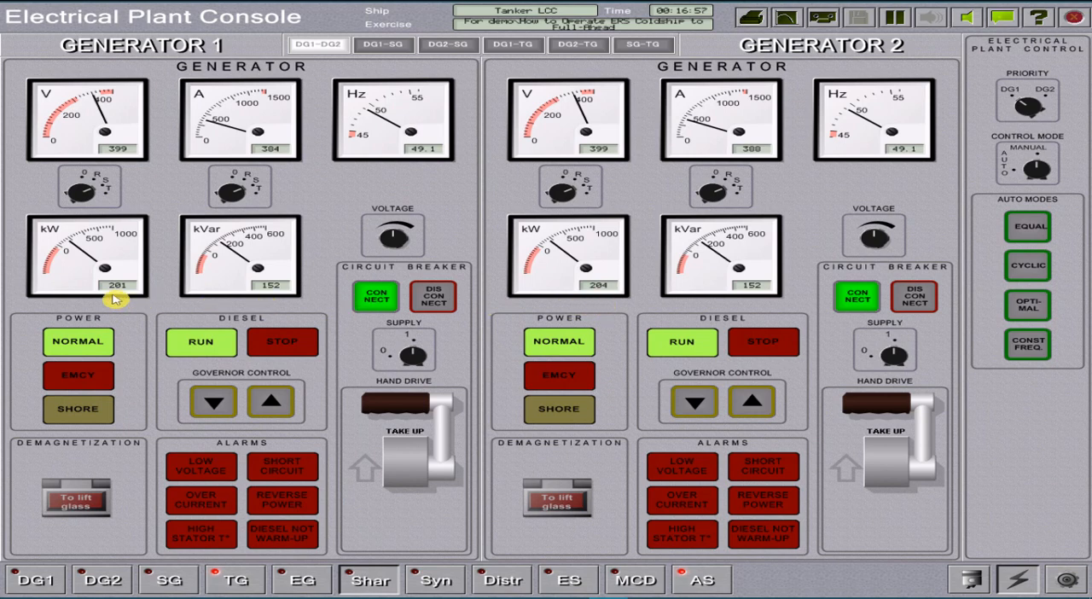
mouse_move(955, 238)
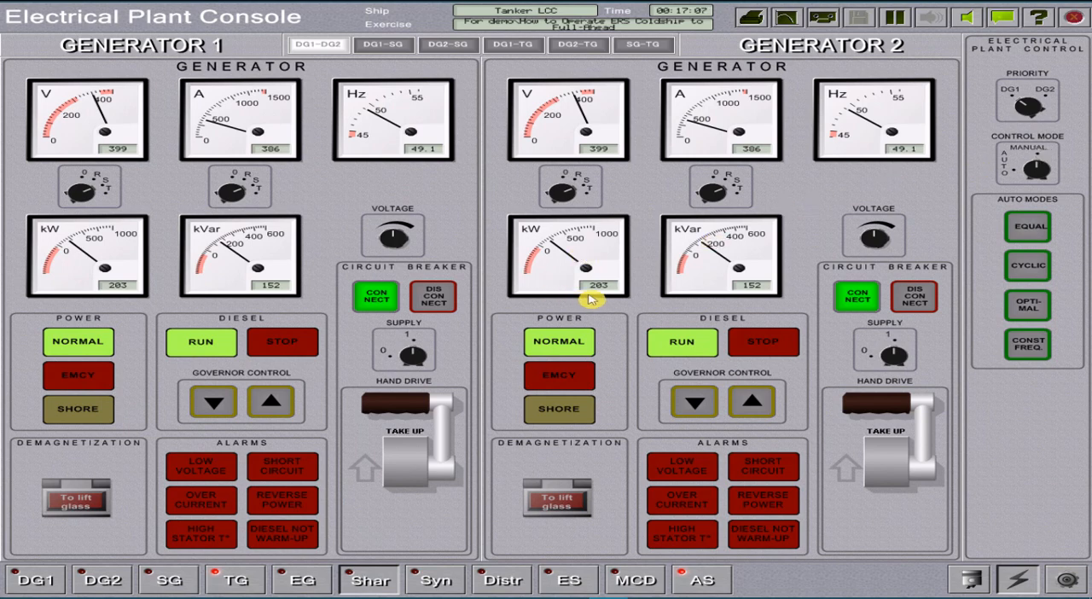
mouse_move(145, 193)
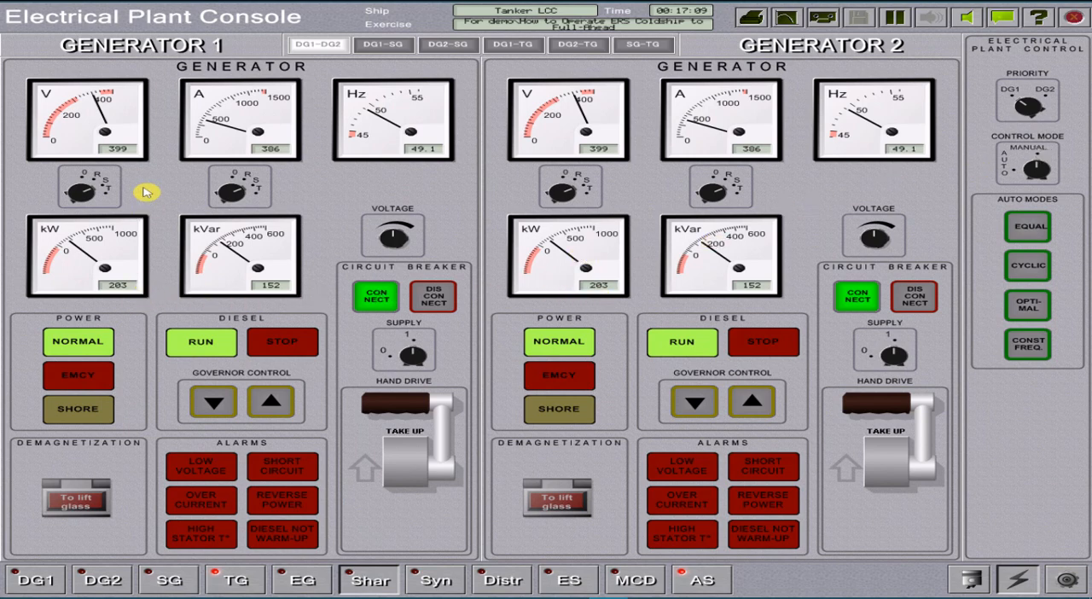
mouse_move(303, 169)
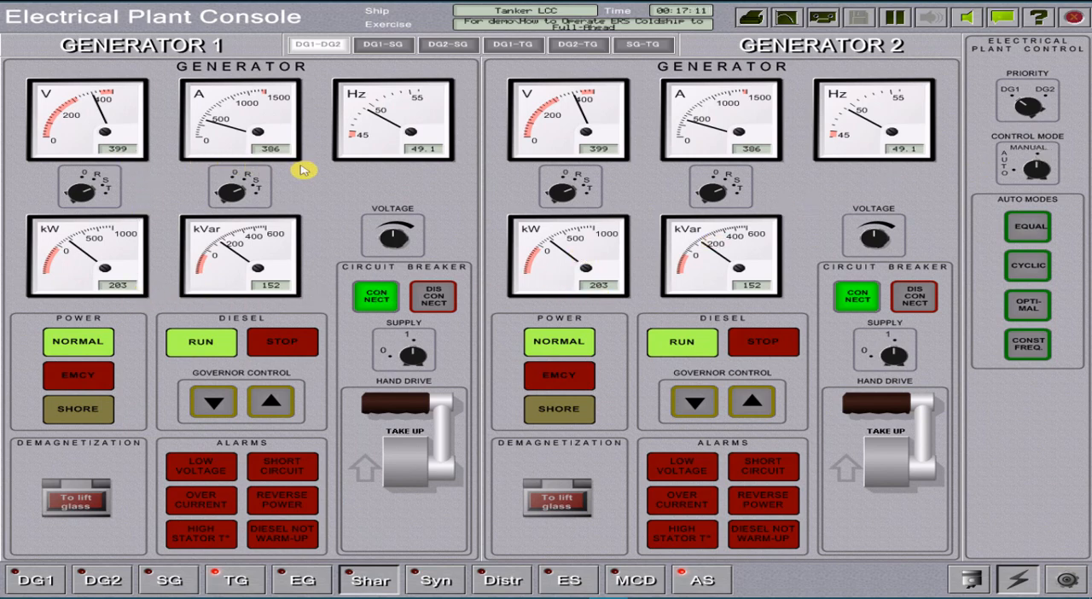
mouse_move(754, 169)
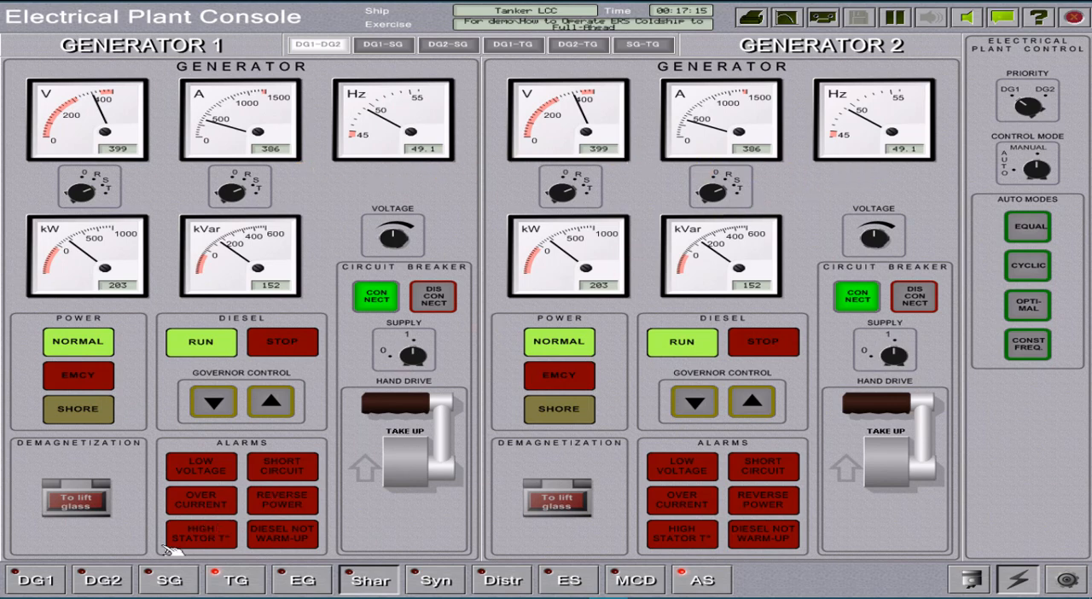
Switch off preheating on diesel generator 2 from its DG2 page.
click(103, 580)
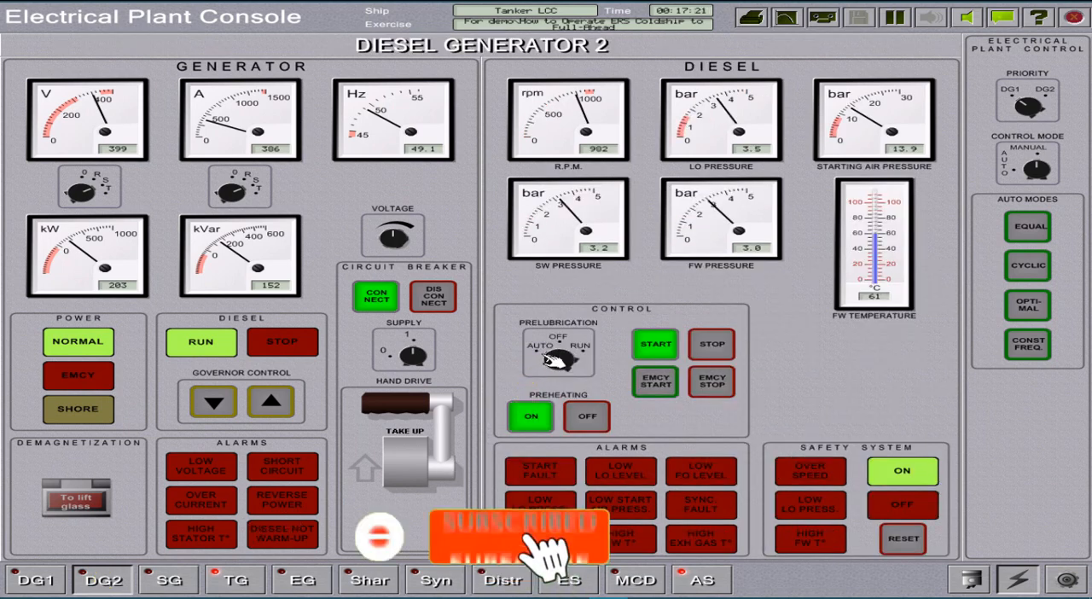
click(587, 416)
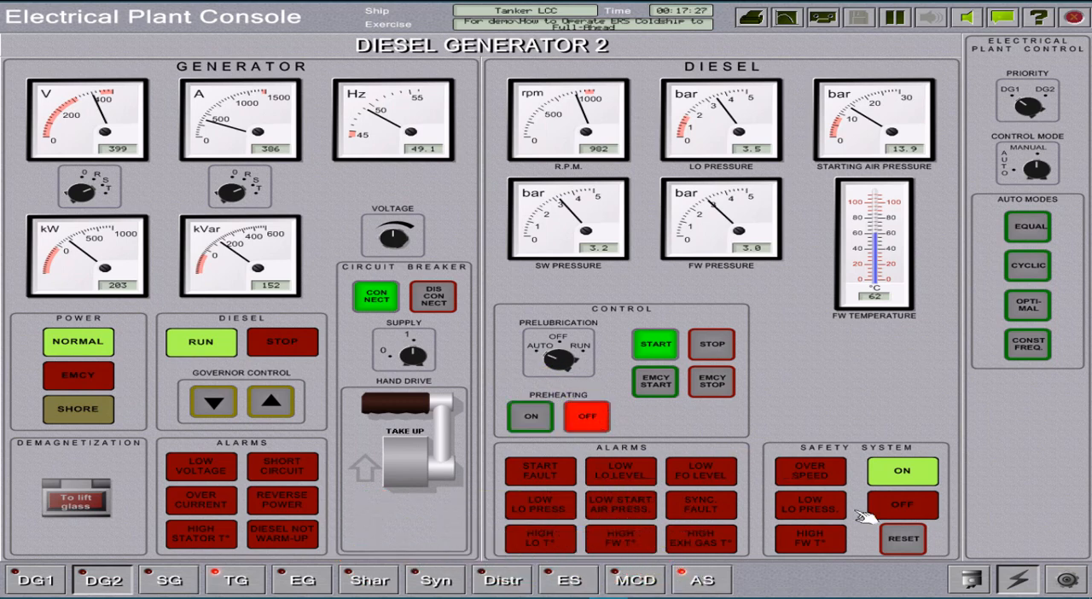
mouse_move(969, 583)
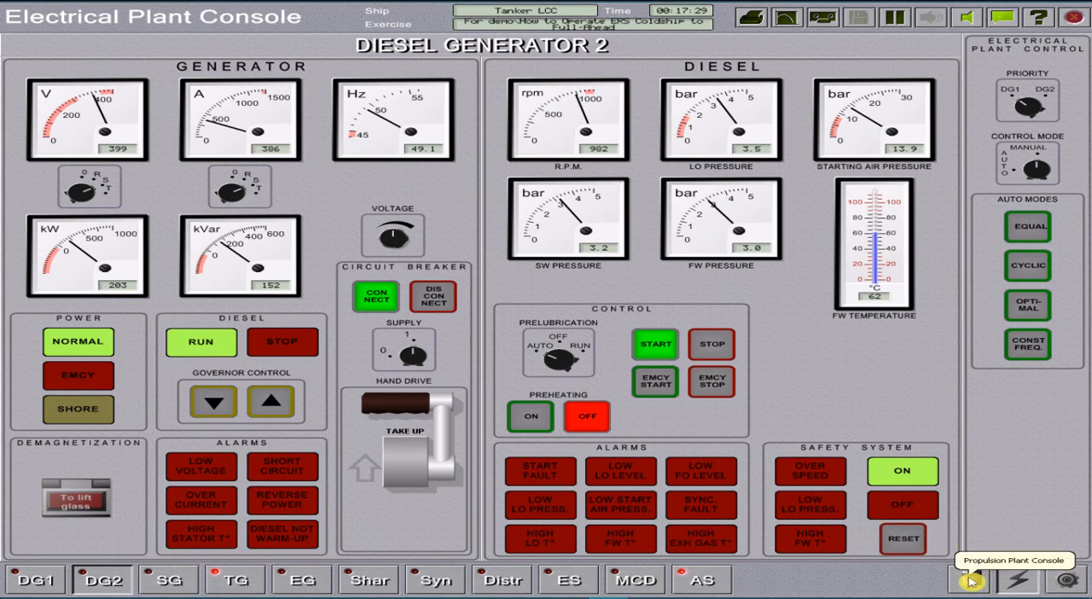
On the Propulsion Plant Console EXH page, stop draining the scavenge air receiver with the blower on.
click(968, 580)
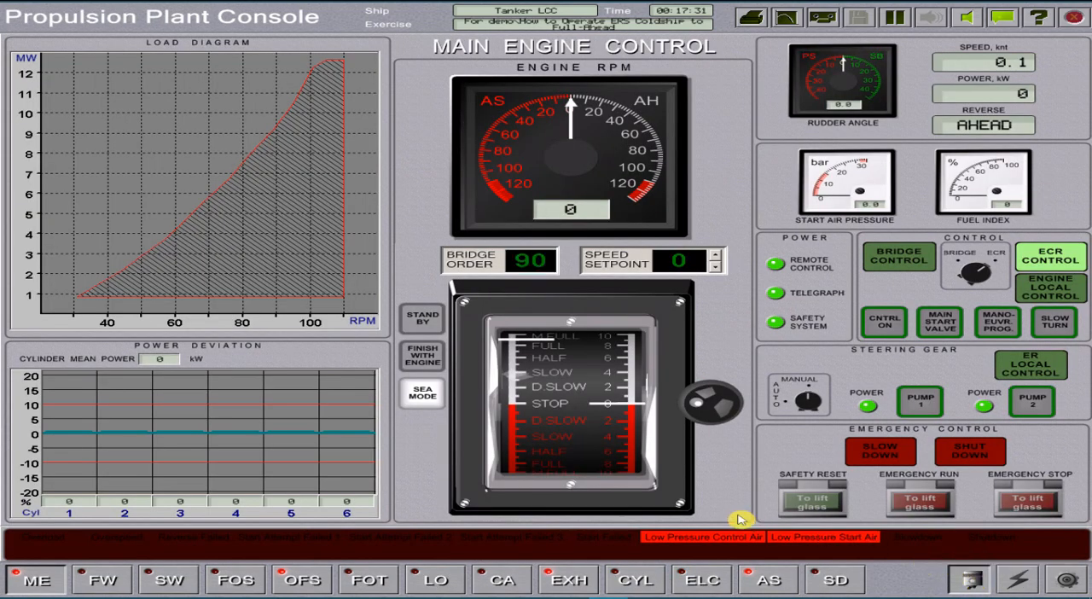
mouse_move(573, 580)
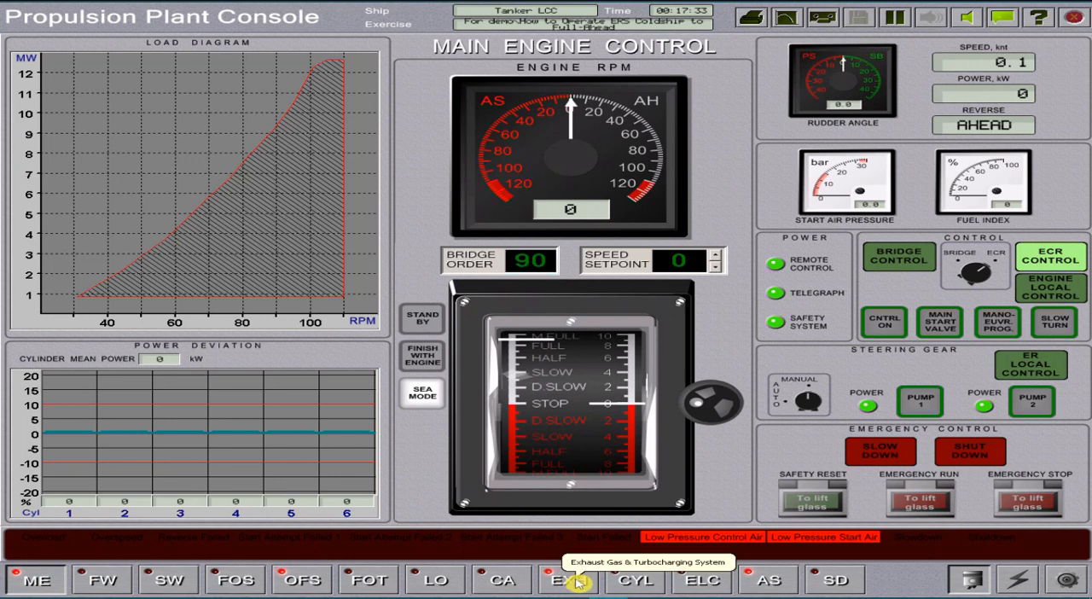
click(566, 580)
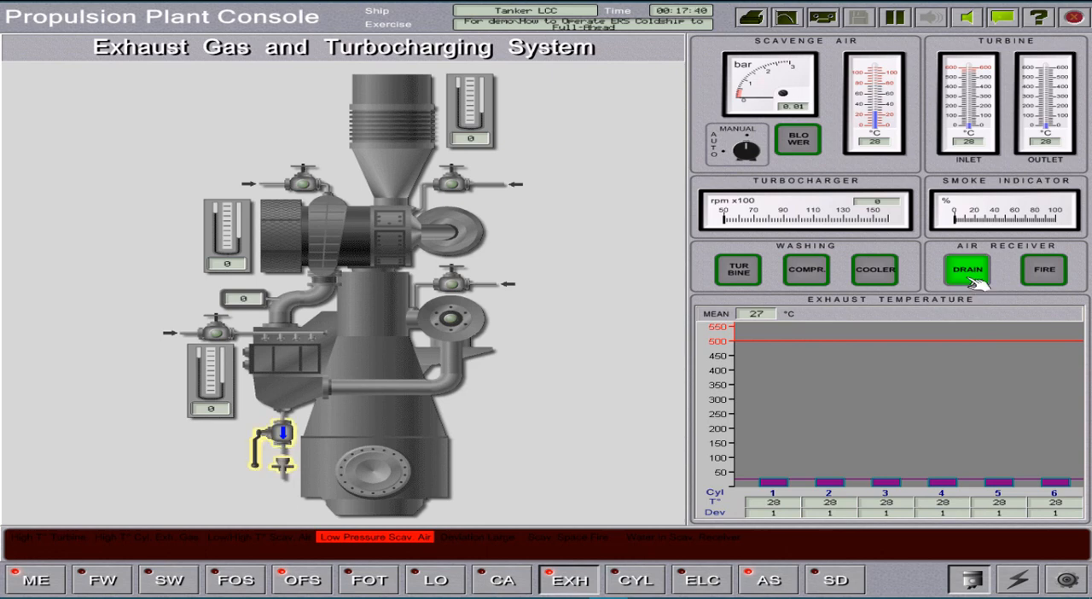
click(965, 270)
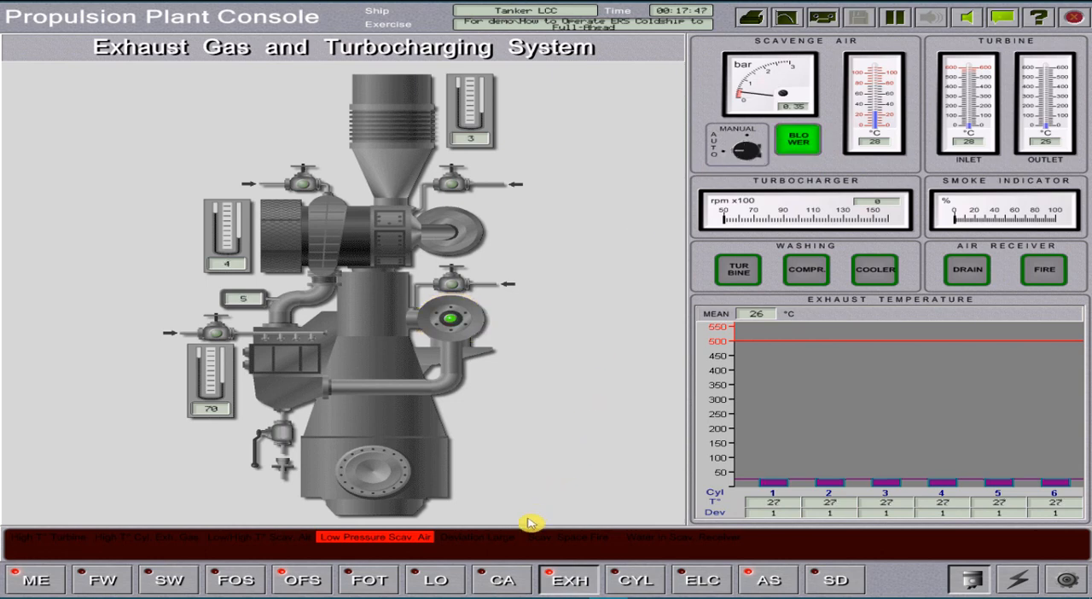
click(501, 580)
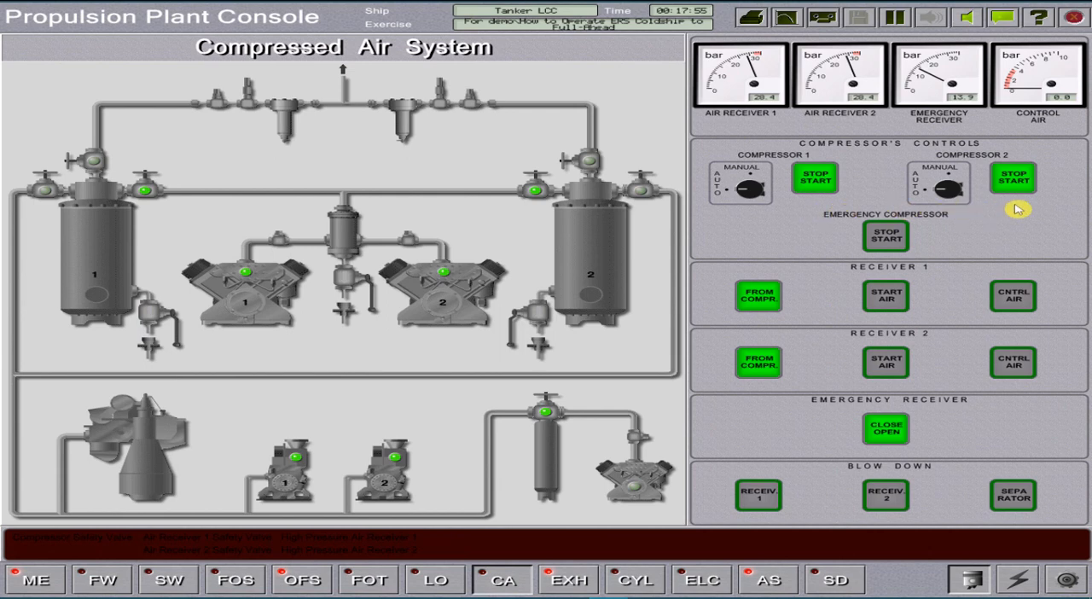
mouse_move(822, 505)
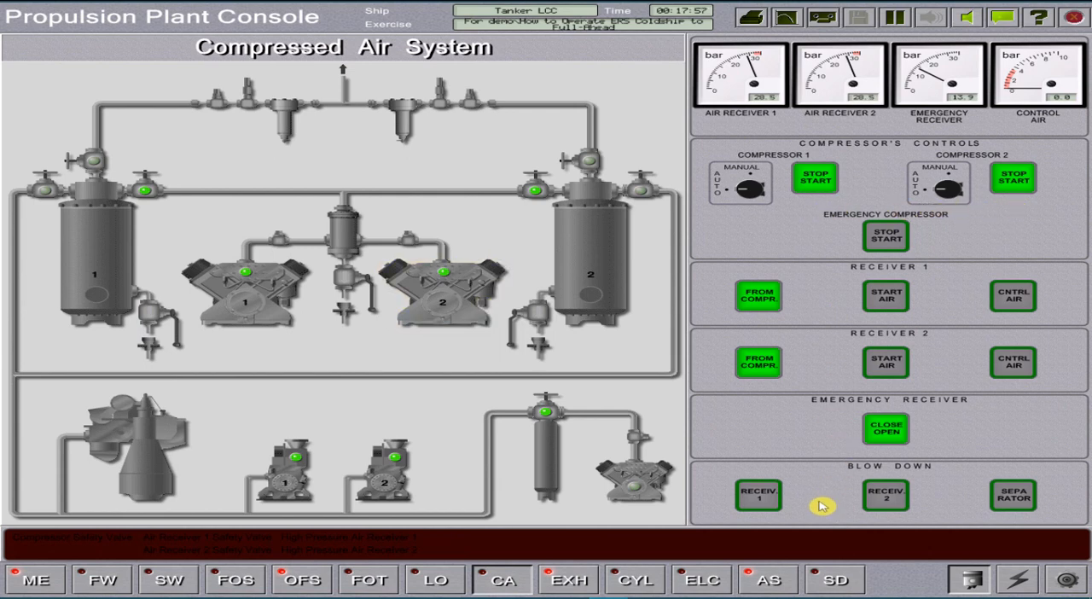
Operate the compressed-air emergency receiver valve, then bring up the lubricating and piston cooling page.
click(758, 495)
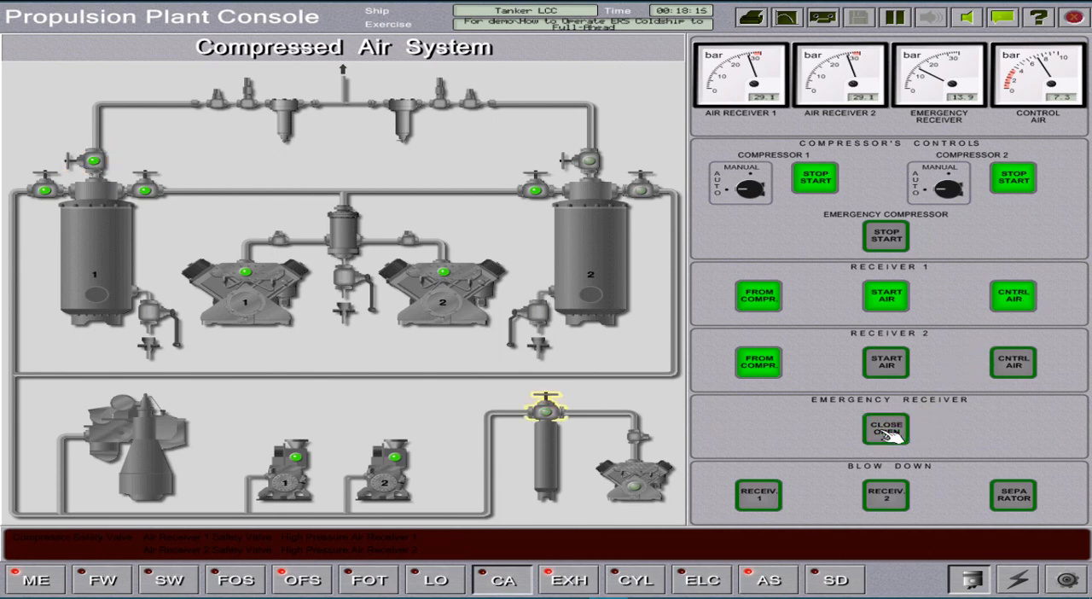
click(883, 430)
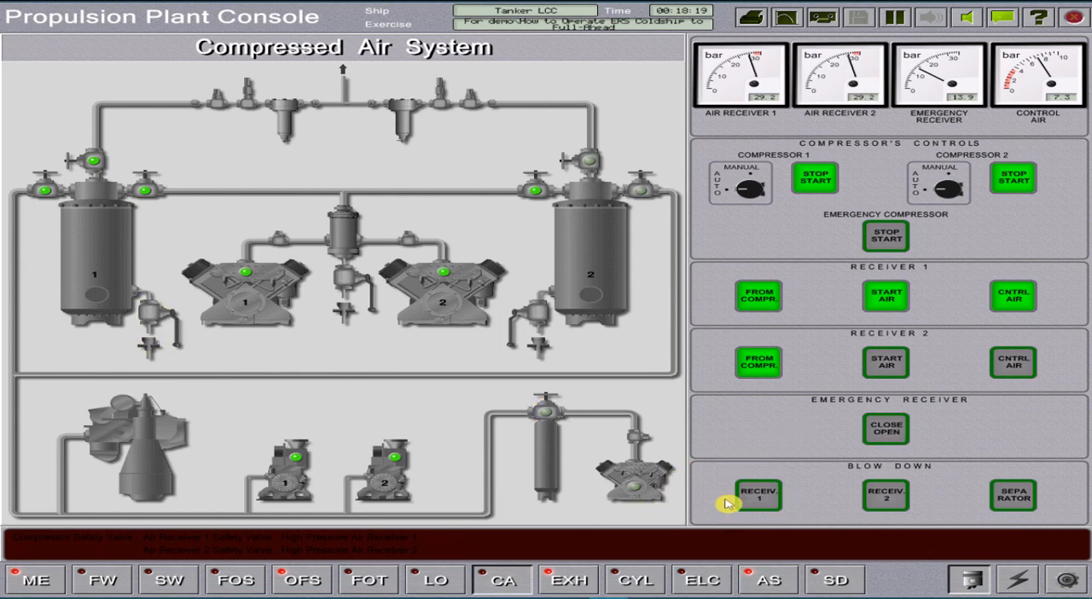
click(437, 580)
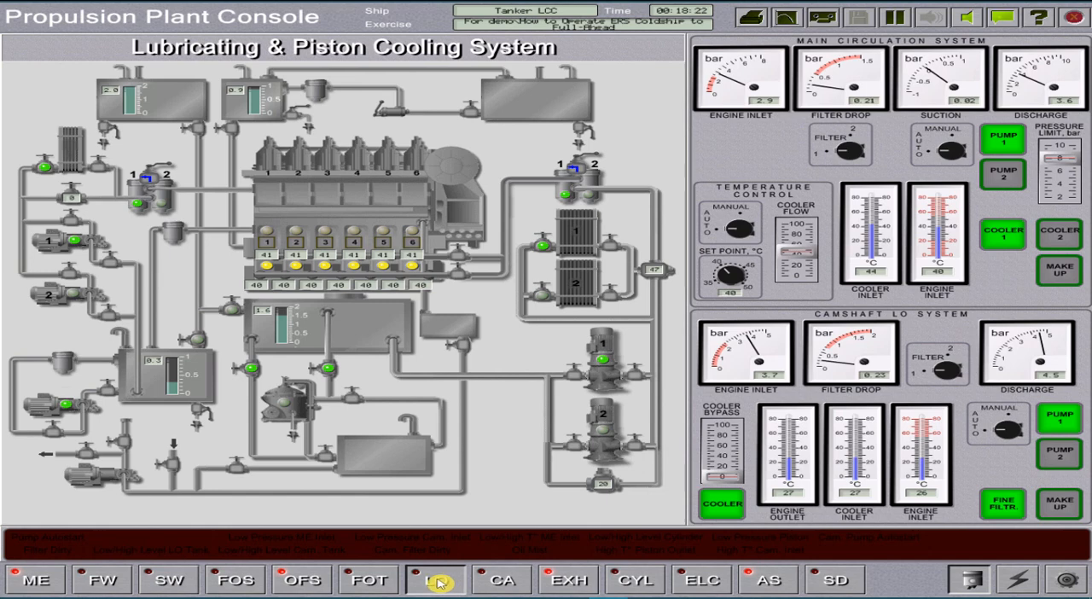
Start oil separator 1 spinning on the Oil and Fuel Separators page.
click(368, 580)
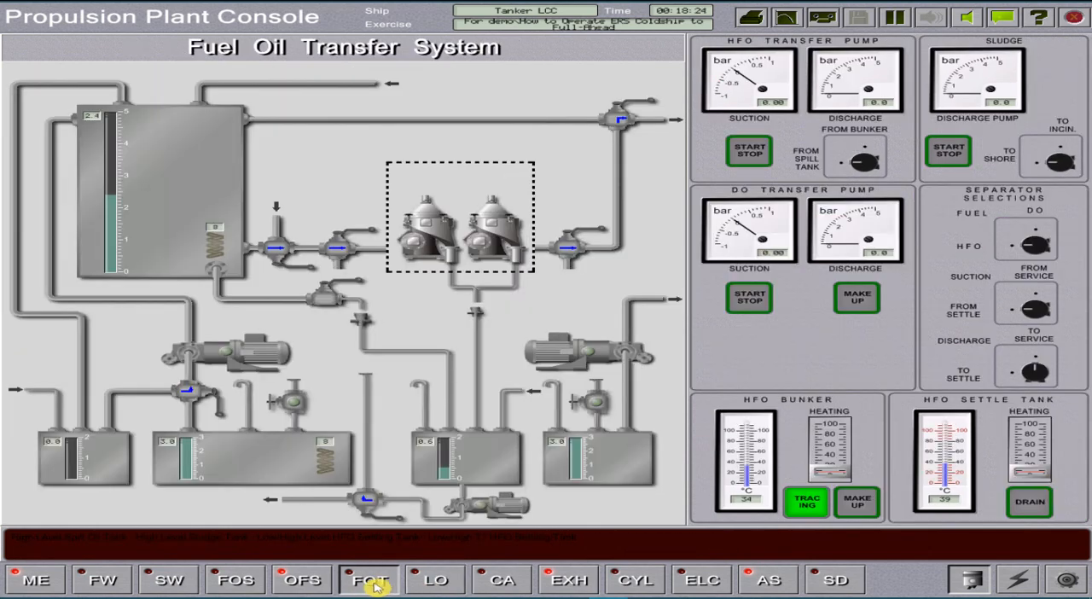
click(304, 580)
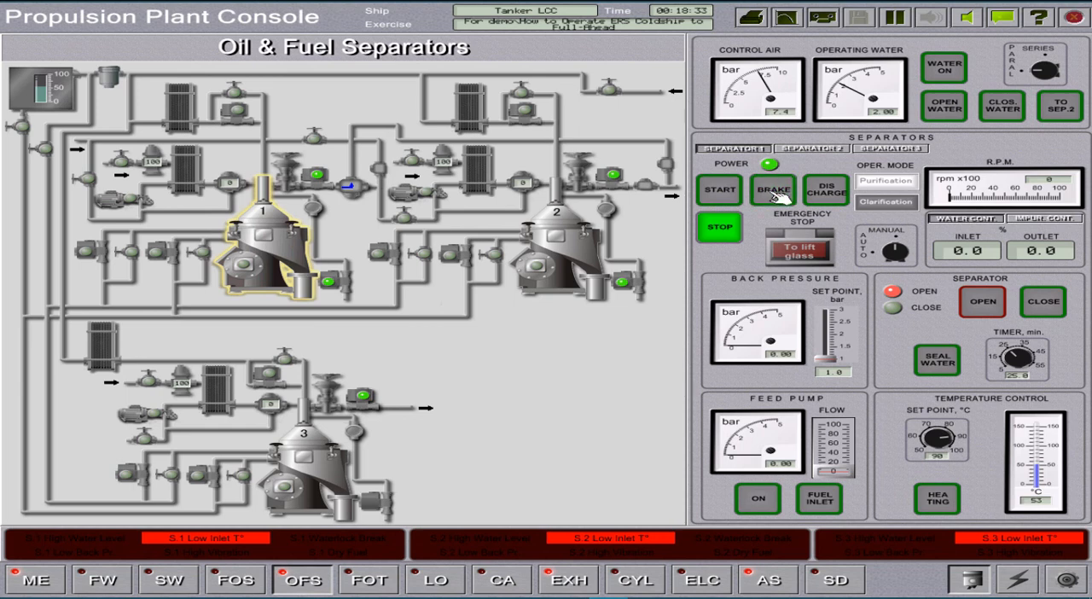
click(720, 190)
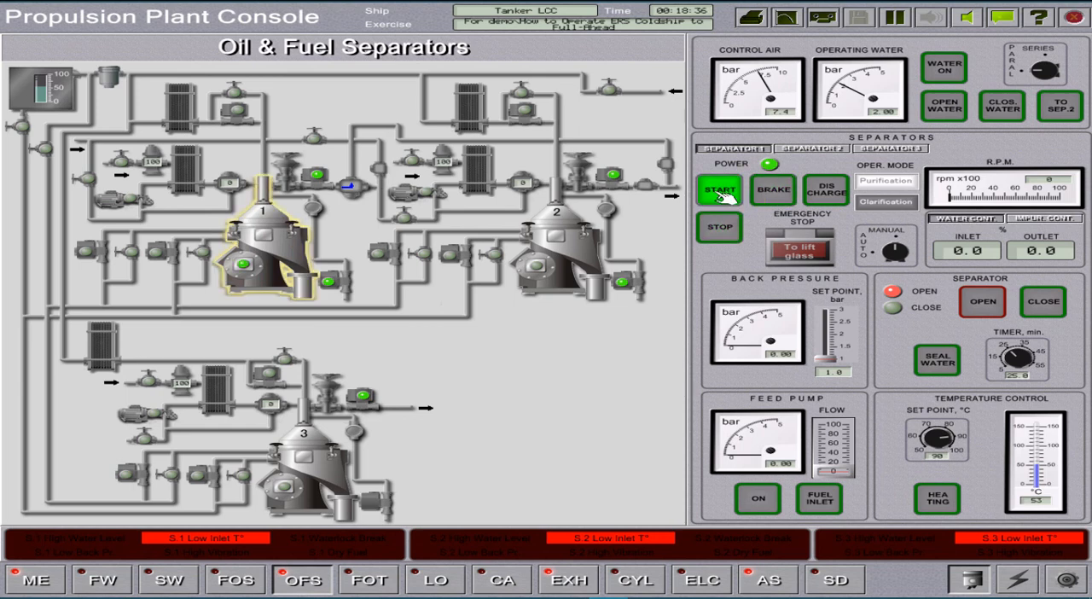
click(720, 191)
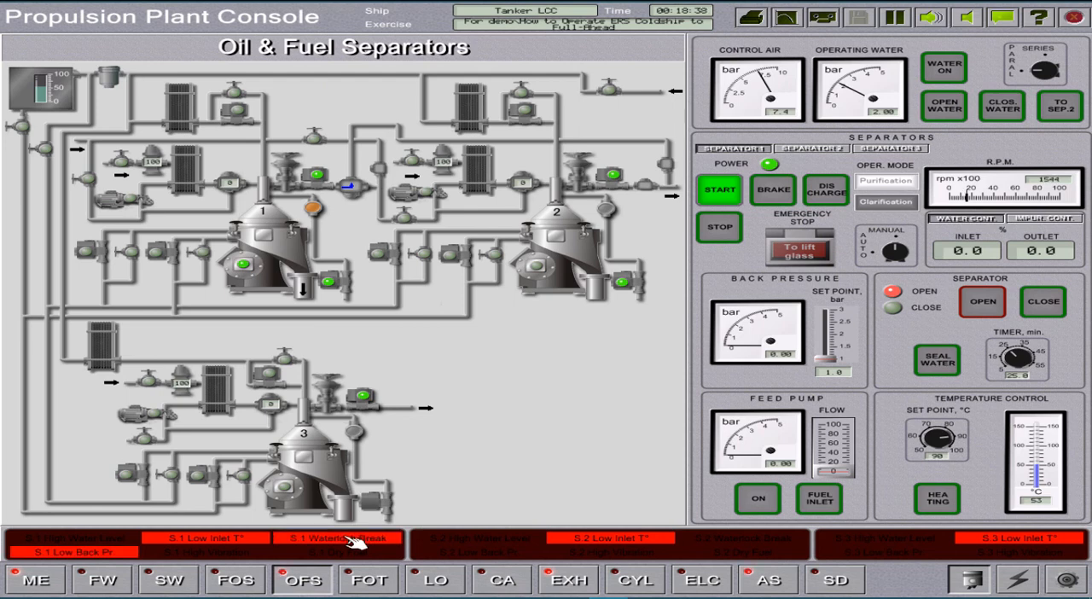
mouse_move(111, 554)
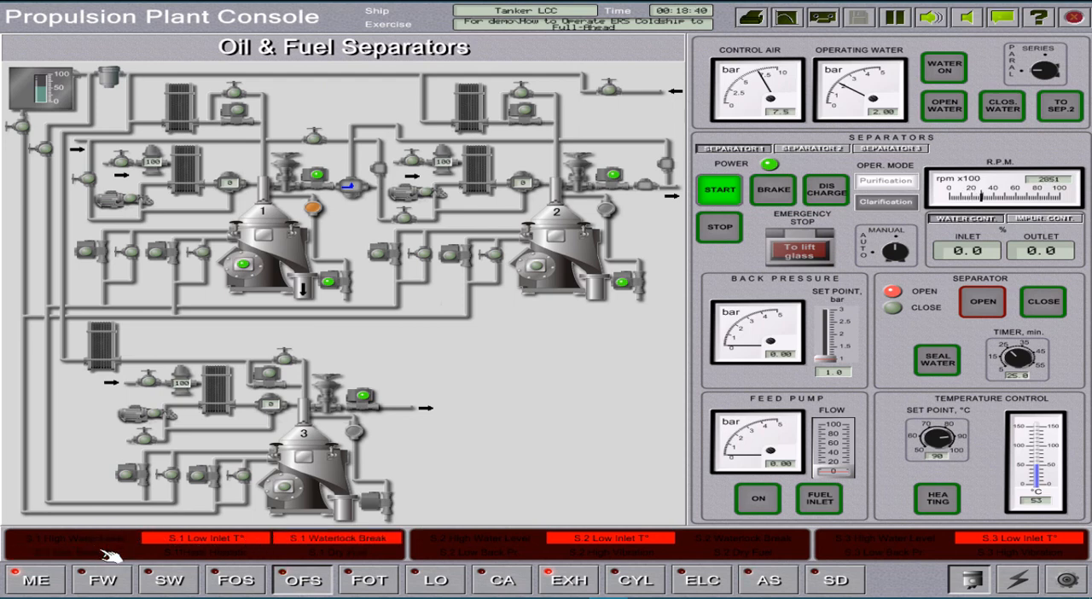
mouse_move(651, 240)
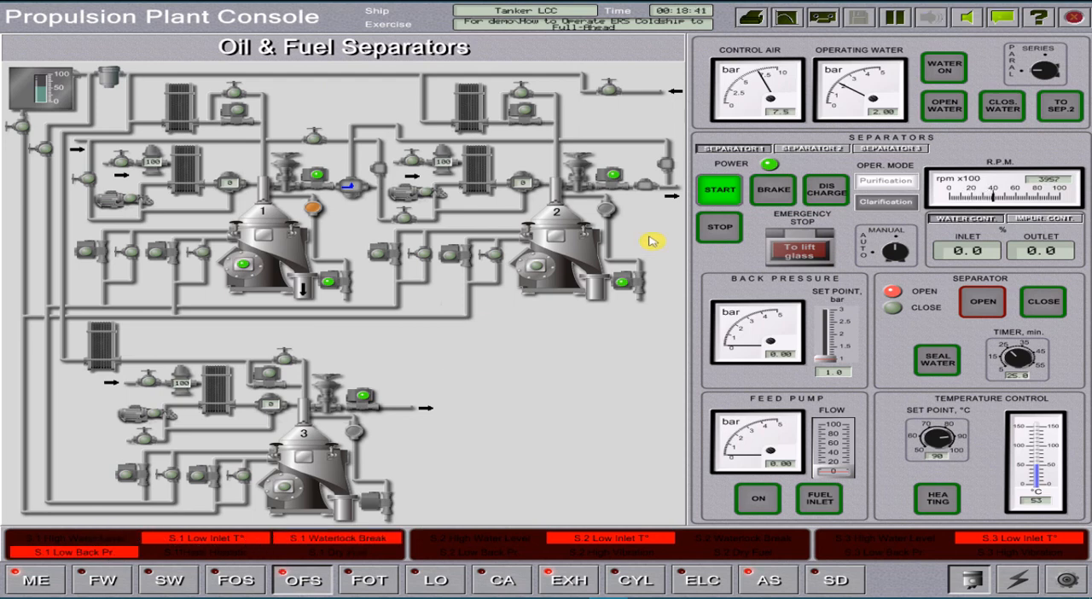
Select separator 3 and start it, then bring up the Fuel Oil Supply System page.
click(887, 146)
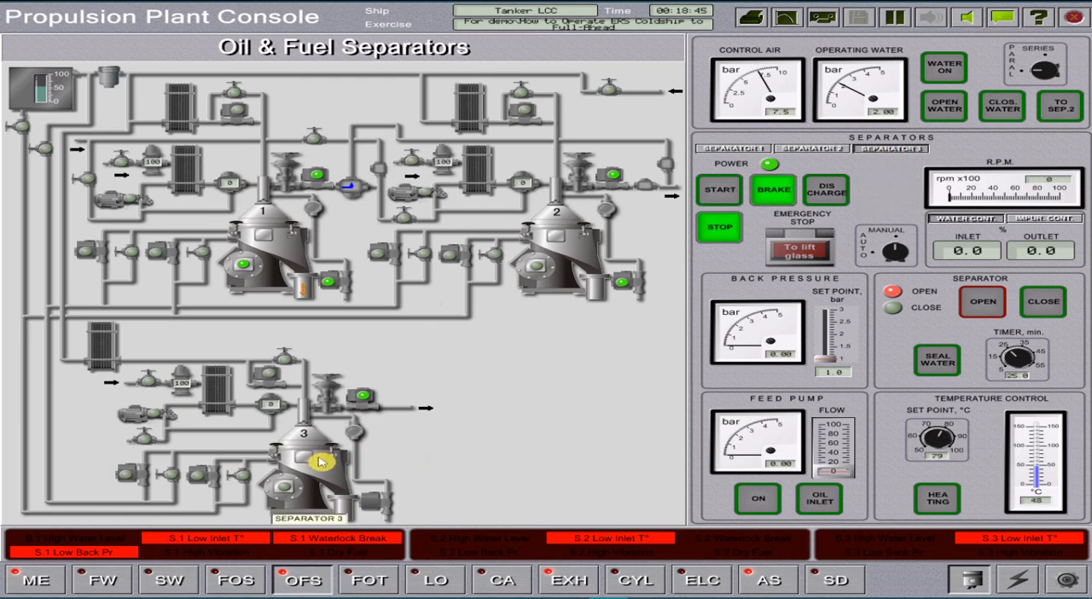
mouse_move(435, 580)
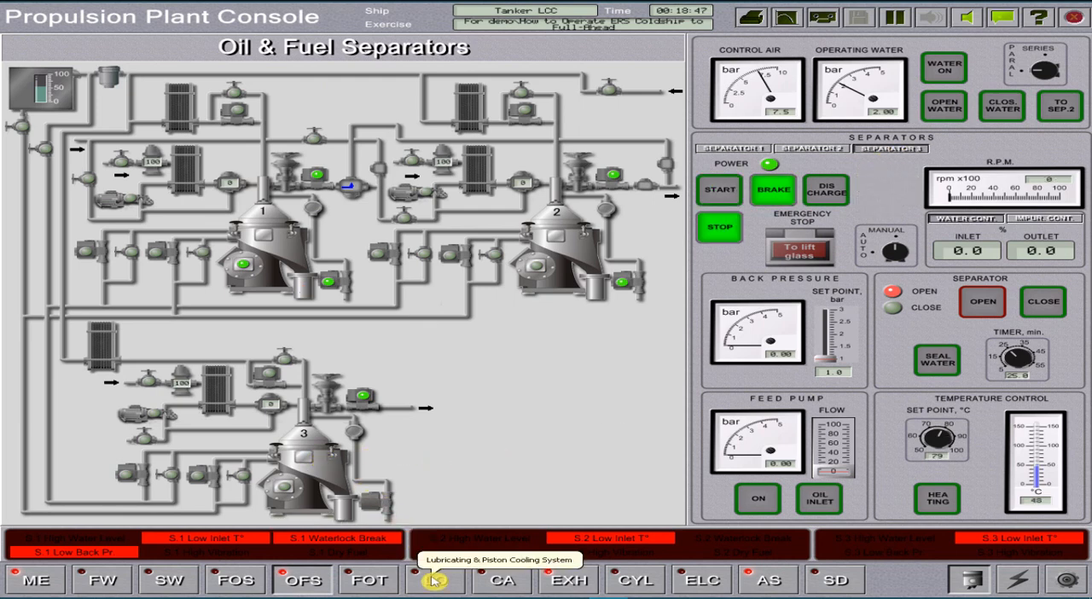
click(435, 579)
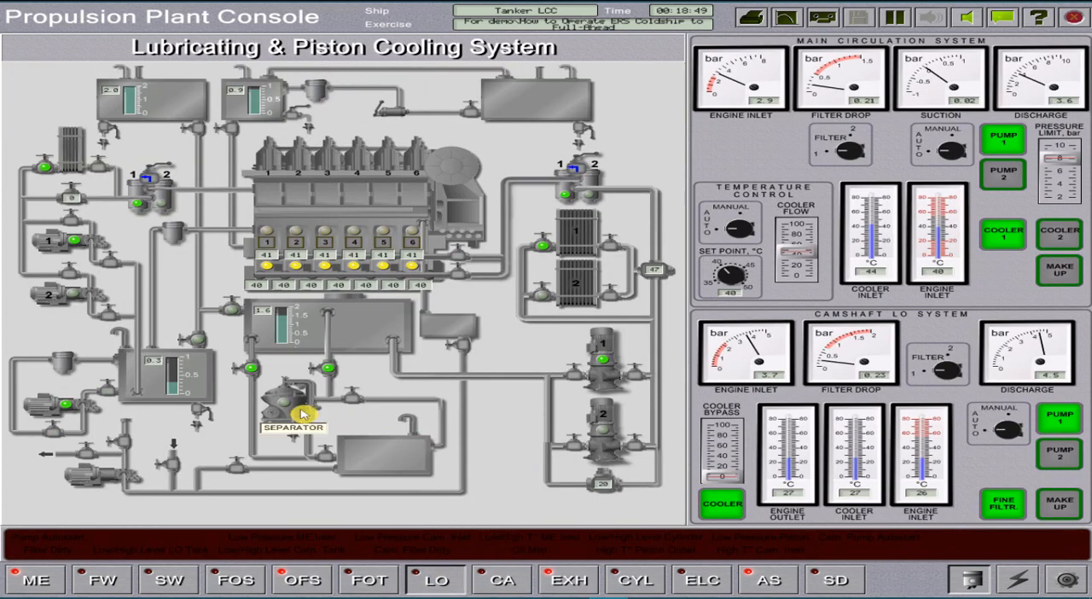
mouse_move(302, 580)
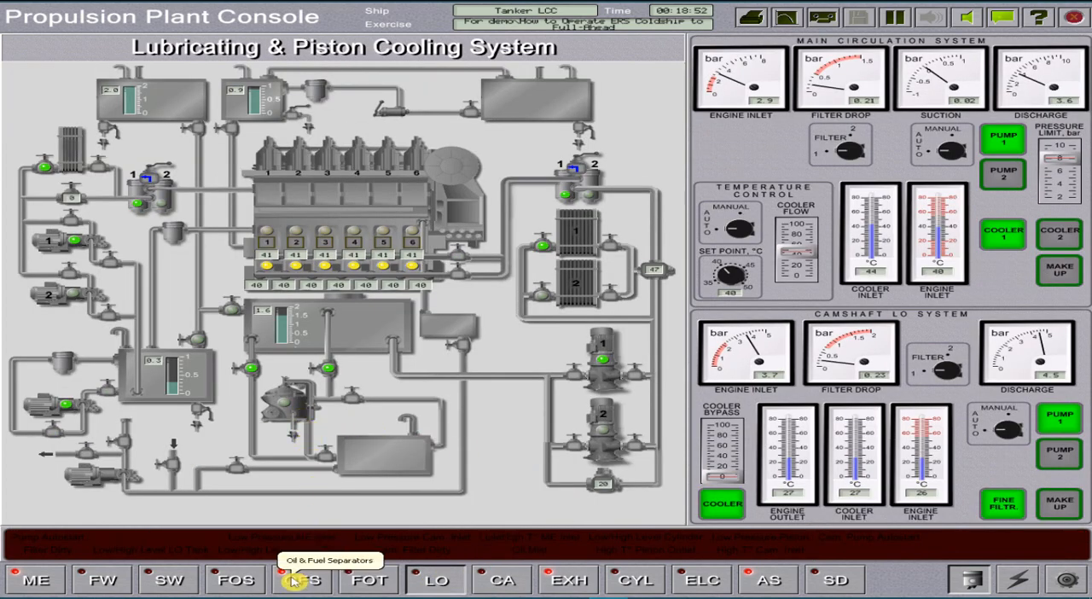
click(304, 580)
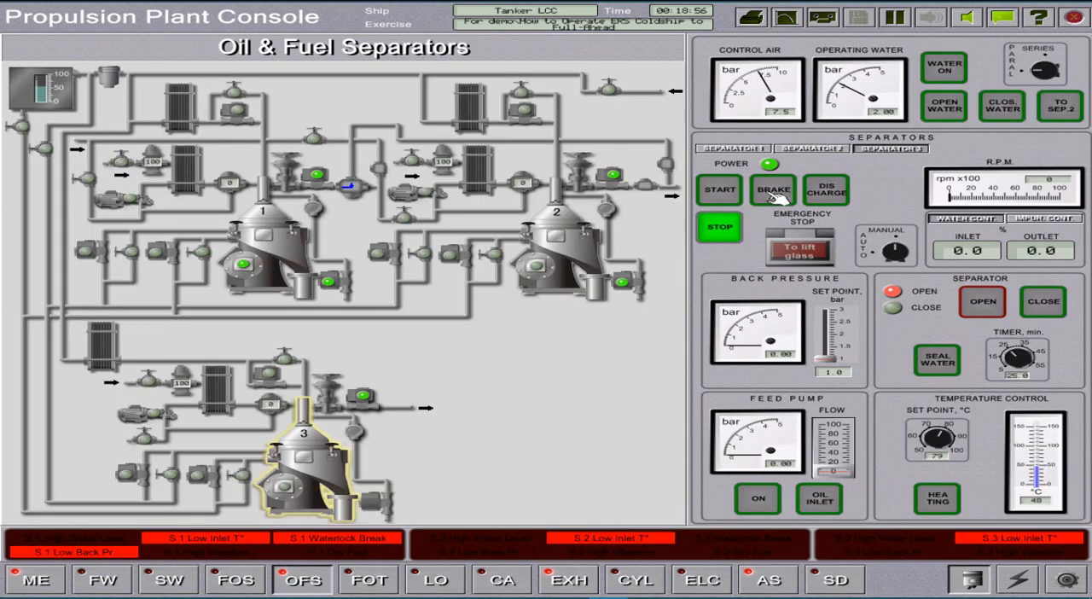
click(720, 189)
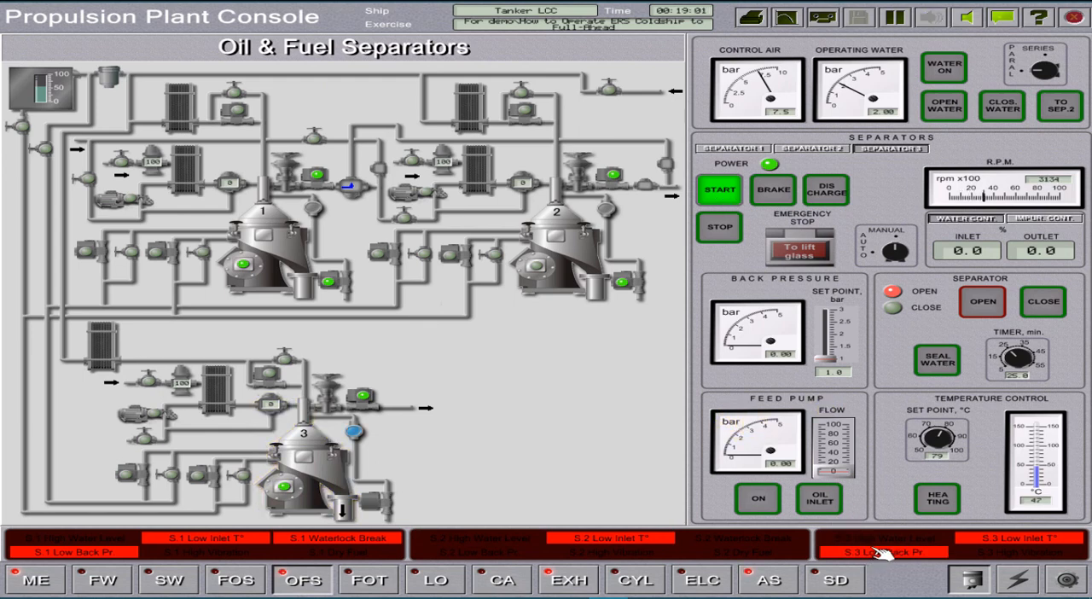
mouse_move(629, 395)
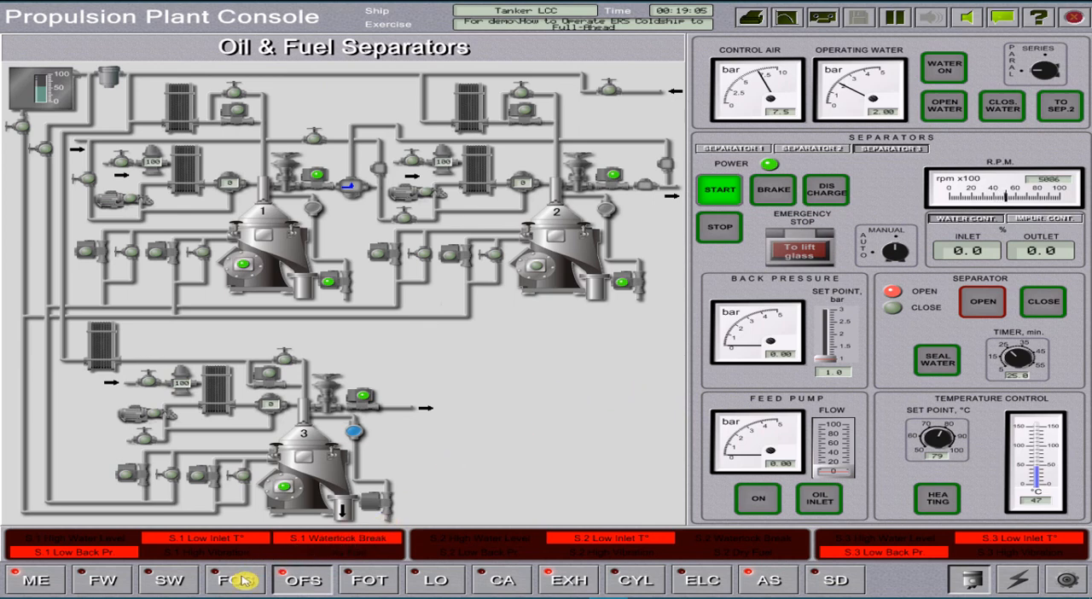
click(232, 579)
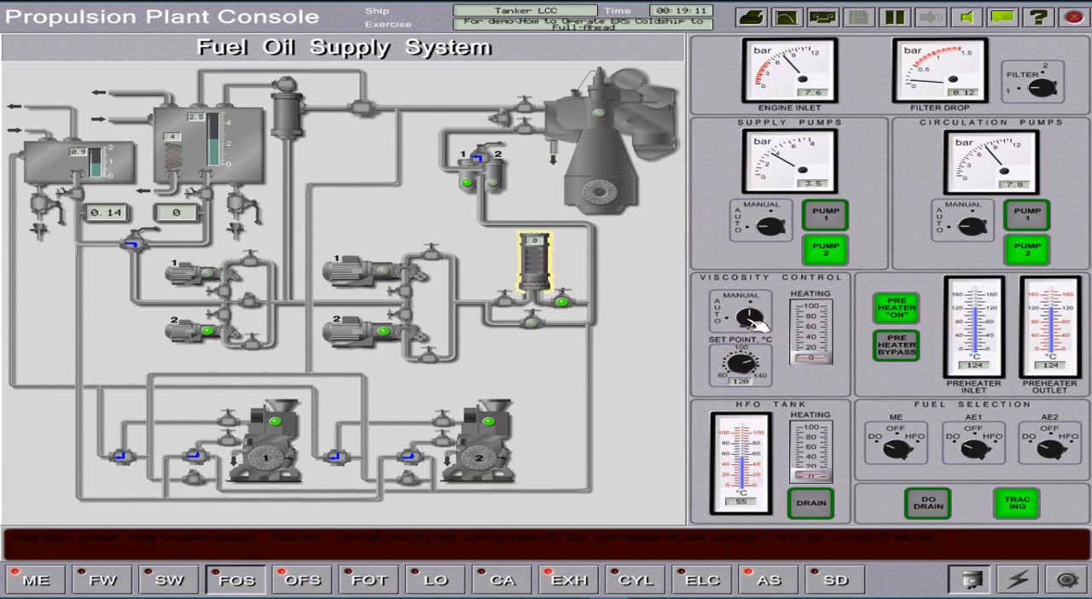
Switch the fuel oil viscosity control mode, then view sea water and fresh water cooling.
click(740, 322)
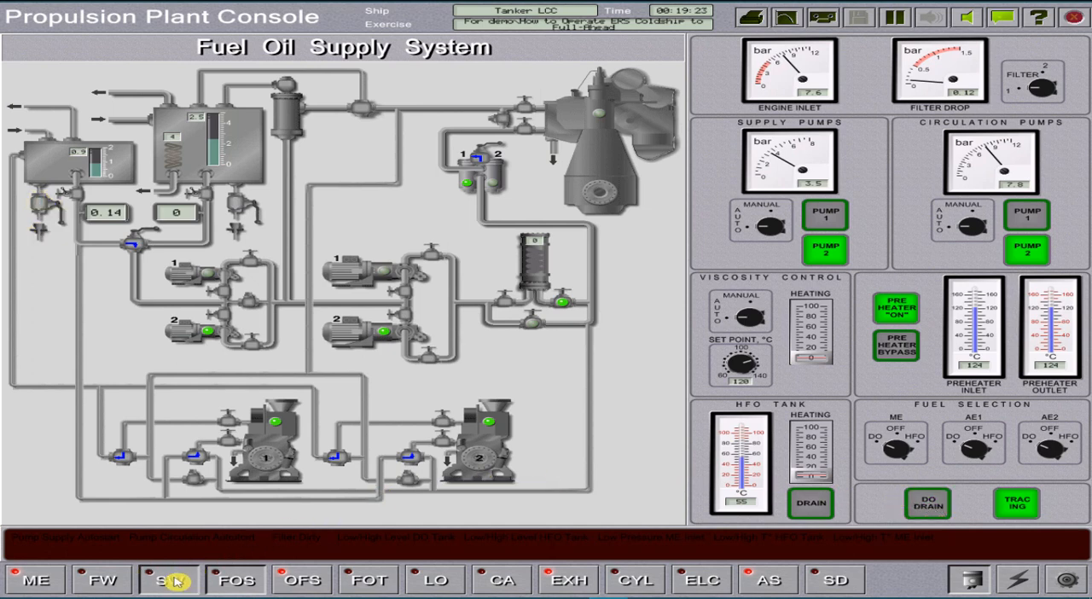
click(167, 579)
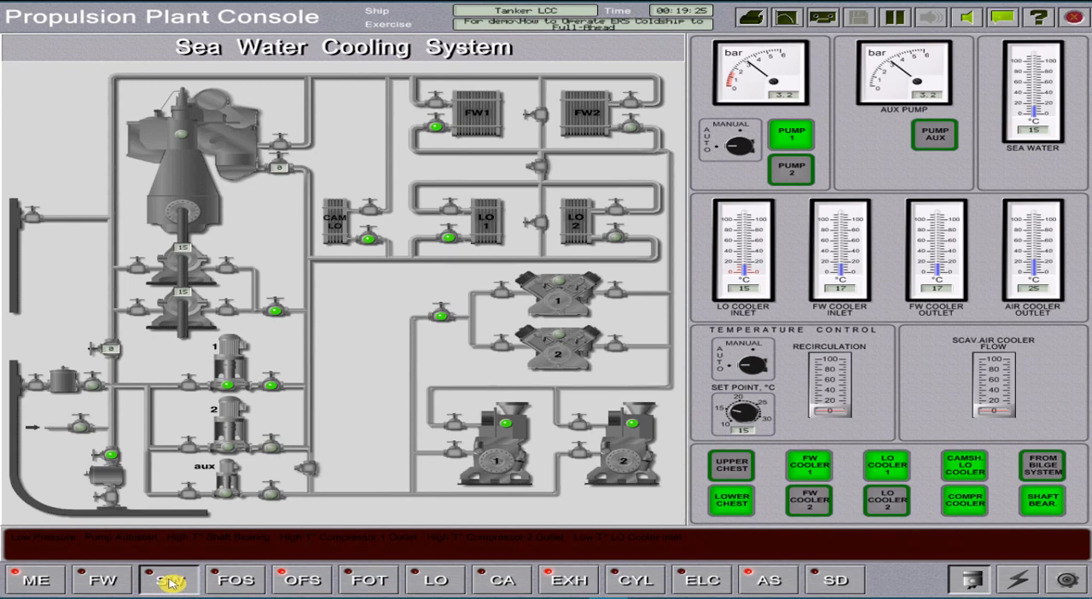
click(100, 580)
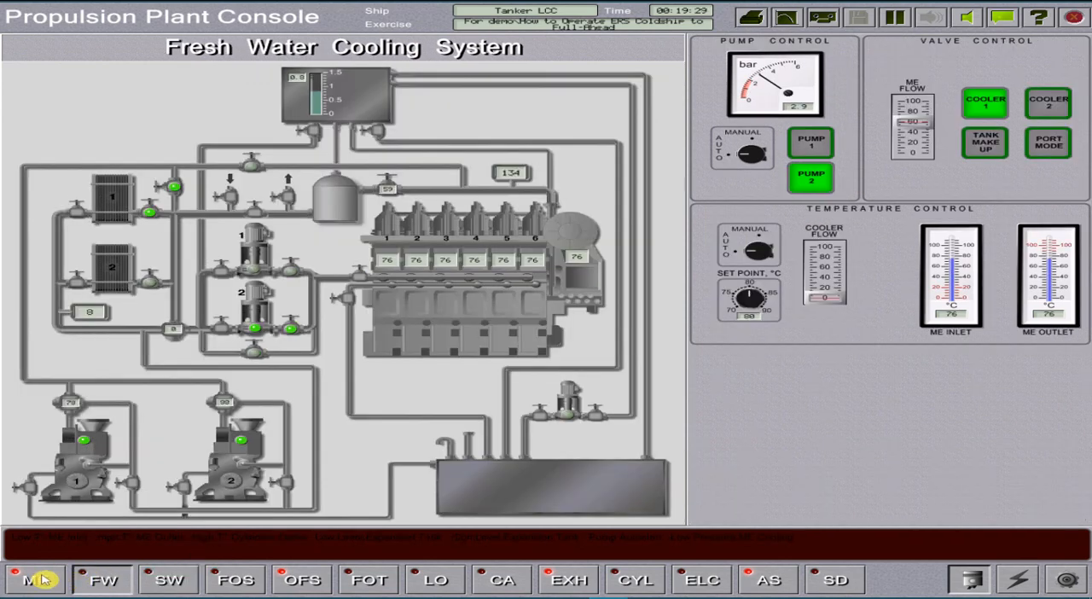
On the ME page, raise the main engine speed setpoint to 11.
click(36, 580)
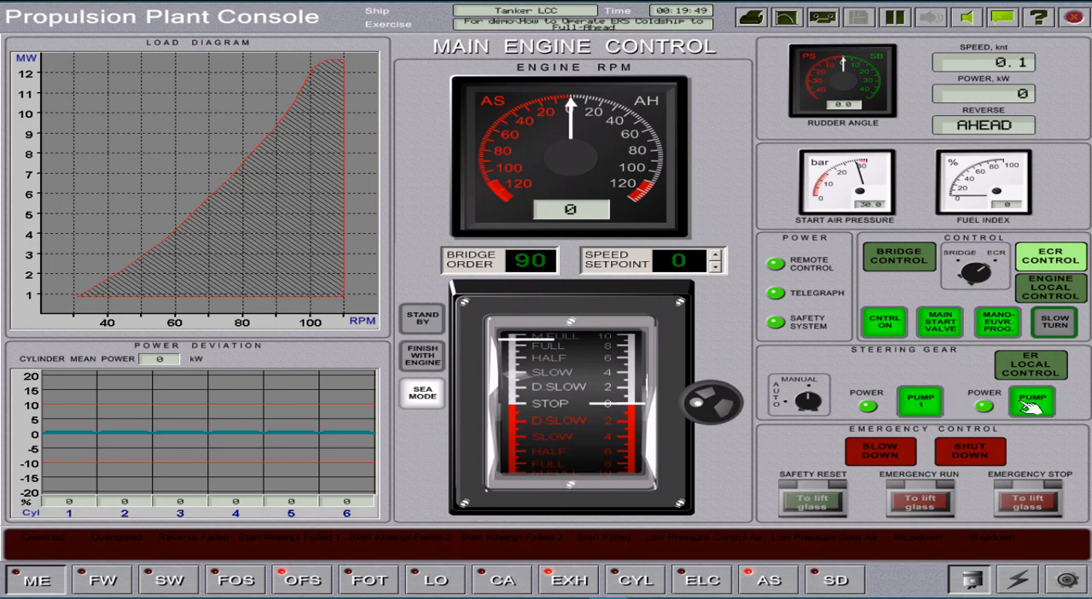
mouse_move(849, 374)
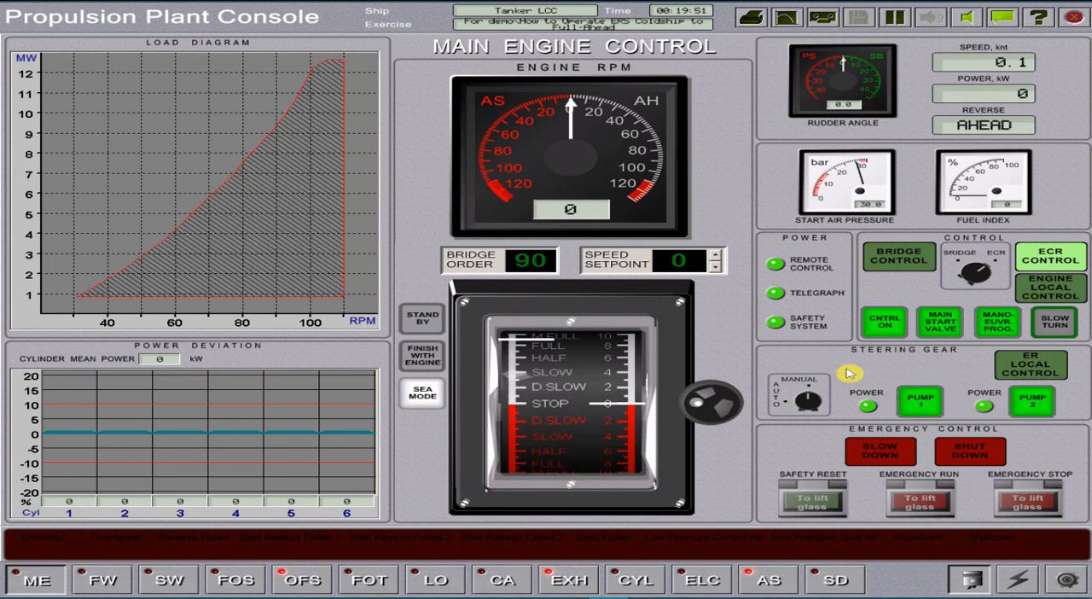
mouse_move(784, 365)
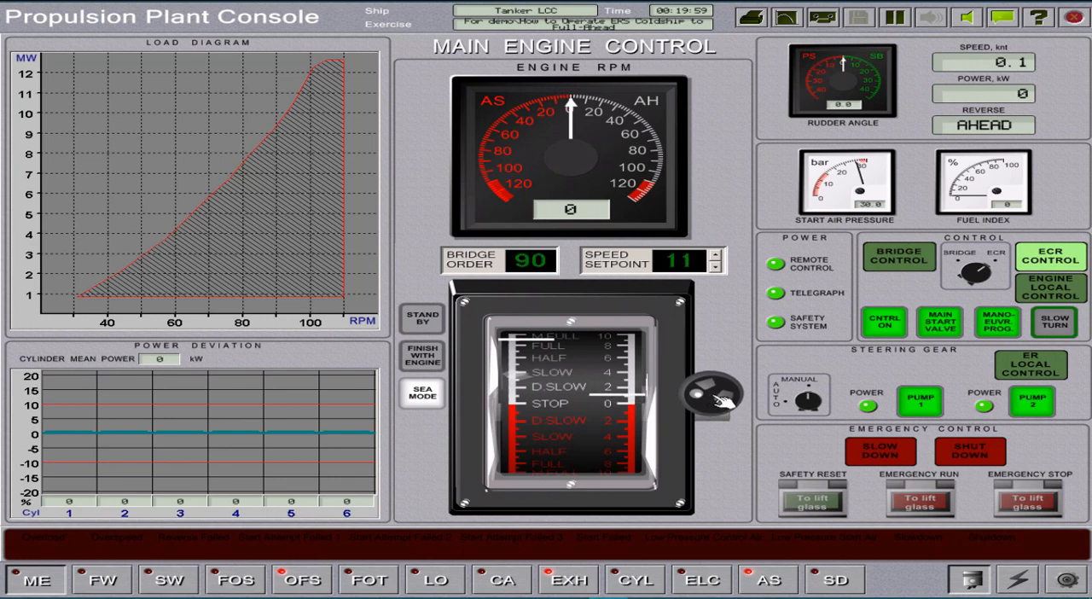
click(715, 256)
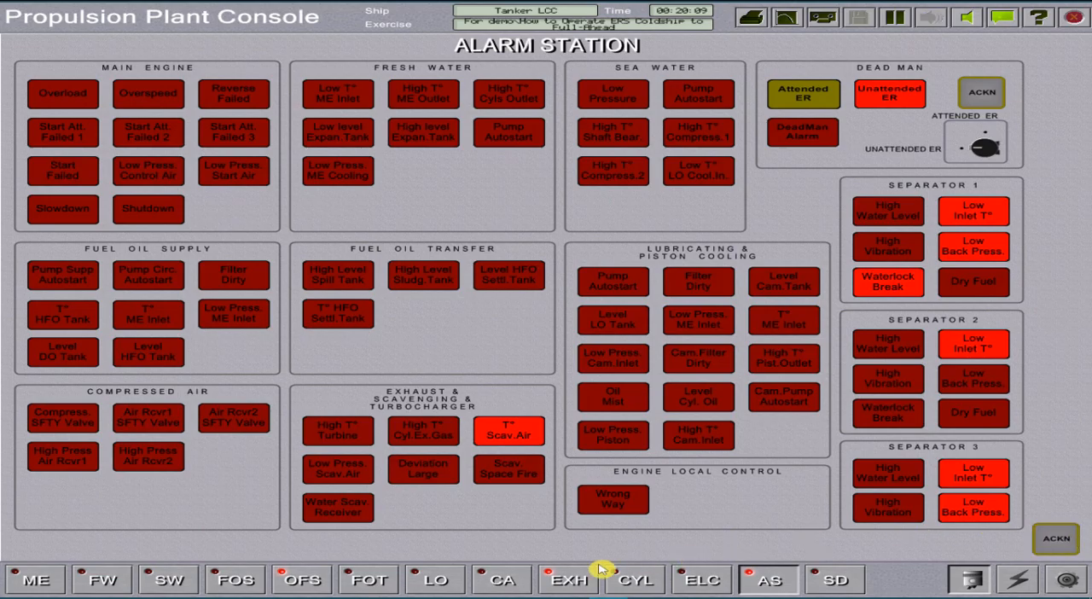
Show the Exhaust Gas and Turbocharging System page.
click(568, 580)
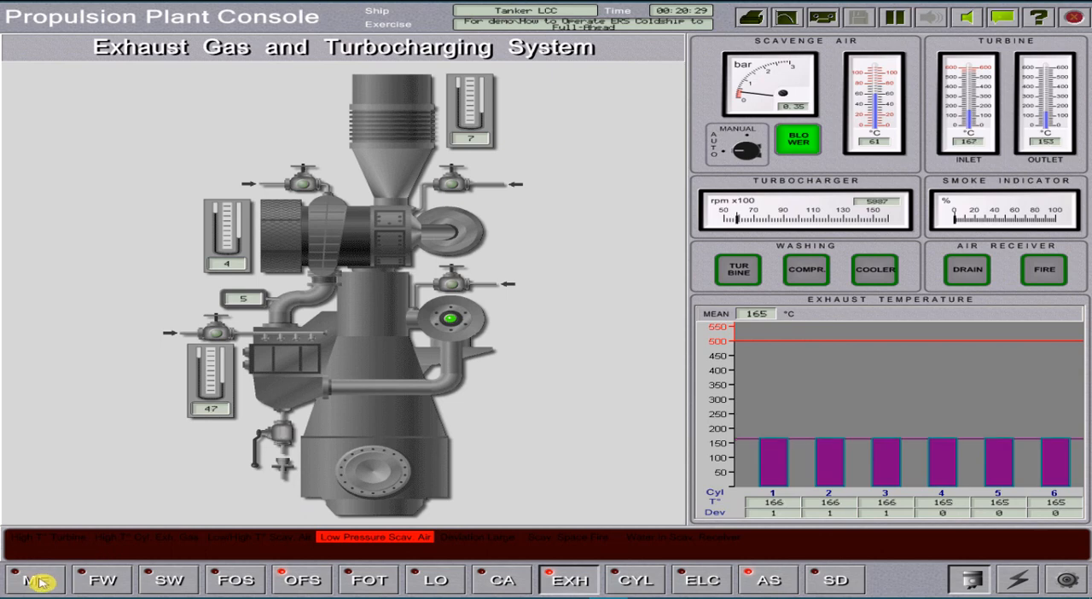
Raise the main engine speed setpoint two steps from 35 and check exhaust temperatures.
click(34, 580)
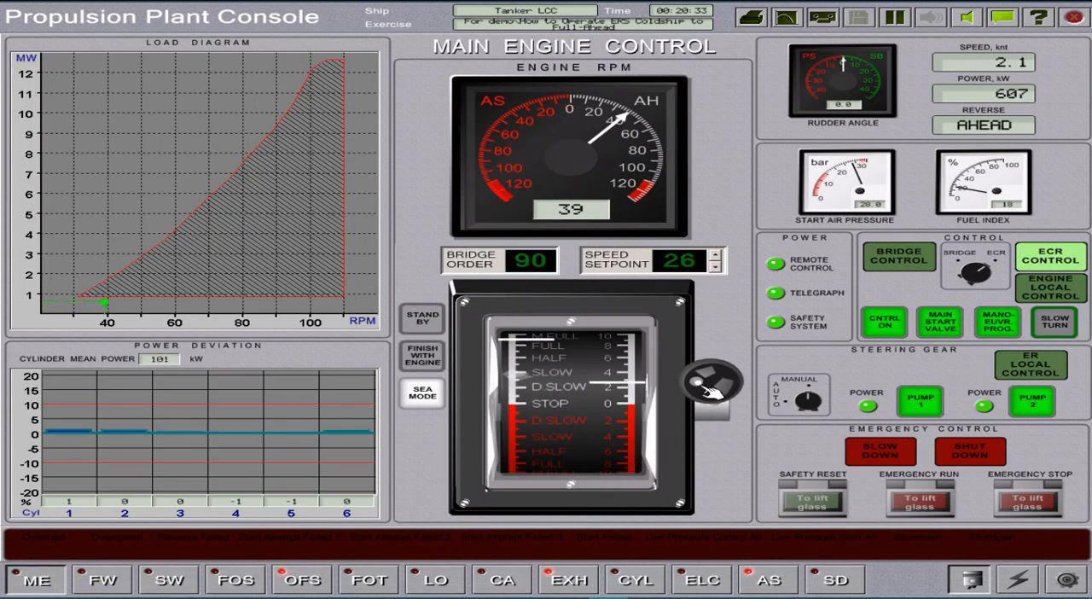
click(715, 254)
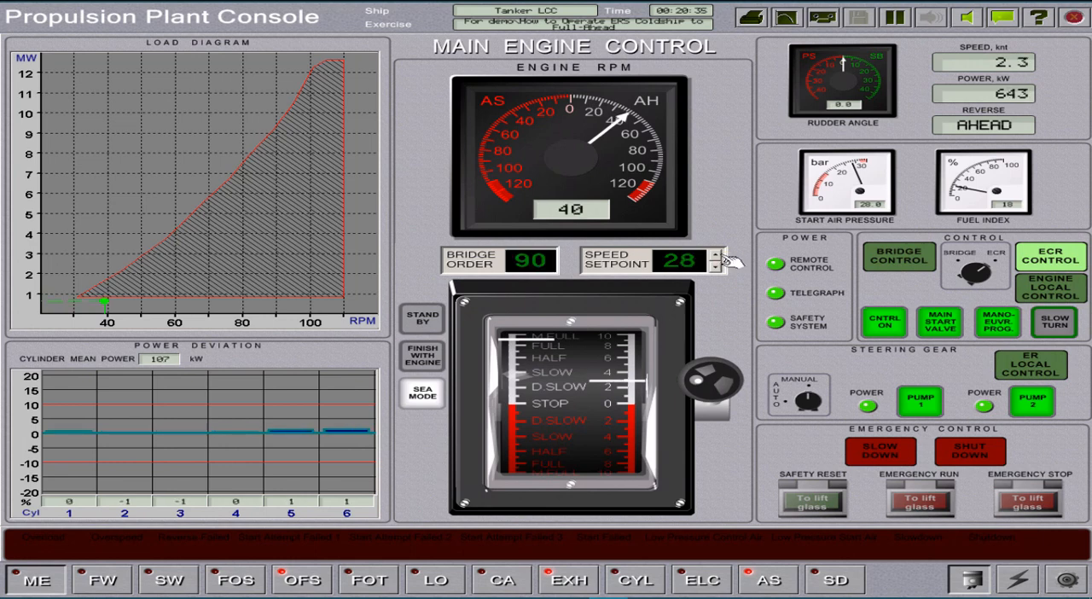
click(717, 254)
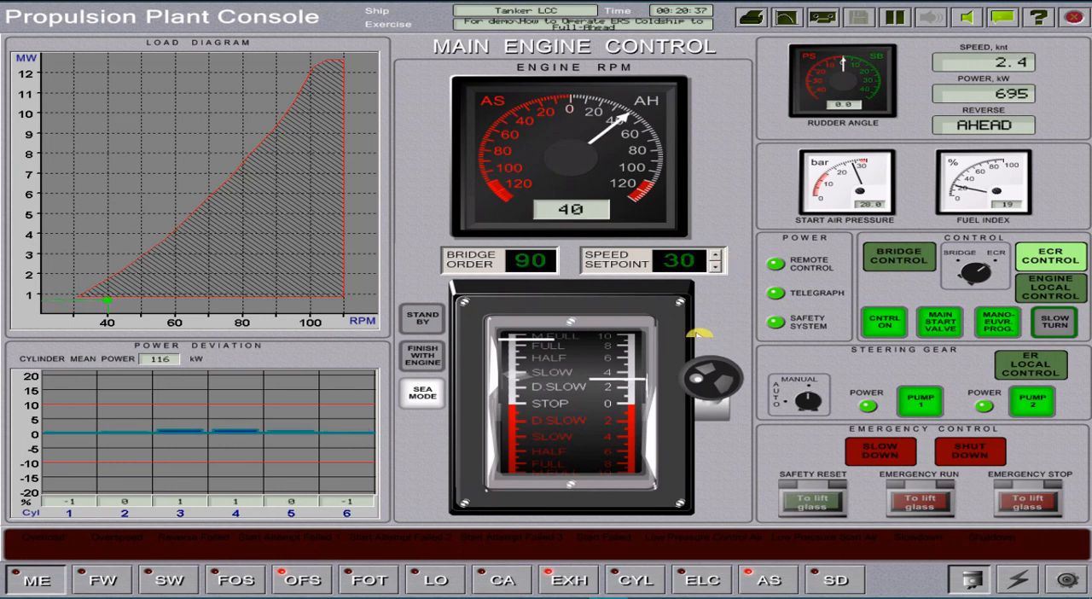
click(568, 580)
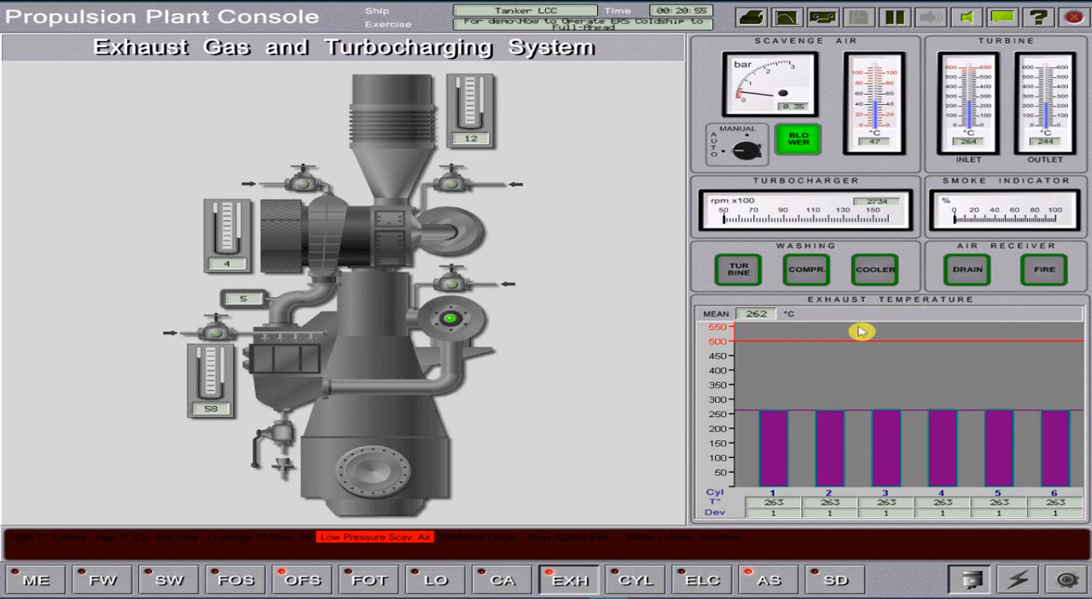
Raise the speed setpoint in further steps to 40, checking the exhaust gas overview between each.
click(34, 580)
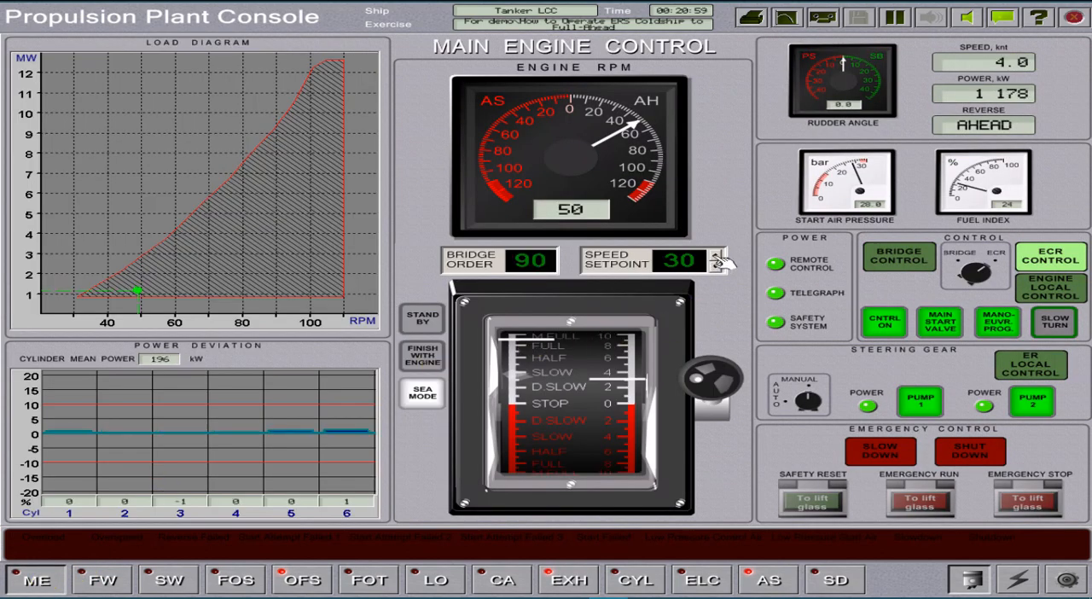
click(716, 256)
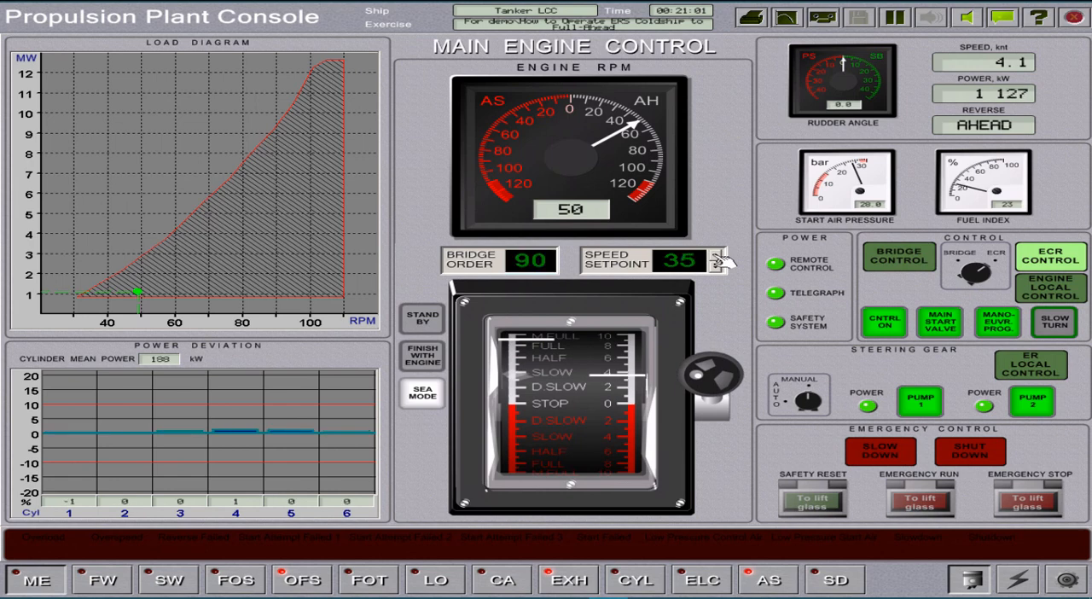
click(568, 580)
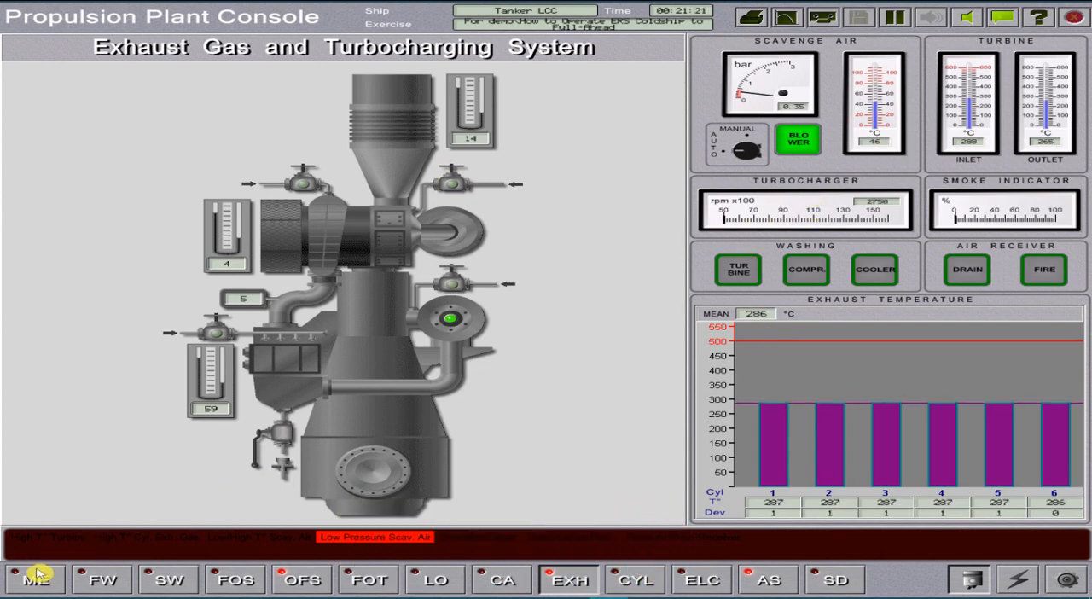
click(35, 580)
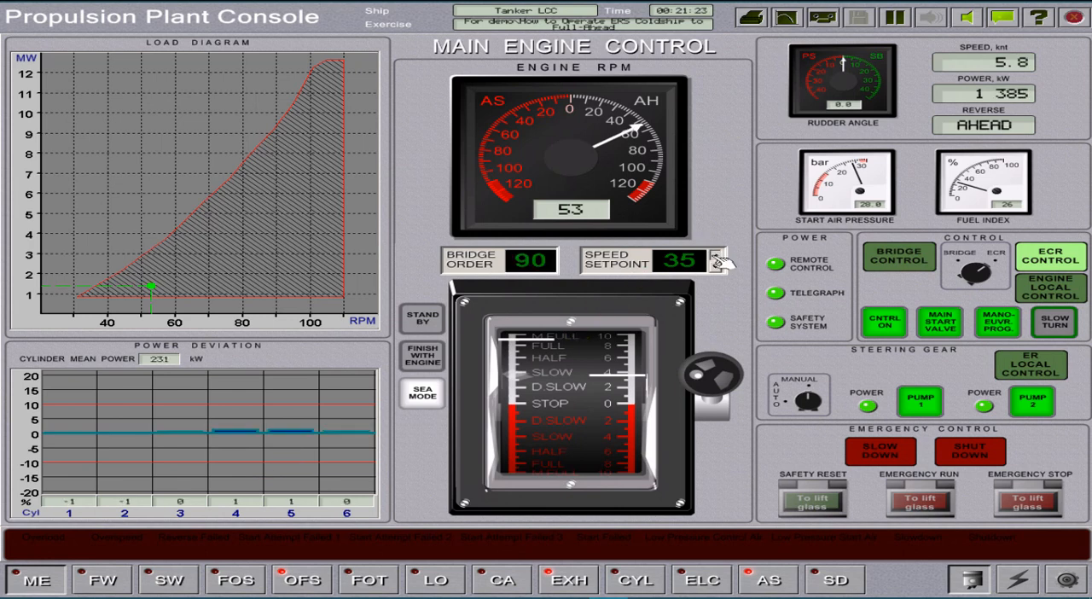
click(723, 256)
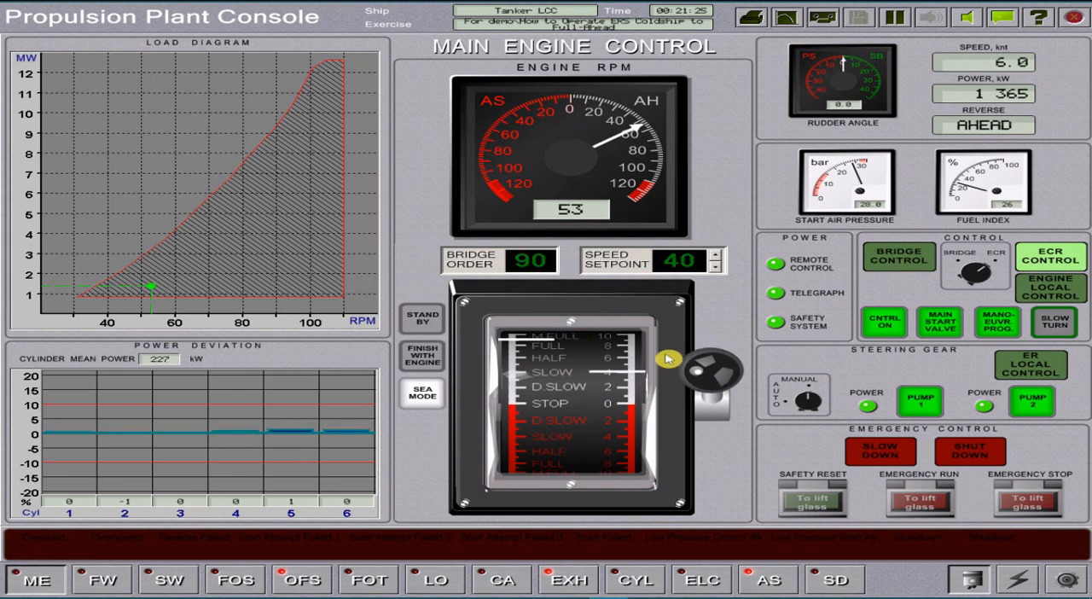
click(568, 580)
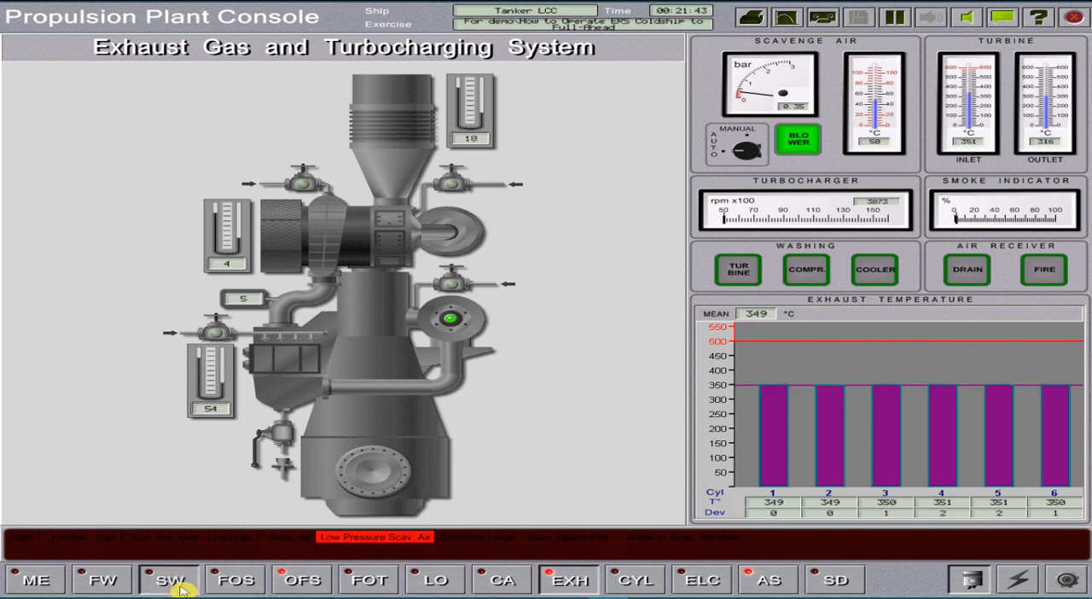
Check sea water cooling, then raise the main engine speed setpoint from 40 to 45.
click(169, 578)
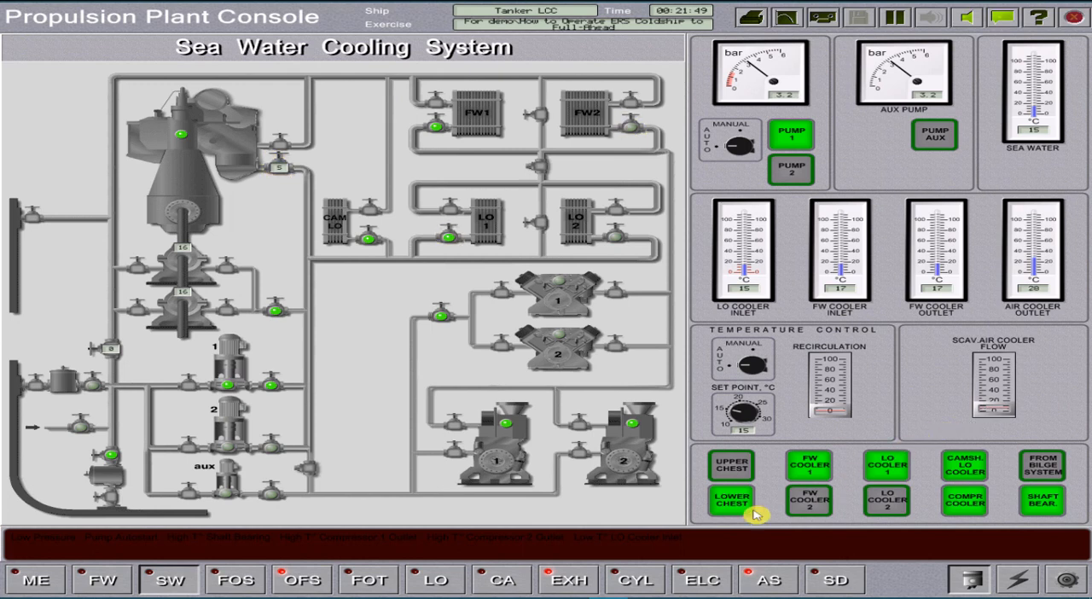
click(568, 580)
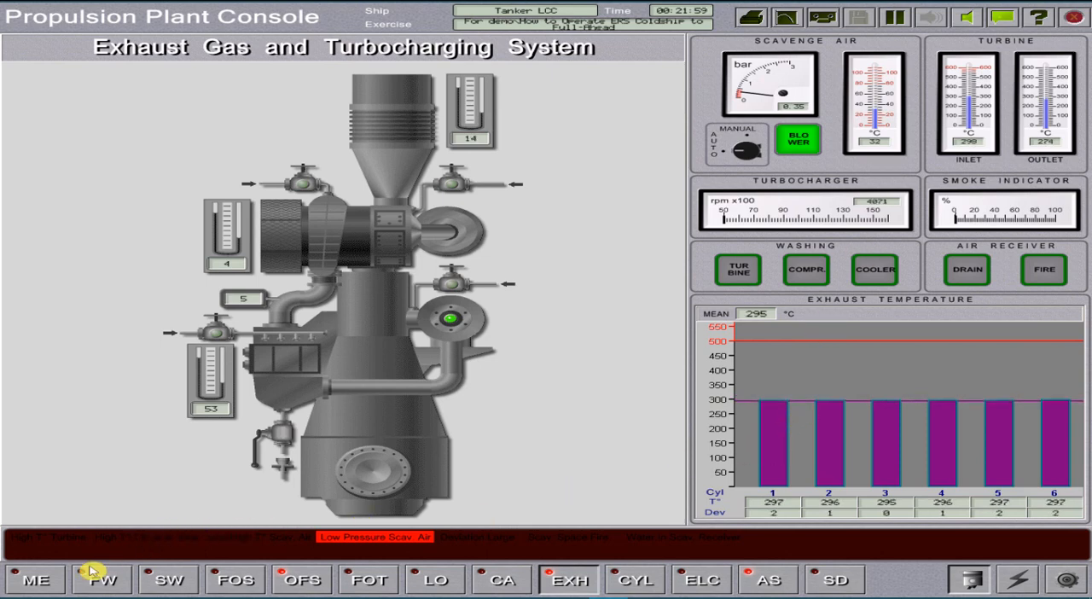
click(34, 579)
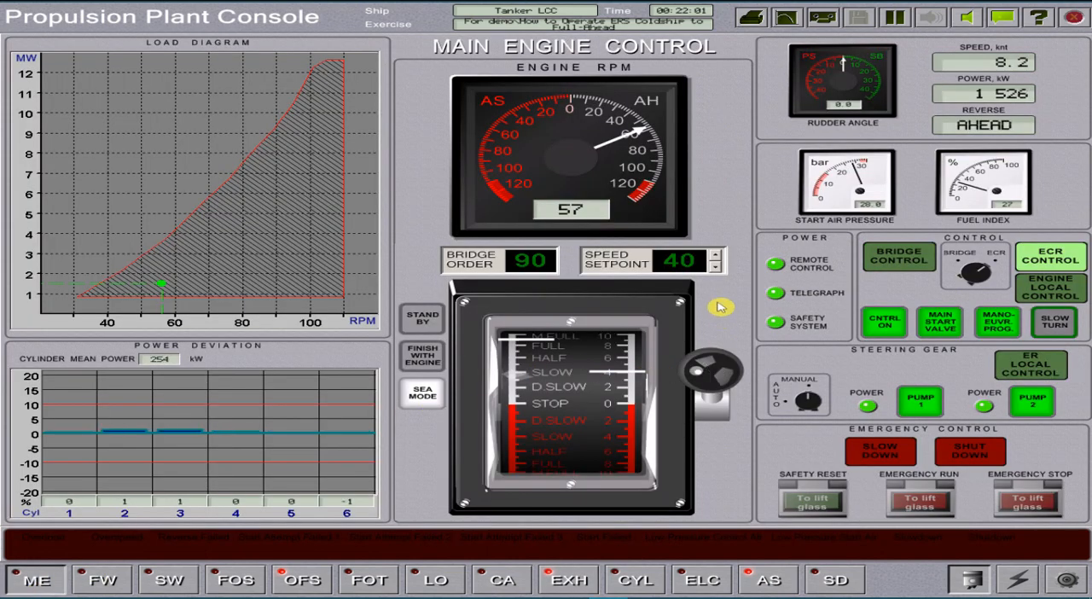
click(717, 254)
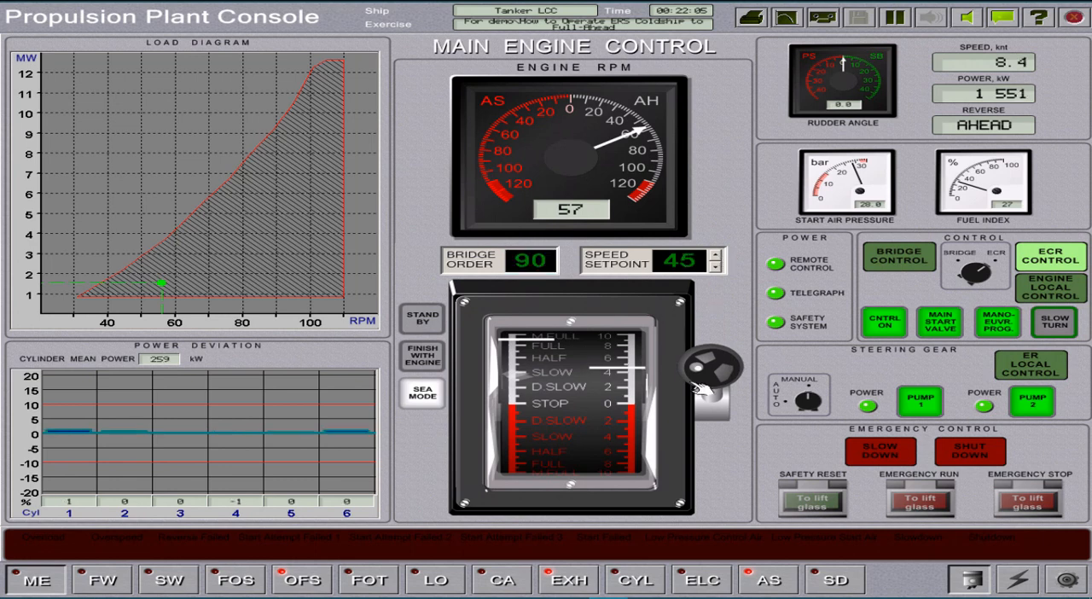
Show the exhaust gas overview with cylinder temperatures near 400 °C.
click(568, 580)
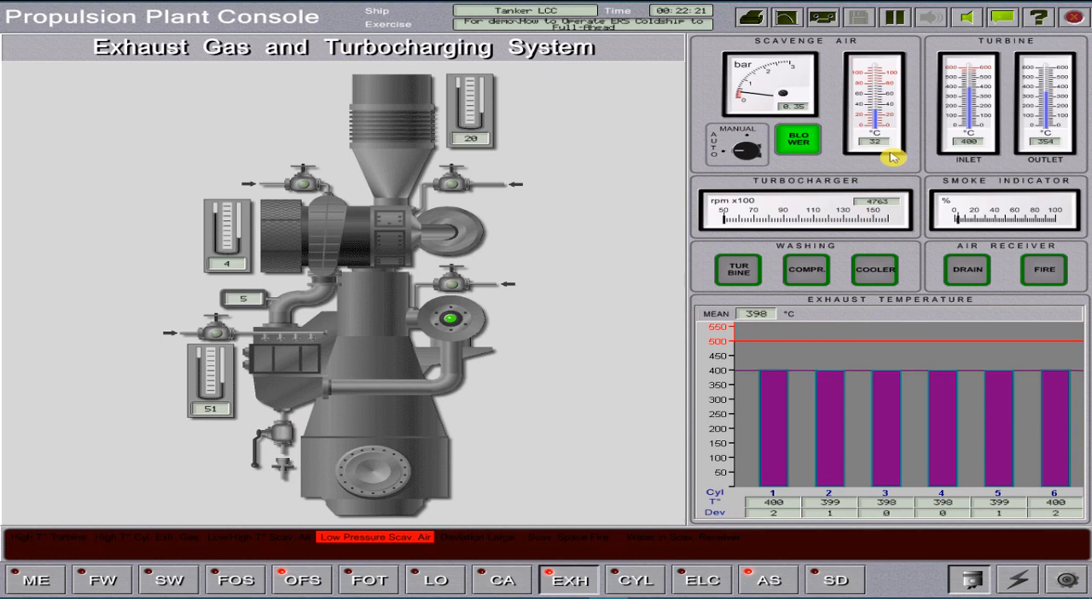
mouse_move(297, 580)
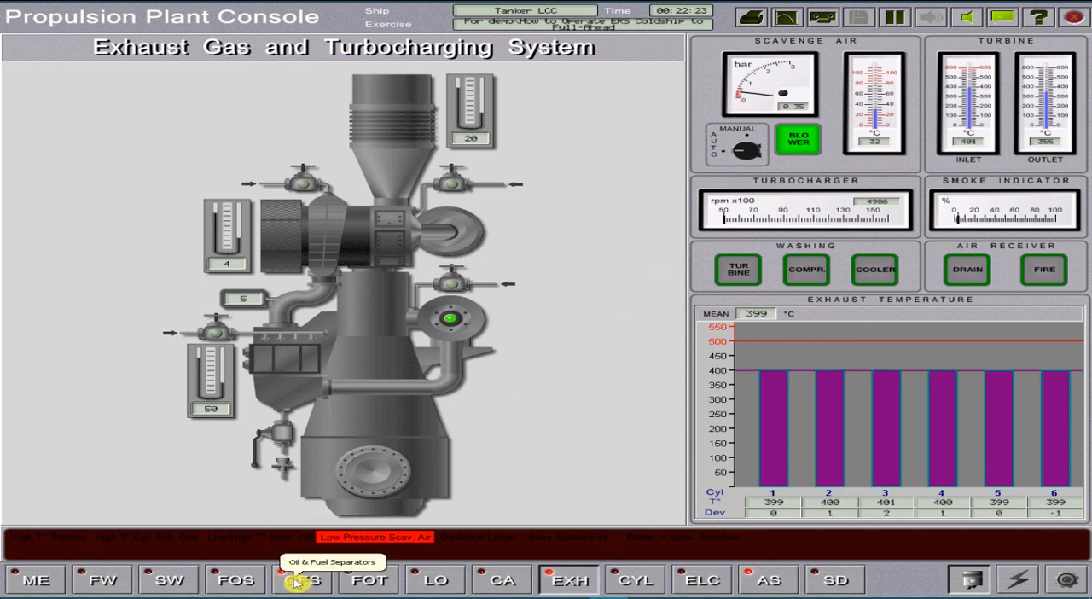
Bring up the Oil & Fuel Separators page and switch on the separator operating water.
click(302, 580)
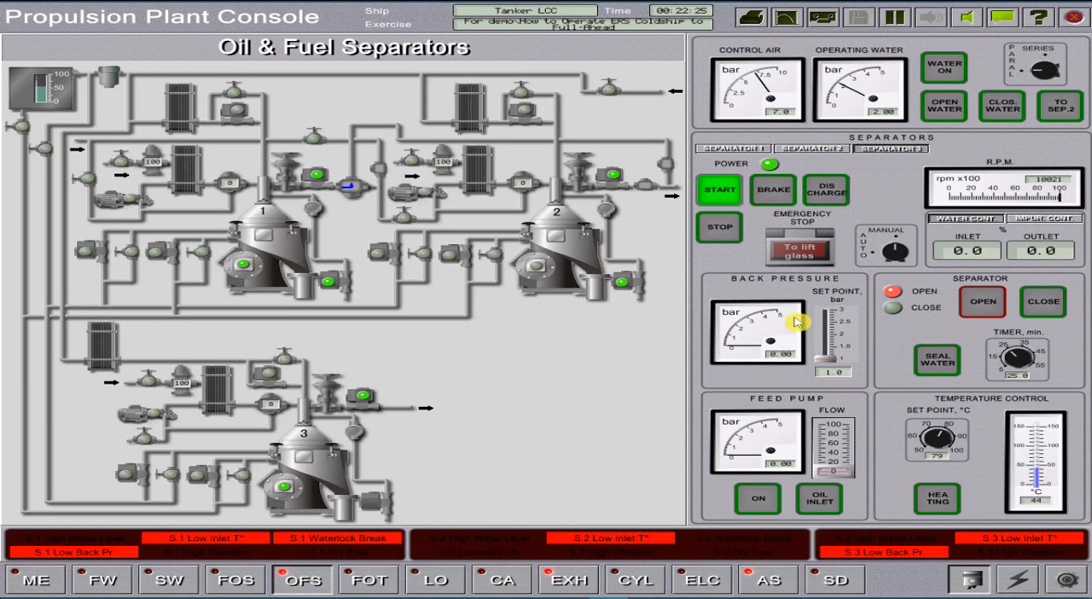
mouse_move(832, 294)
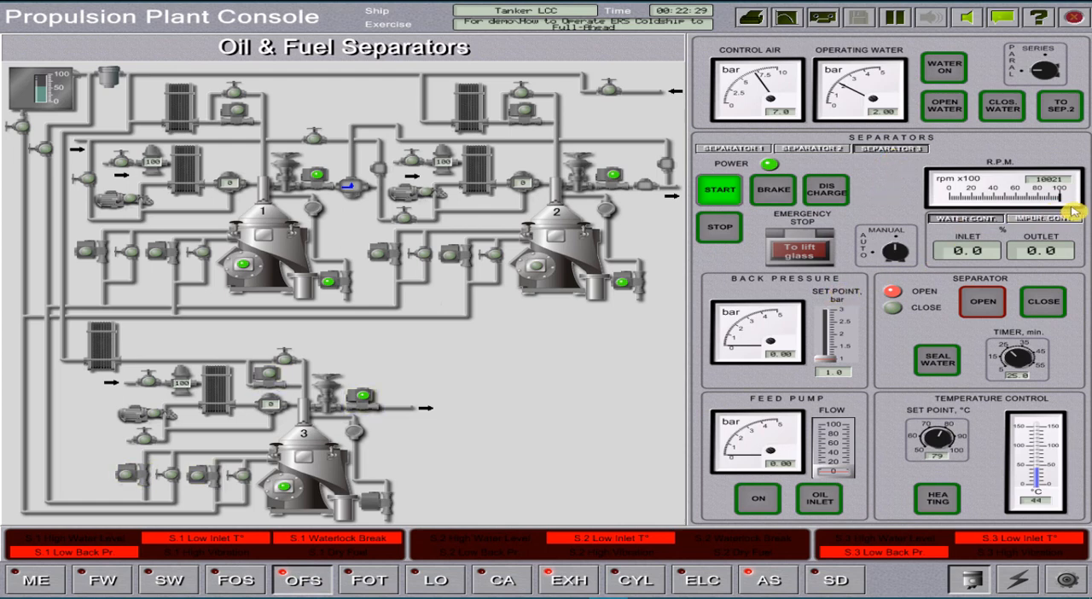
click(941, 68)
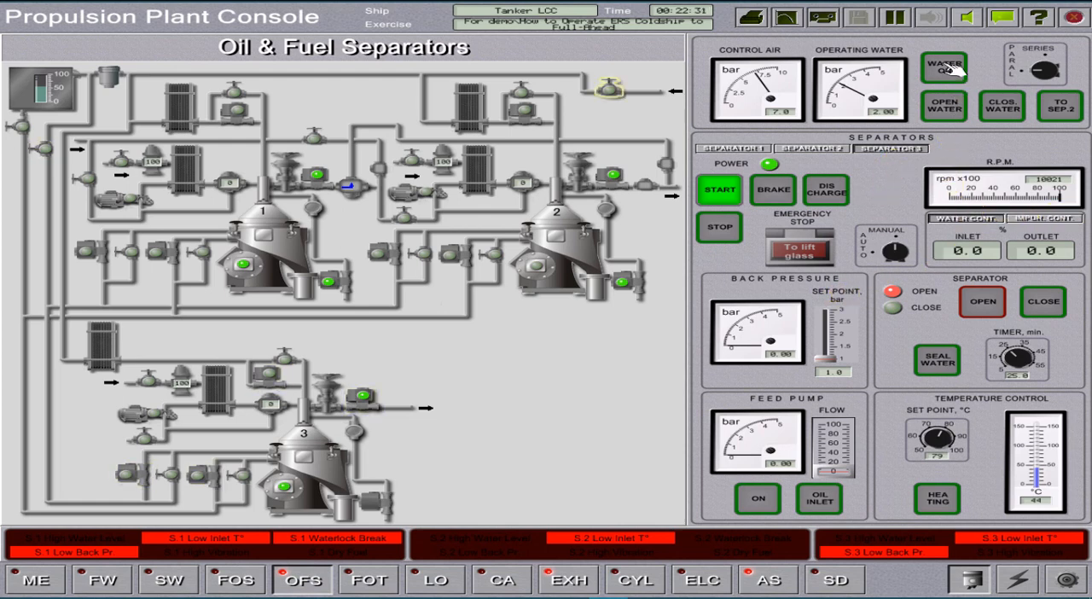
click(941, 68)
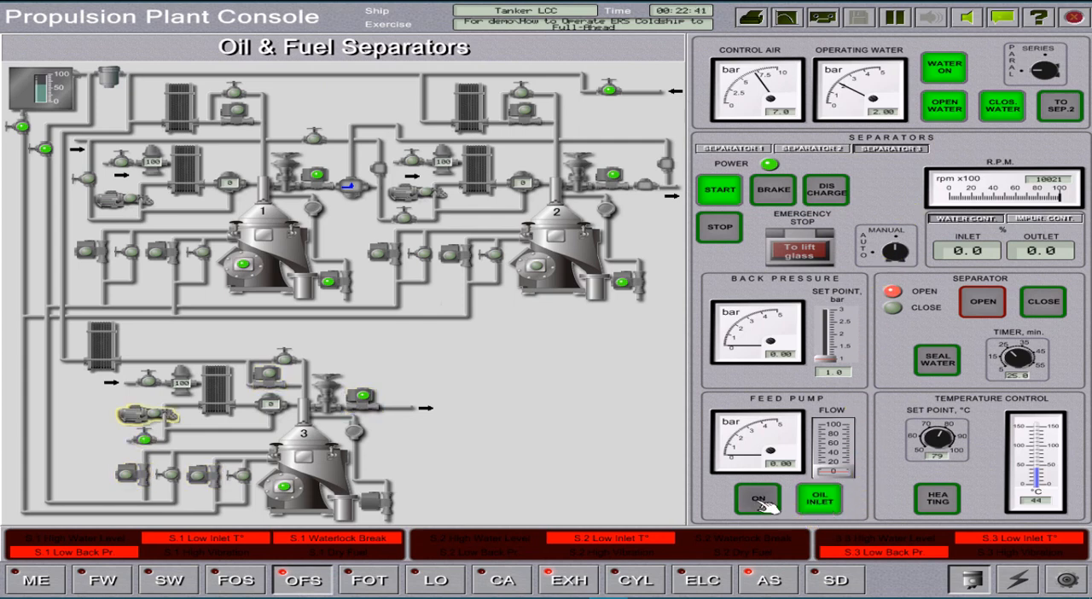
Start the separator feed pump and set the feed flow to about 1.9.
click(757, 498)
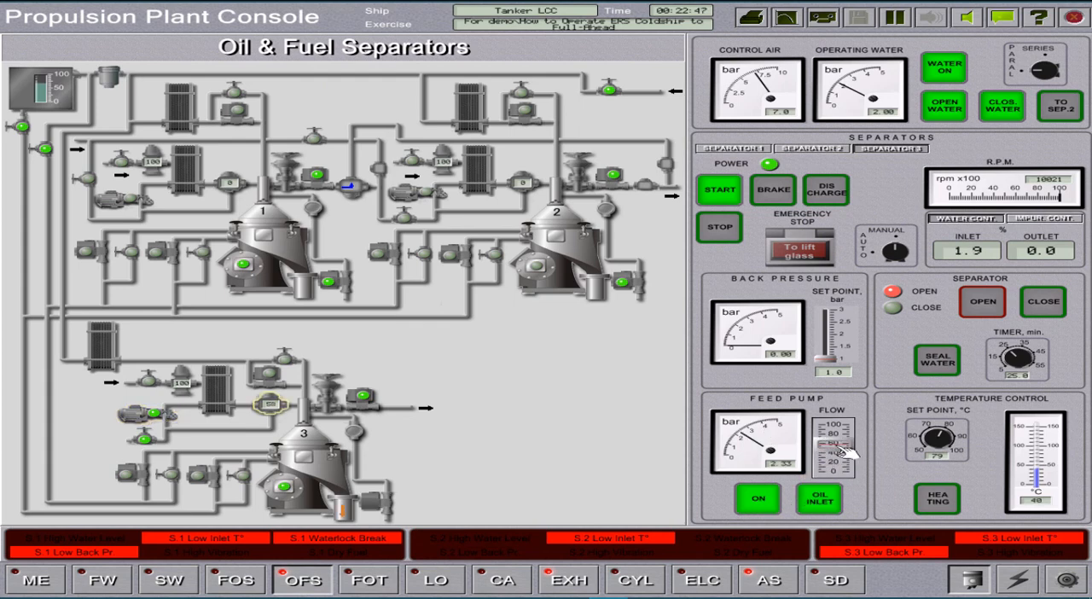
click(938, 498)
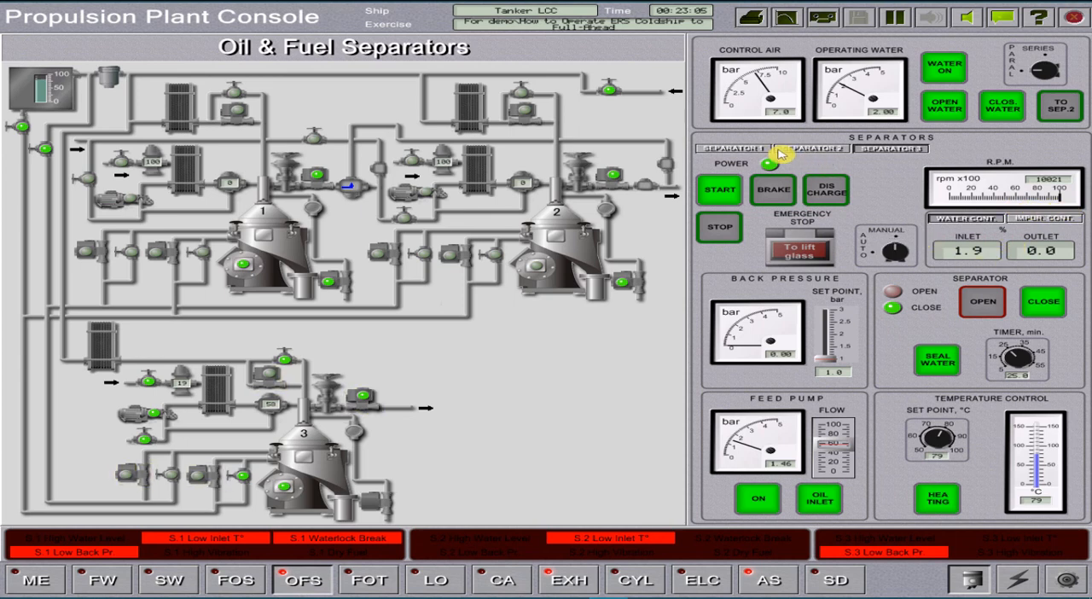
Select separator 1's operating mode and adjust its feed flow rate.
click(734, 148)
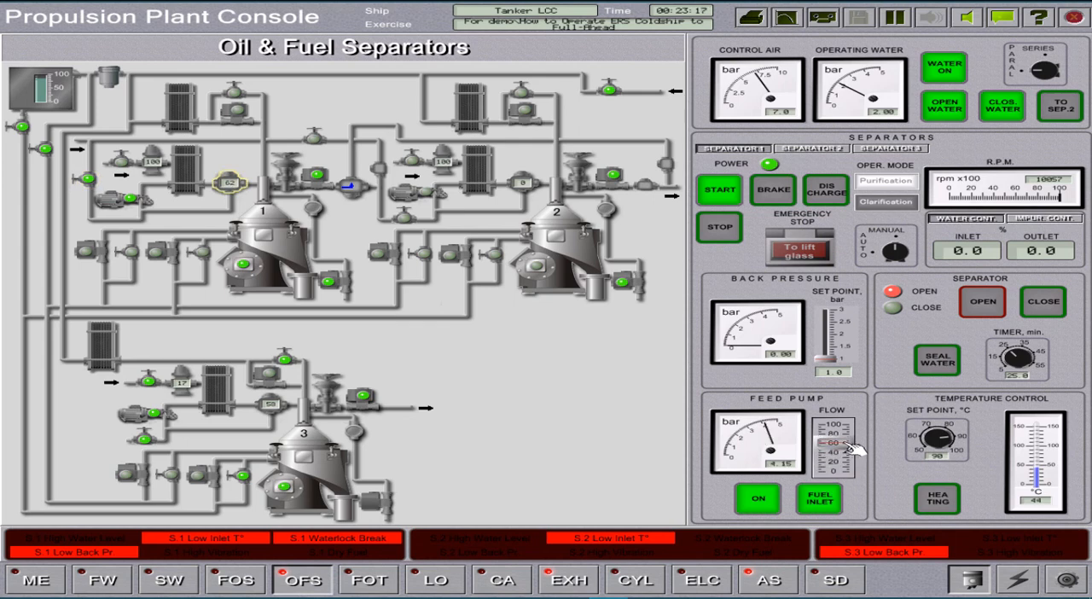
click(934, 498)
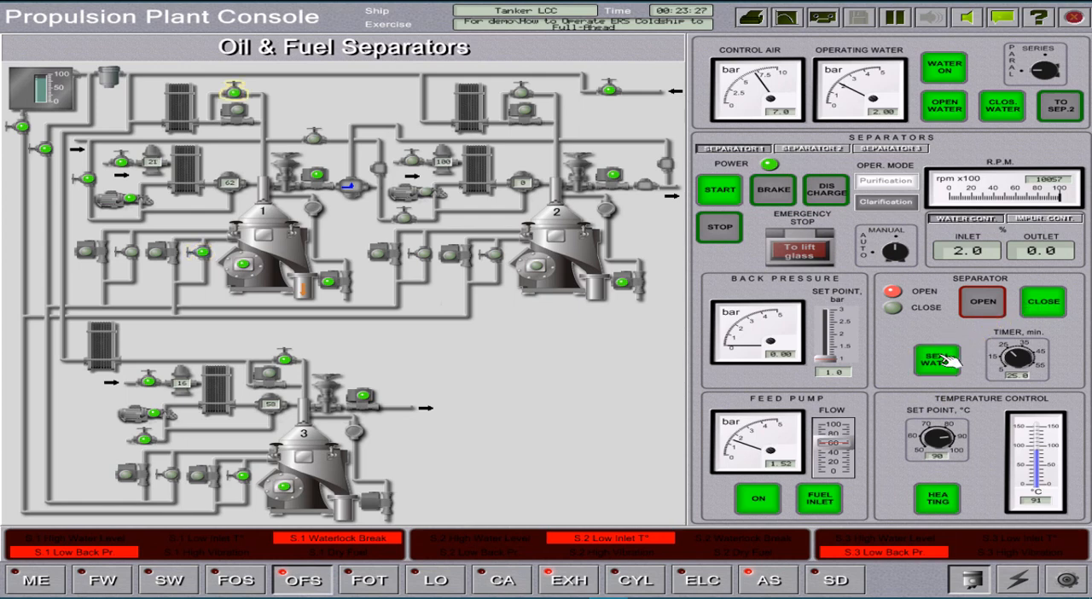
Supply seal water and switch on heating for the separator, then return to the exhaust overview.
click(937, 358)
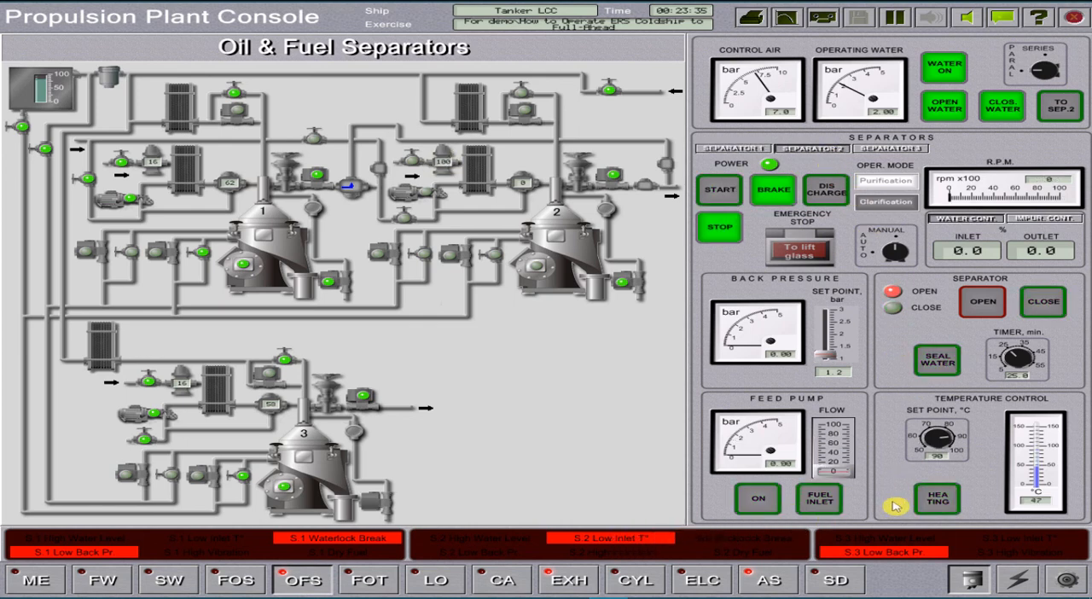
click(937, 498)
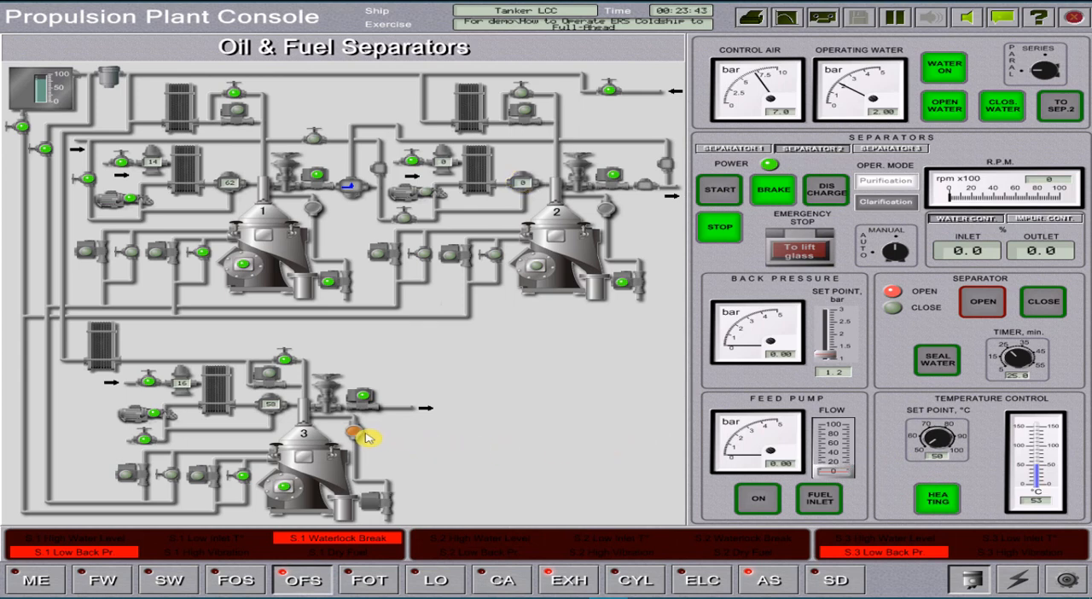
mouse_move(358, 430)
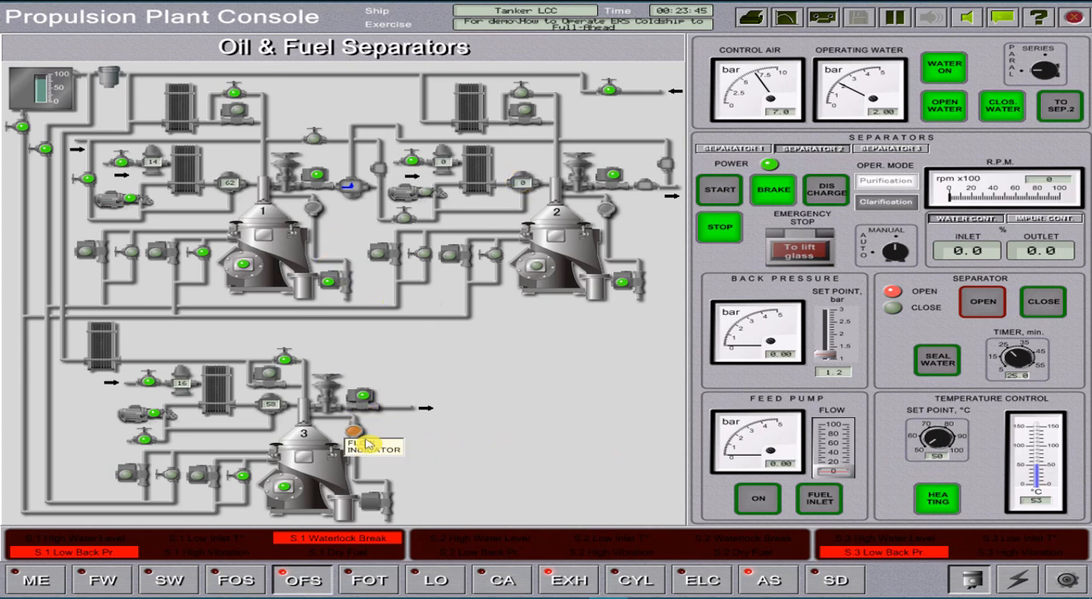
click(568, 579)
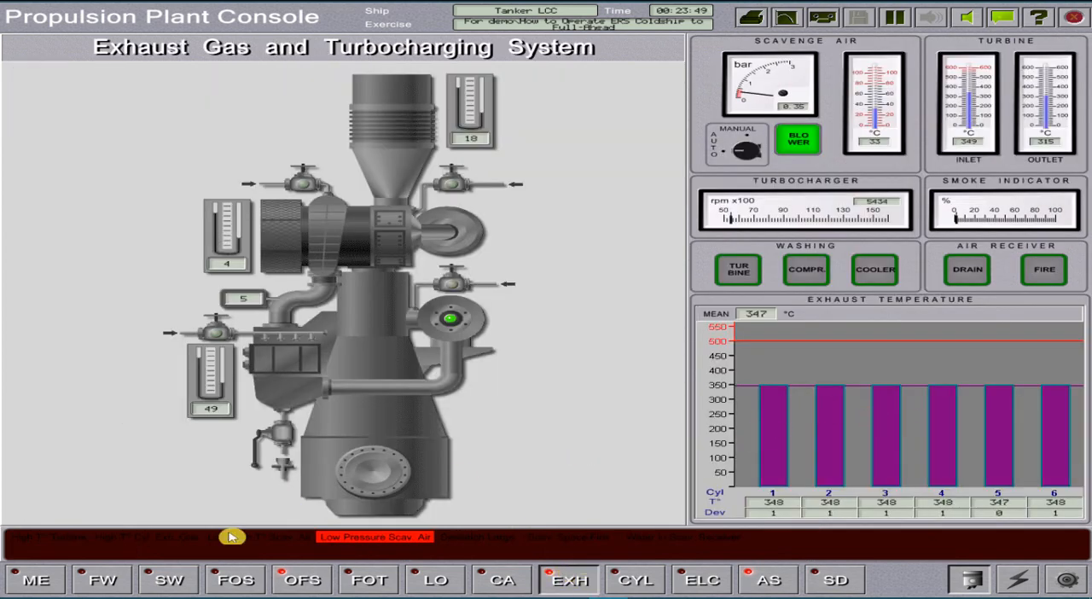
Raise the main engine speed setpoint from 45 to 49 and check the exhaust gas overview.
click(34, 580)
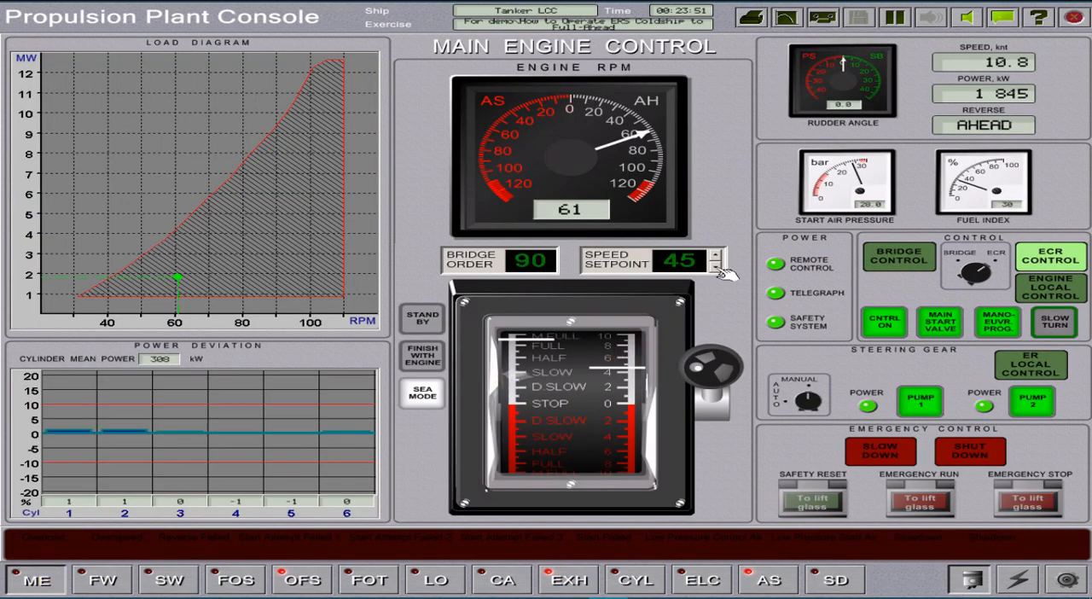
click(713, 254)
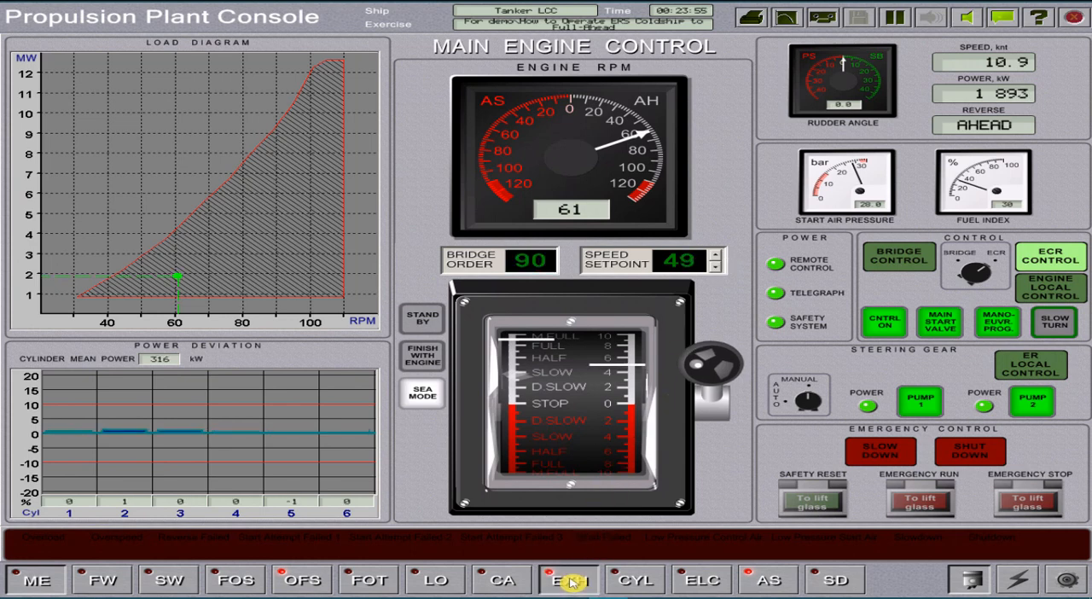
click(570, 580)
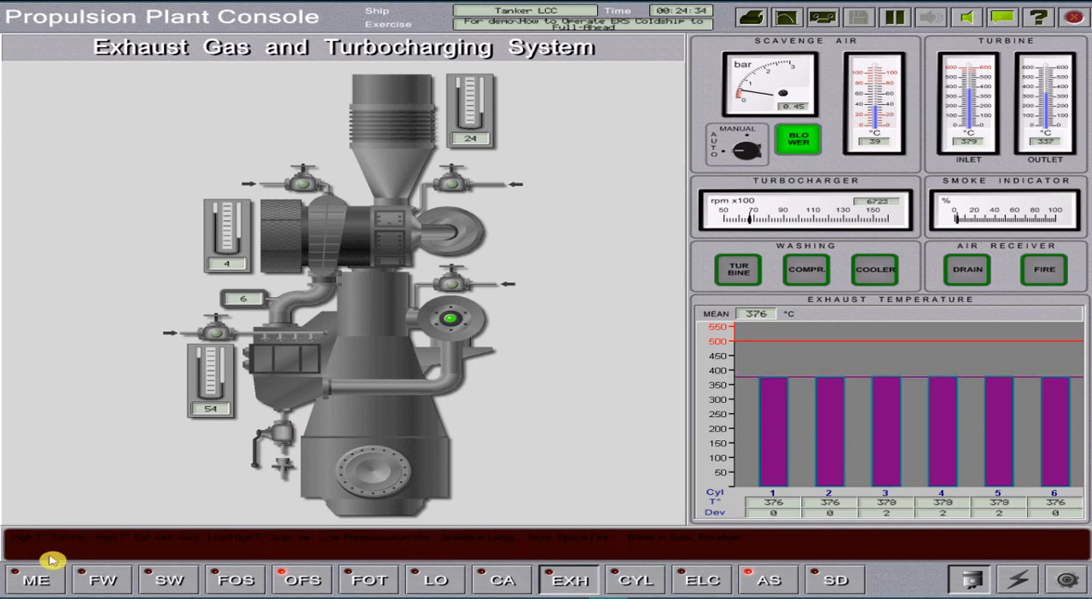
Raise the speed setpoint to 50 and check the exhaust gas temperatures.
click(35, 578)
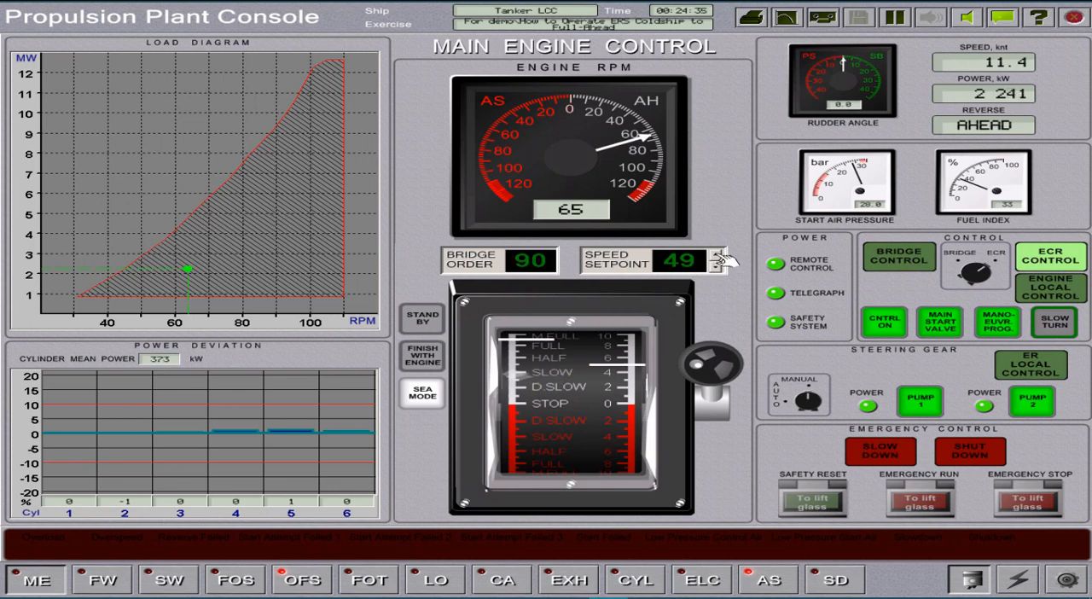
click(723, 256)
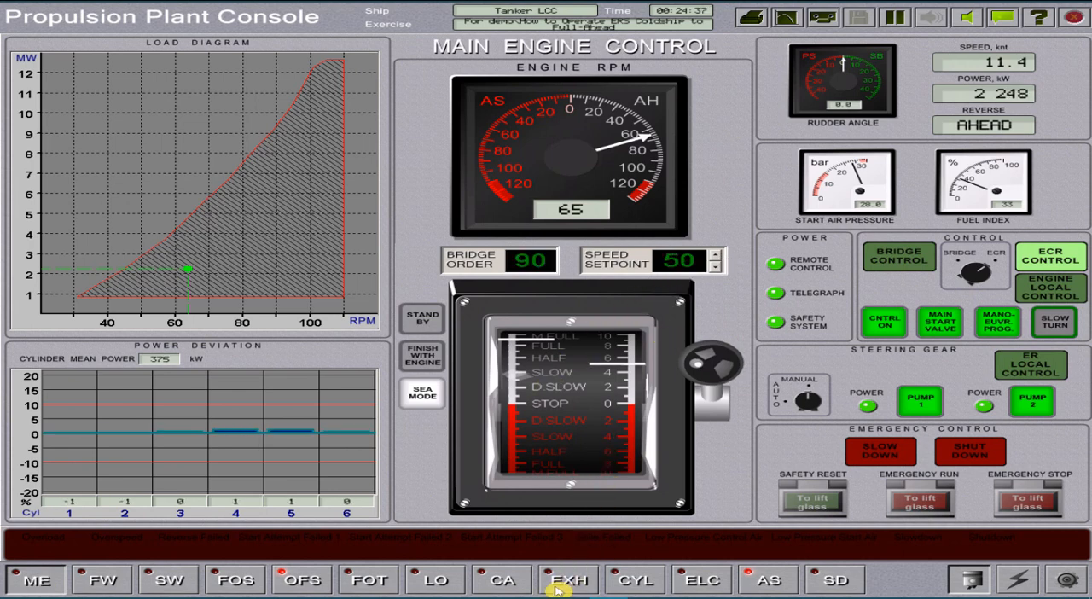
click(566, 579)
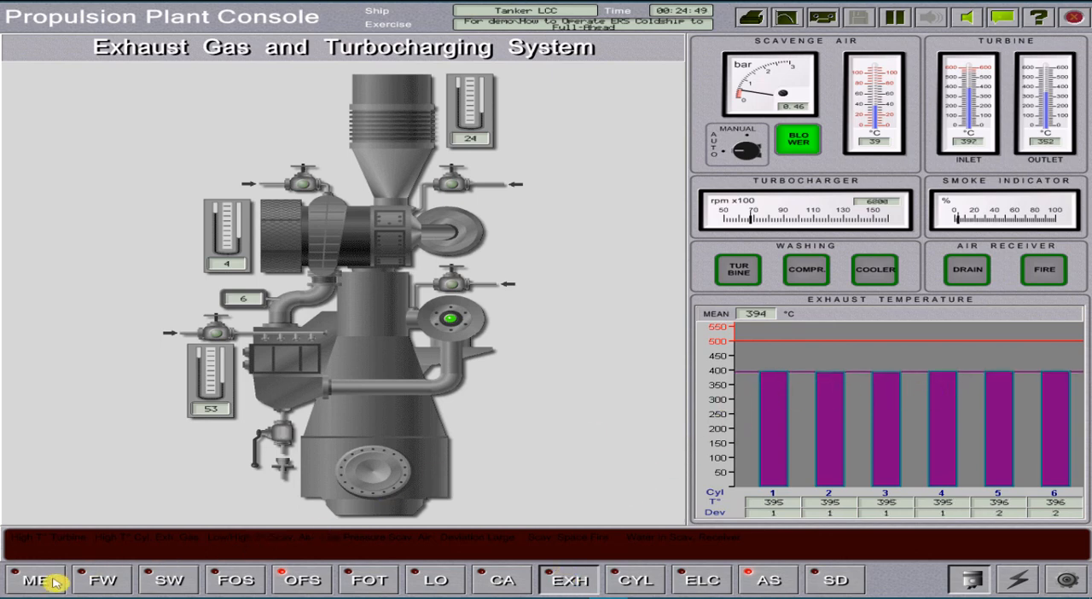
click(36, 580)
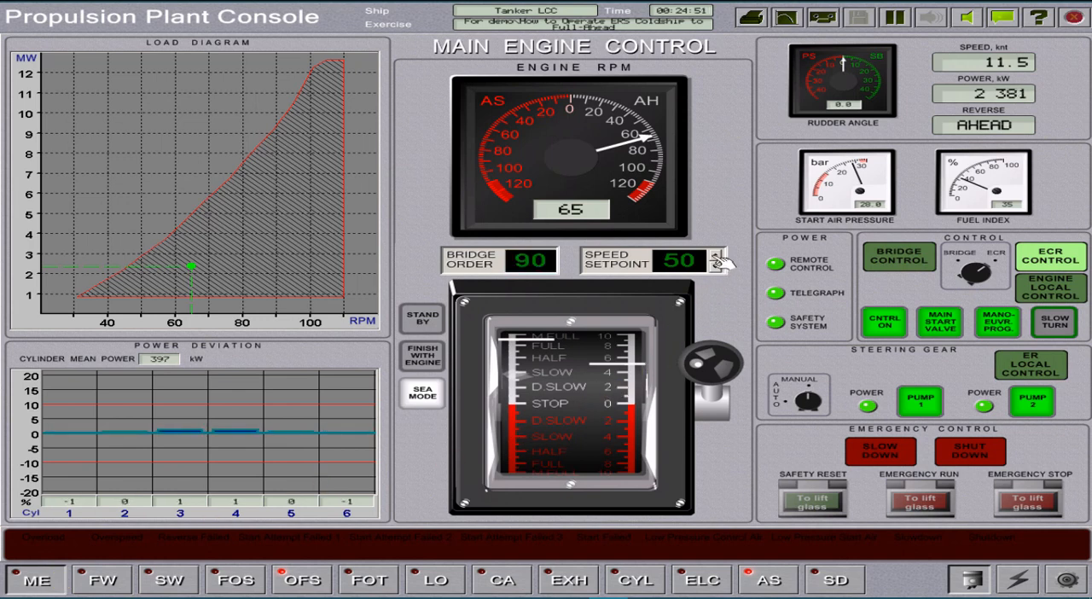
Raise the speed setpoint to 52 and a step further, watching the exhaust overview between changes.
click(715, 254)
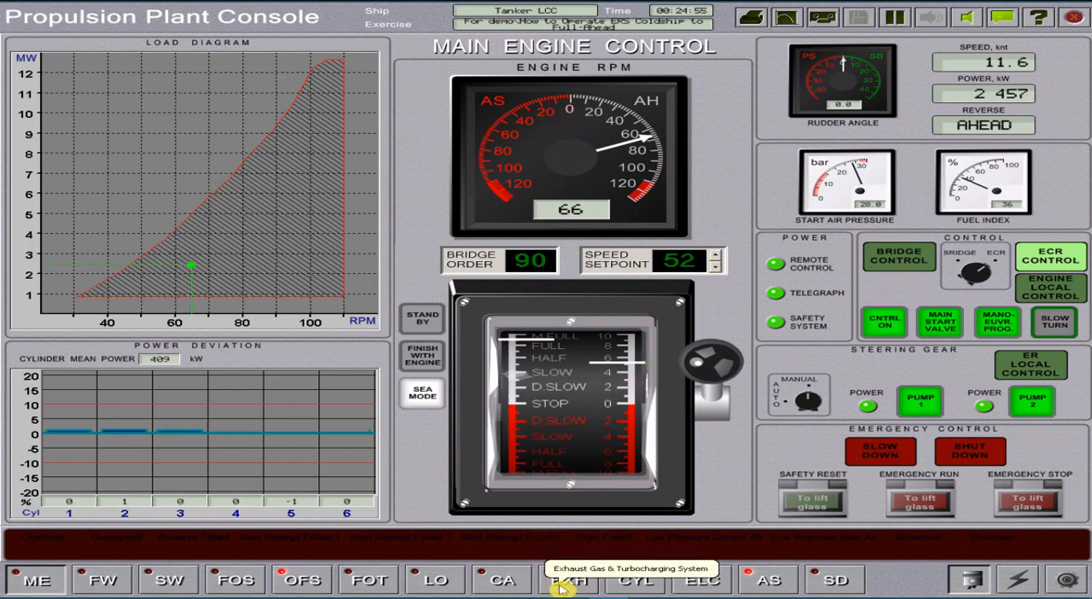
click(568, 580)
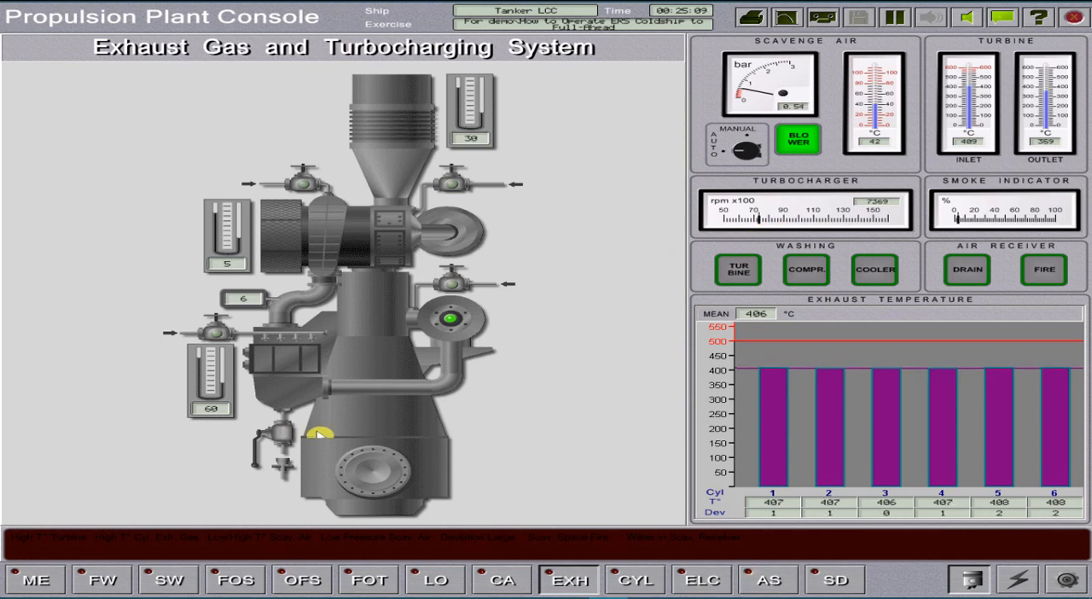
click(34, 580)
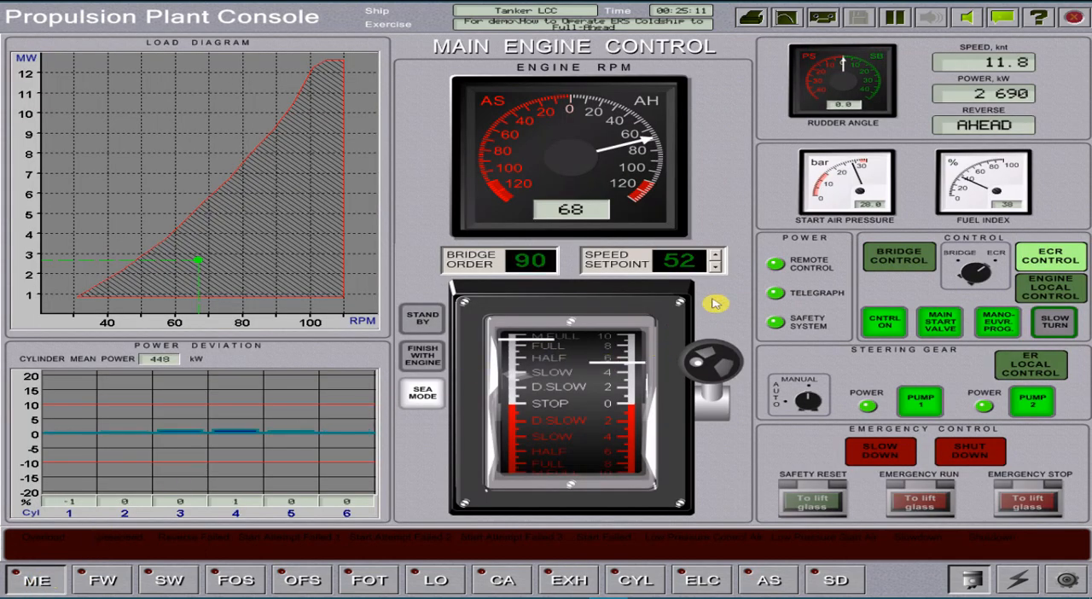
click(713, 256)
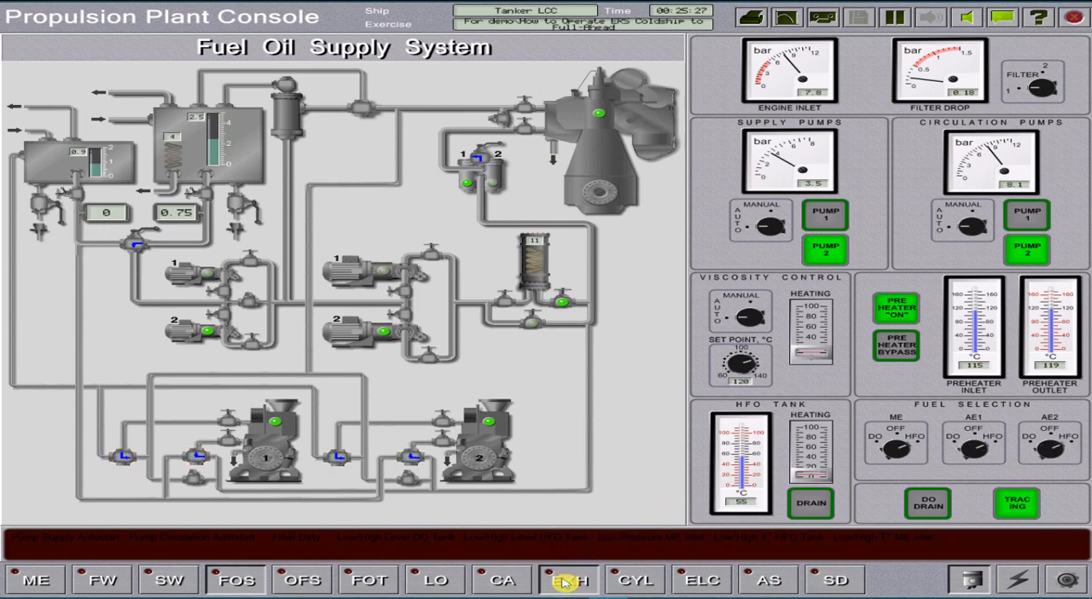
Check the exhaust gas, sea water cooling and cylinder process pages.
click(568, 580)
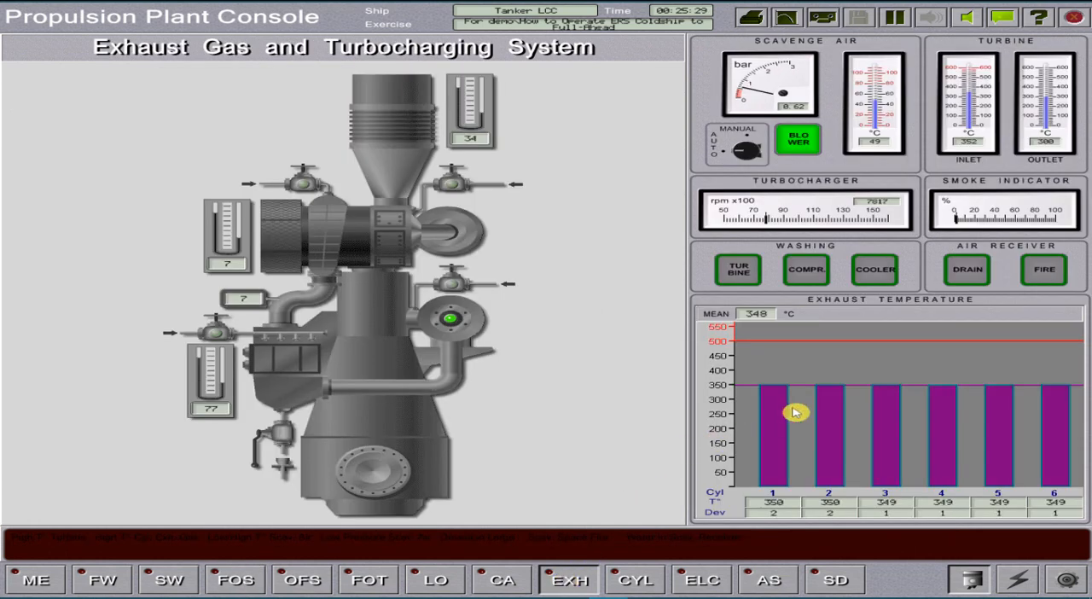
mouse_move(863, 416)
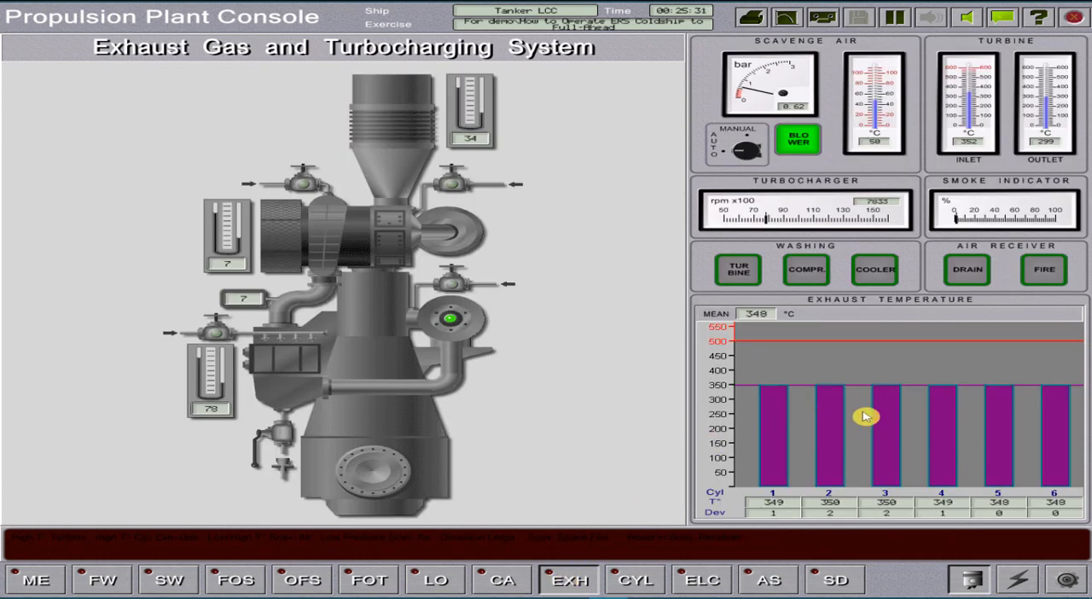
mouse_move(508, 401)
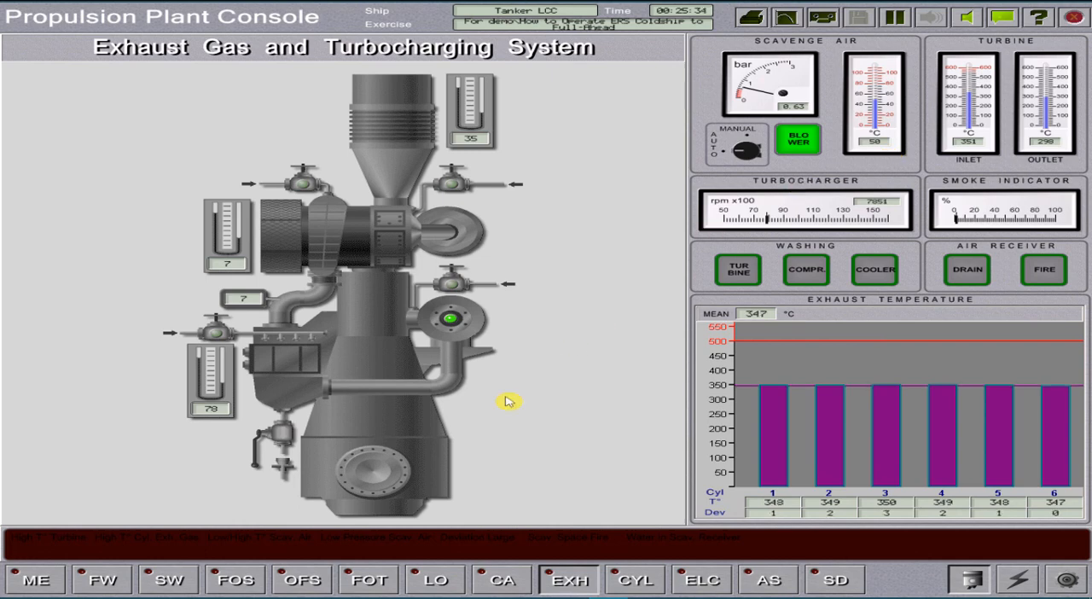
click(169, 580)
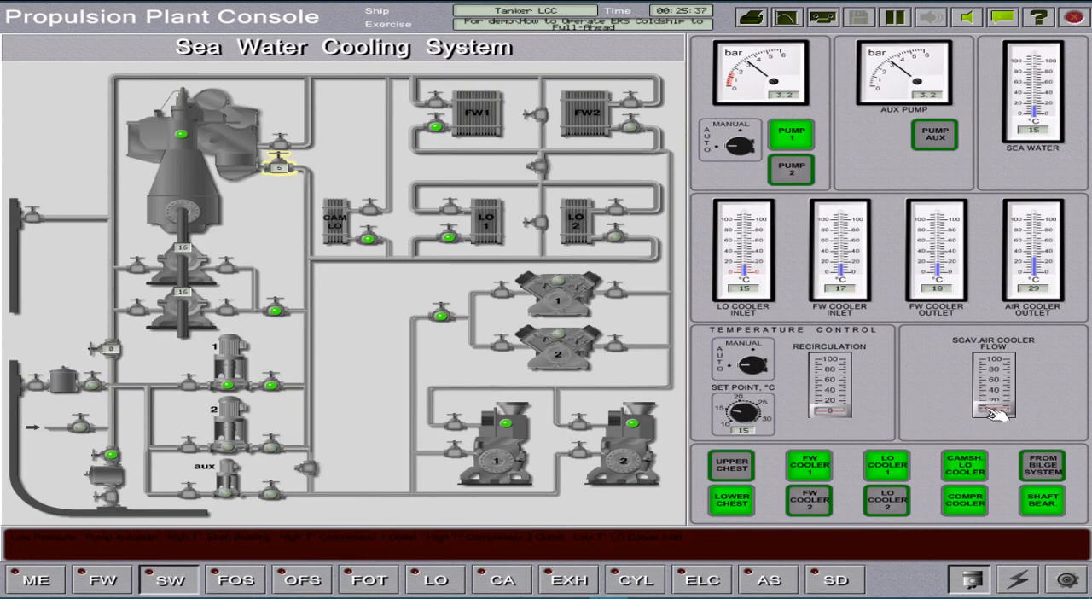
click(634, 580)
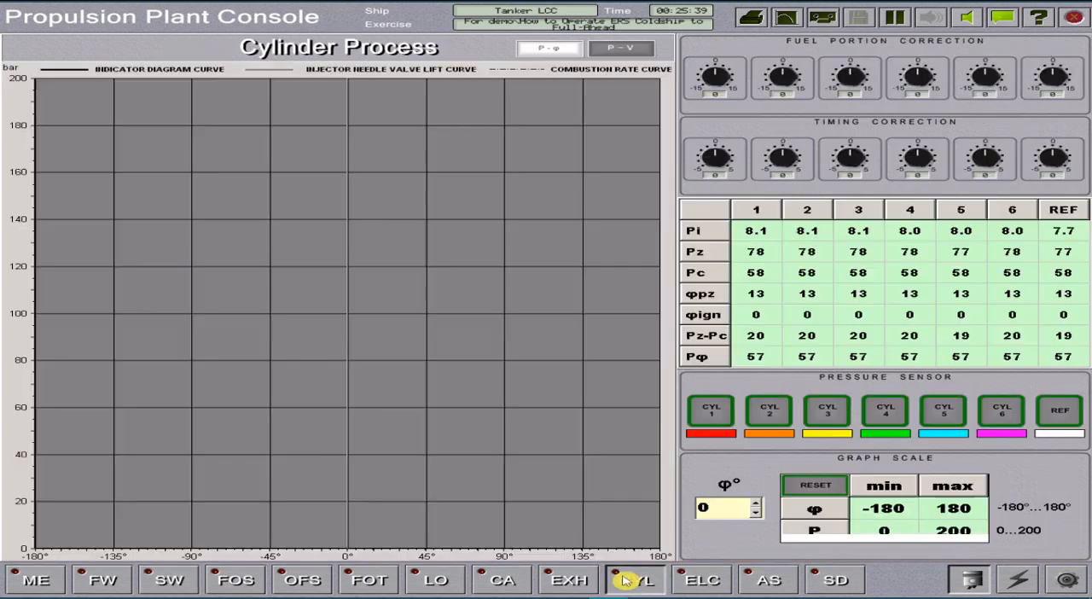
click(567, 580)
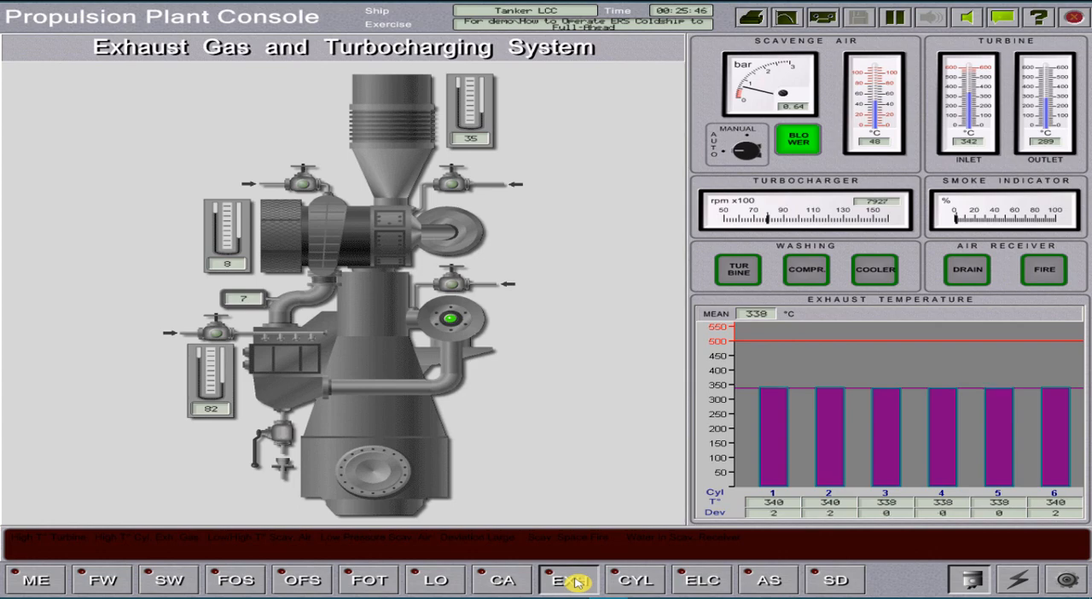
Raise the main engine speed setpoint to 55 and return to the exhaust gas overview.
click(34, 578)
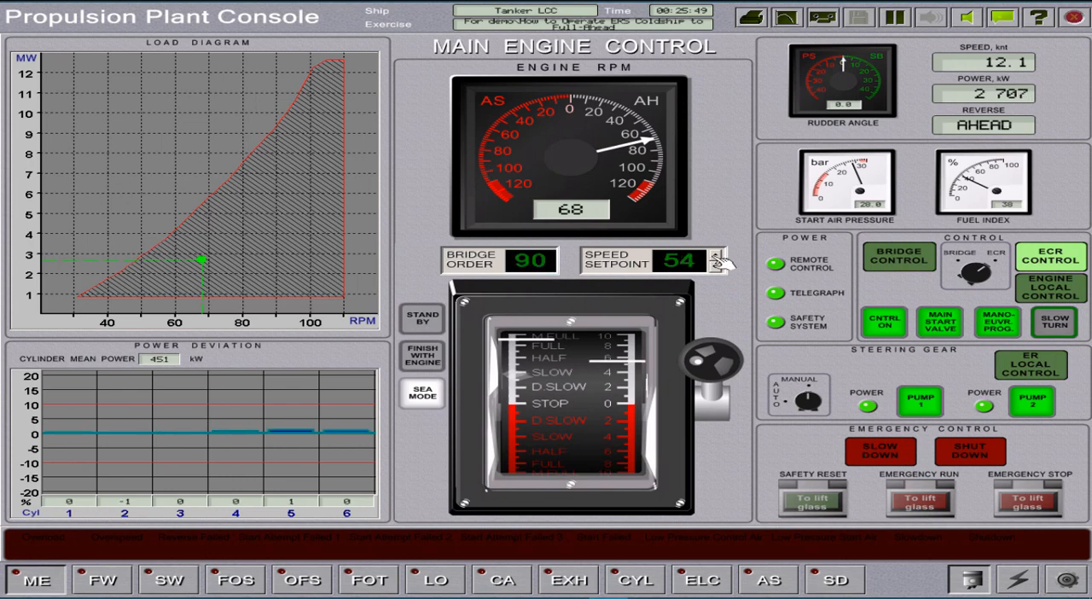
click(715, 254)
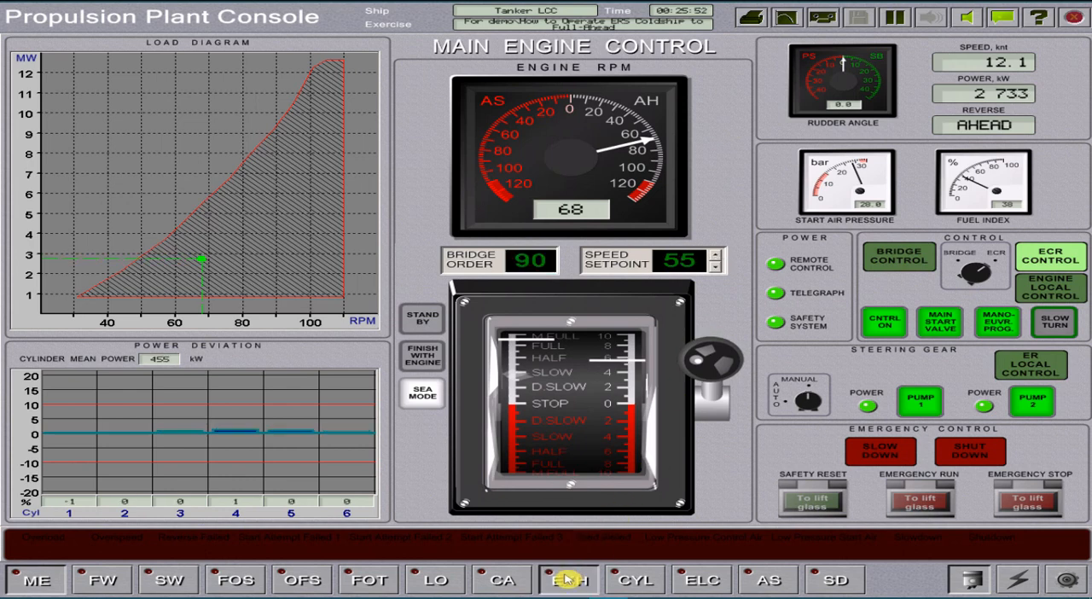
click(568, 580)
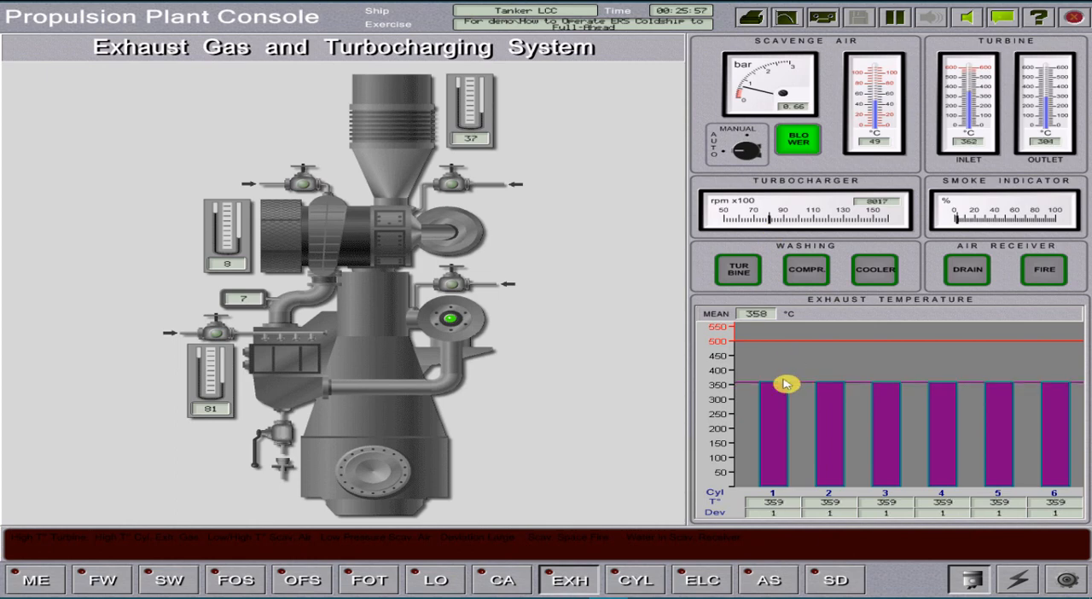
mouse_move(1005, 413)
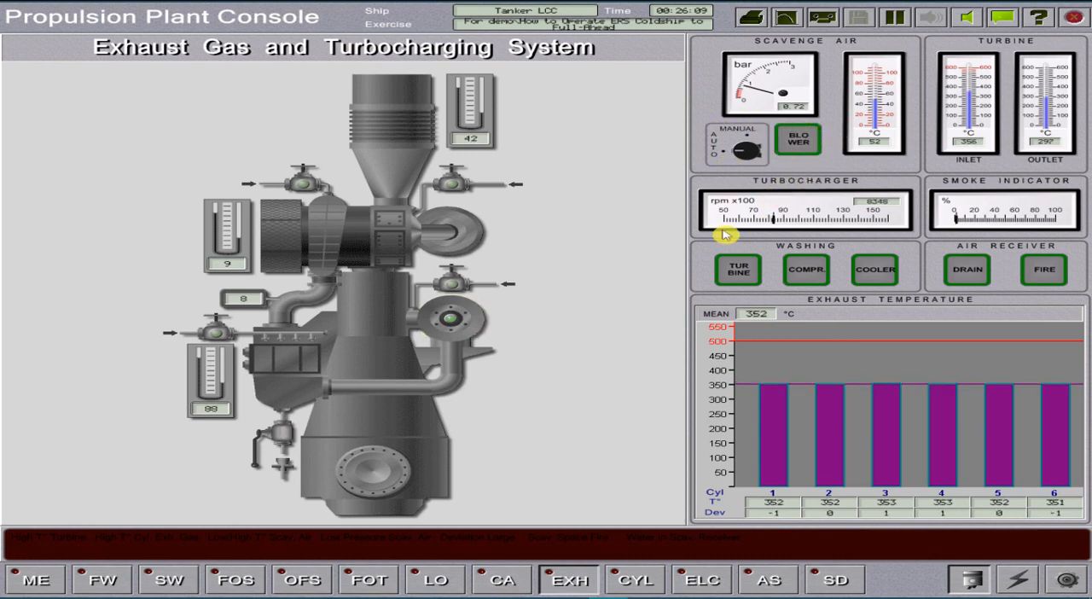
mouse_move(32, 588)
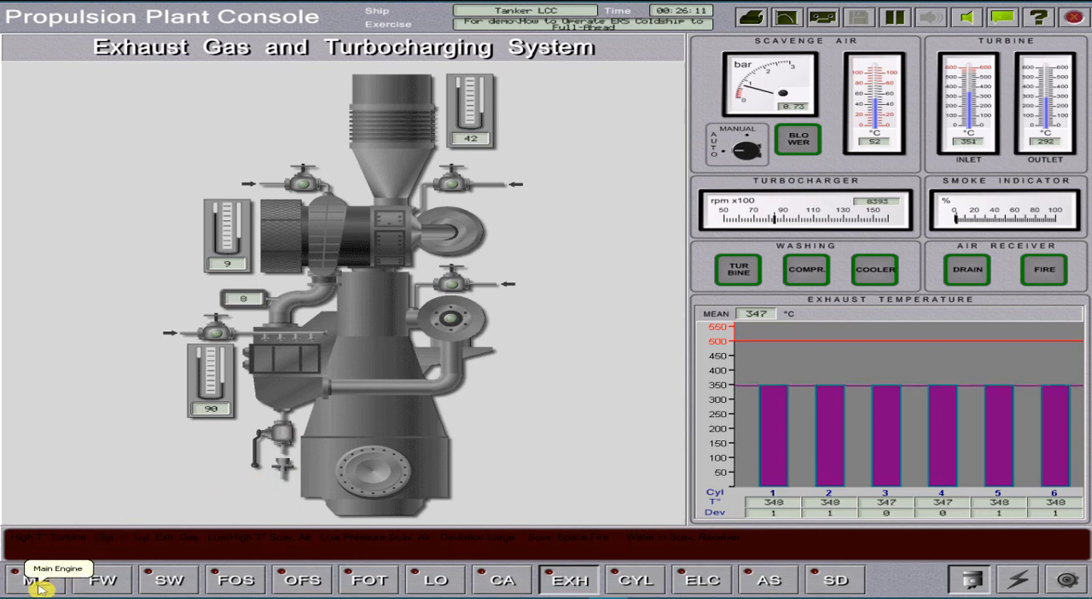
Raise the speed setpoint to 90 to match the bridge order, then show the sea water cooling system.
click(35, 580)
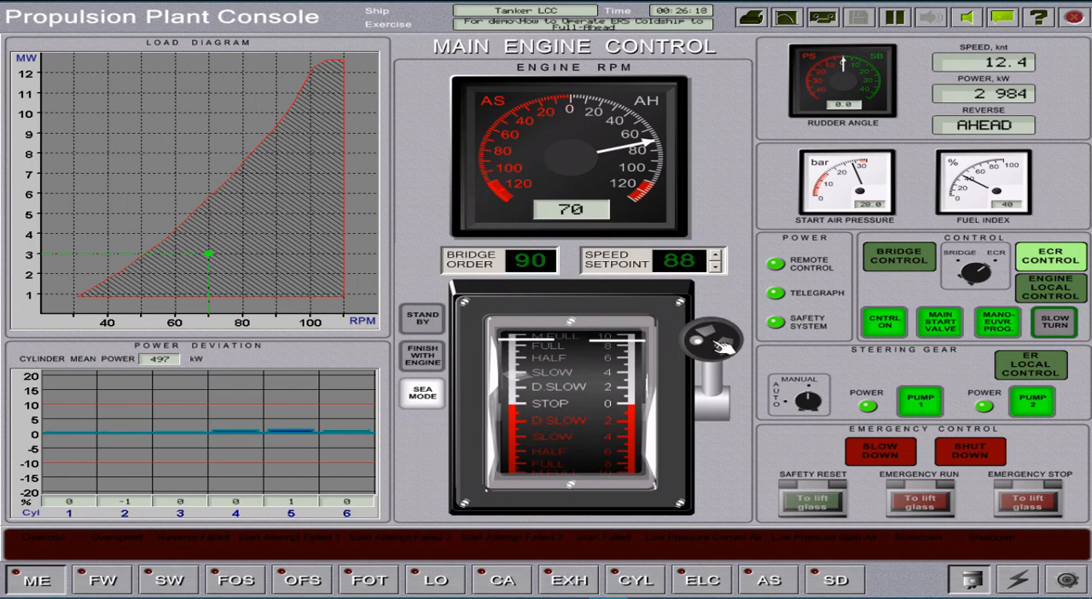
click(714, 256)
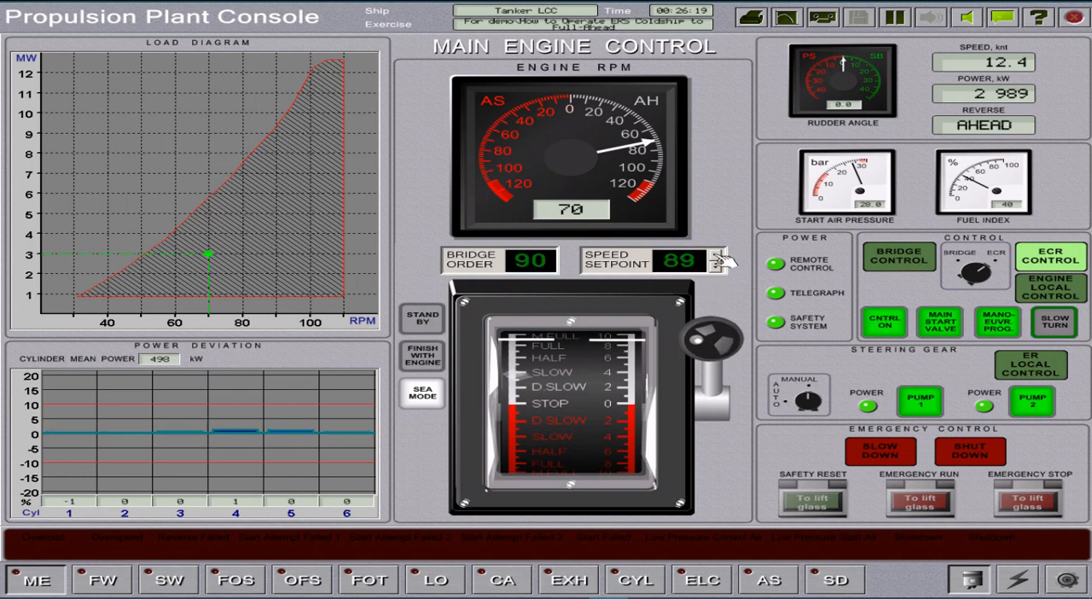
click(720, 256)
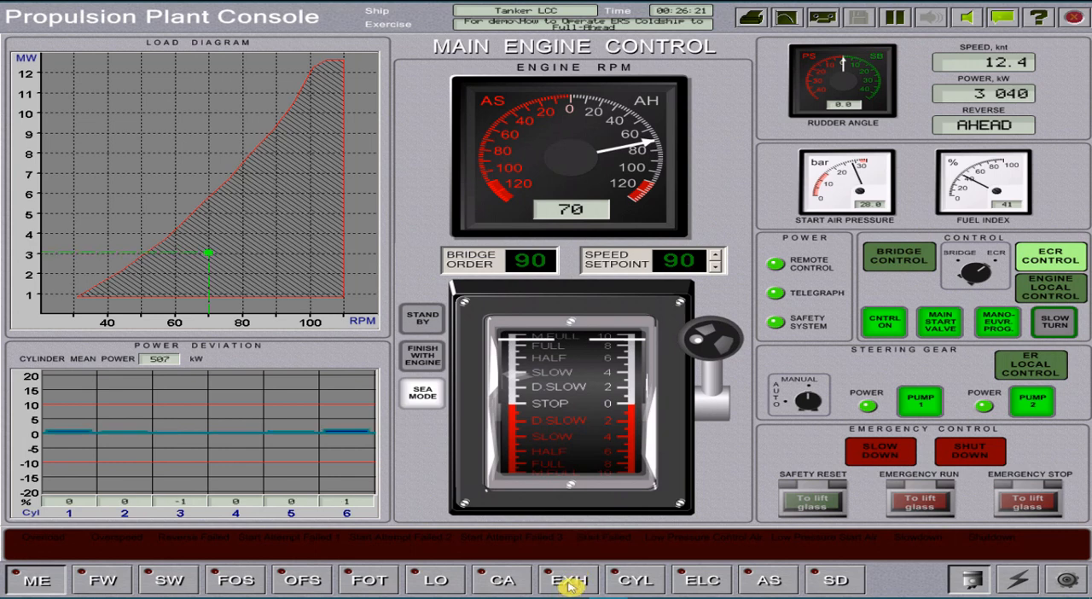
click(568, 580)
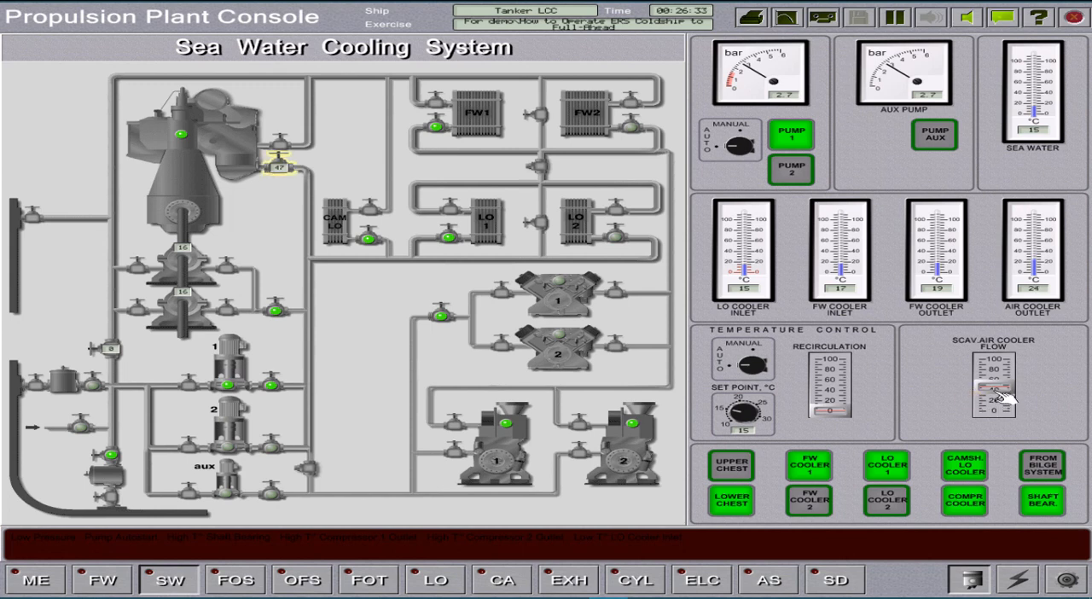
Check the exhaust gas readings, then show the cylinder pressure diagram with cylinder 1 against reference.
click(568, 580)
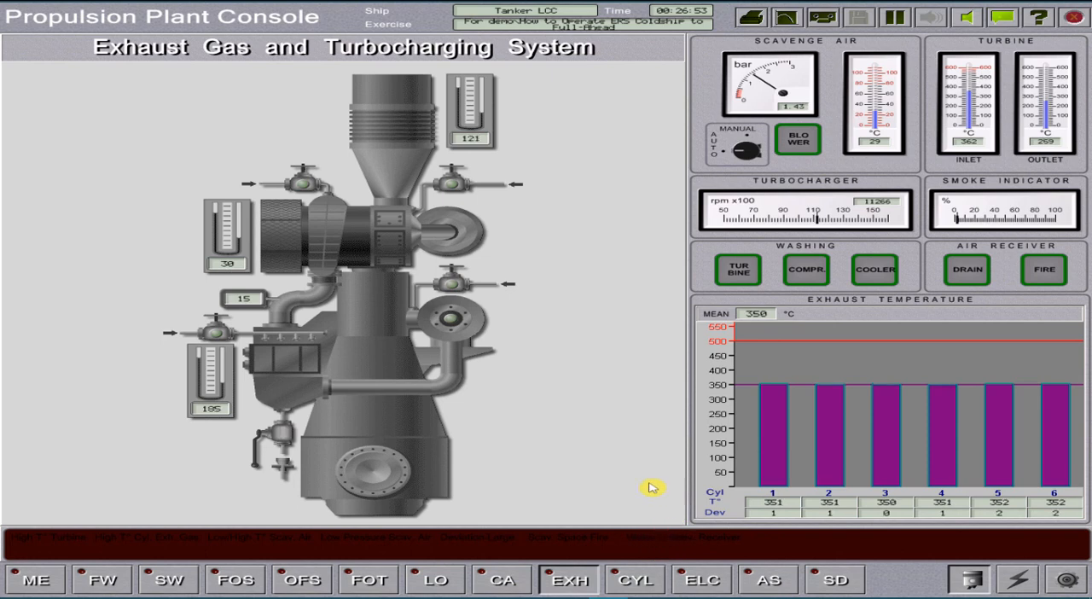
click(635, 580)
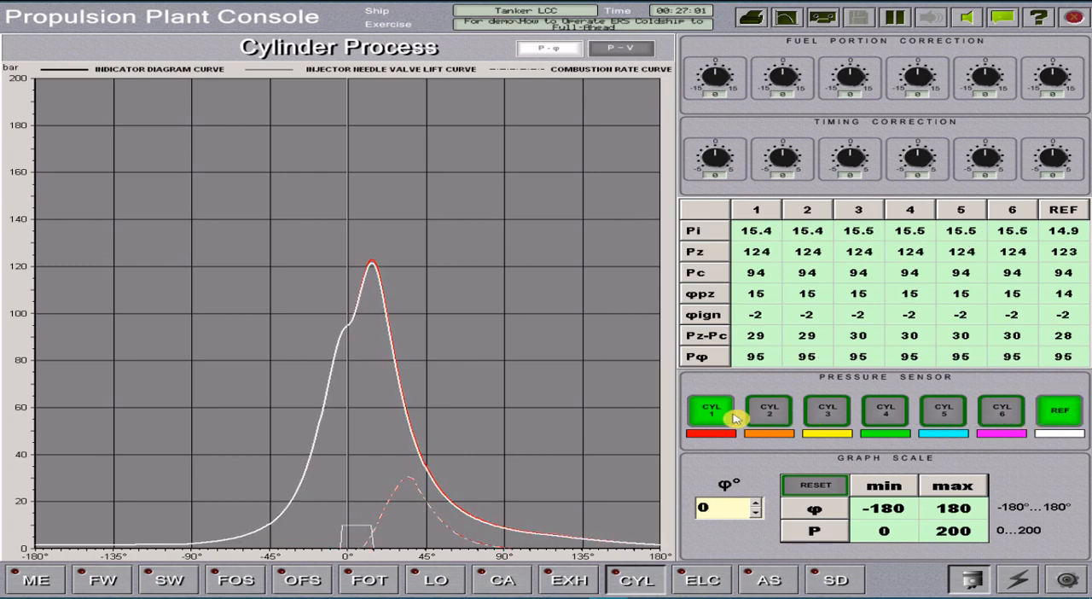
Compare cylinders 1, 3 and 4 pressure curves against the reference, then switch to the P-V diagram.
click(767, 411)
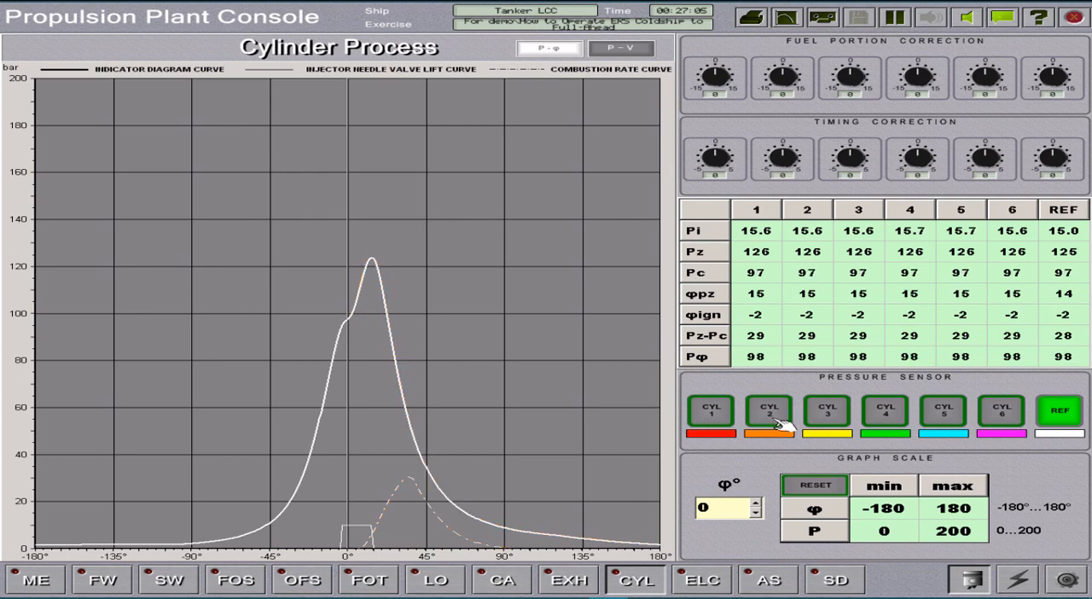
click(825, 411)
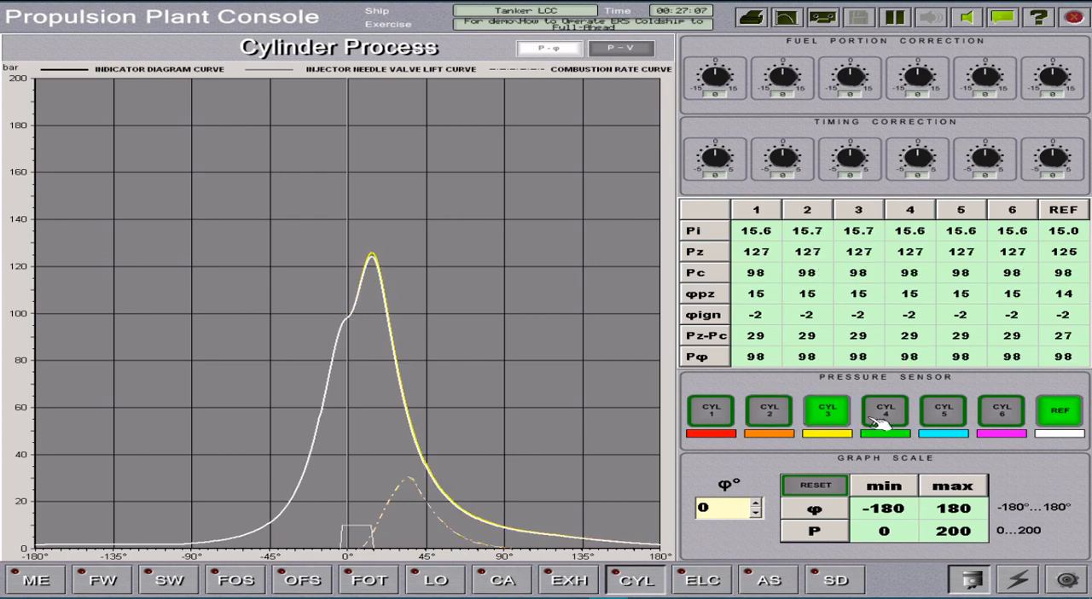
click(884, 411)
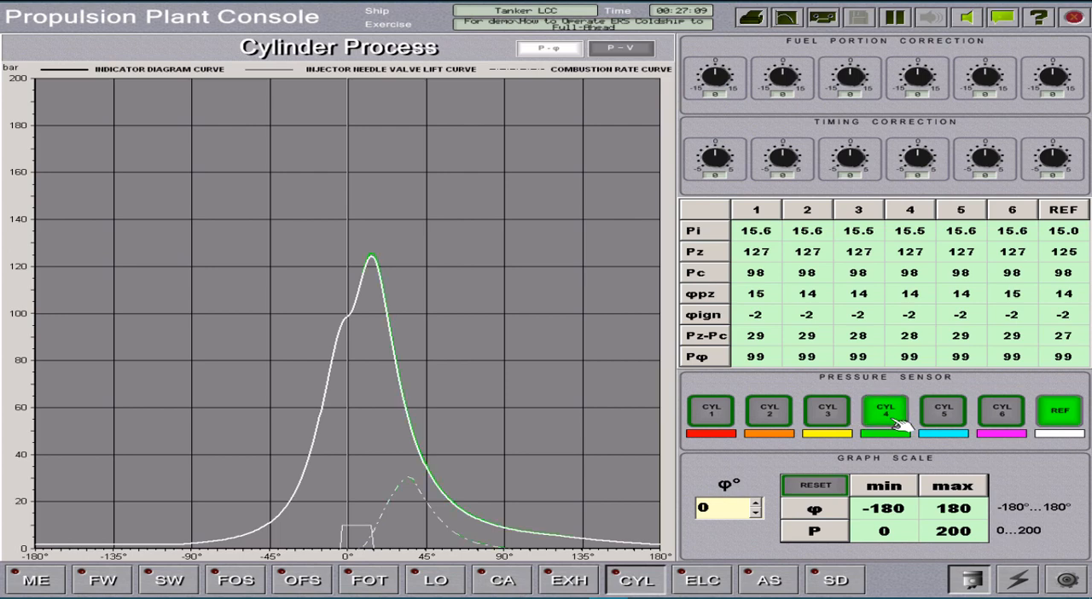
click(883, 409)
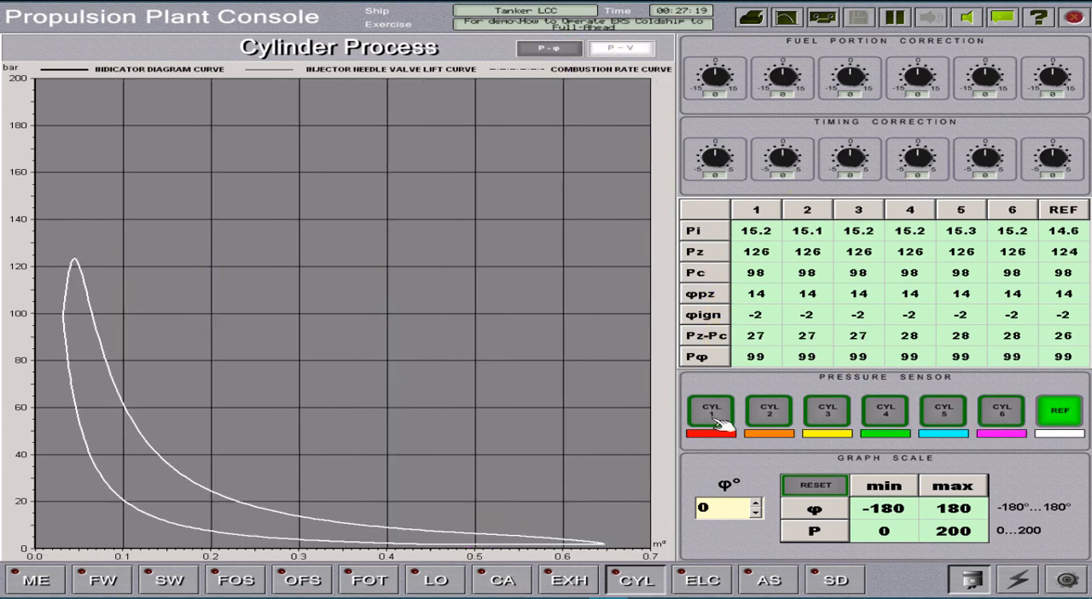
Overlay cylinder 1 and 4 P-V curves, clear the diagram, then switch to the auxiliary machinery console.
click(767, 411)
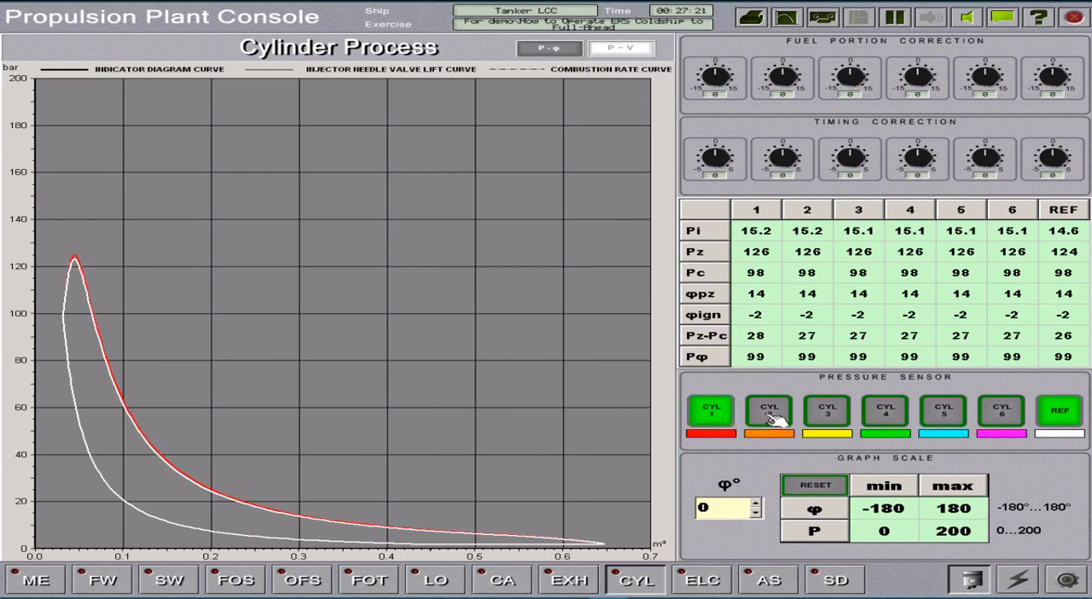
click(710, 411)
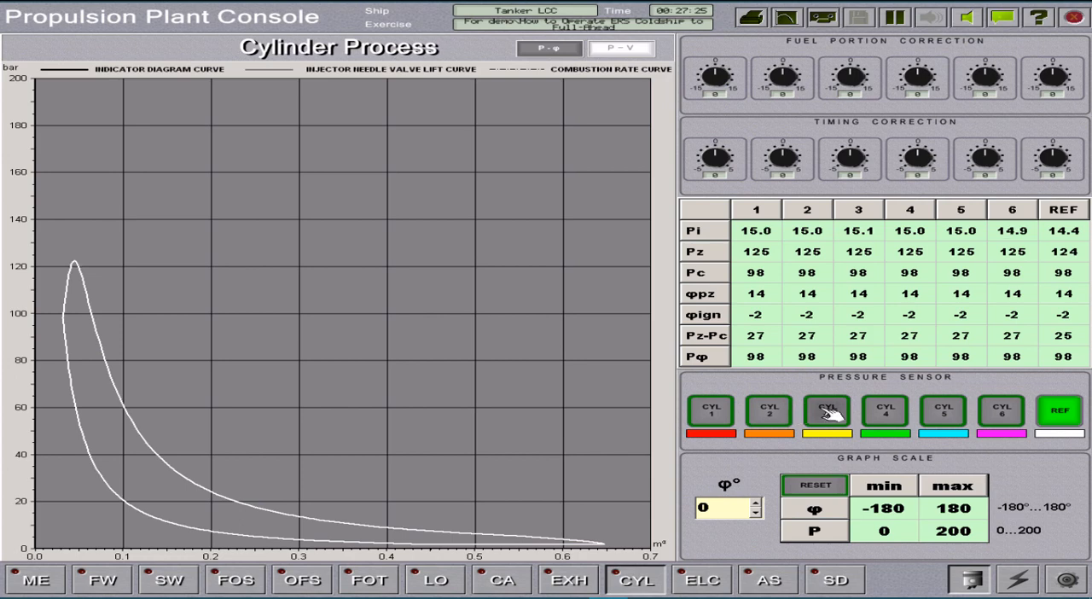
click(883, 411)
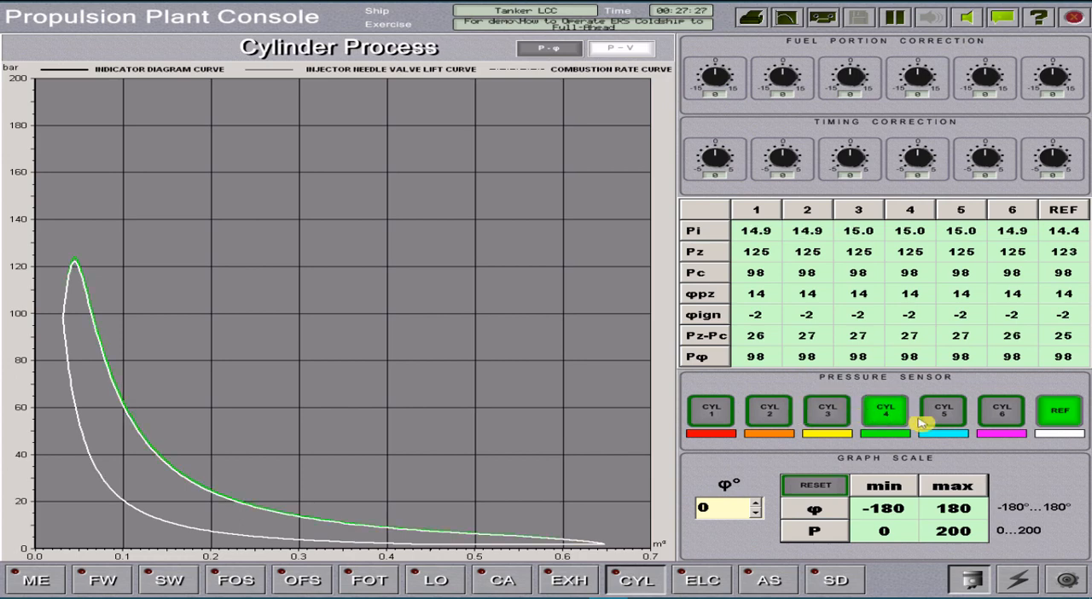
click(942, 411)
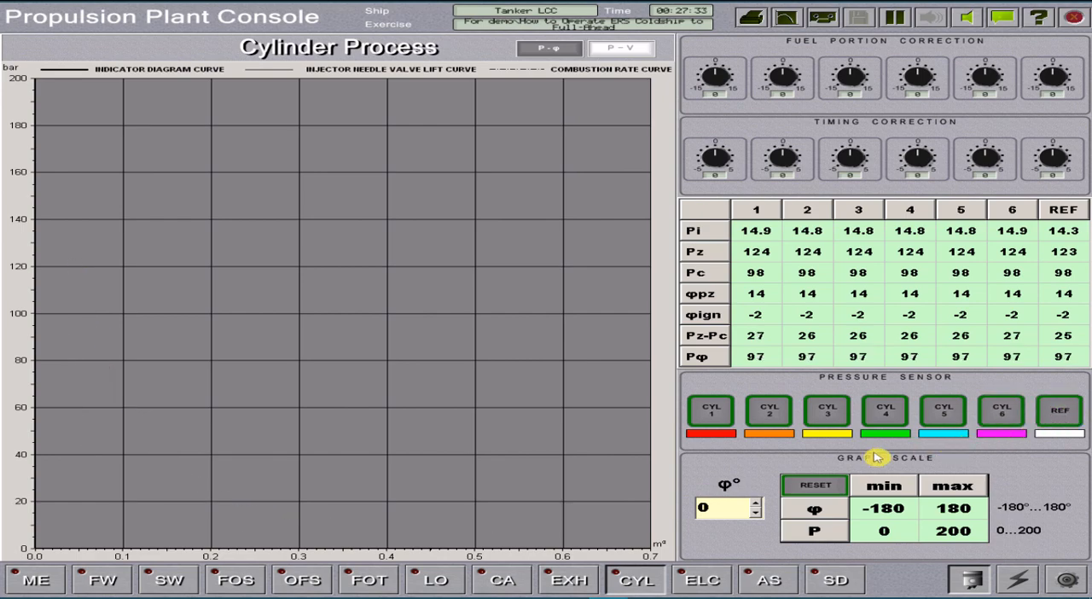
click(34, 580)
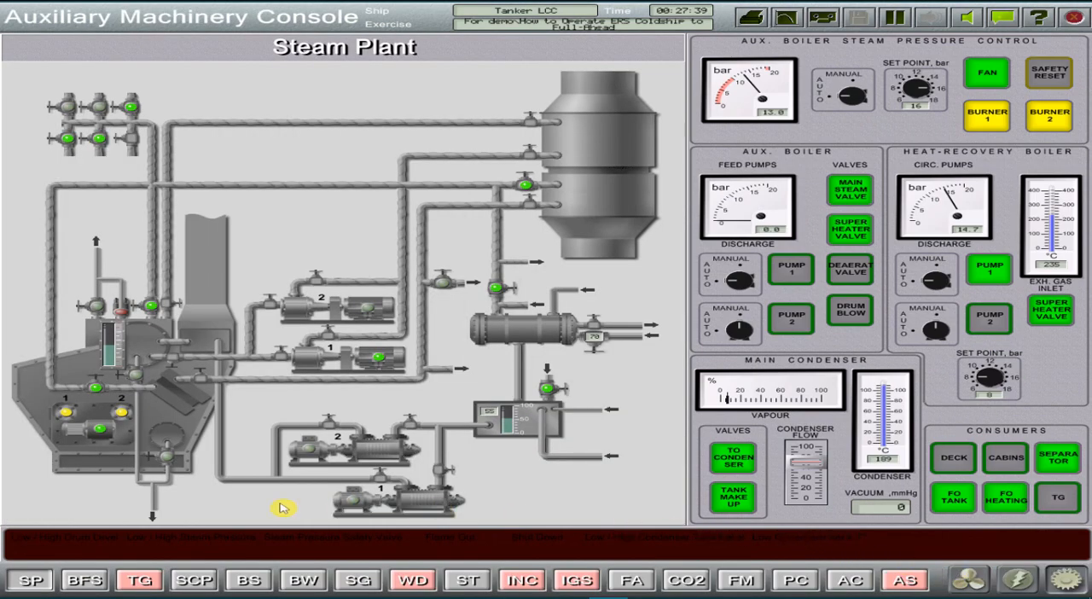
Glance at the boiler fuel and turbo generator pages, then bring up the Water Desalination Plant.
click(82, 580)
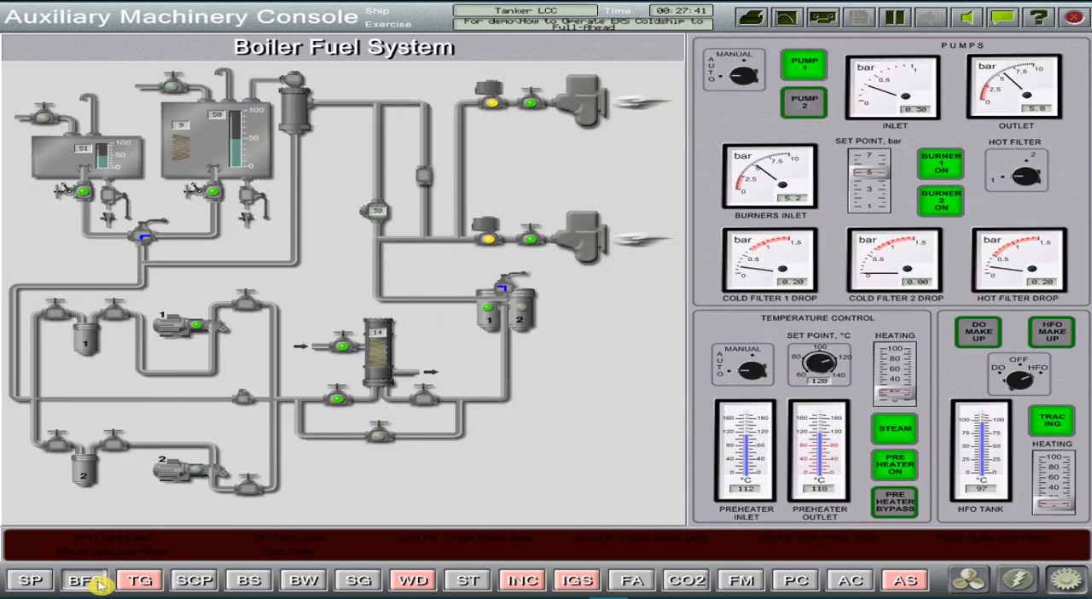
click(138, 579)
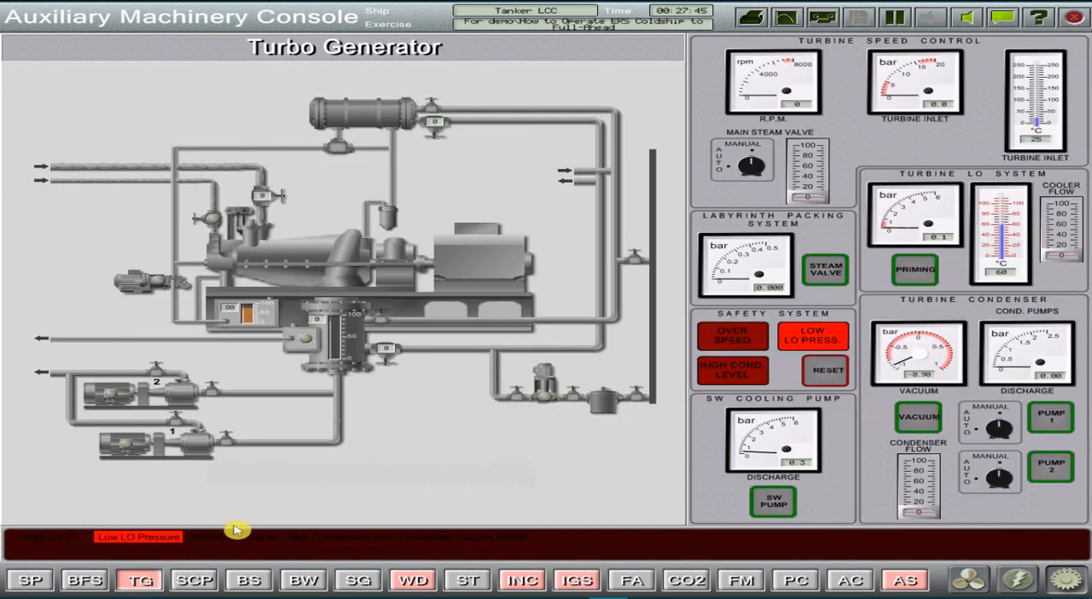
click(914, 269)
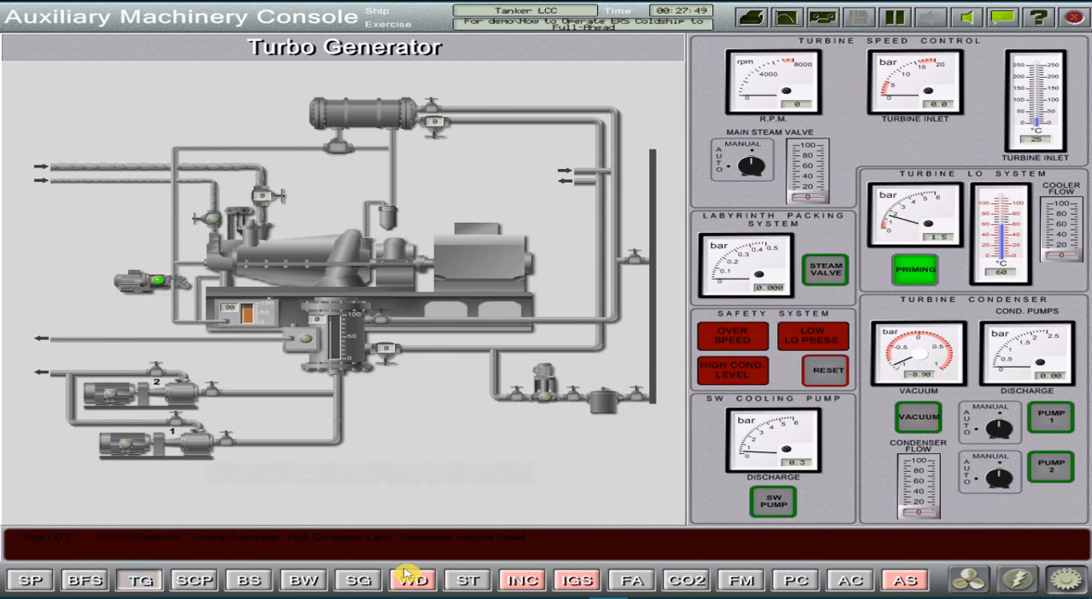
click(413, 580)
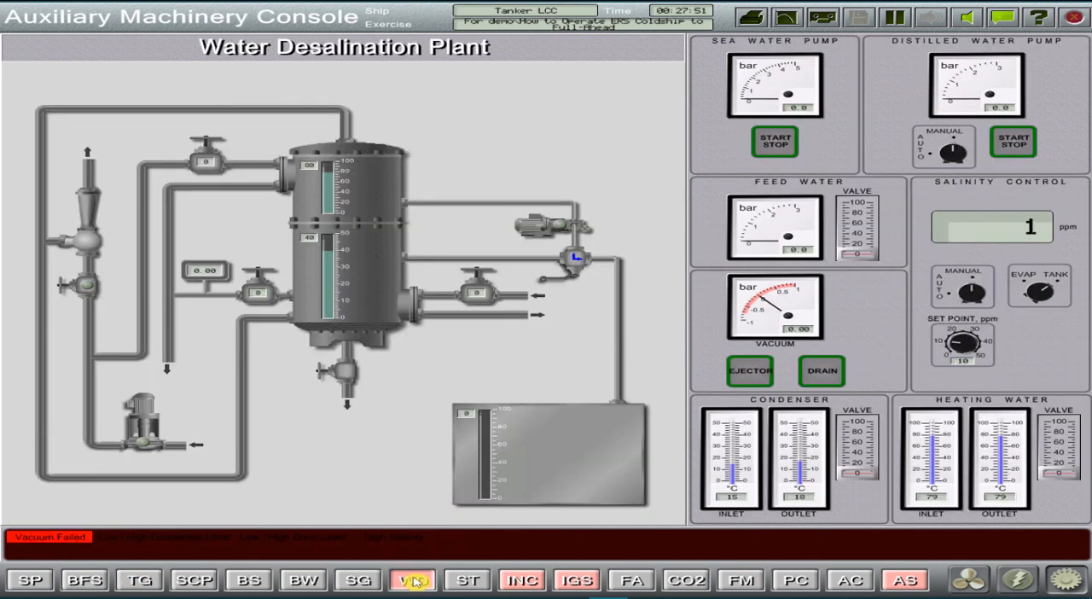
Start the vacuum ejector with its supply valve open and the sea water pump, then show the Inert Gas System.
click(77, 282)
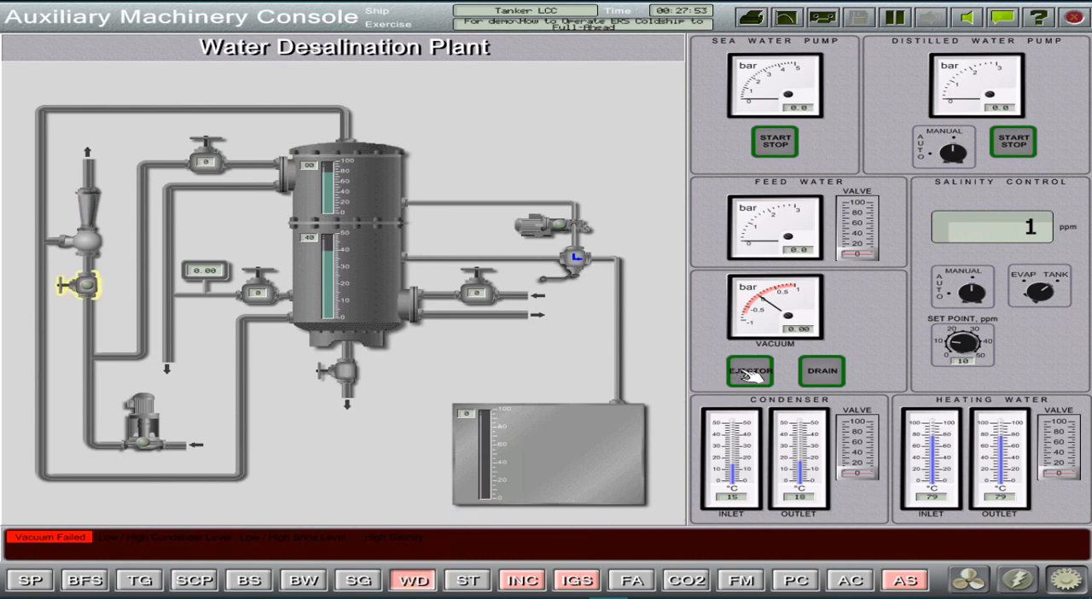
click(750, 370)
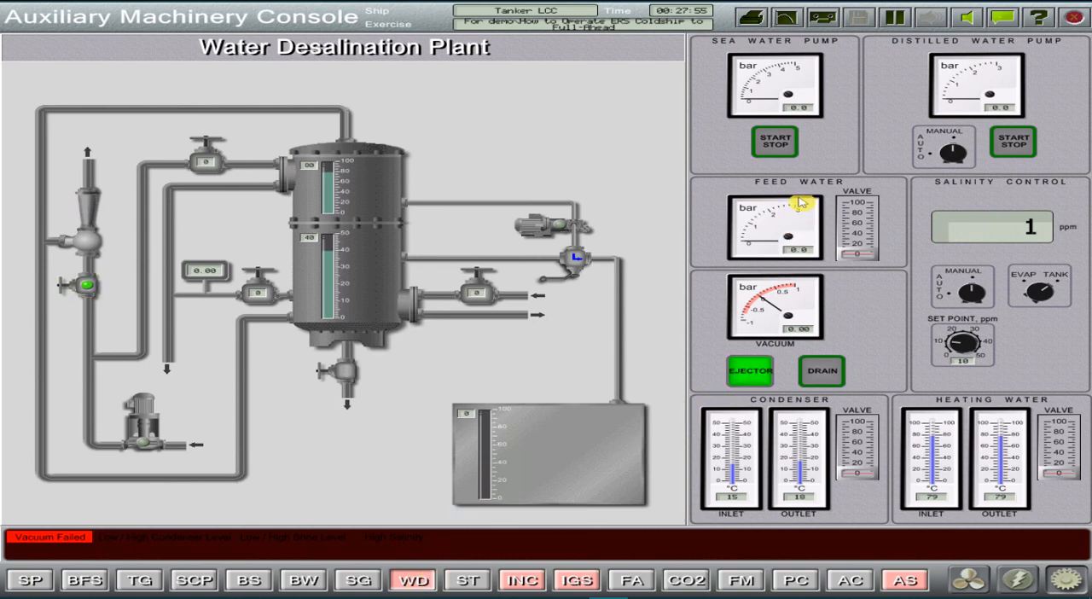
click(773, 143)
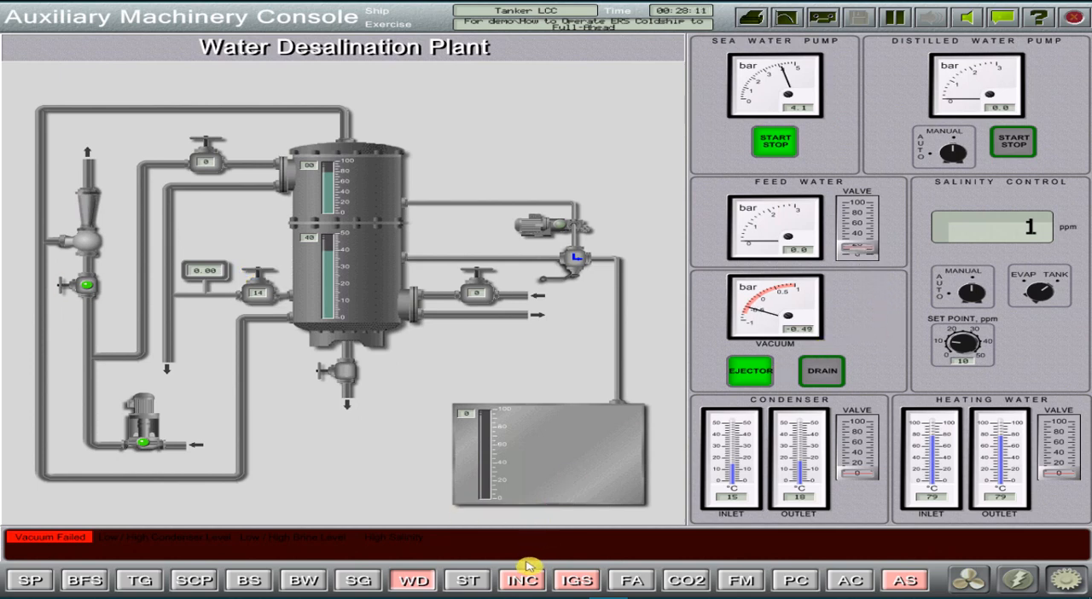
click(576, 580)
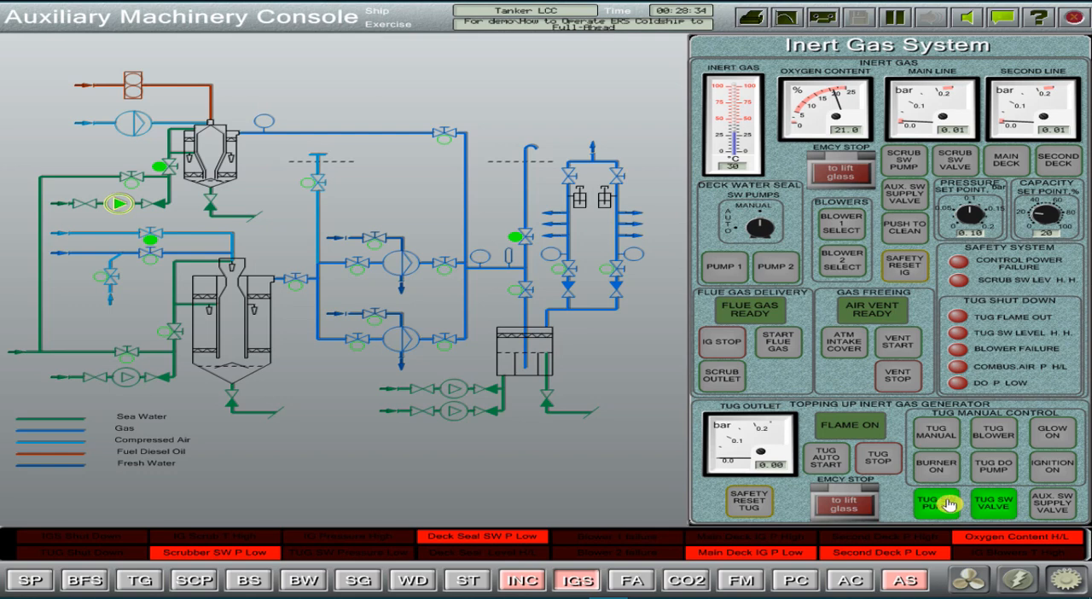
Start scrubber sea water valve and pump, glancing at the desalination plant before returning to IGS.
click(935, 505)
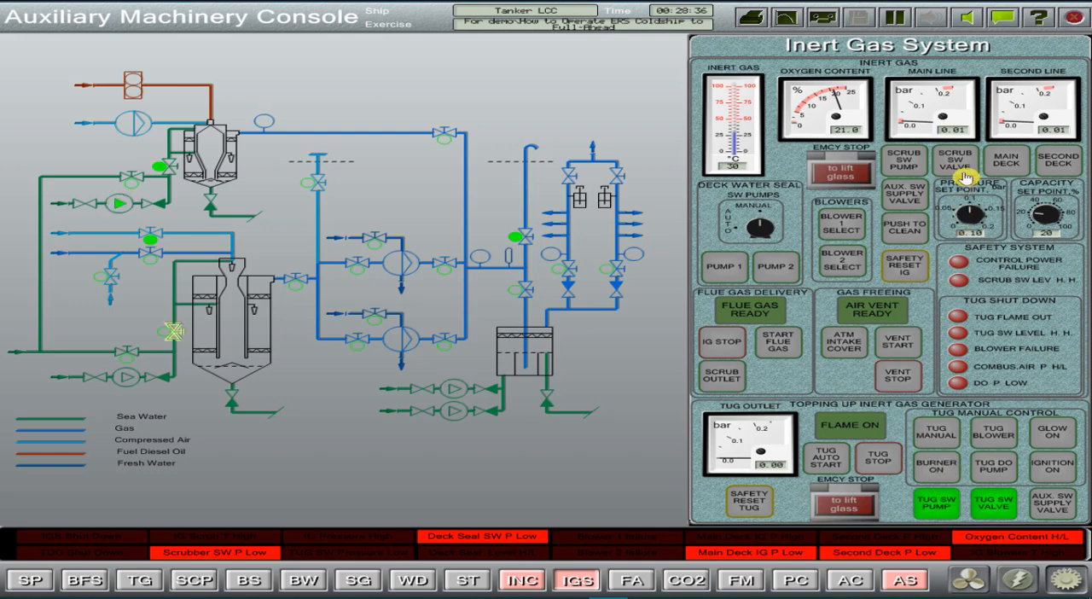
click(955, 160)
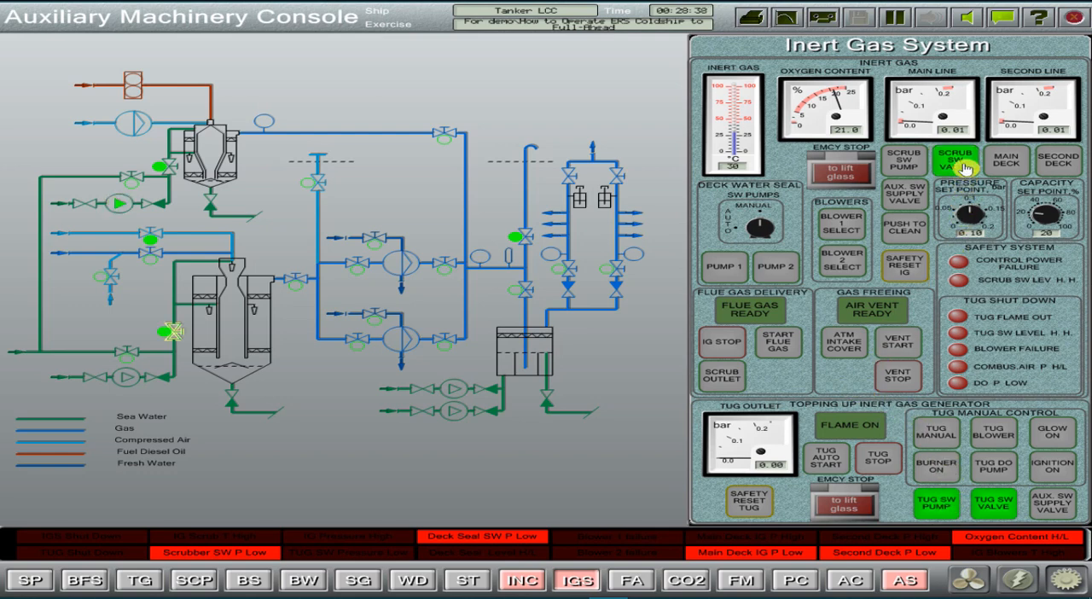
click(903, 160)
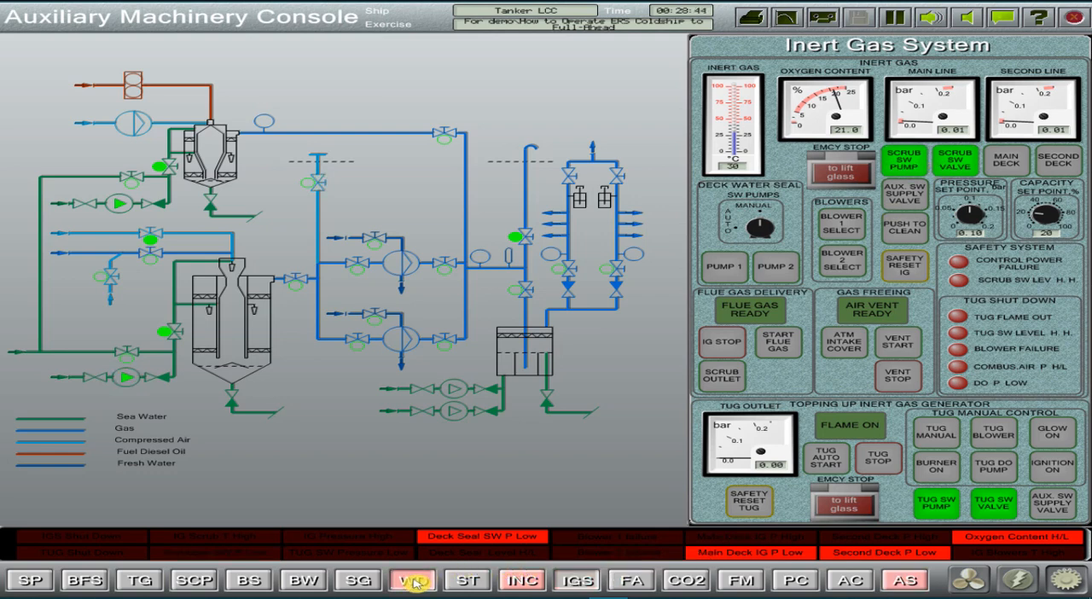
click(413, 580)
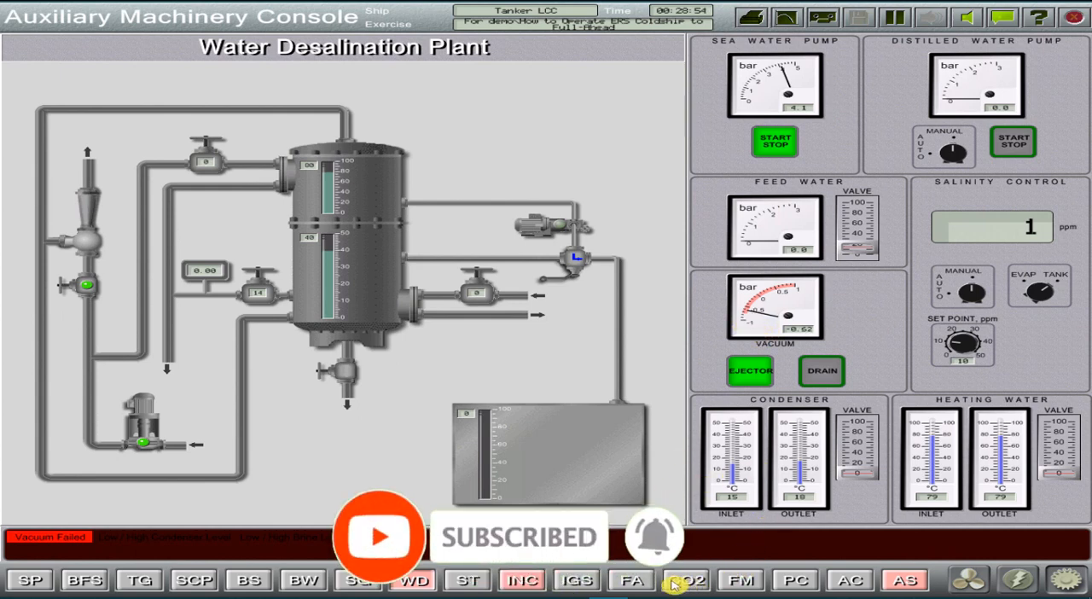
click(577, 580)
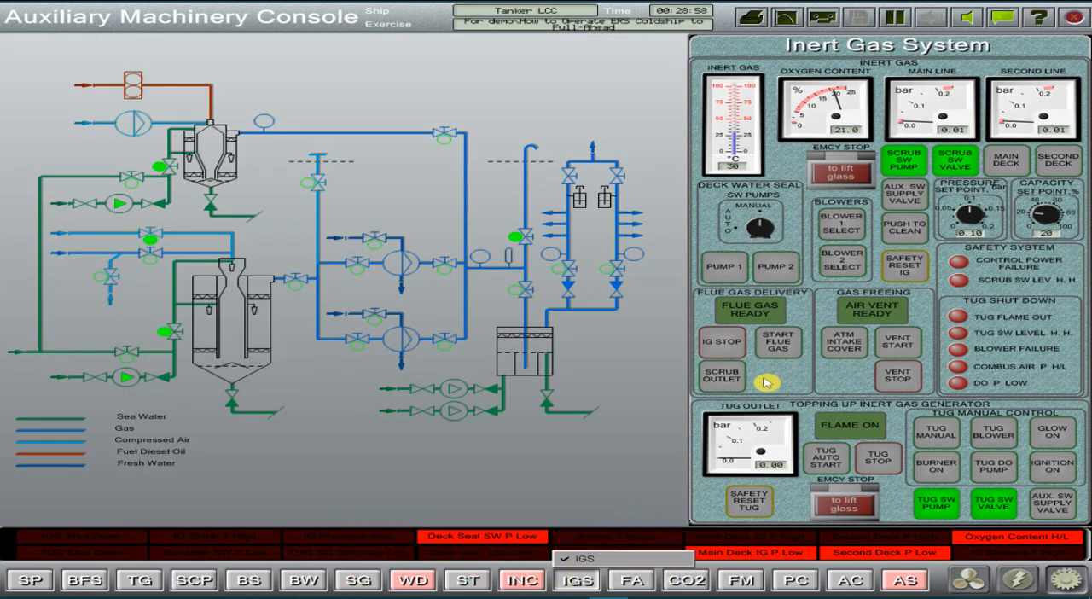
mouse_move(730, 382)
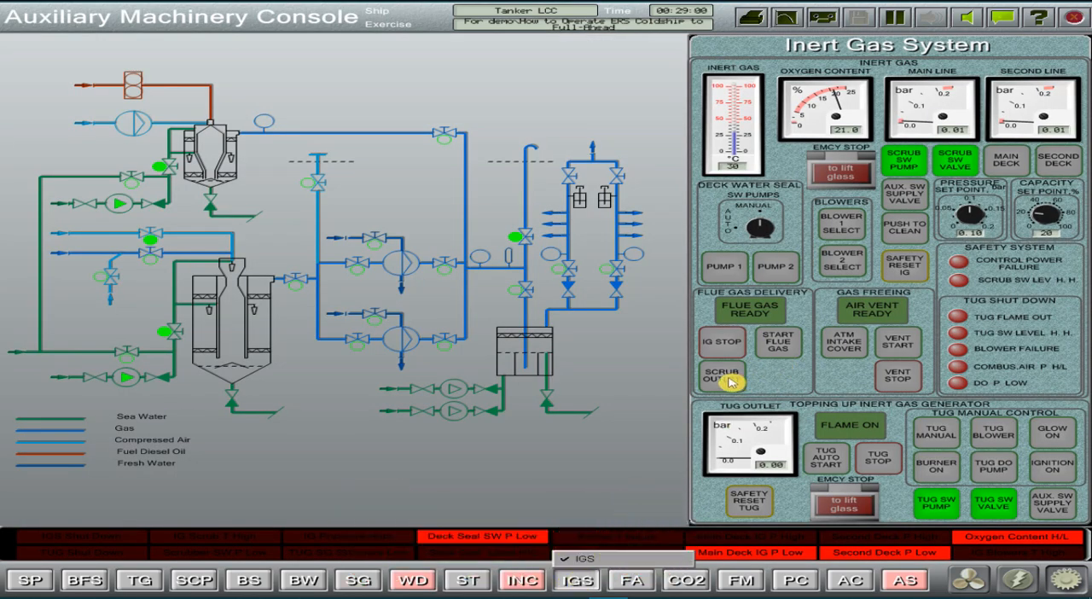
Start scrubber outlet, deck seal pump 1, flue gas delivery, blower 1 and the main deck gas line.
click(727, 266)
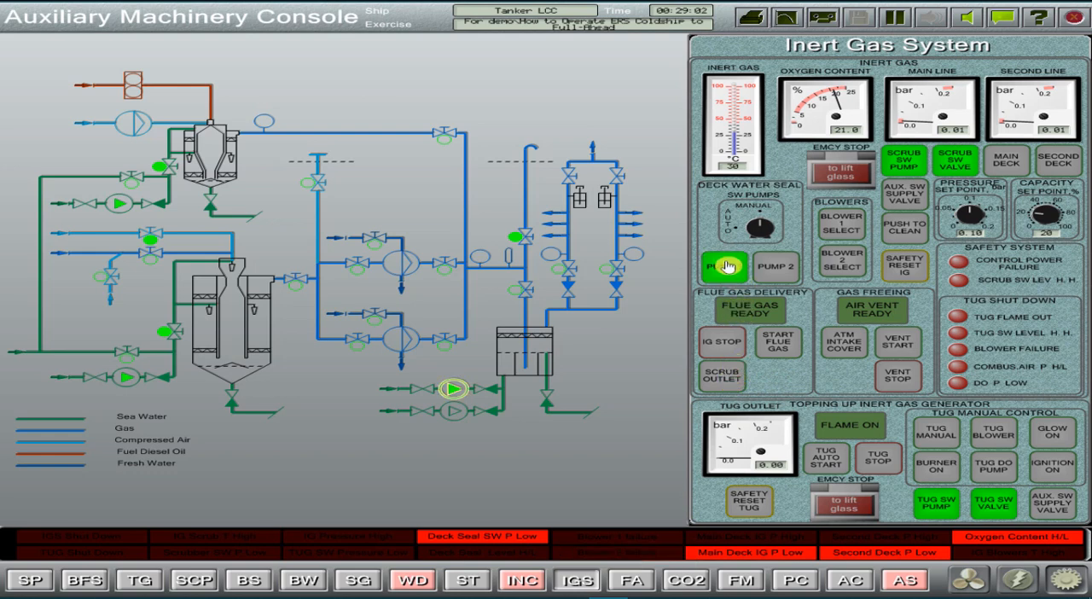
click(723, 267)
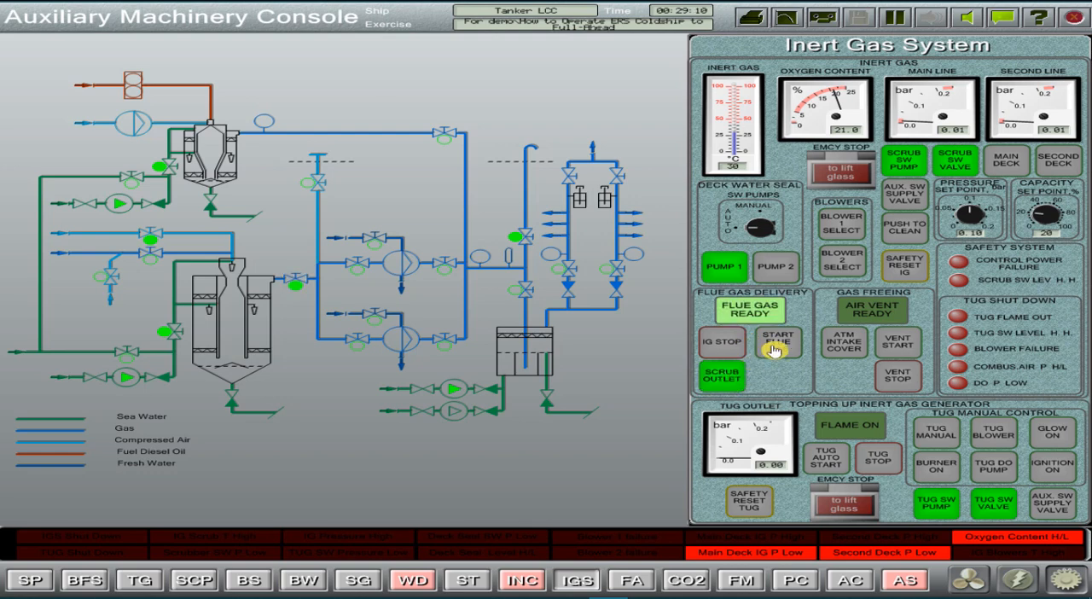
click(778, 341)
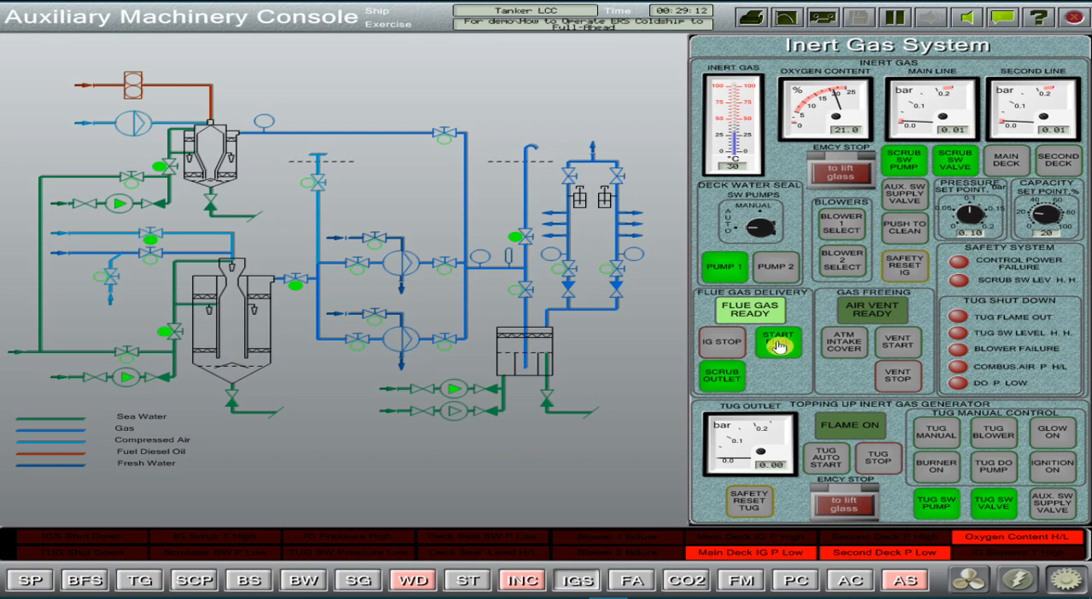
click(776, 342)
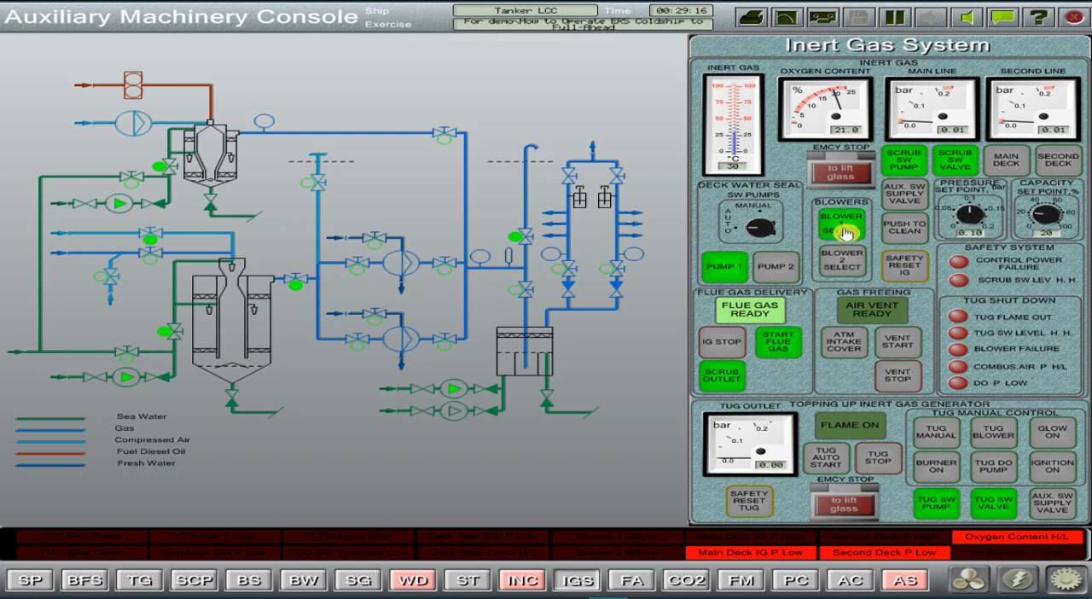
click(842, 226)
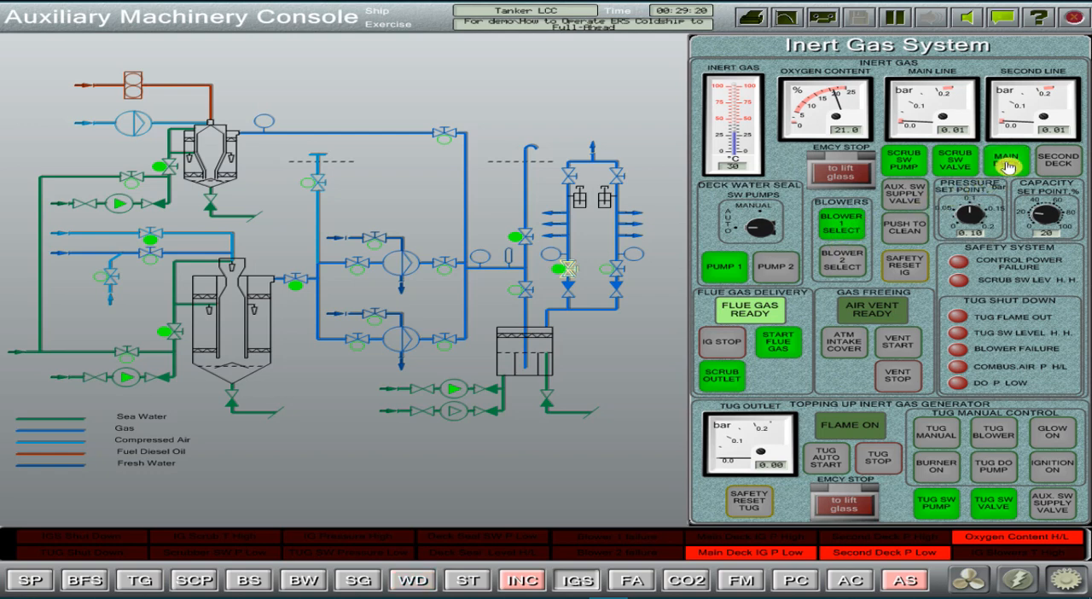
click(1057, 160)
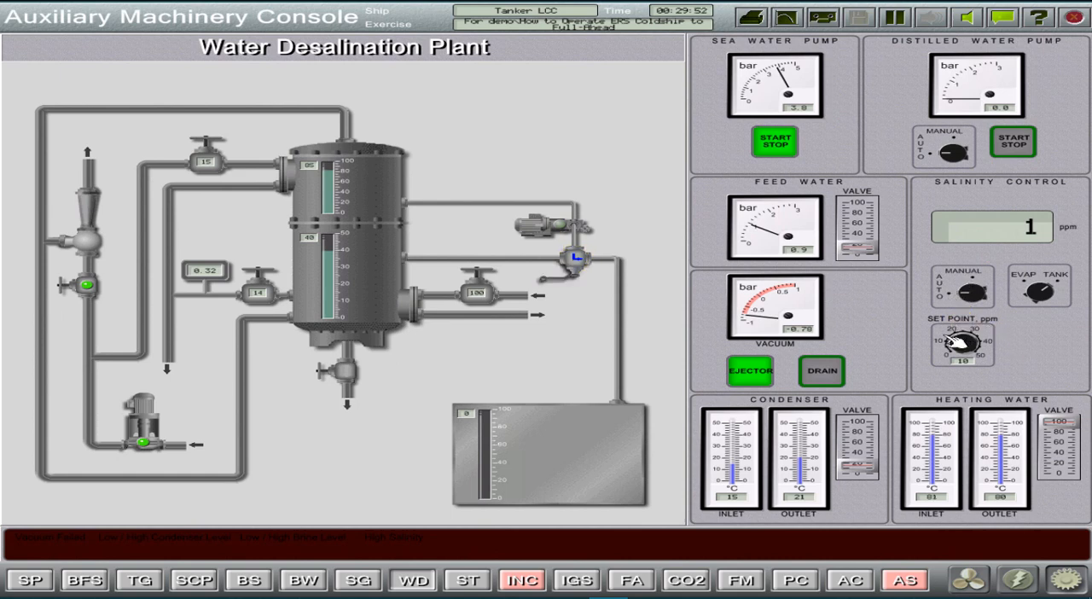
mouse_move(894, 358)
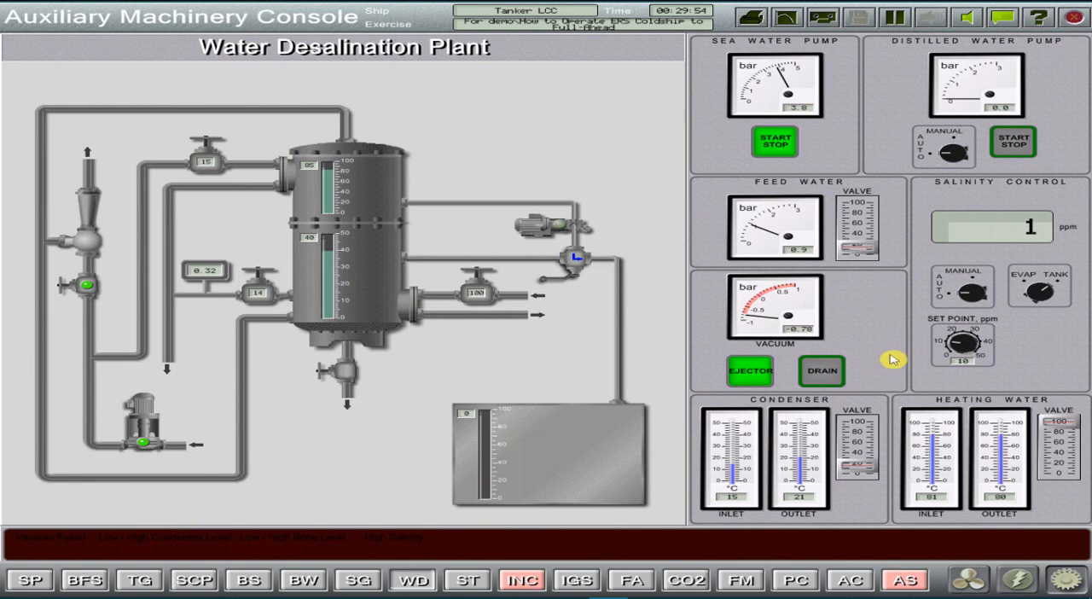
mouse_move(631, 549)
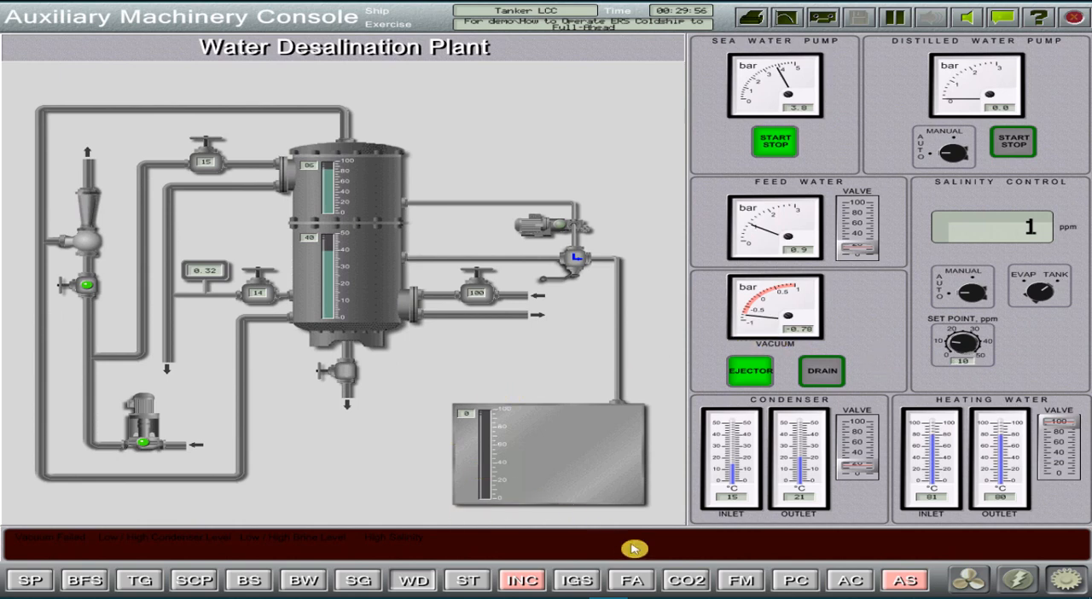
click(28, 580)
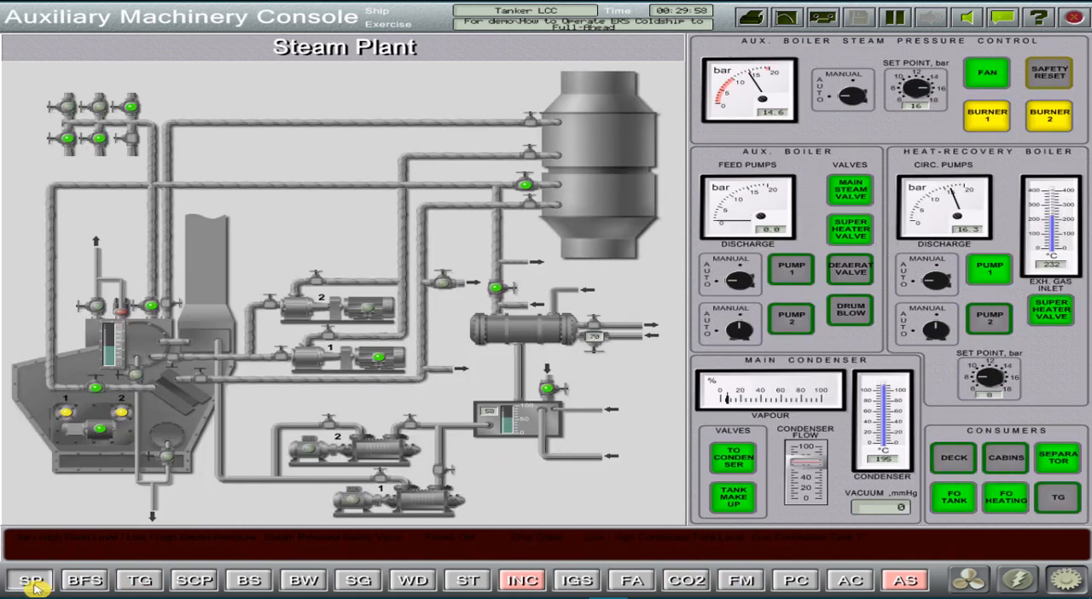
Review the boiler fuel, steam cargo pump, bilge, sewage treatment and fire alarm pages.
click(86, 580)
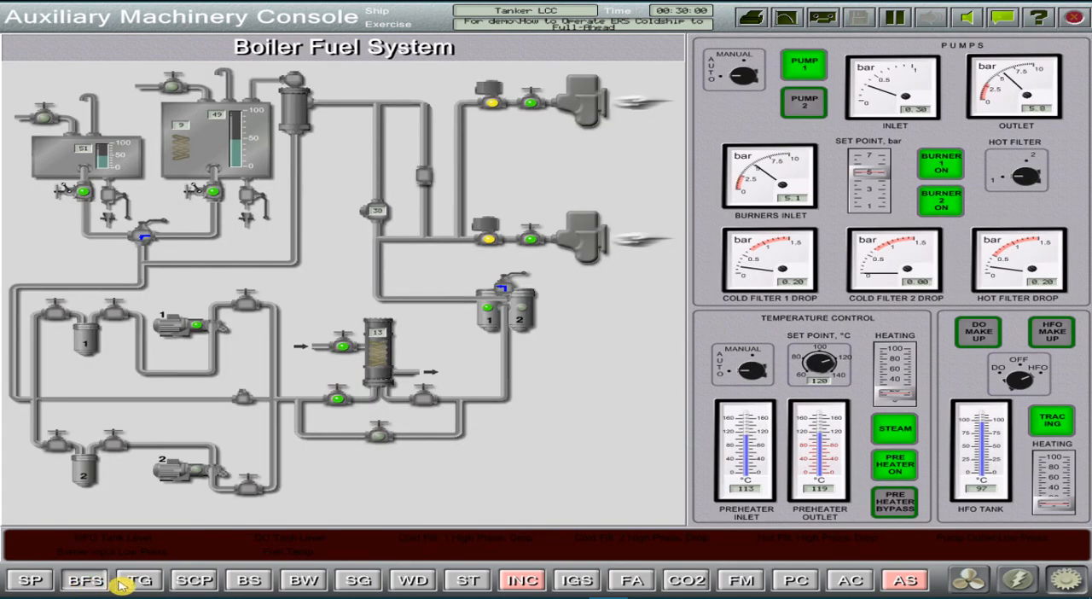
click(249, 580)
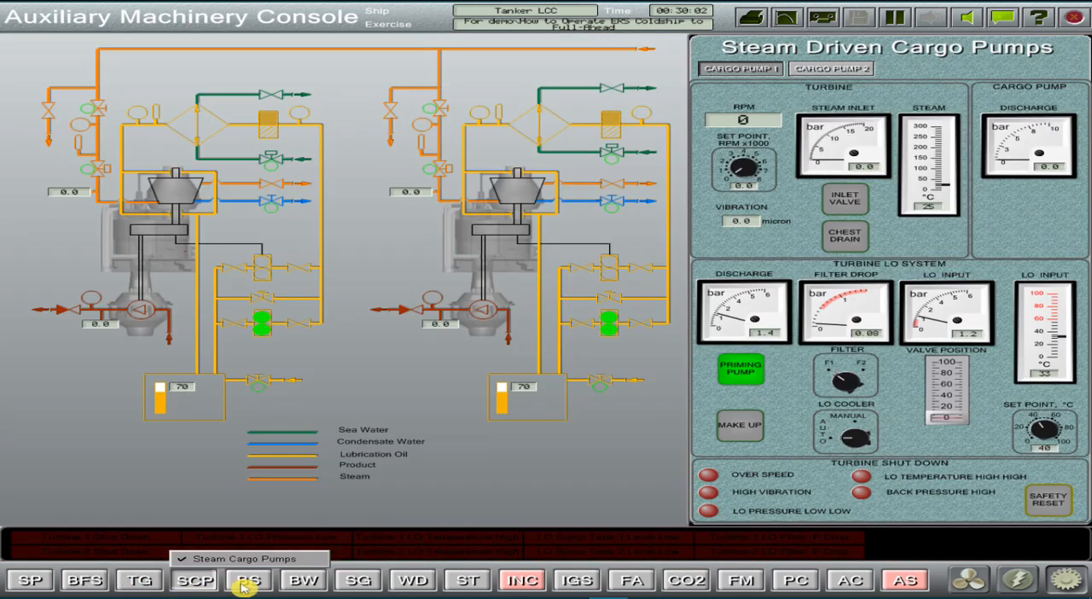
click(304, 580)
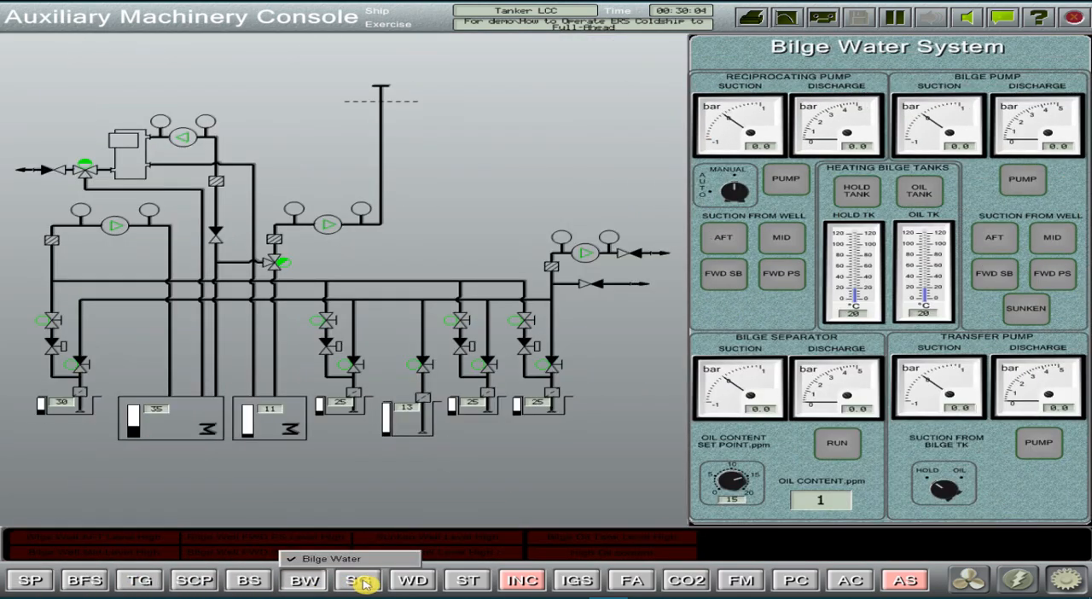
click(467, 580)
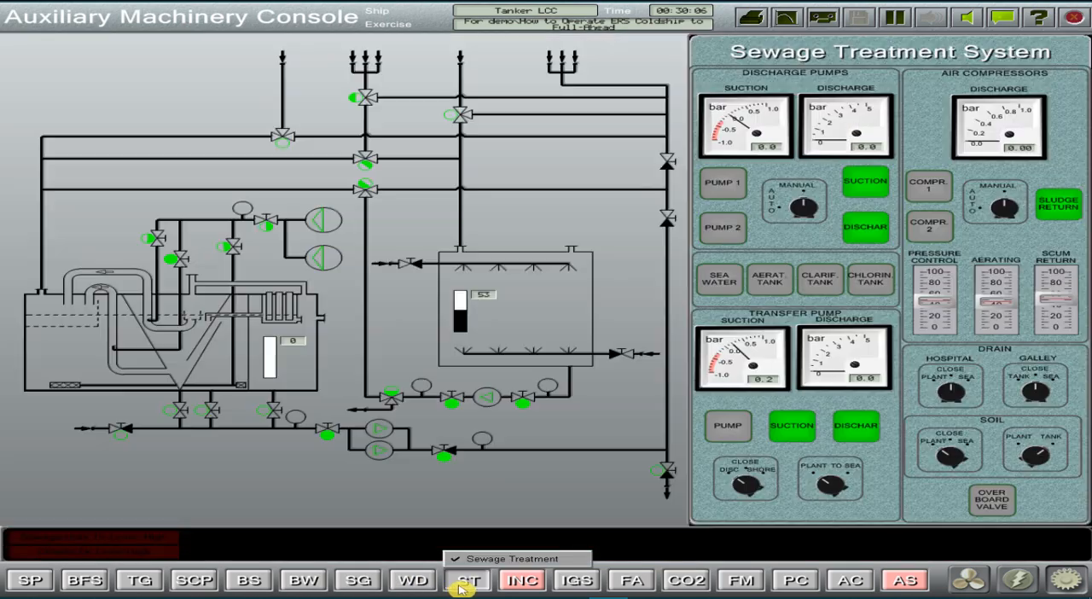
click(631, 580)
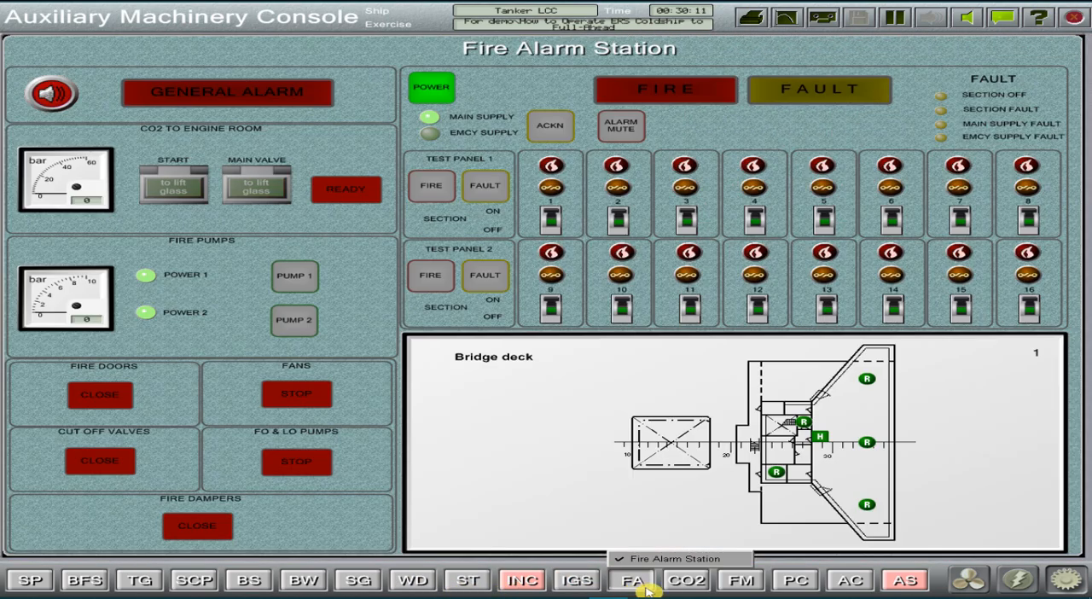
On the propulsion console check compressed air and exhaust pages, finishing on Main Engine Control.
click(793, 580)
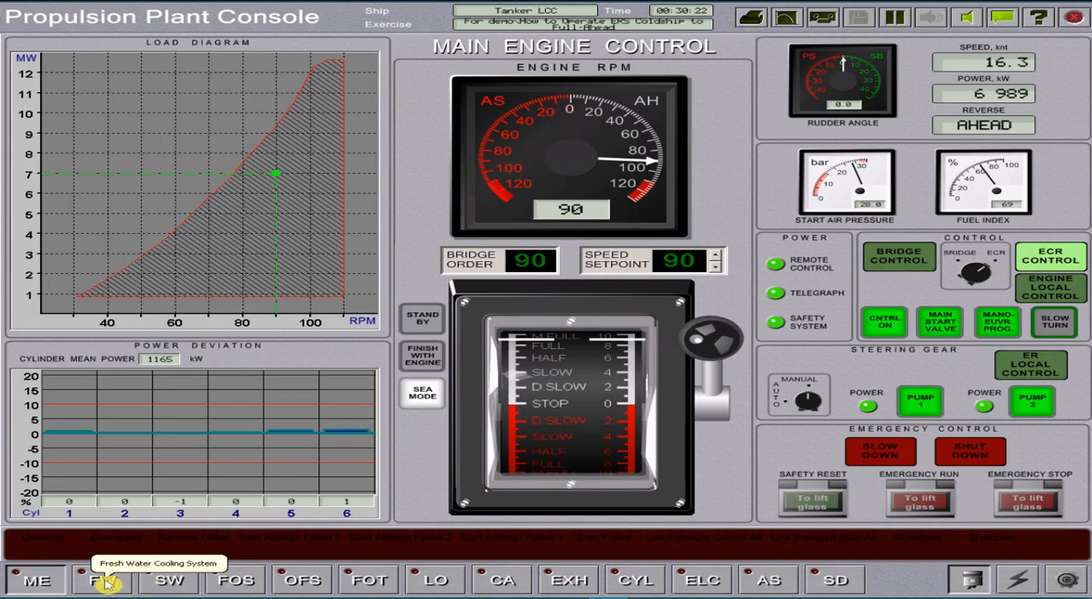
click(170, 580)
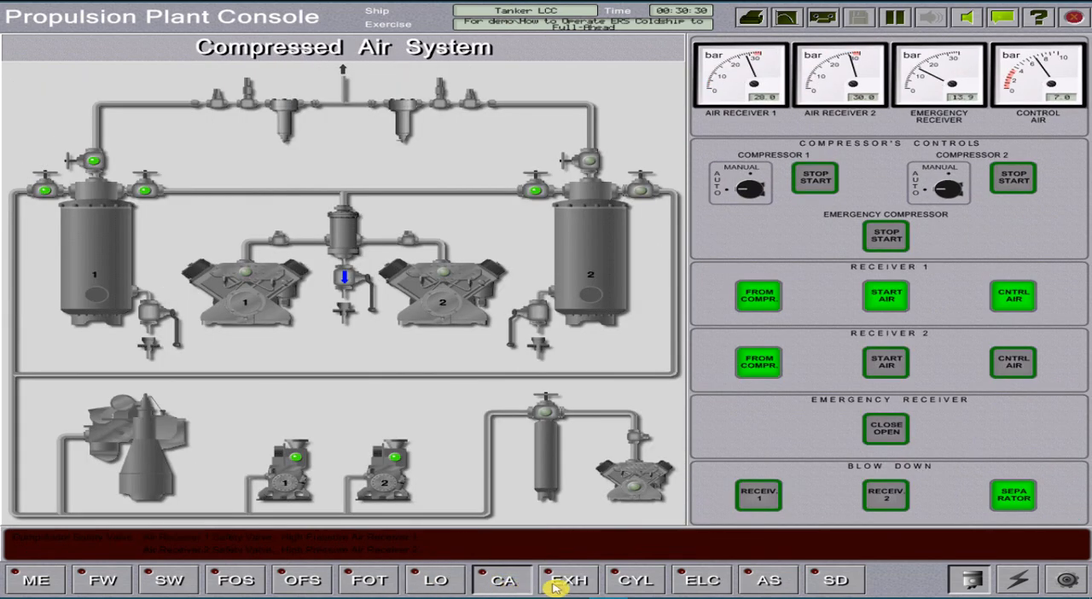
click(568, 580)
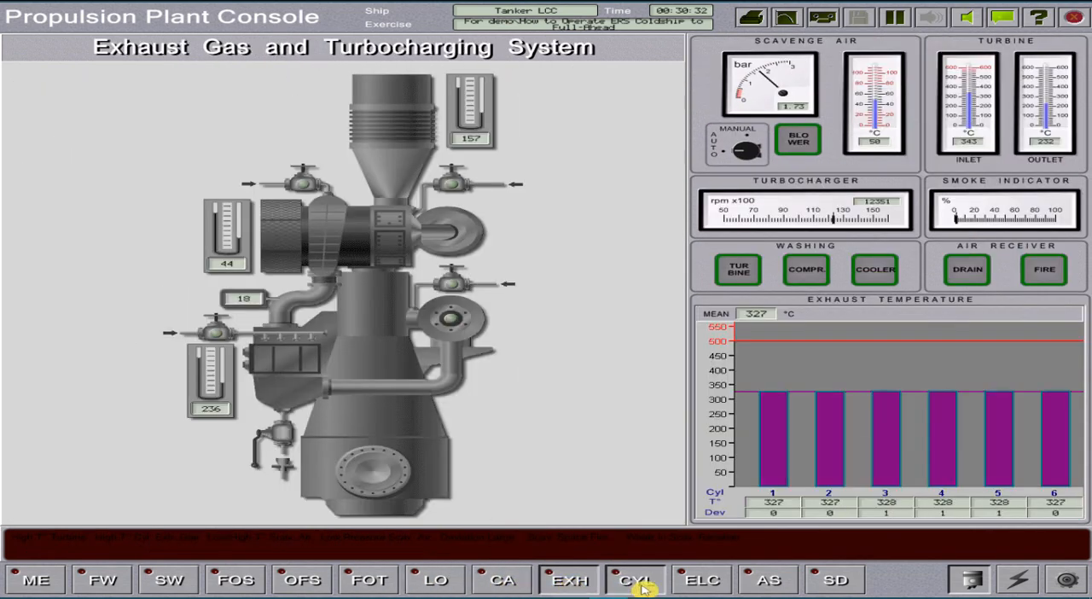
click(34, 580)
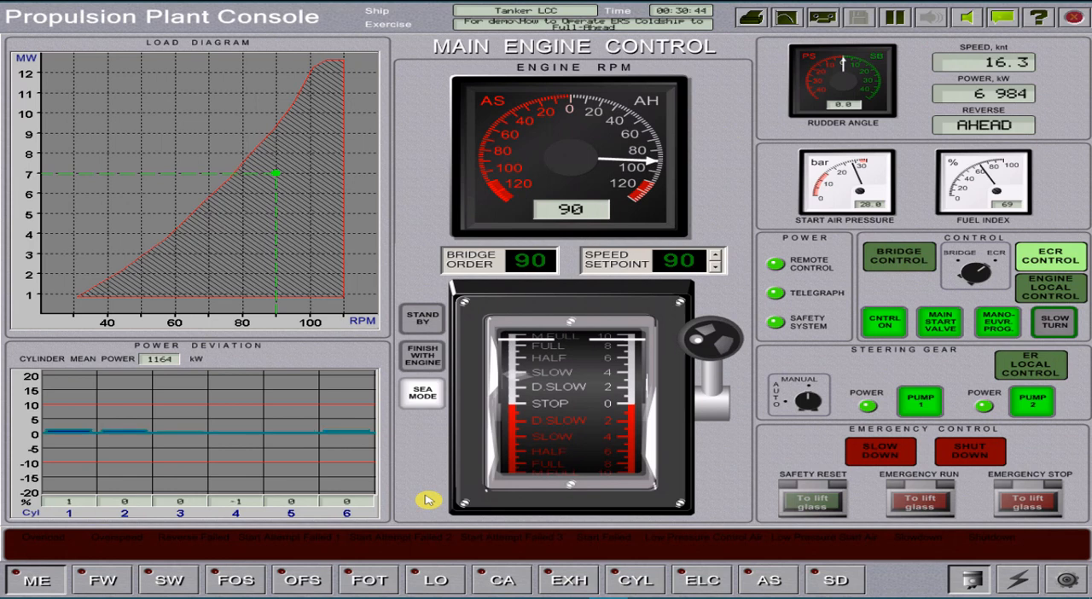